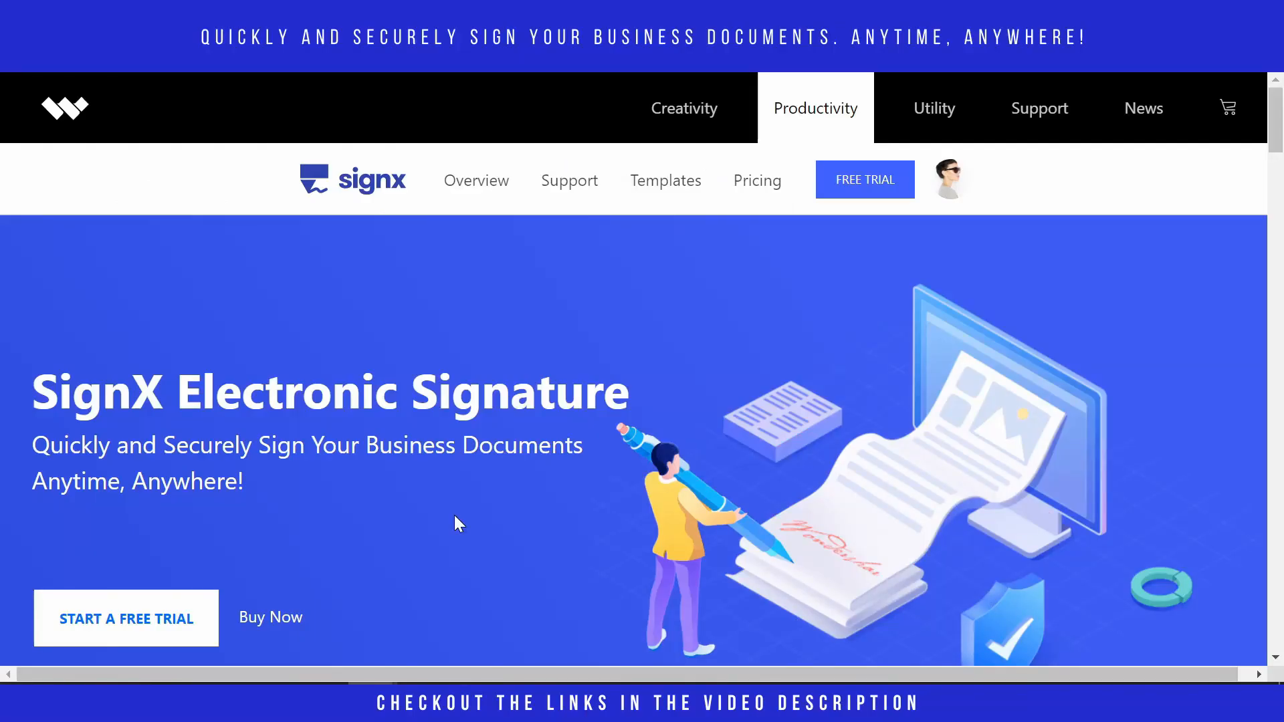
# Scroll up and down through the SignX product page to review it.
pyautogui.scroll(-3)
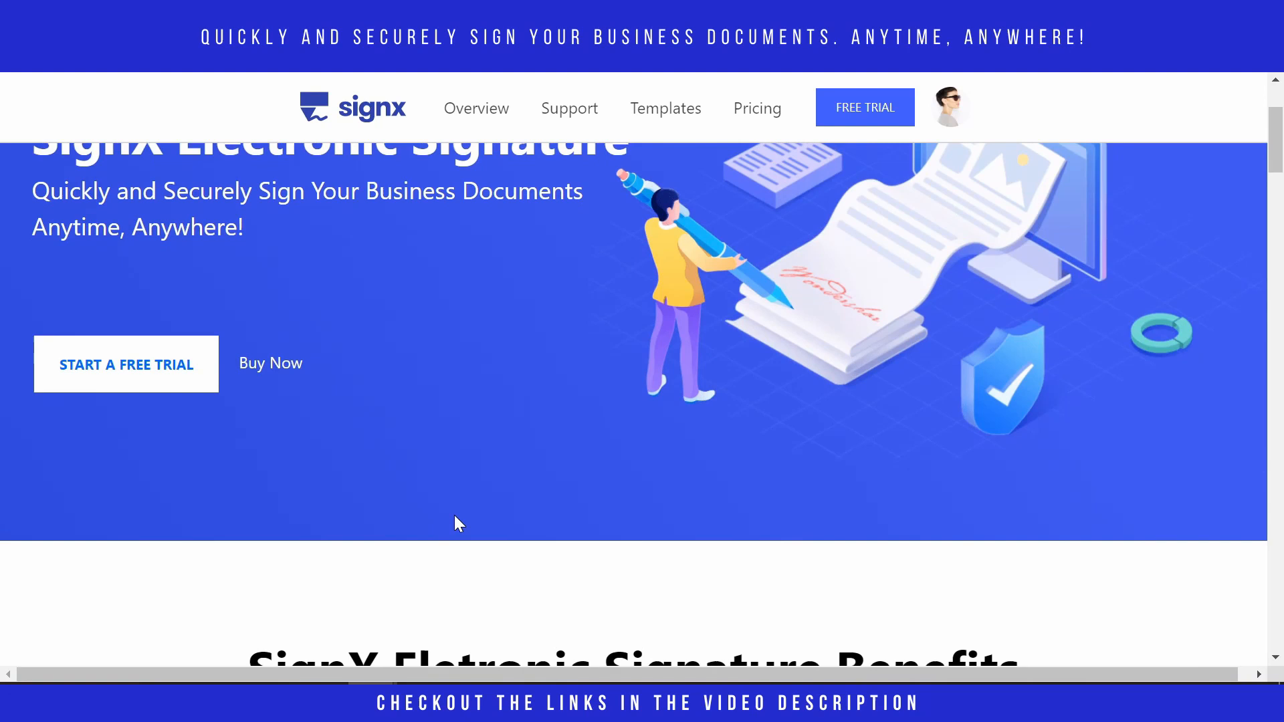
pyautogui.scroll(3)
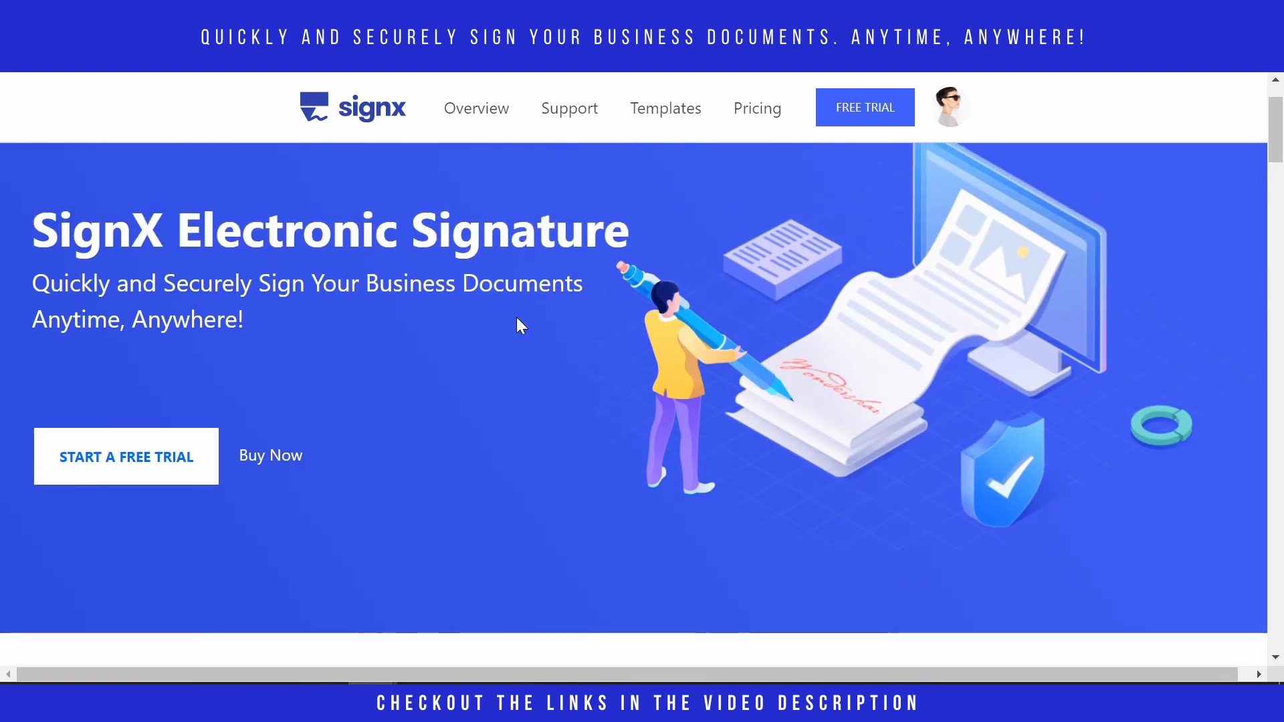
pyautogui.scroll(-3)
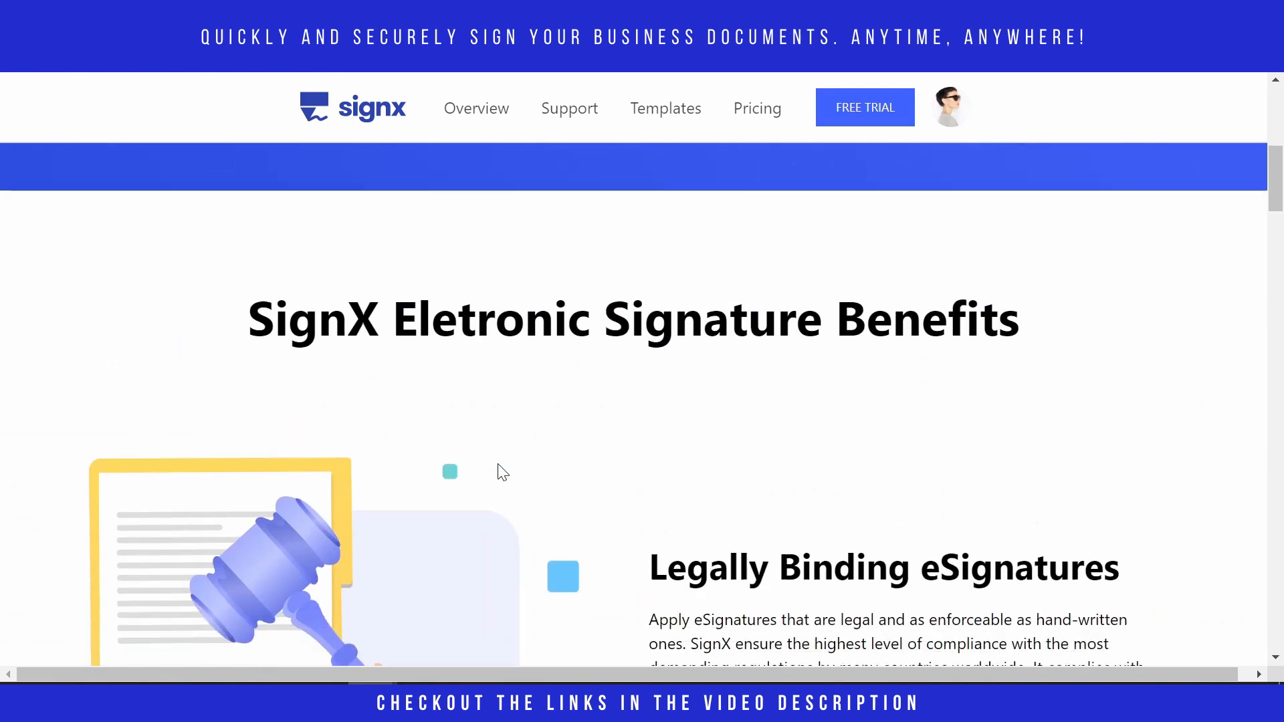
pyautogui.scroll(-3)
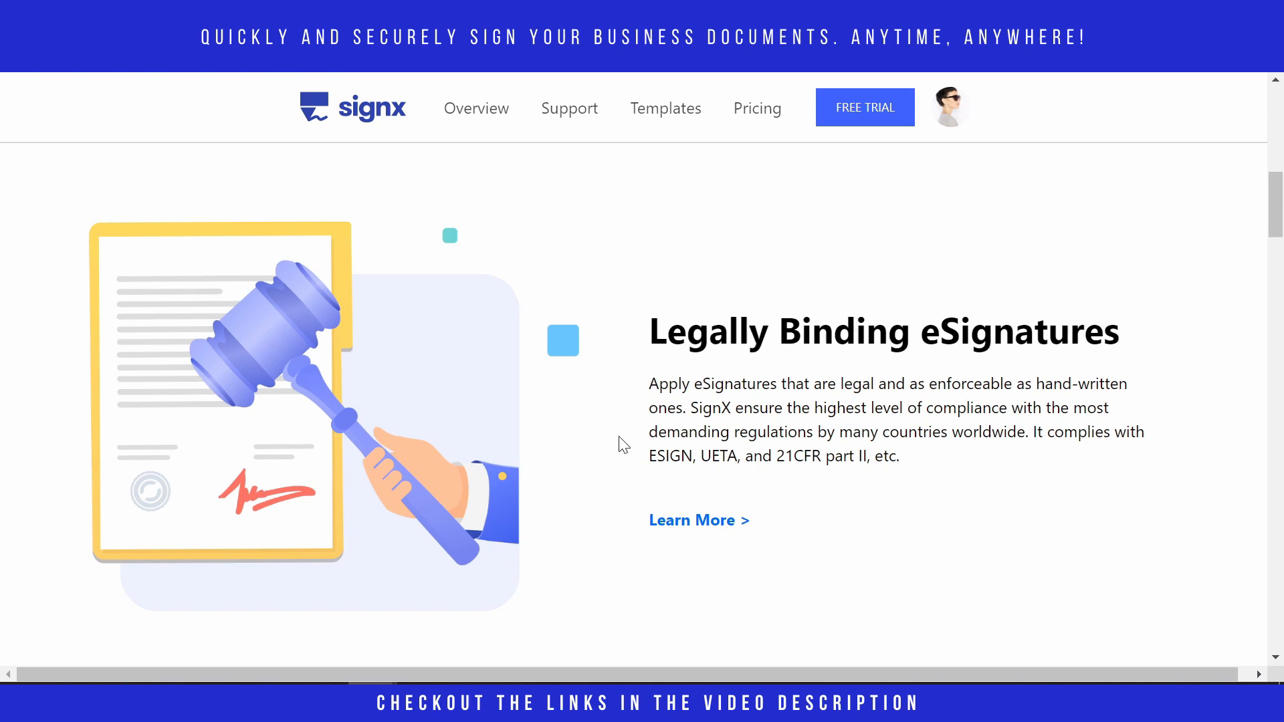
pyautogui.scroll(-3)
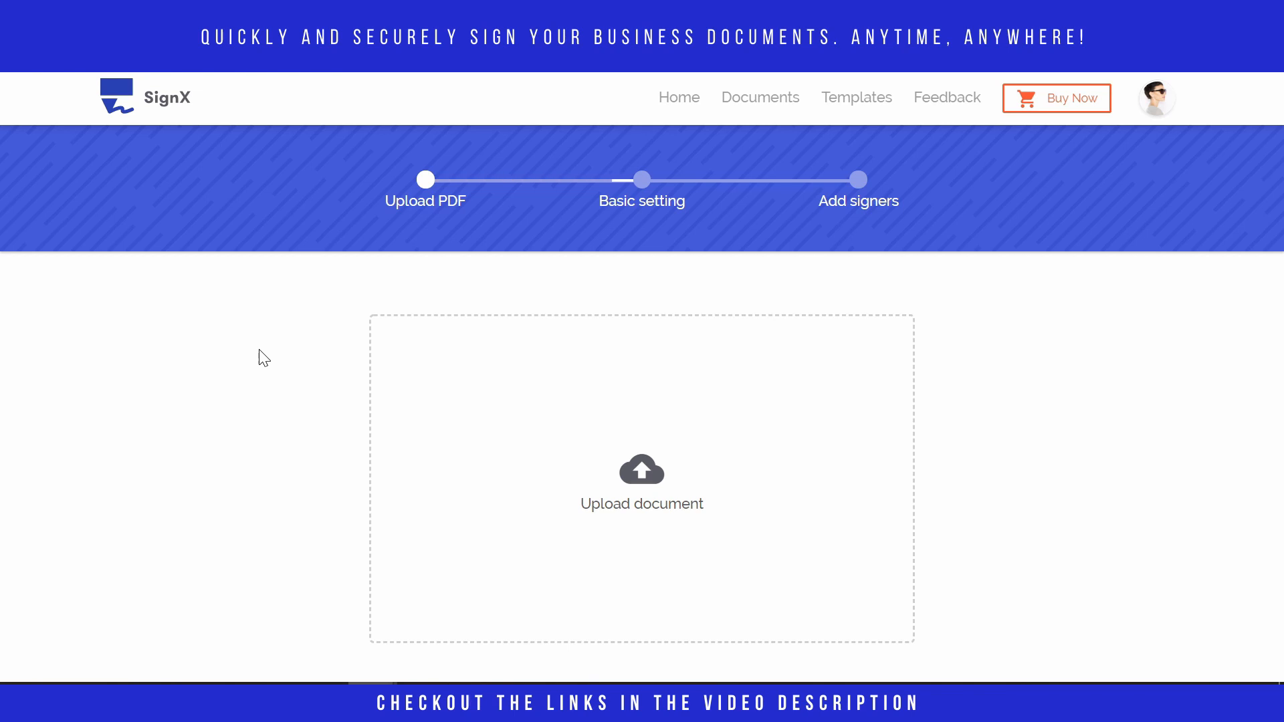
pyautogui.moveTo(641, 470)
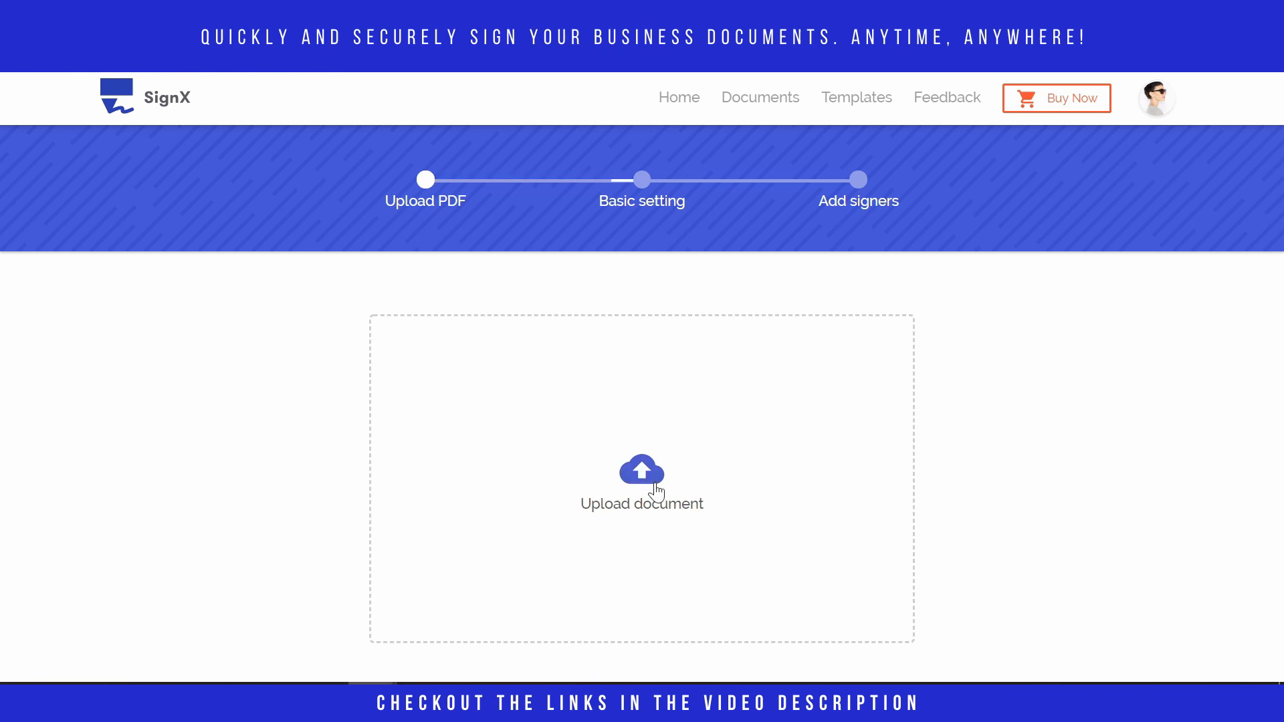
# Upload PDF-Sample.pdf to SignX and continue to the signer step.
pyautogui.click(641, 479)
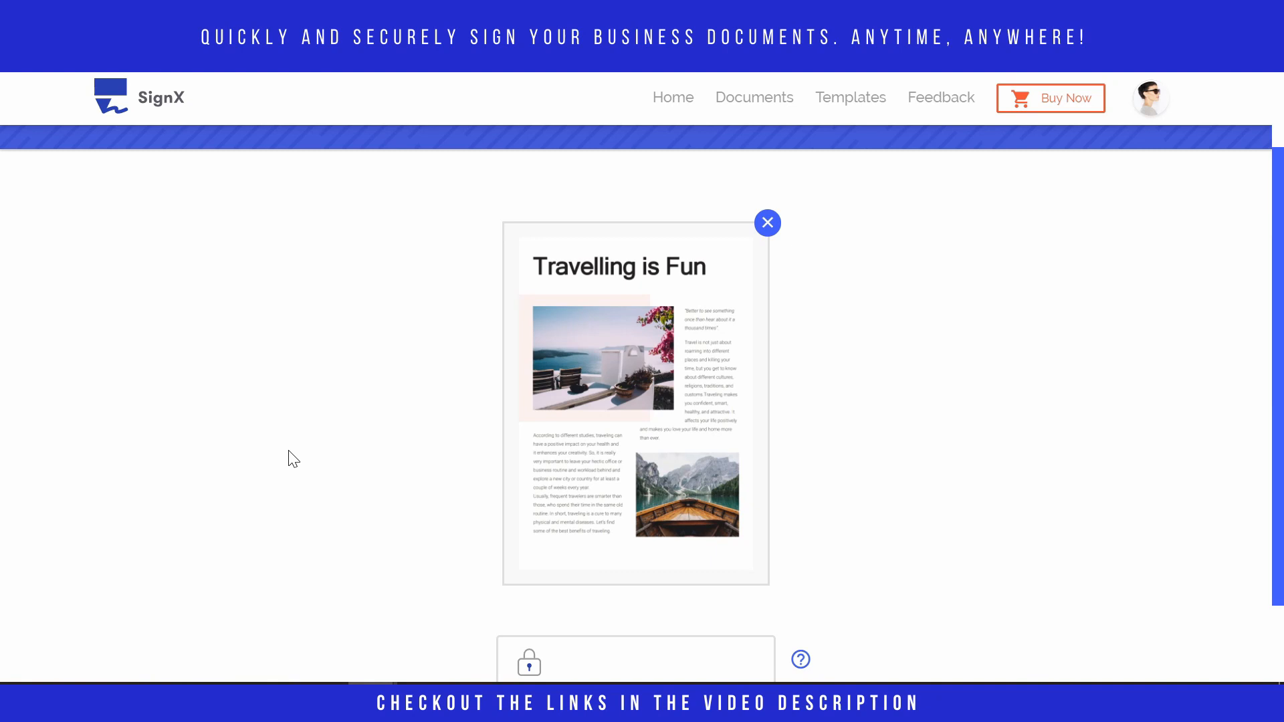
pyautogui.scroll(-3)
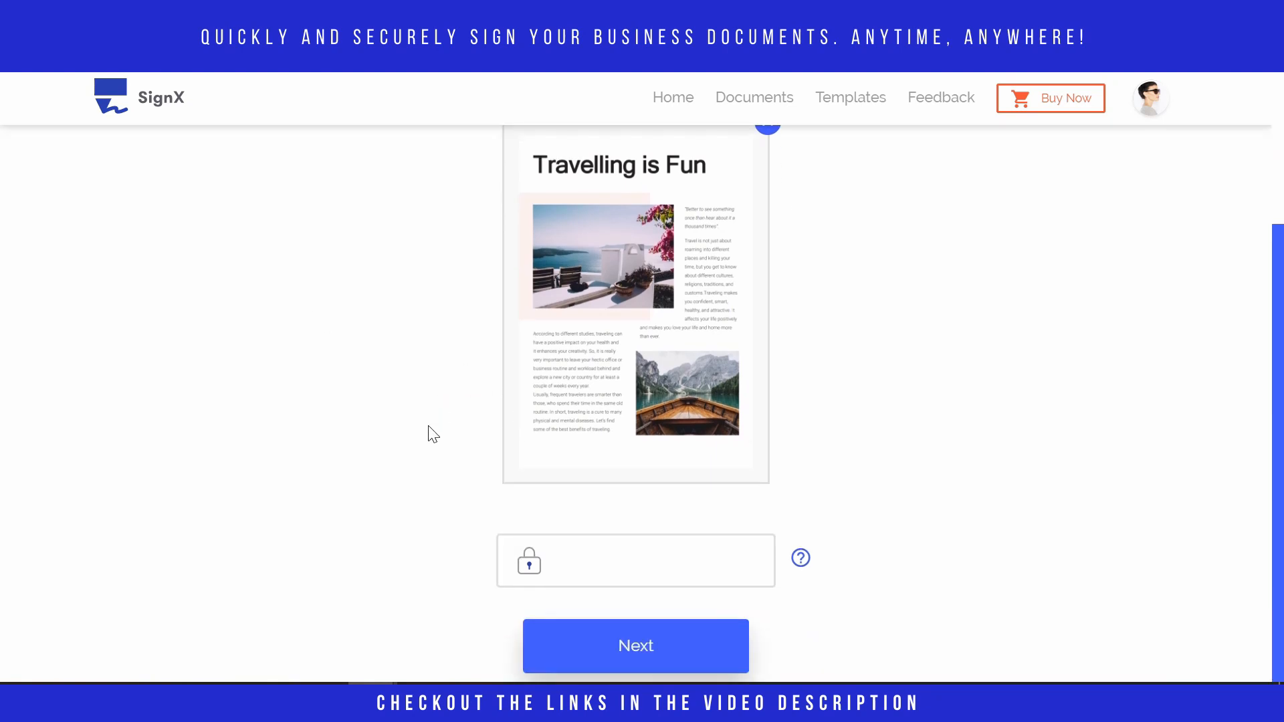
pyautogui.click(634, 561)
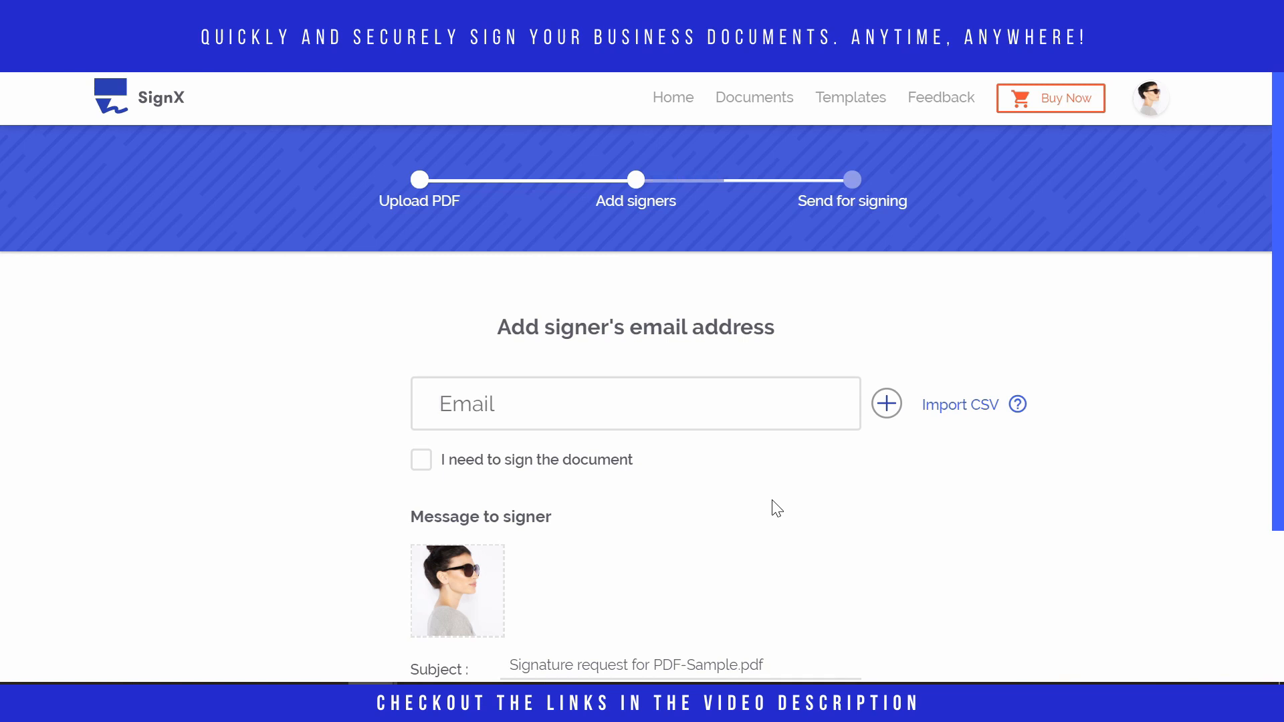
# Enter the signer's email, mark that I also sign, and add the signer.
pyautogui.scroll(-3)
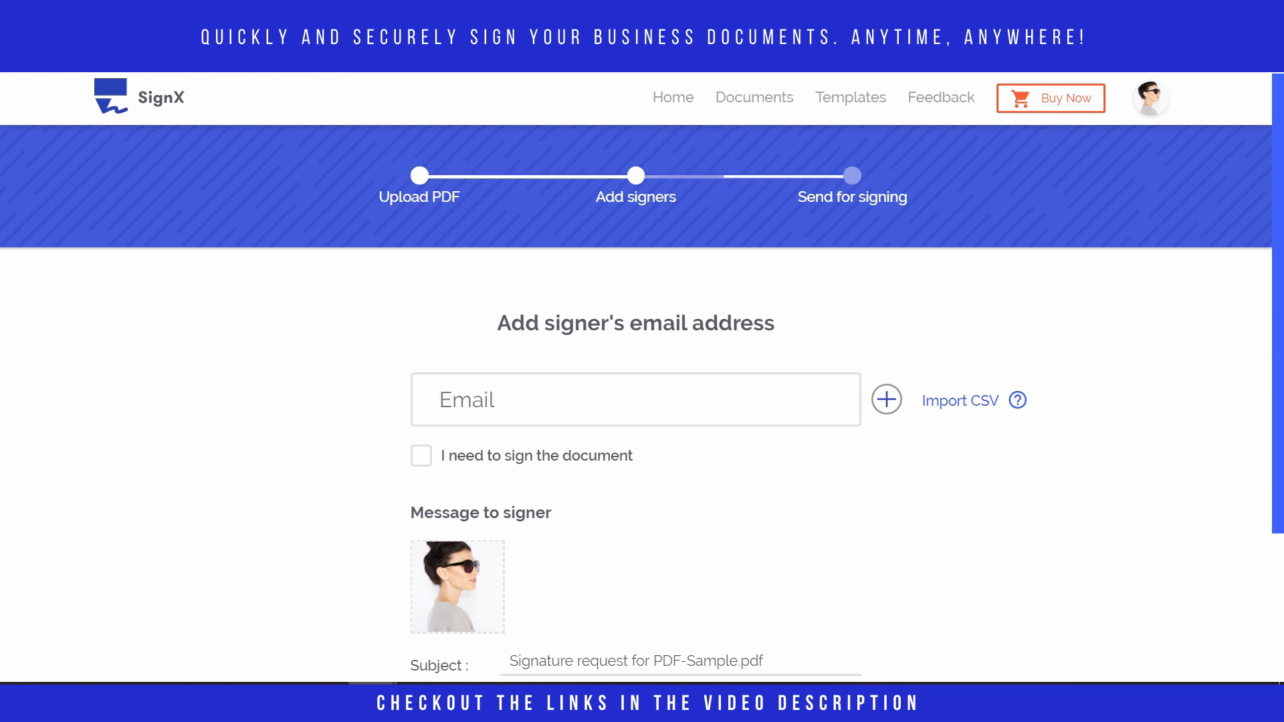
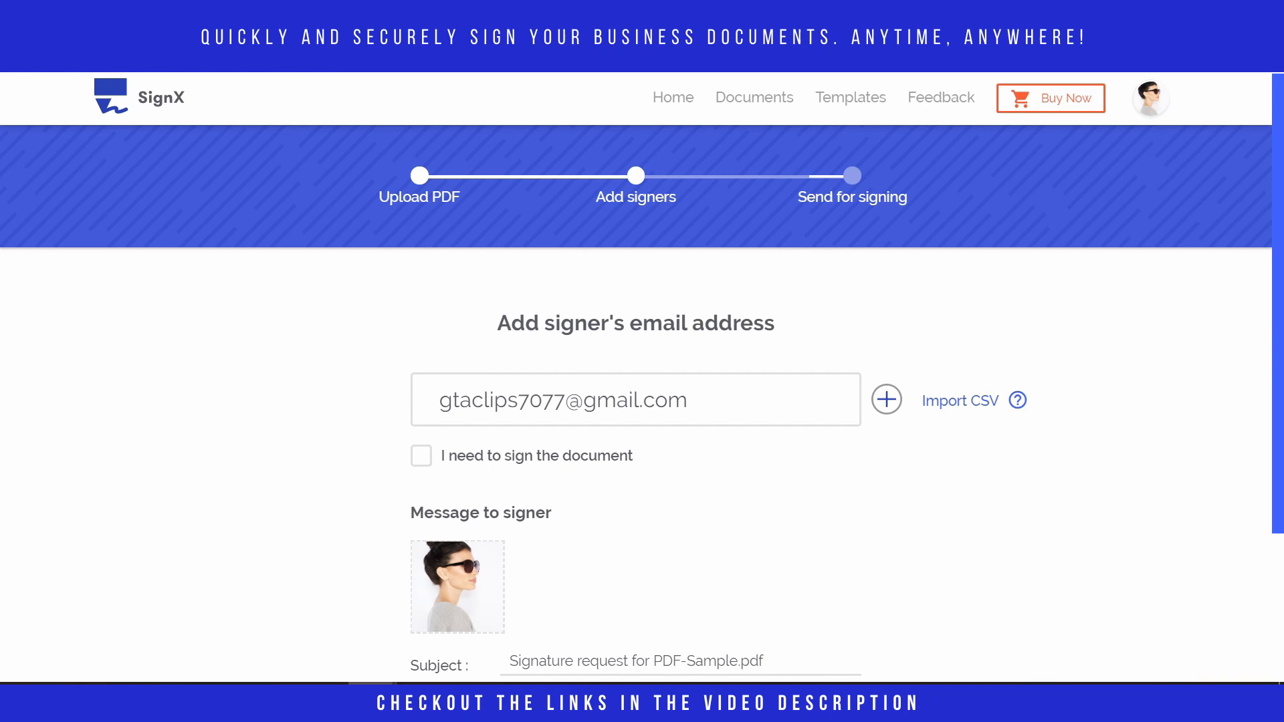
pyautogui.click(419, 455)
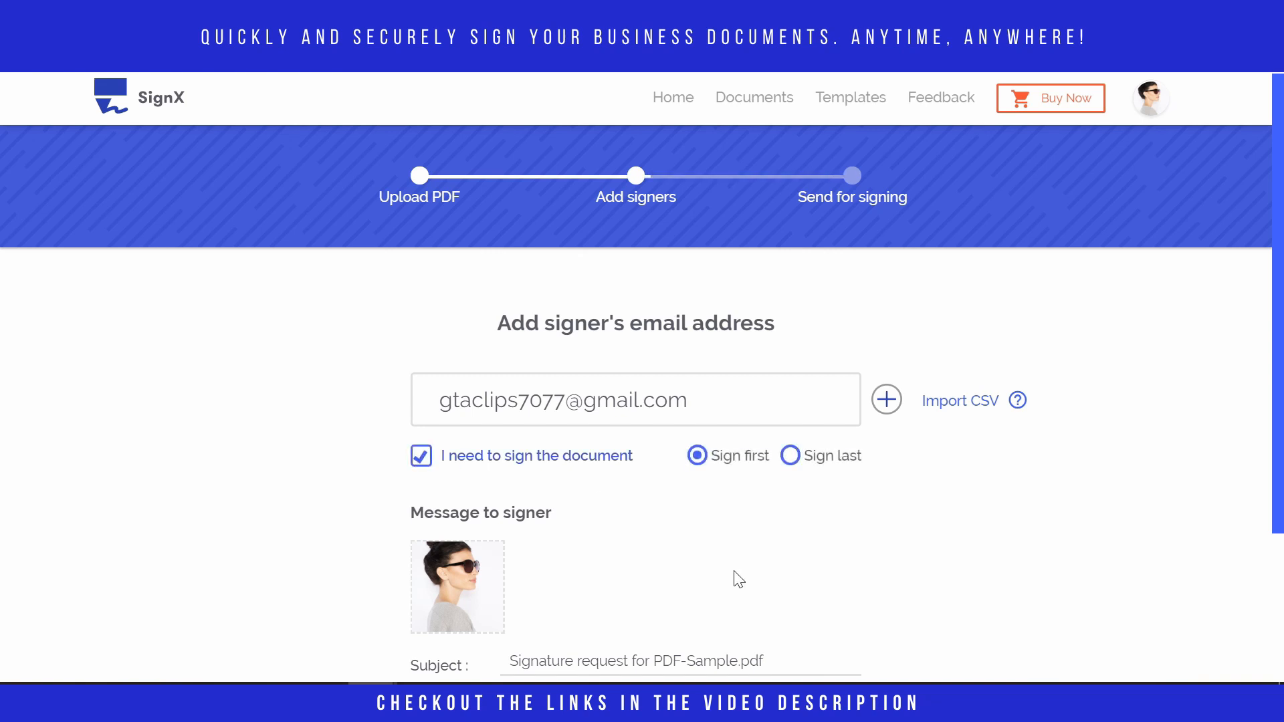
pyautogui.scroll(-3)
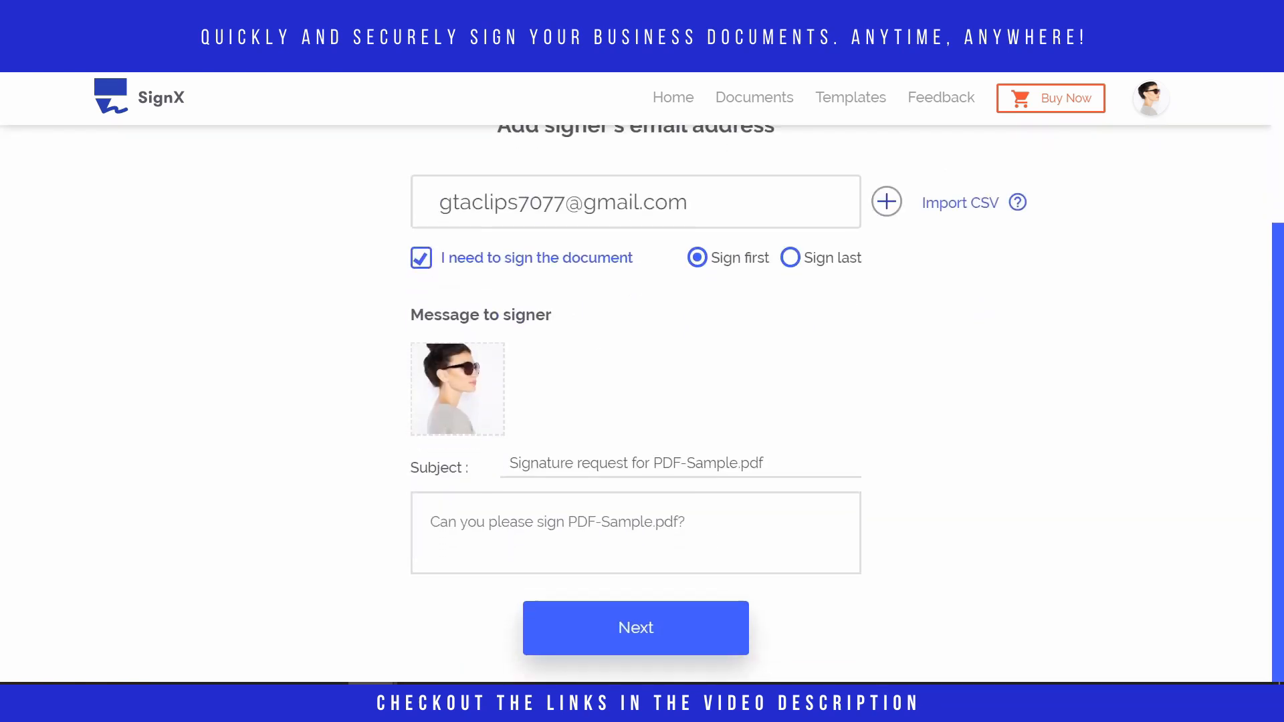
pyautogui.click(886, 201)
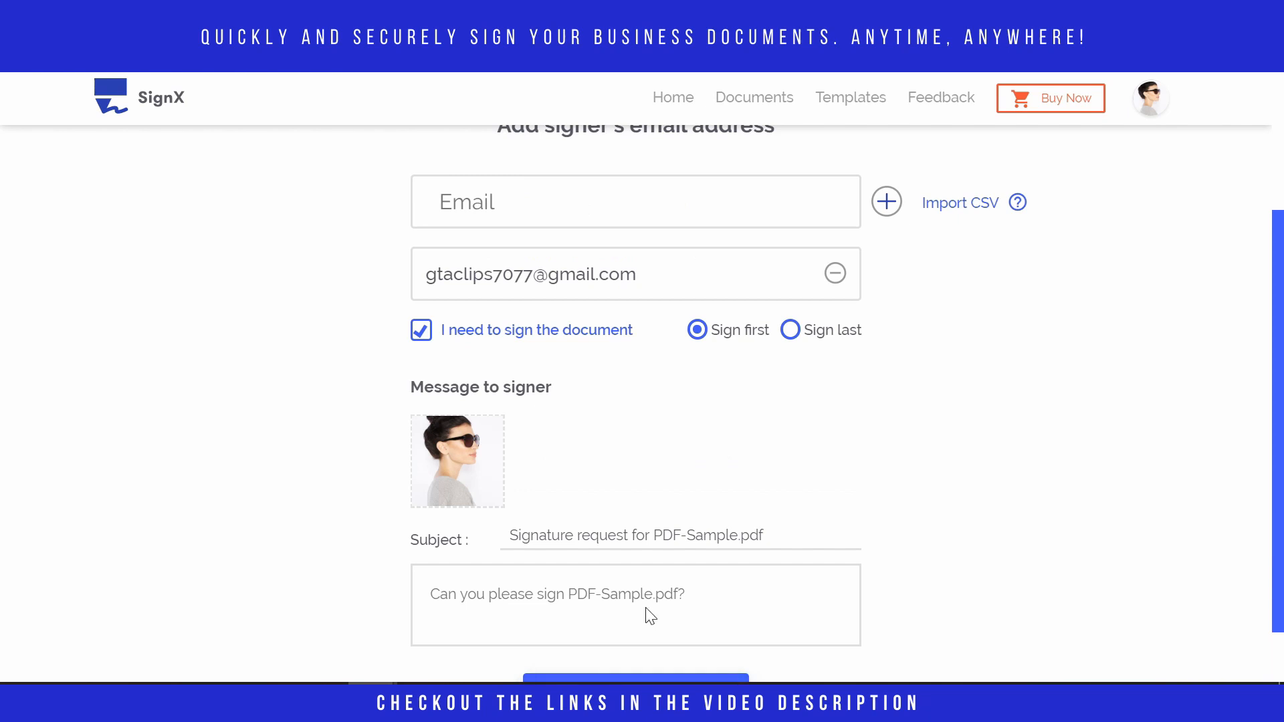
# Drop a signature field below the left-column paragraph, then select the second signer.
pyautogui.click(635, 678)
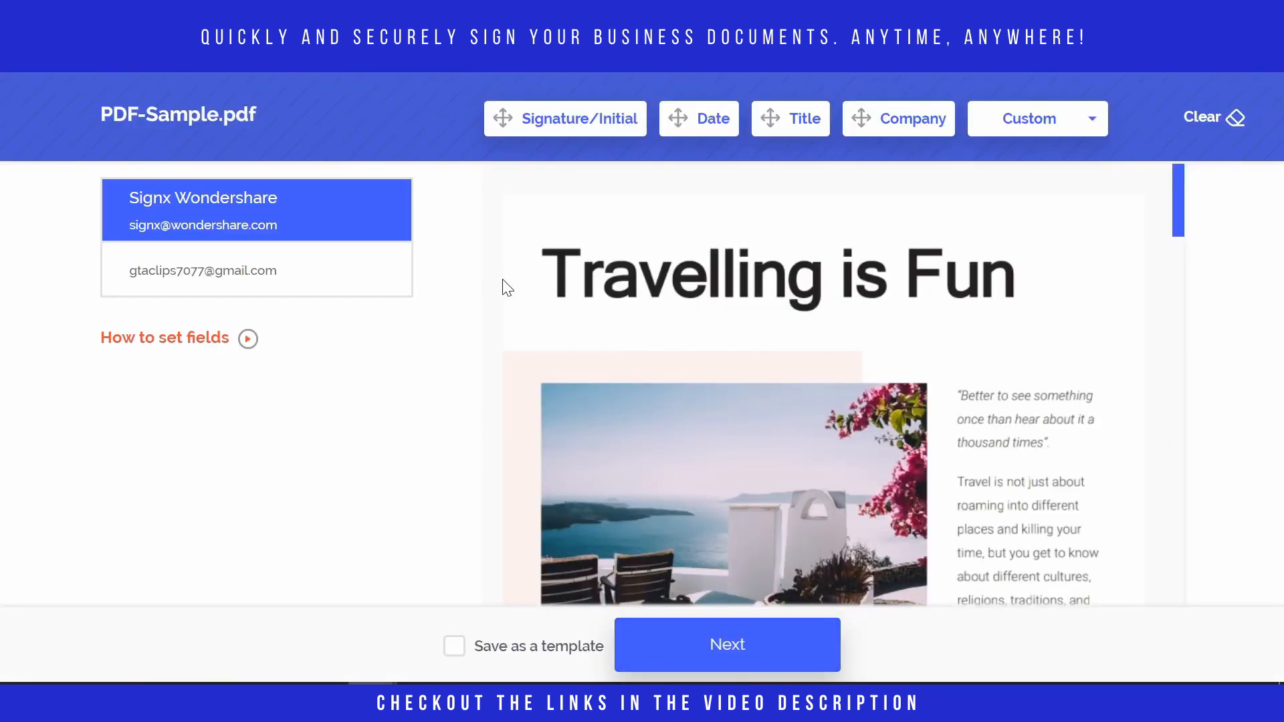
pyautogui.scroll(-3)
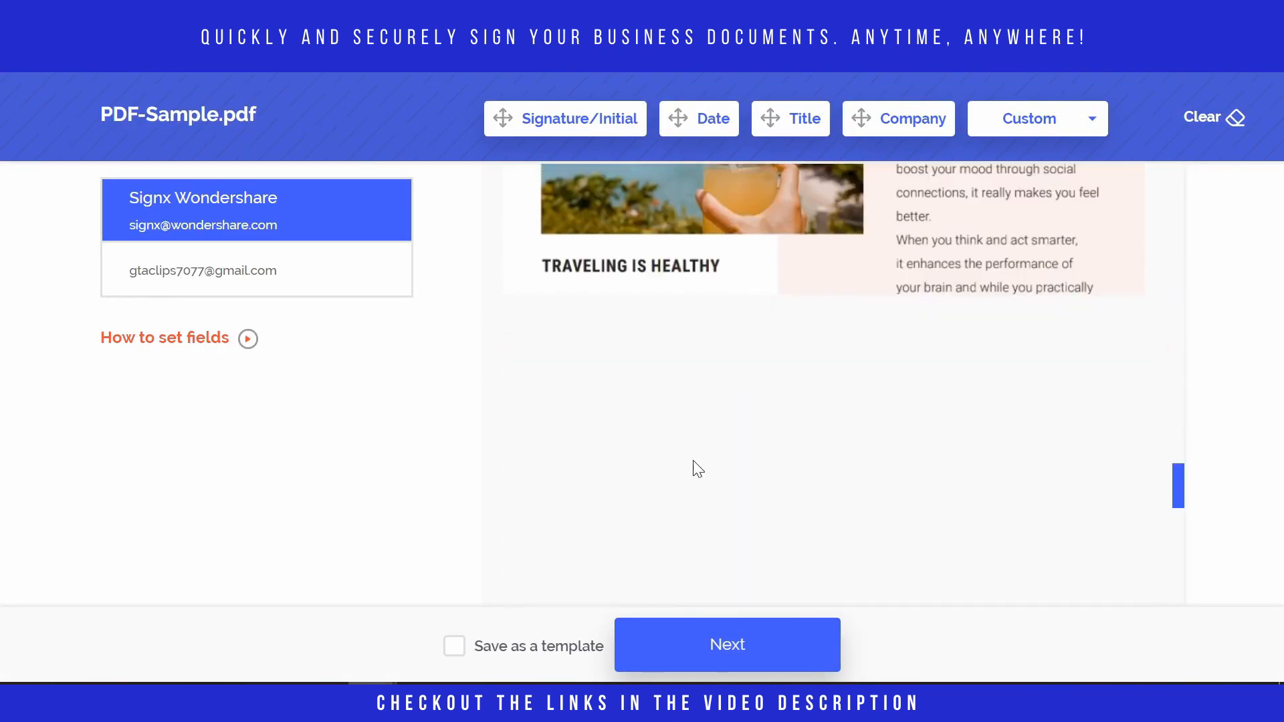
pyautogui.scroll(-3)
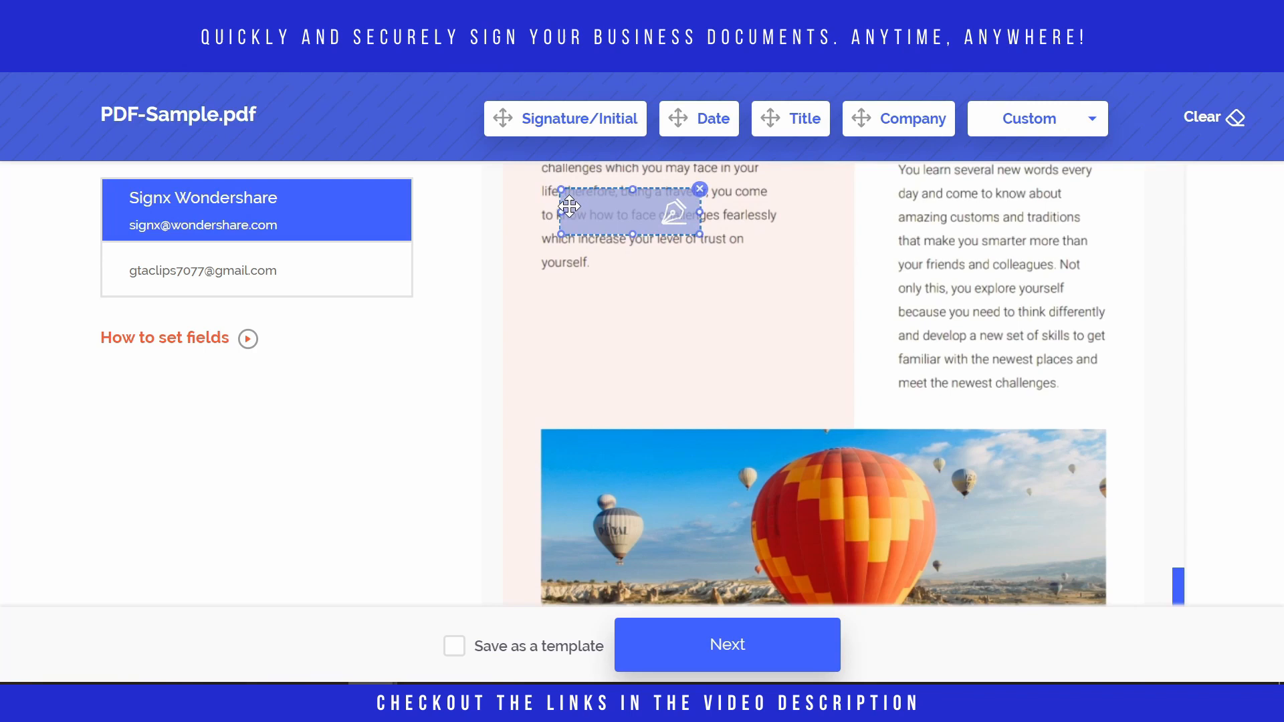
pyautogui.moveTo(630, 215); pyautogui.dragTo(614, 309)
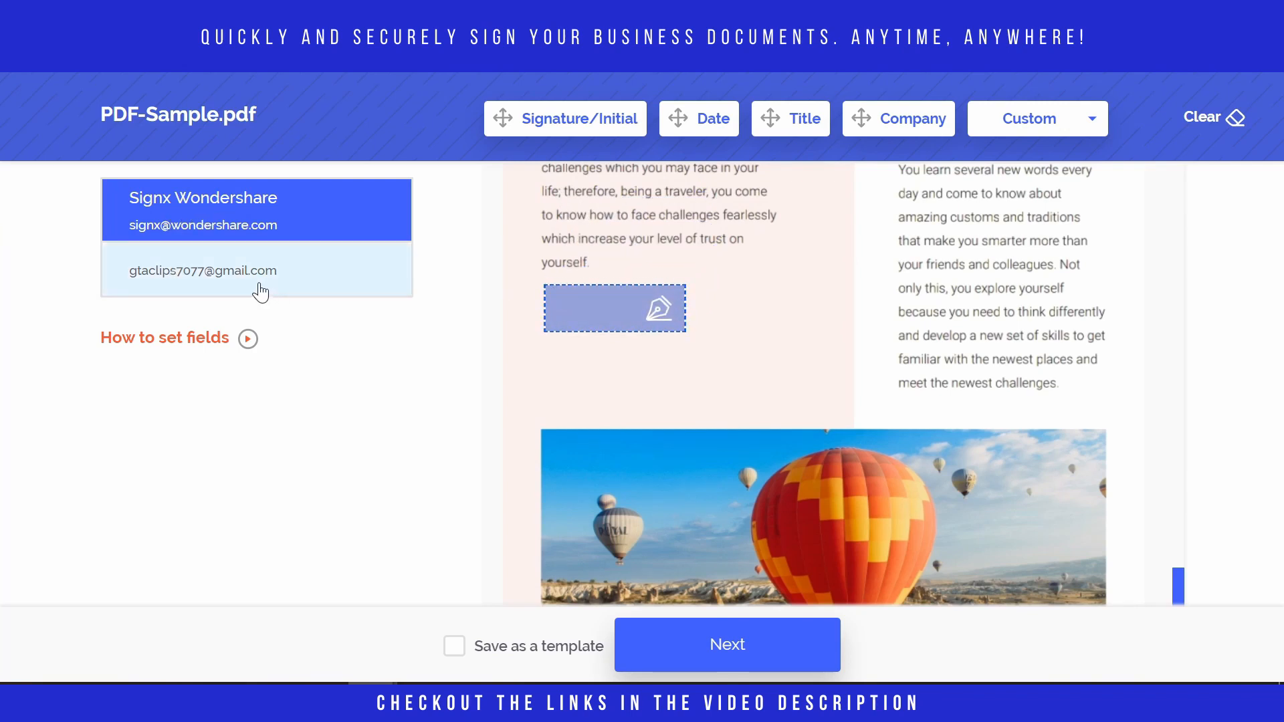
pyautogui.click(256, 270)
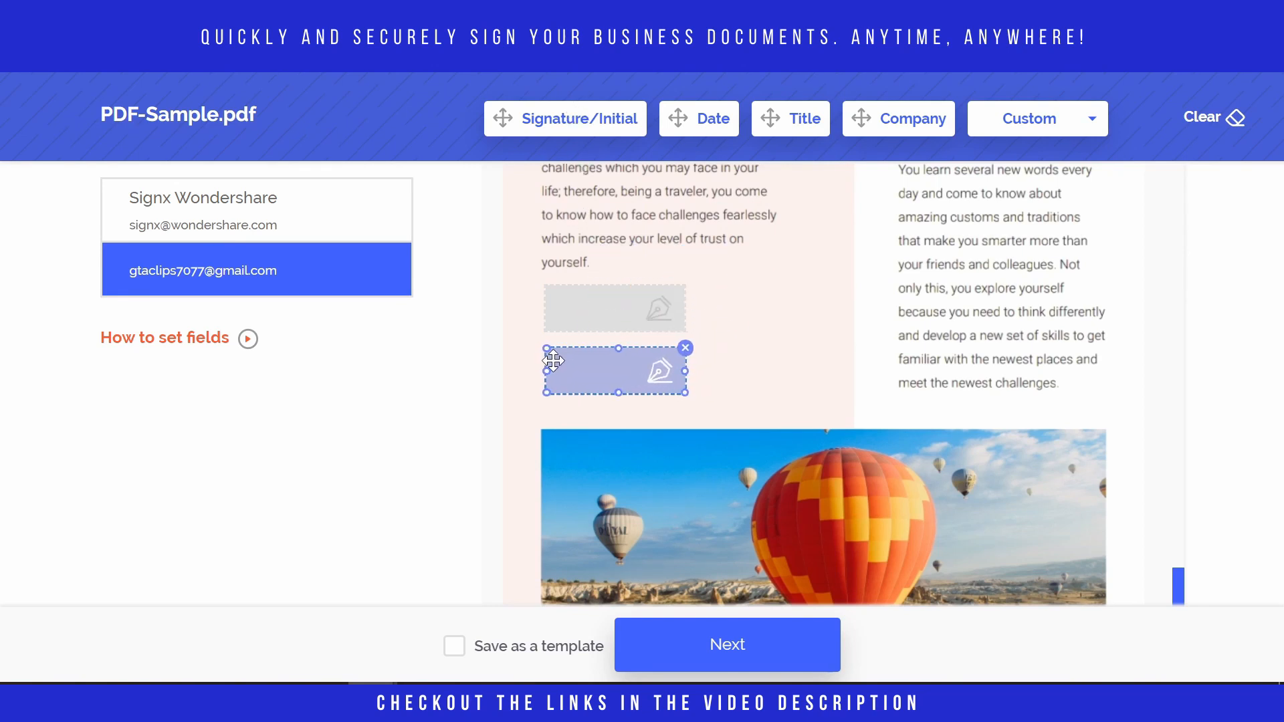
# Confirm the fields, accept the electronic records terms, and scroll to my signature fields.
pyautogui.click(725, 644)
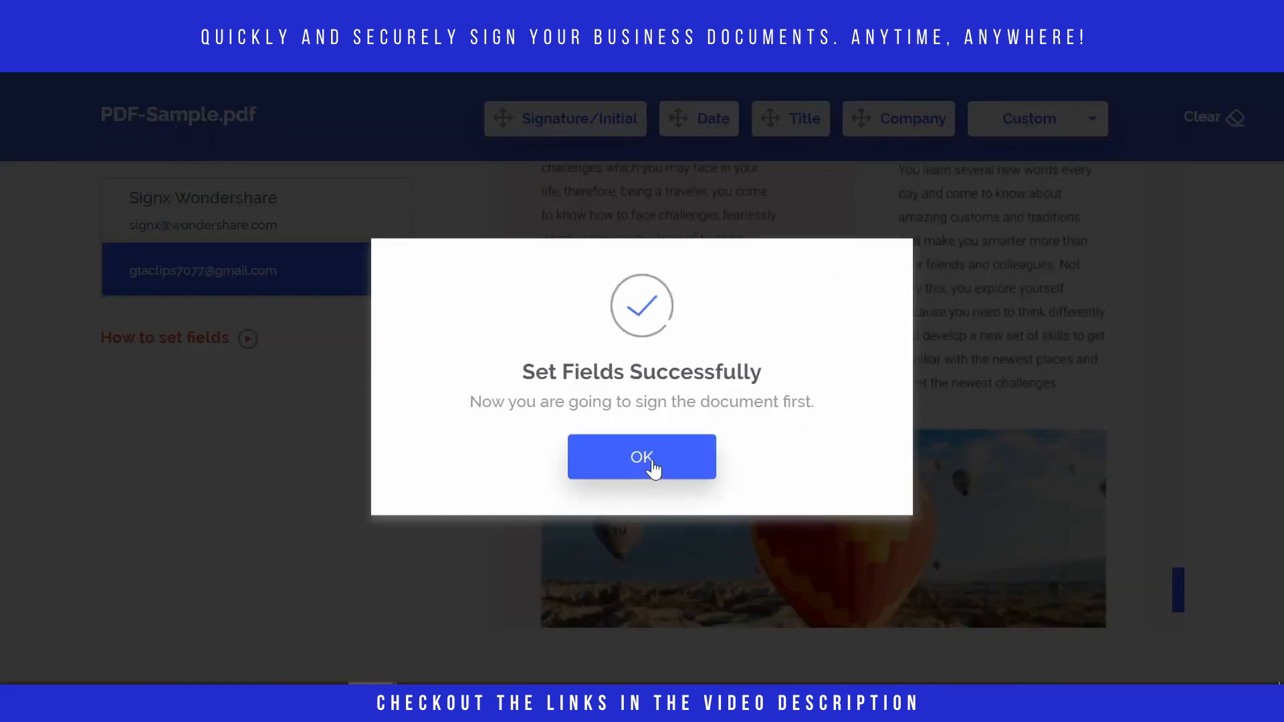
pyautogui.click(641, 457)
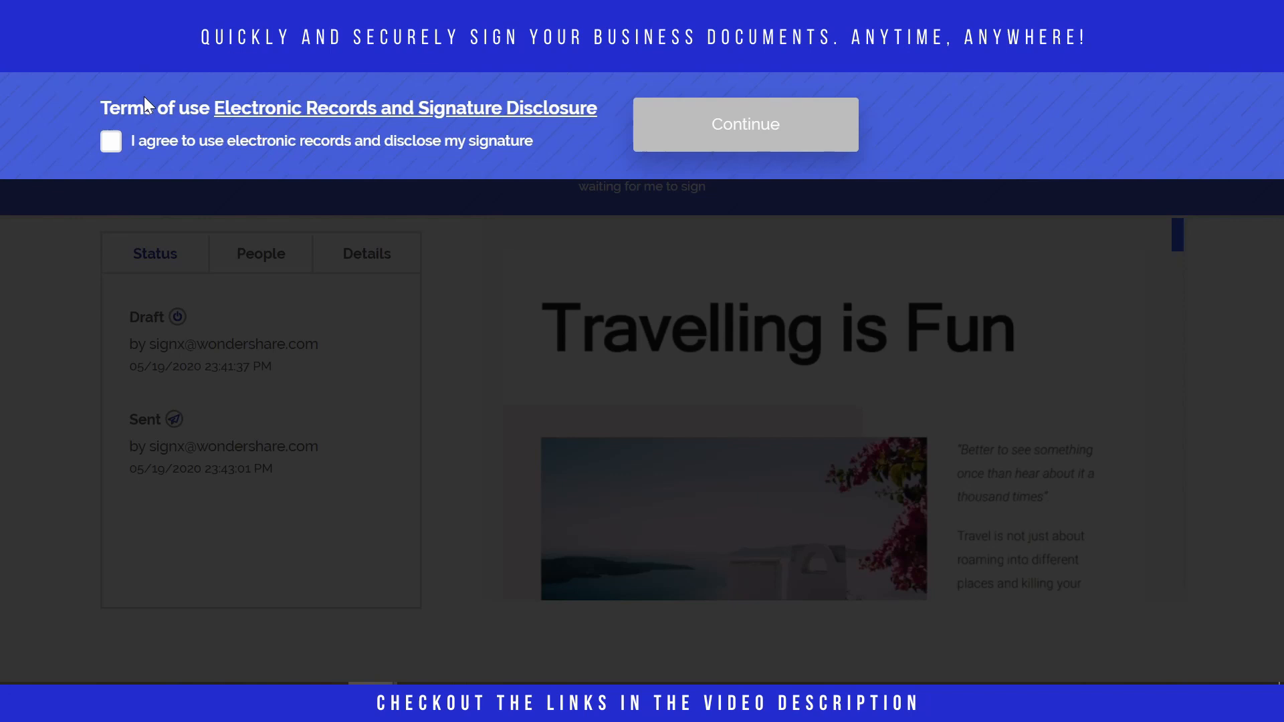
pyautogui.click(110, 141)
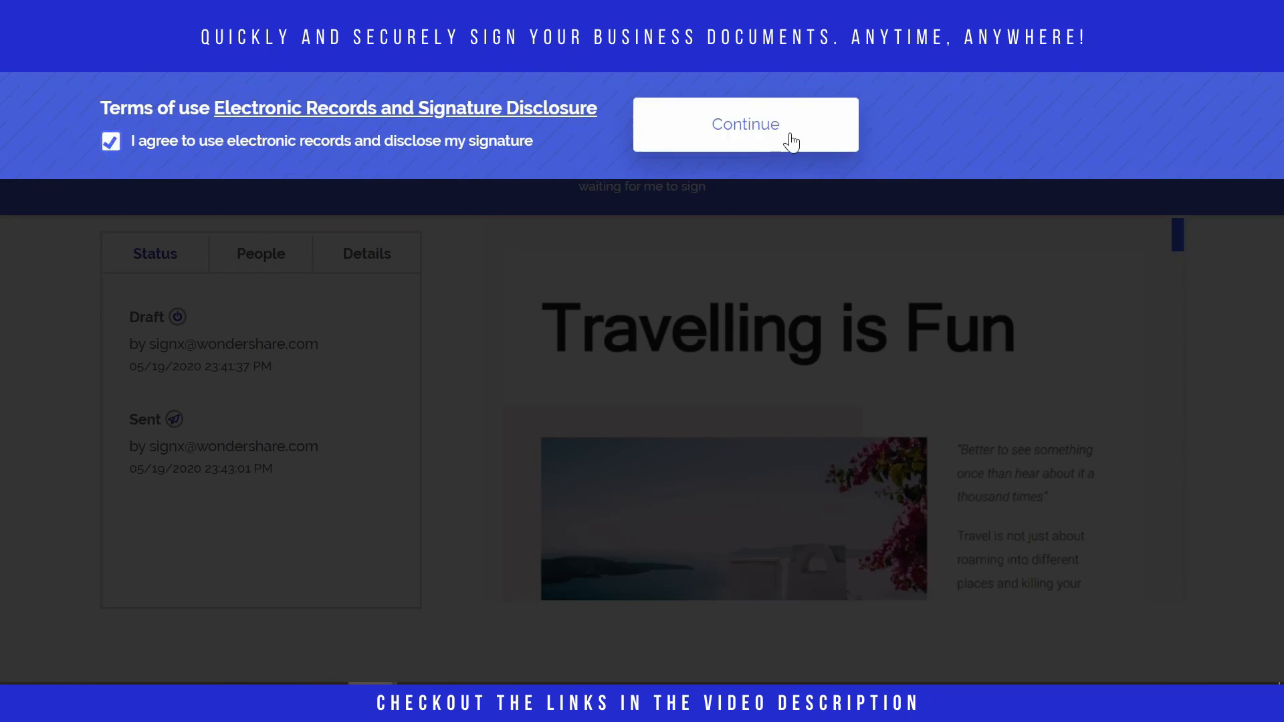
pyautogui.click(743, 124)
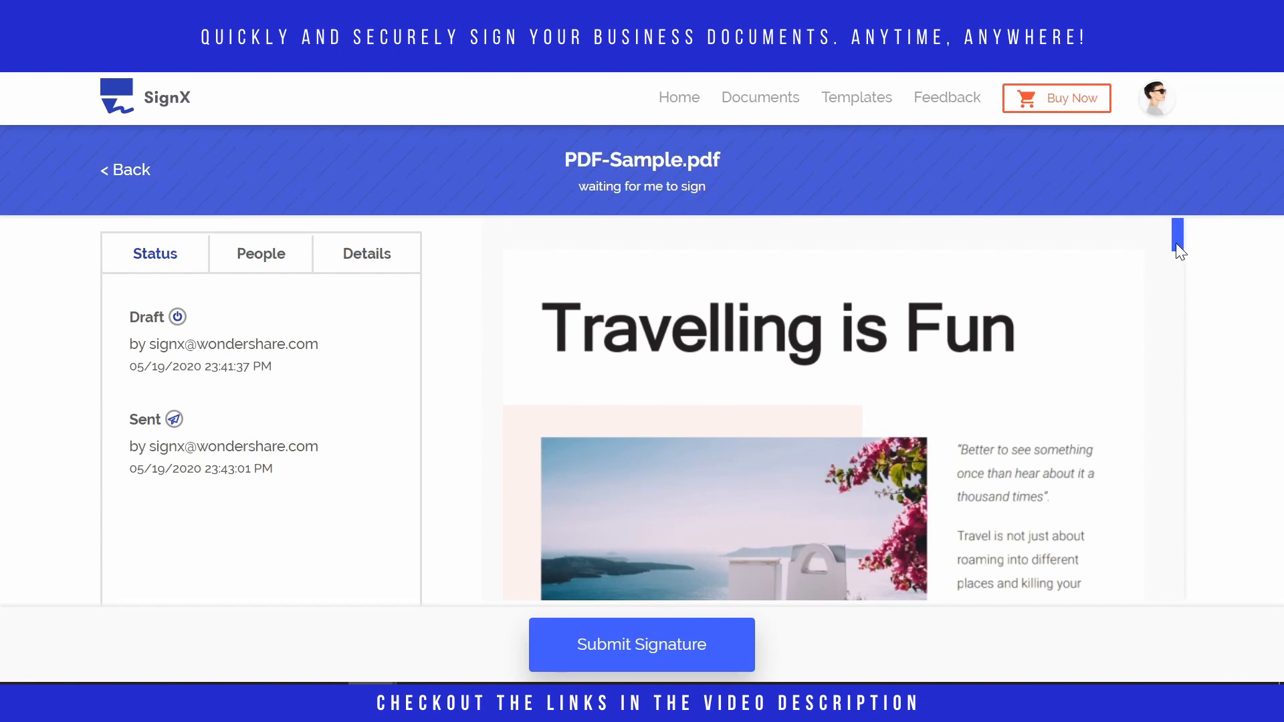
pyautogui.moveTo(1177, 237); pyautogui.dragTo(1177, 536)
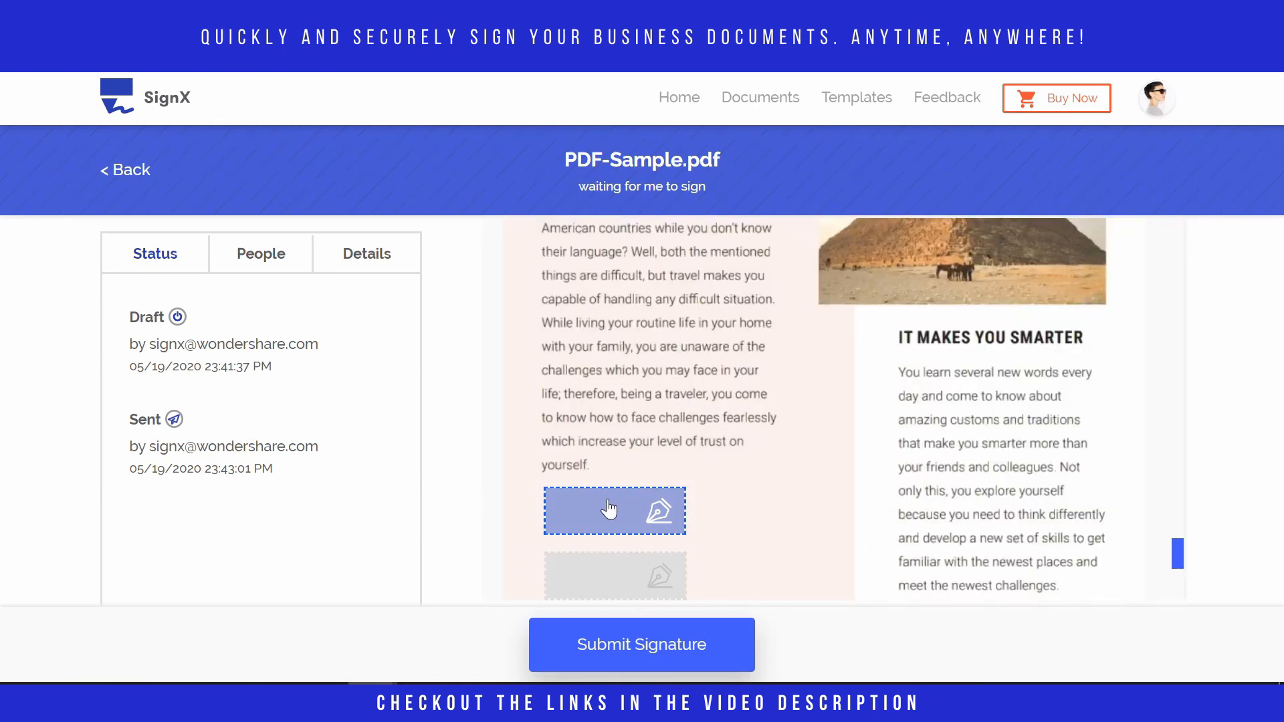
# Create a blue typed 'samplesign' signature in my field and submit it.
pyautogui.click(614, 510)
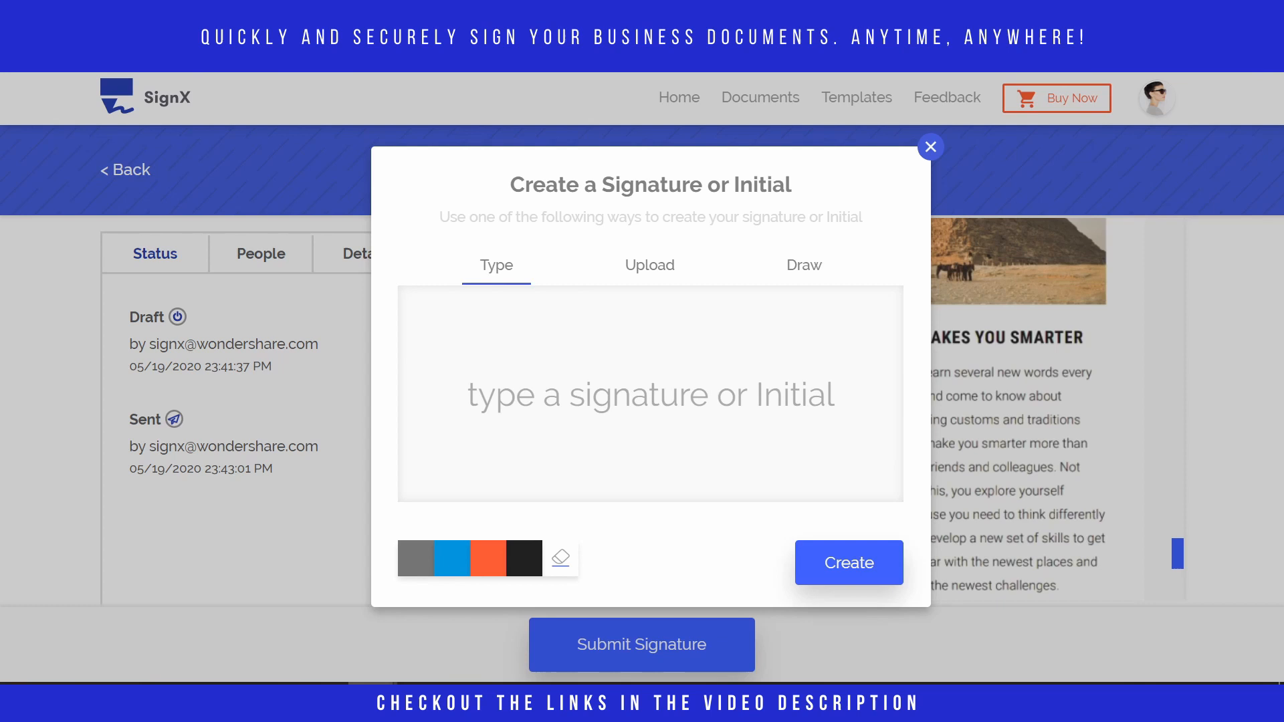
pyautogui.write('samplesign')
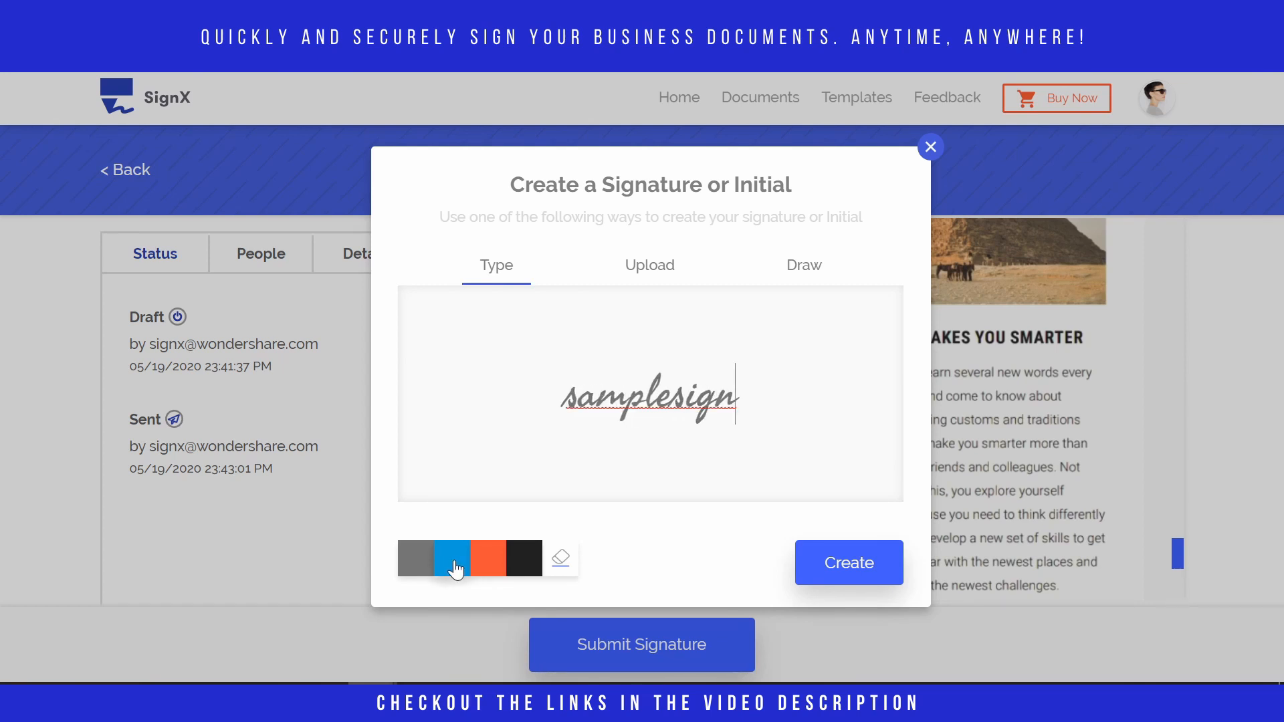
pyautogui.click(452, 558)
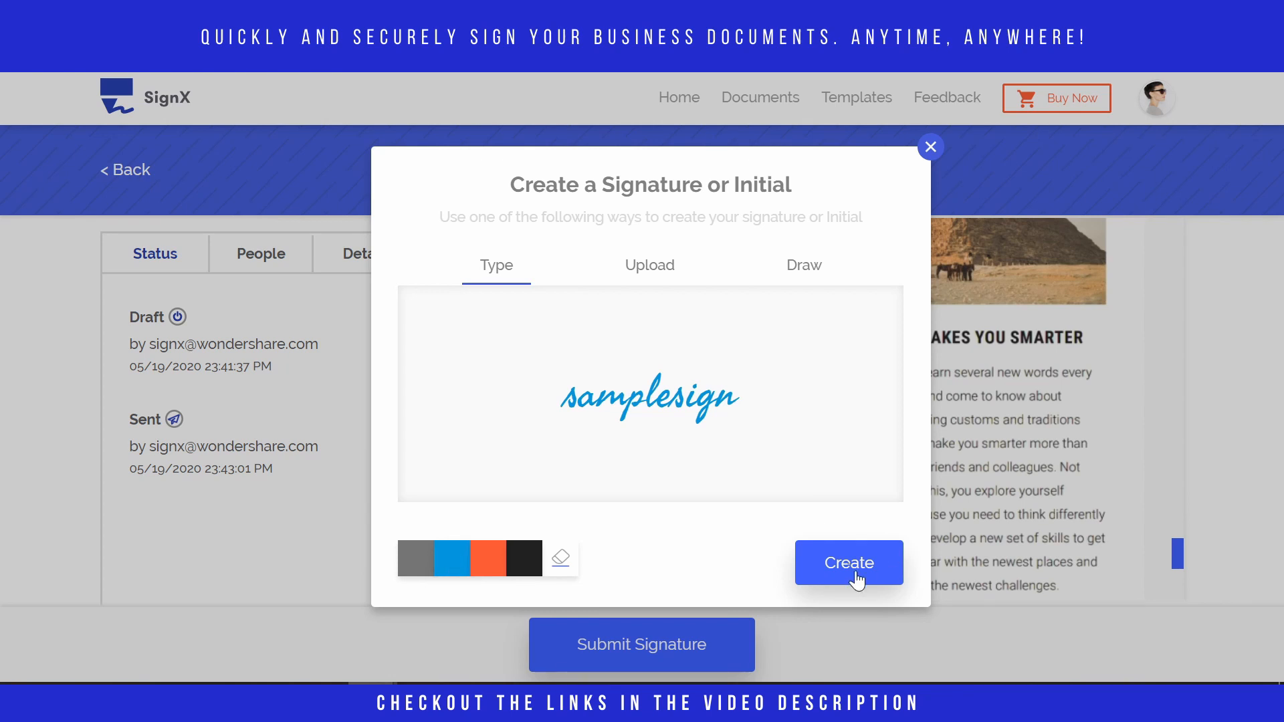
pyautogui.click(849, 562)
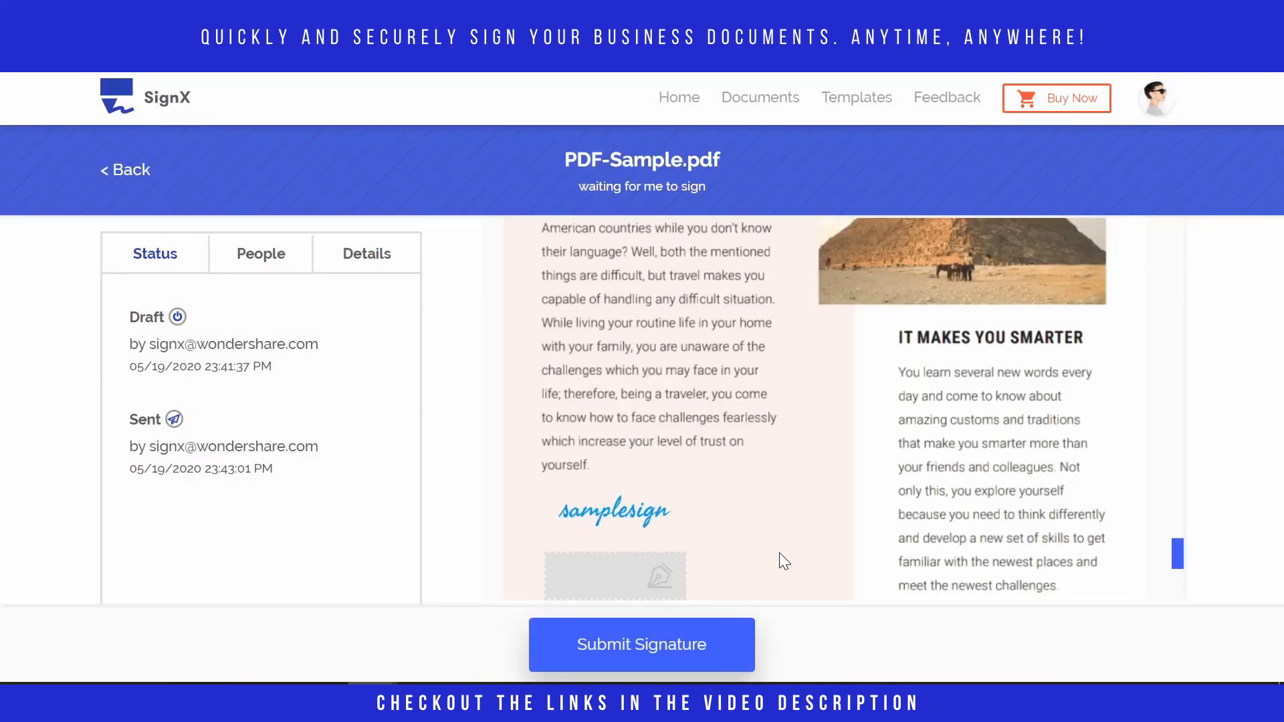
pyautogui.scroll(-3)
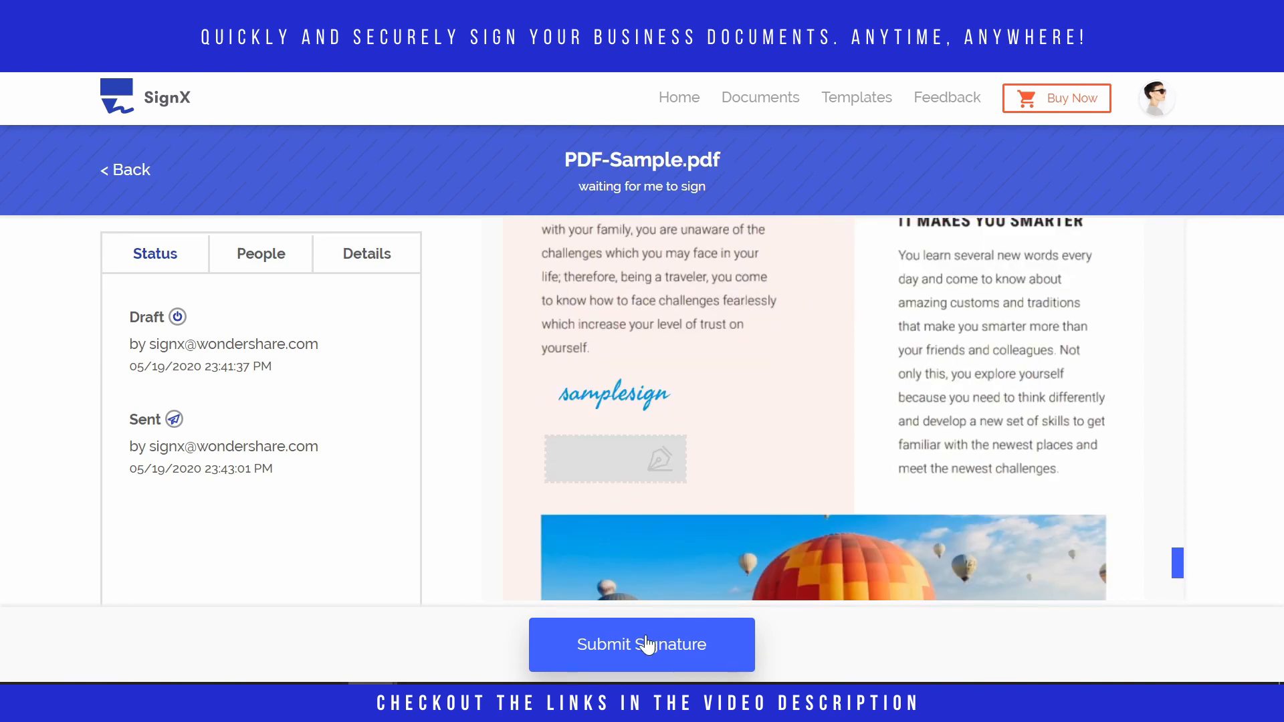
pyautogui.click(642, 645)
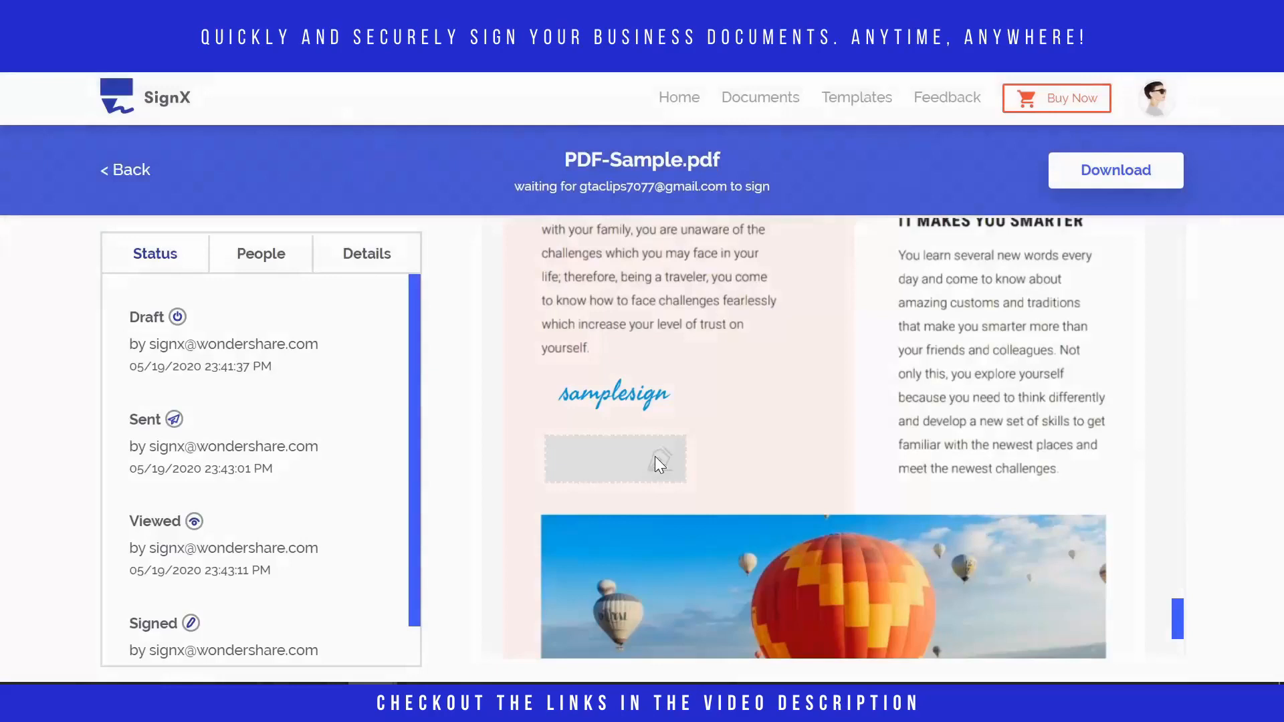
pyautogui.moveTo(754, 454)
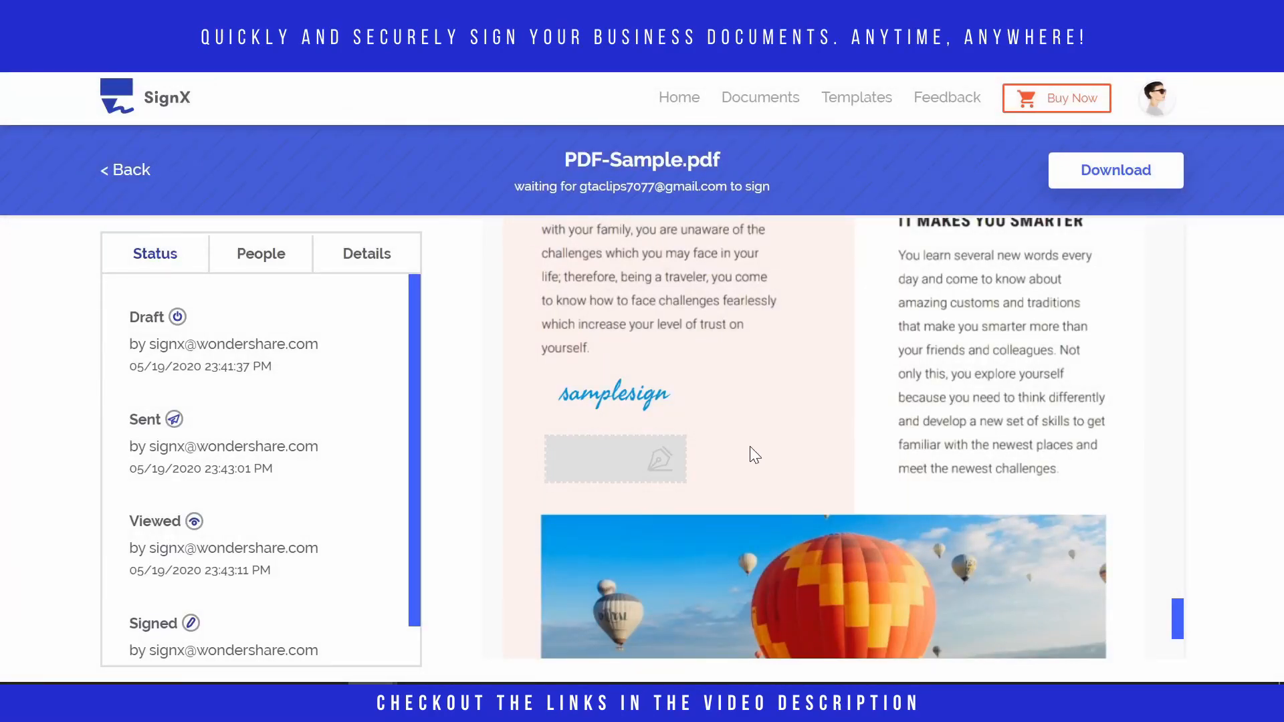
pyautogui.moveTo(608, 308)
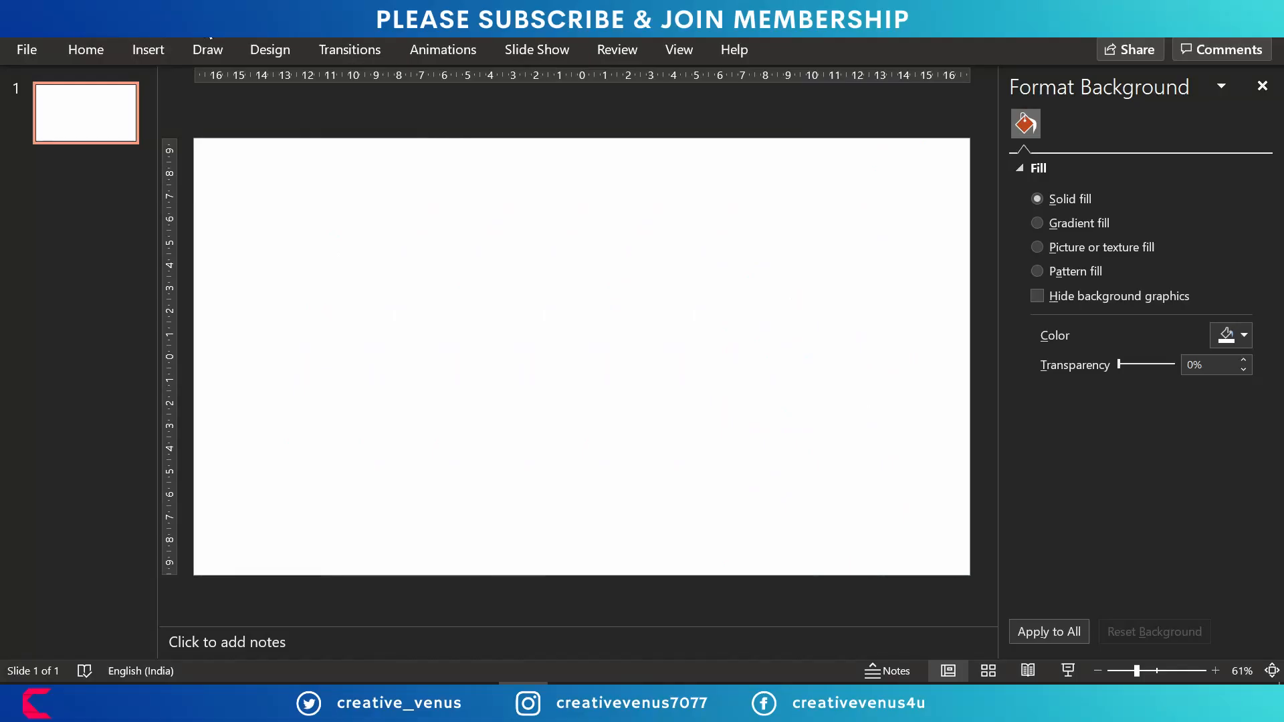
# Bring up the Insert Shapes gallery.
pyautogui.click(361, 98)
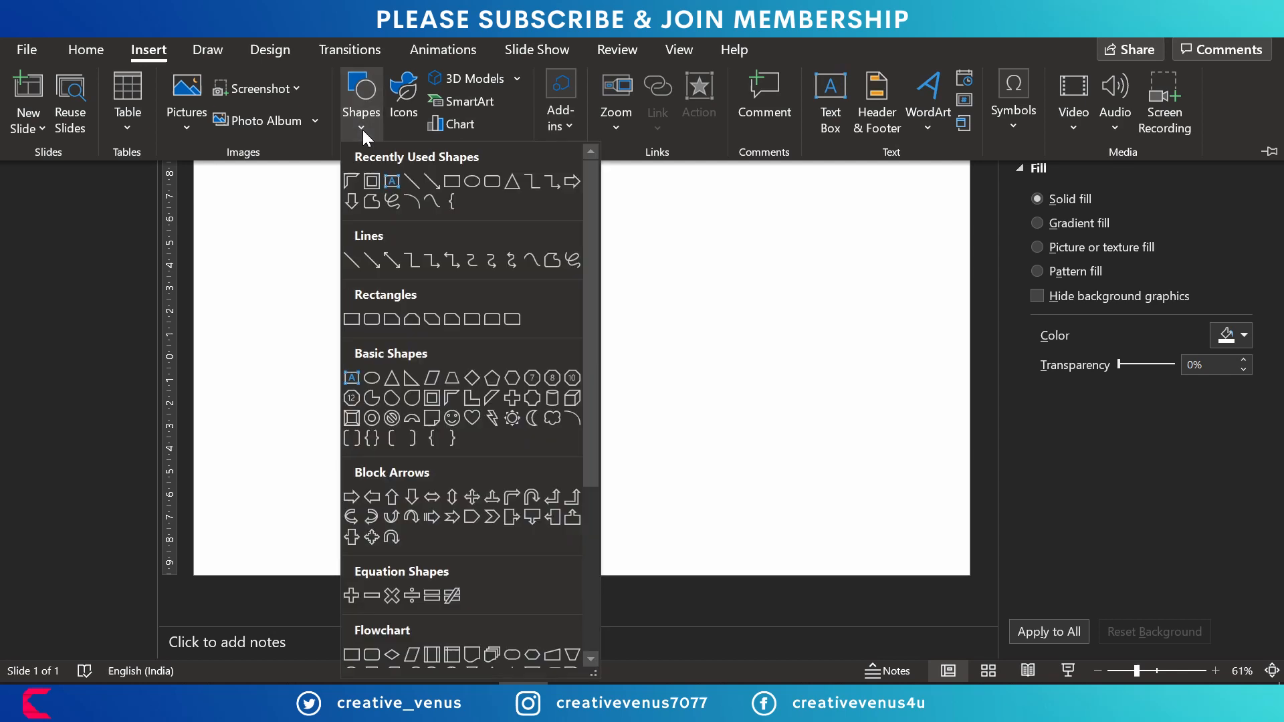
pyautogui.moveTo(473, 181)
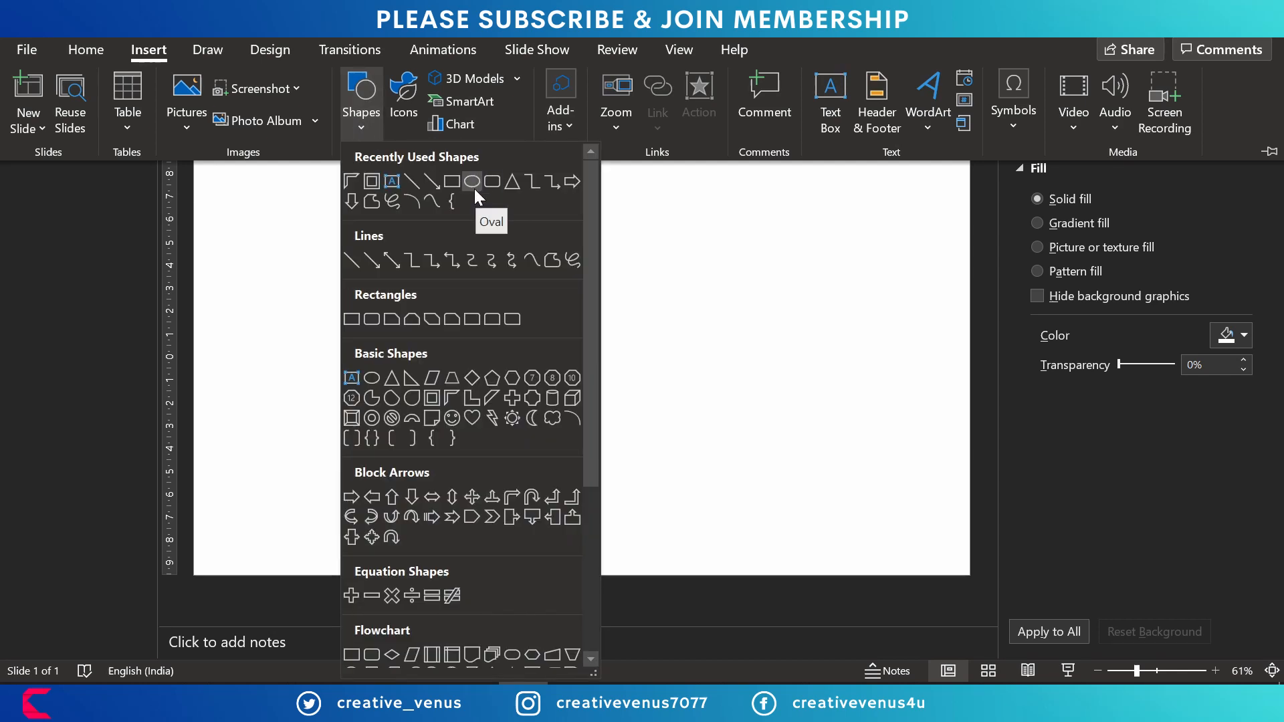
pyautogui.moveTo(477, 202)
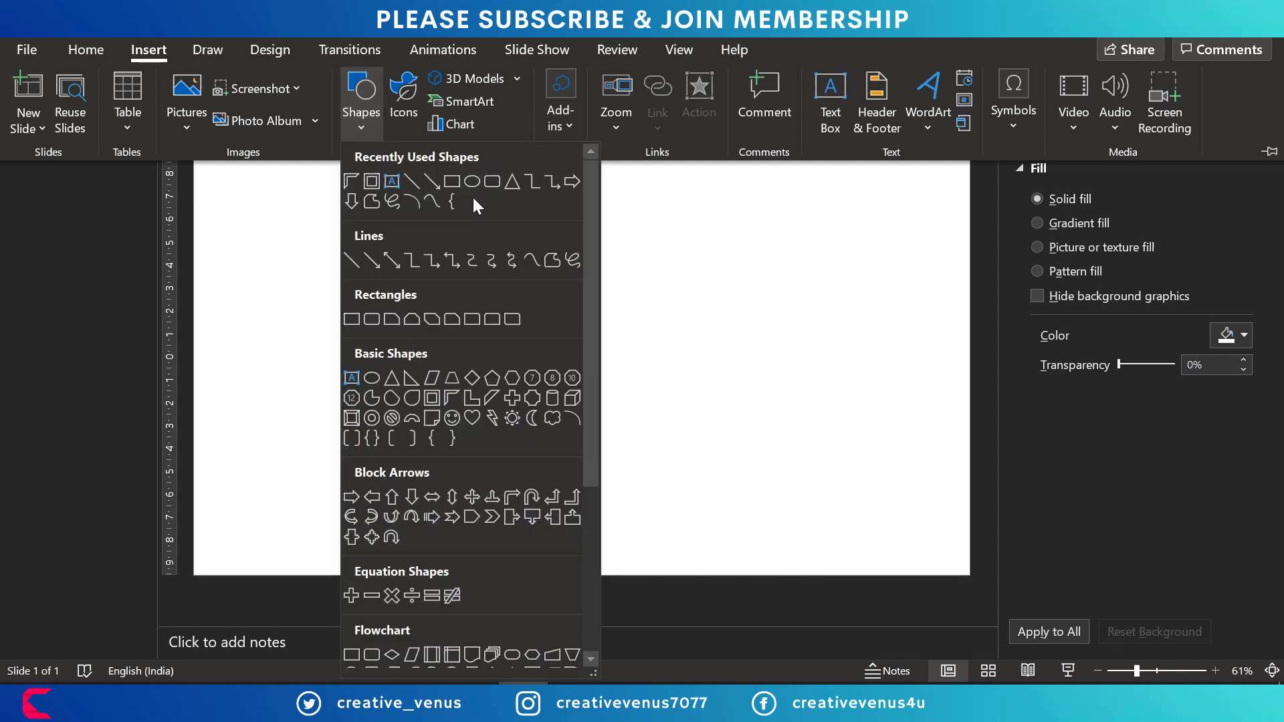
pyautogui.moveTo(451, 181)
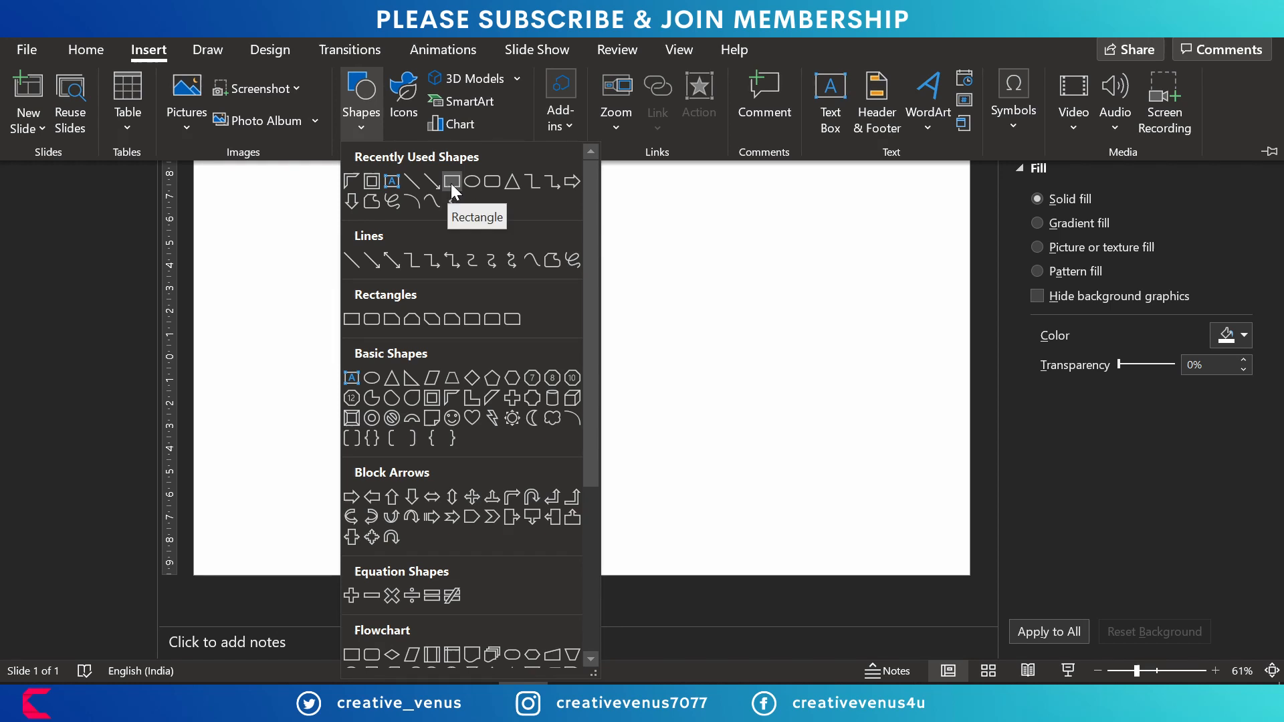
pyautogui.moveTo(455, 202)
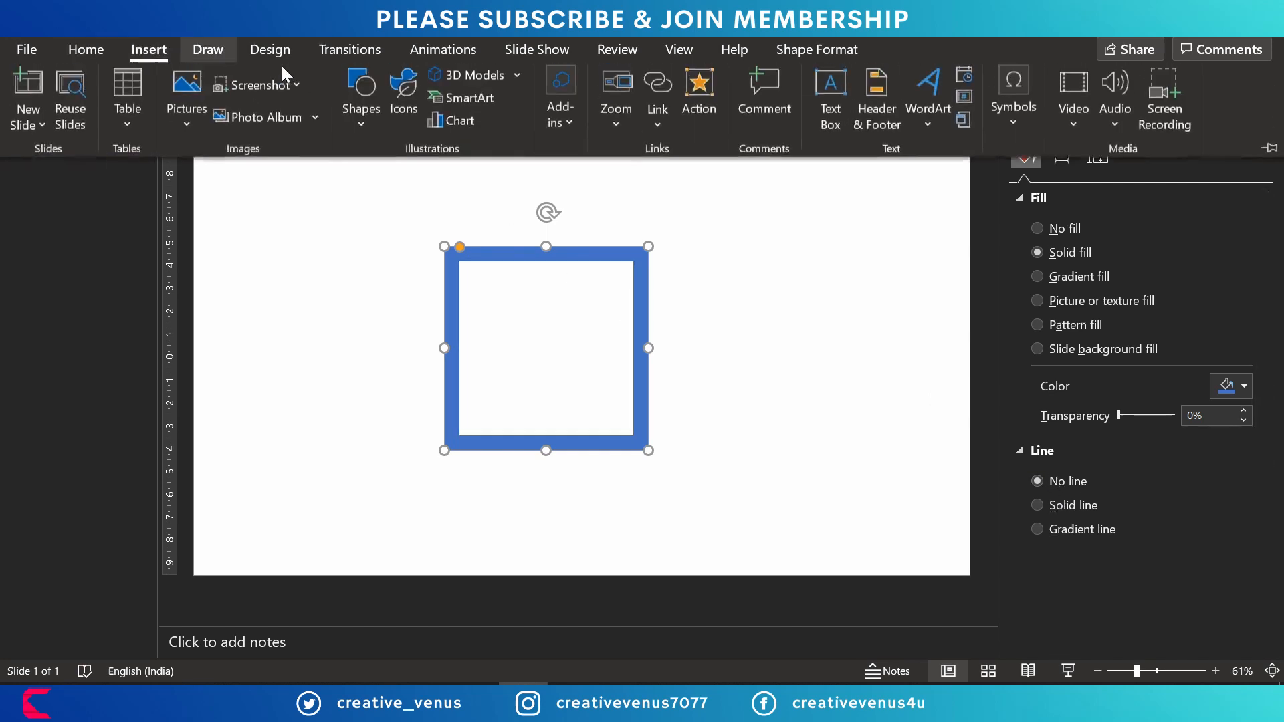
# Subtract the triangle from the frame, leaving a corner piece selected for recolouring.
pyautogui.click(359, 102)
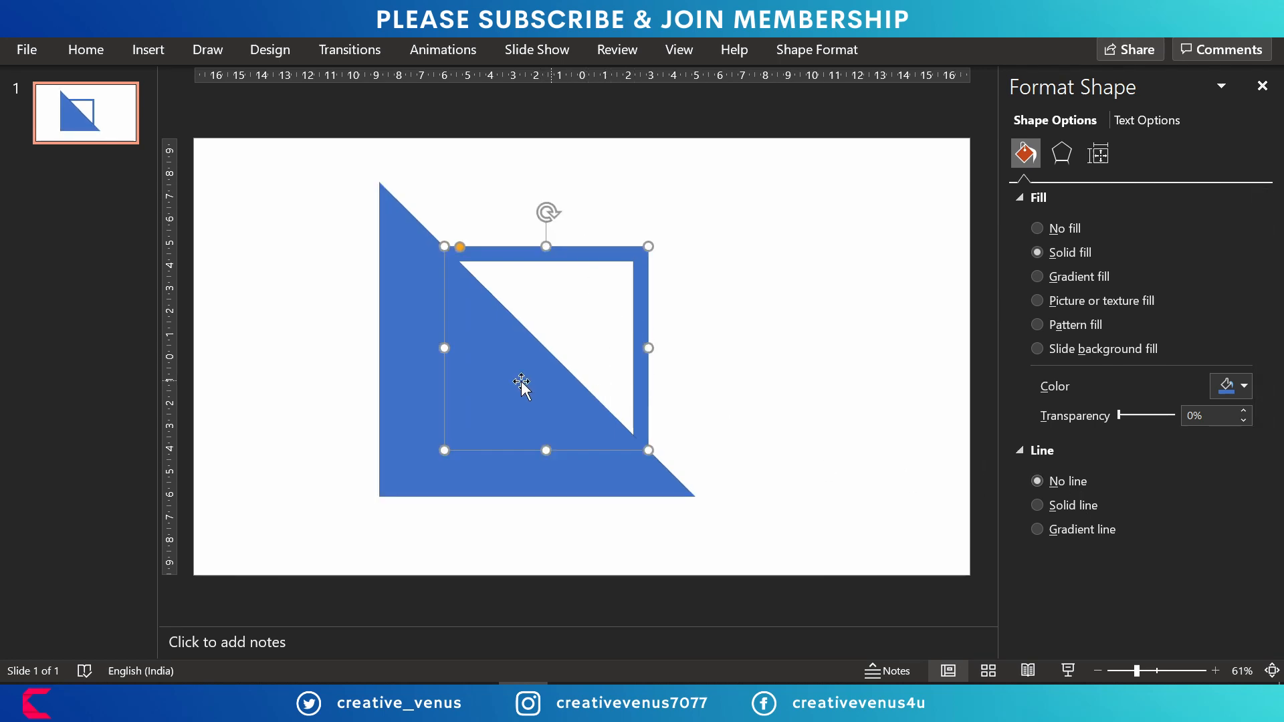
pyautogui.click(816, 50)
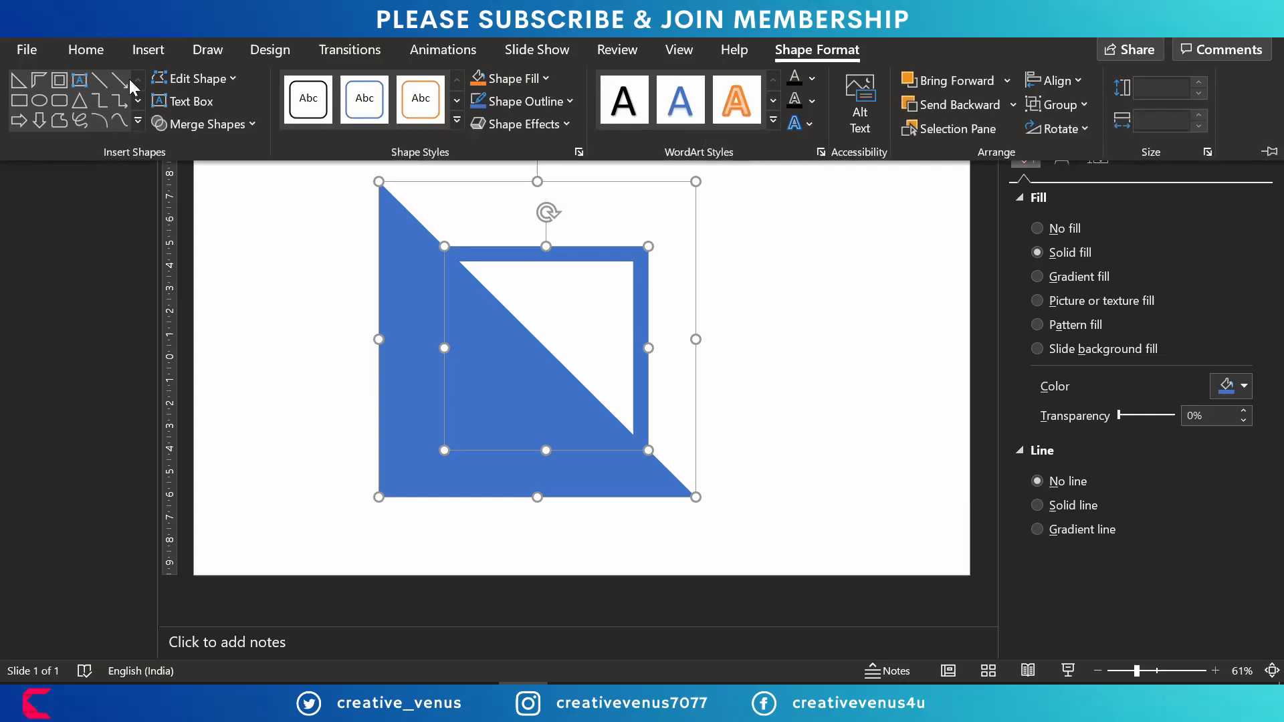
pyautogui.click(204, 124)
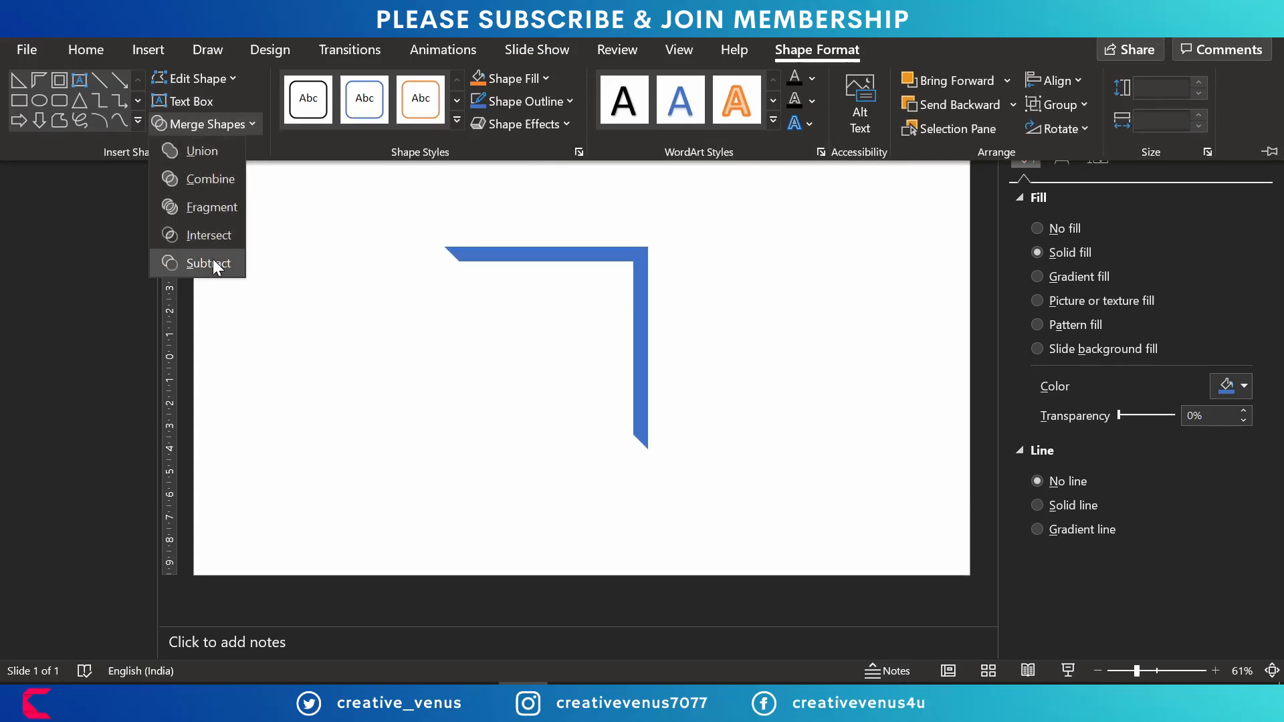
pyautogui.click(209, 263)
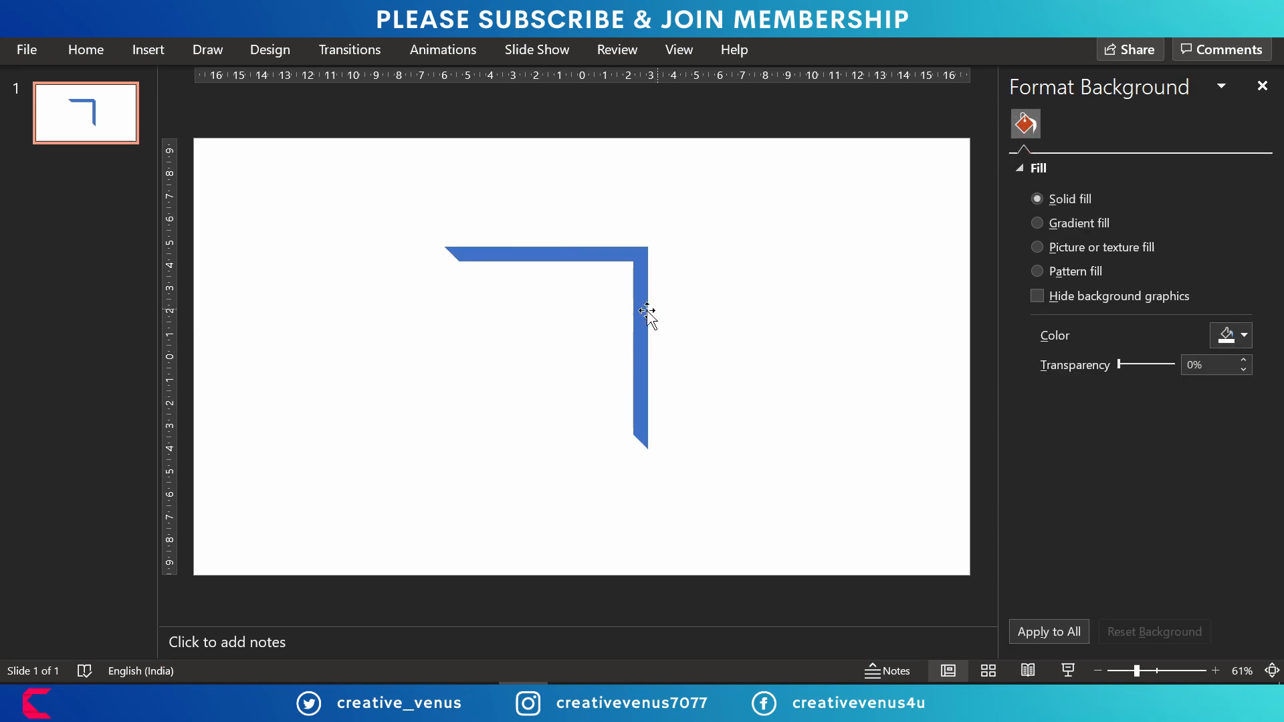
pyautogui.click(645, 348)
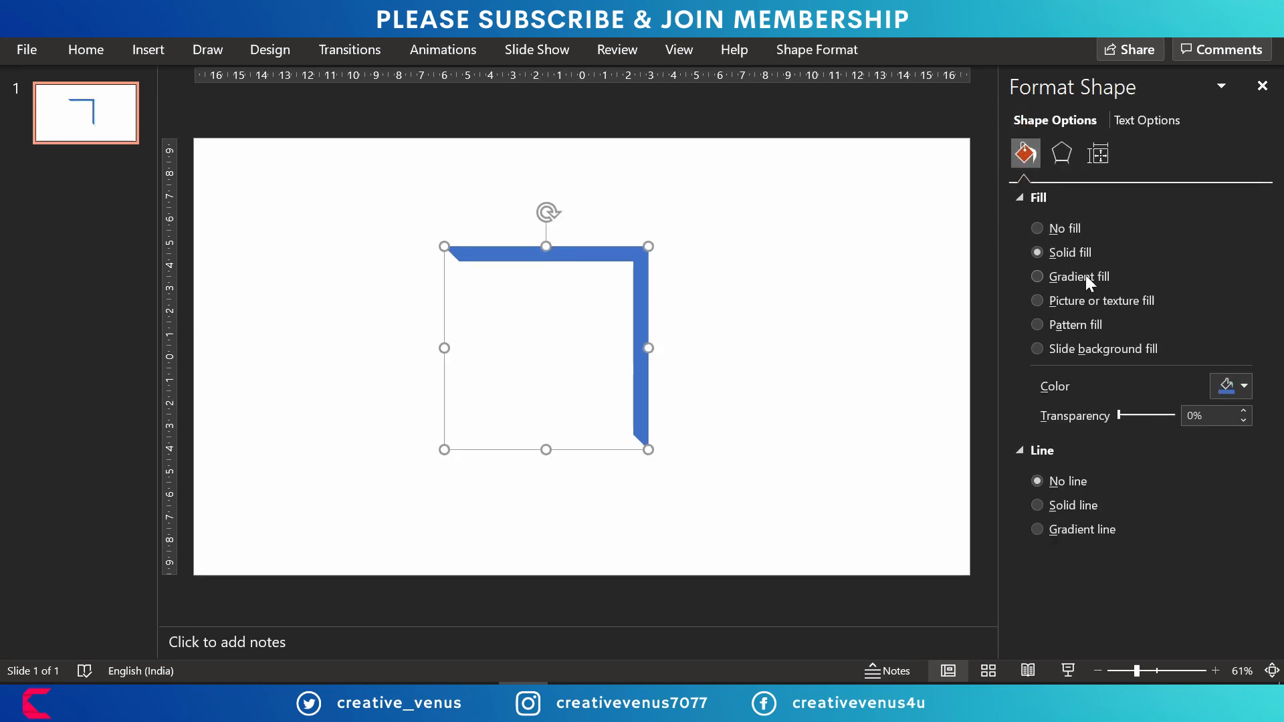
pyautogui.click(1253, 386)
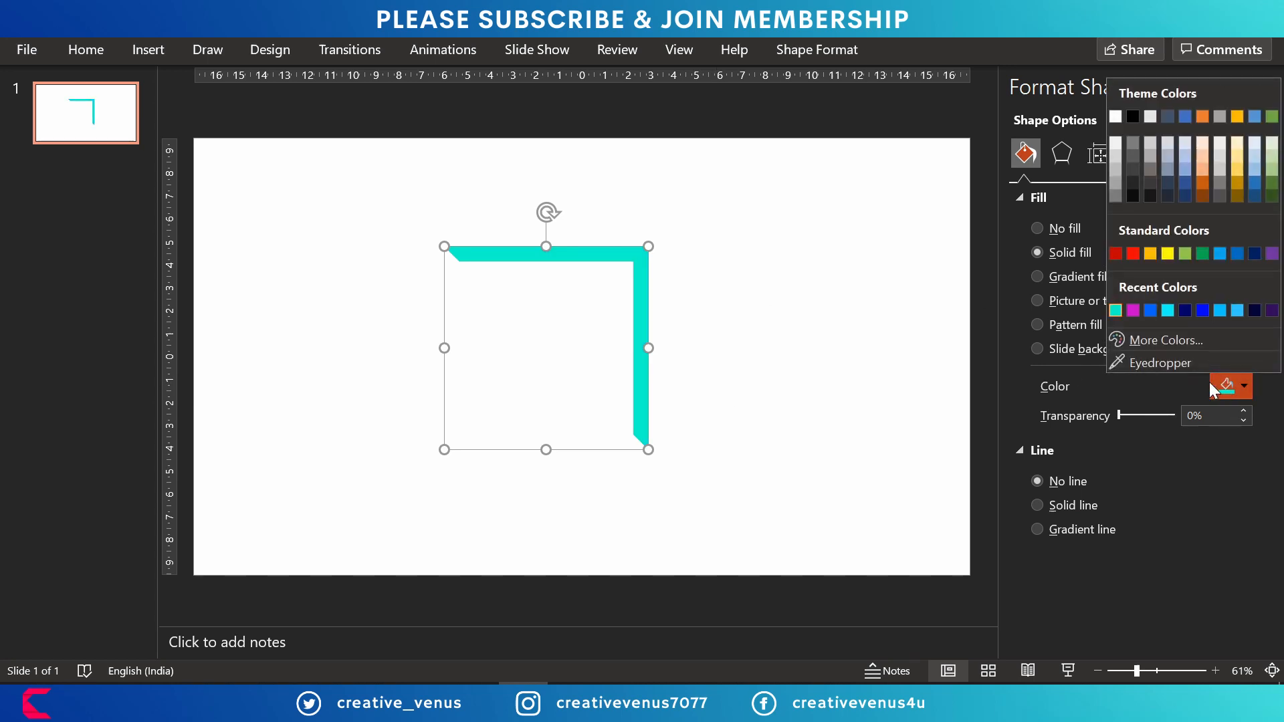
# Fill the corner piece light cyan and give it 3-D depth.
pyautogui.click(1165, 339)
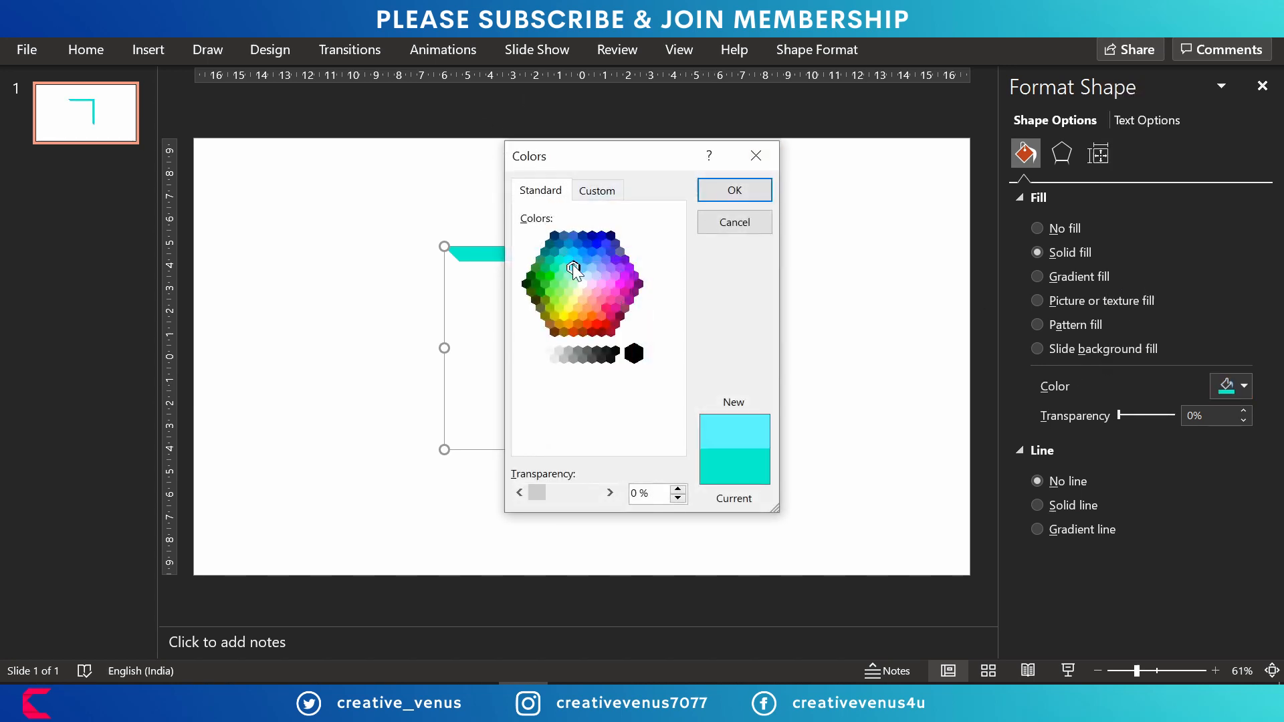
pyautogui.click(733, 189)
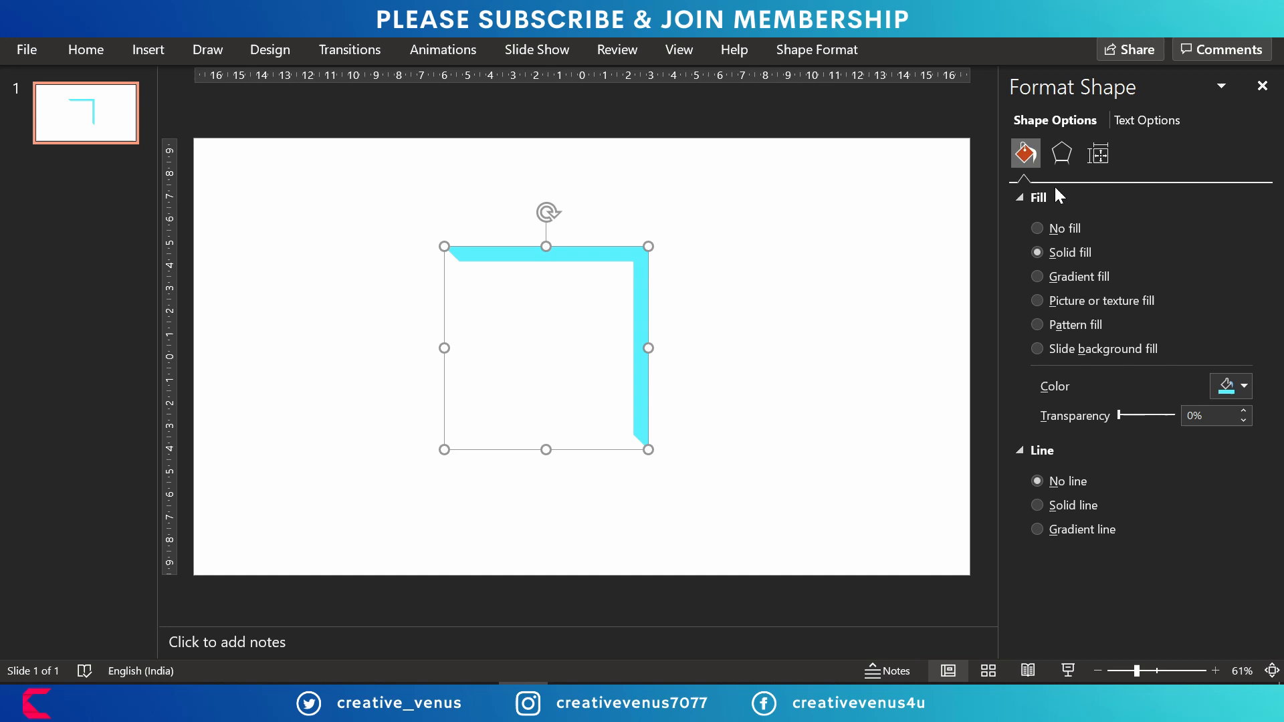
pyautogui.click(1060, 154)
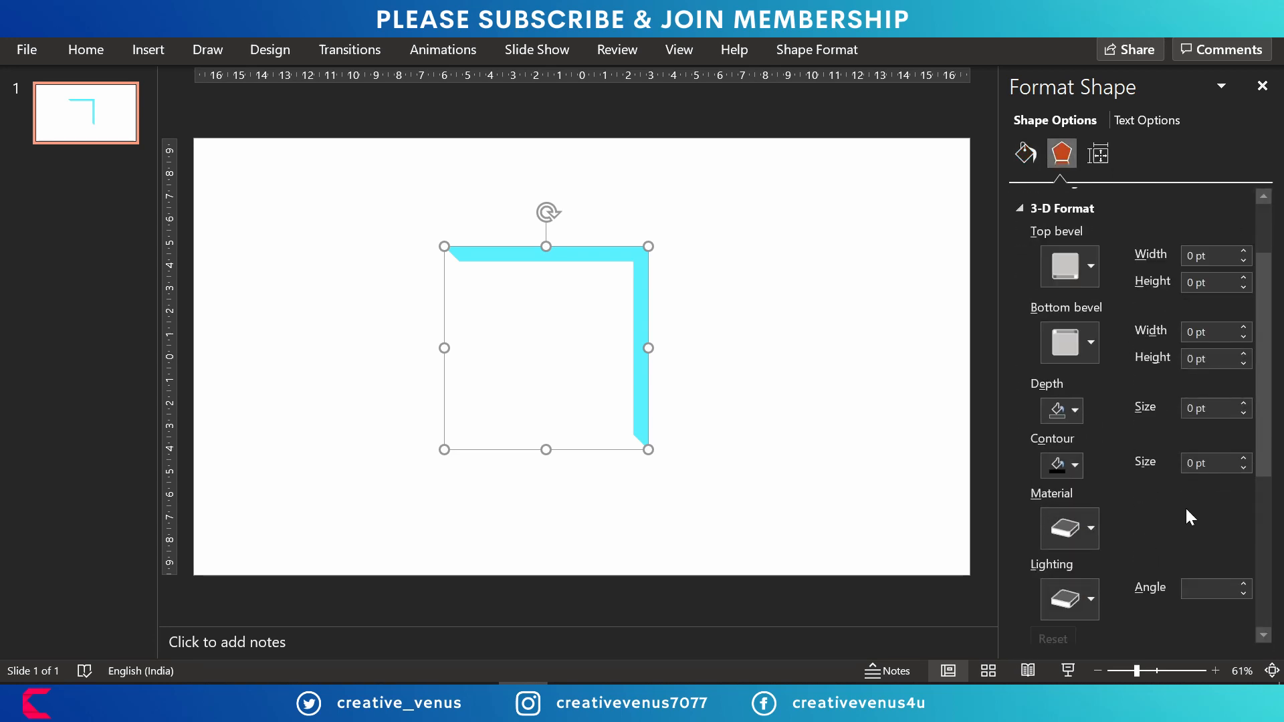
pyautogui.click(1241, 402)
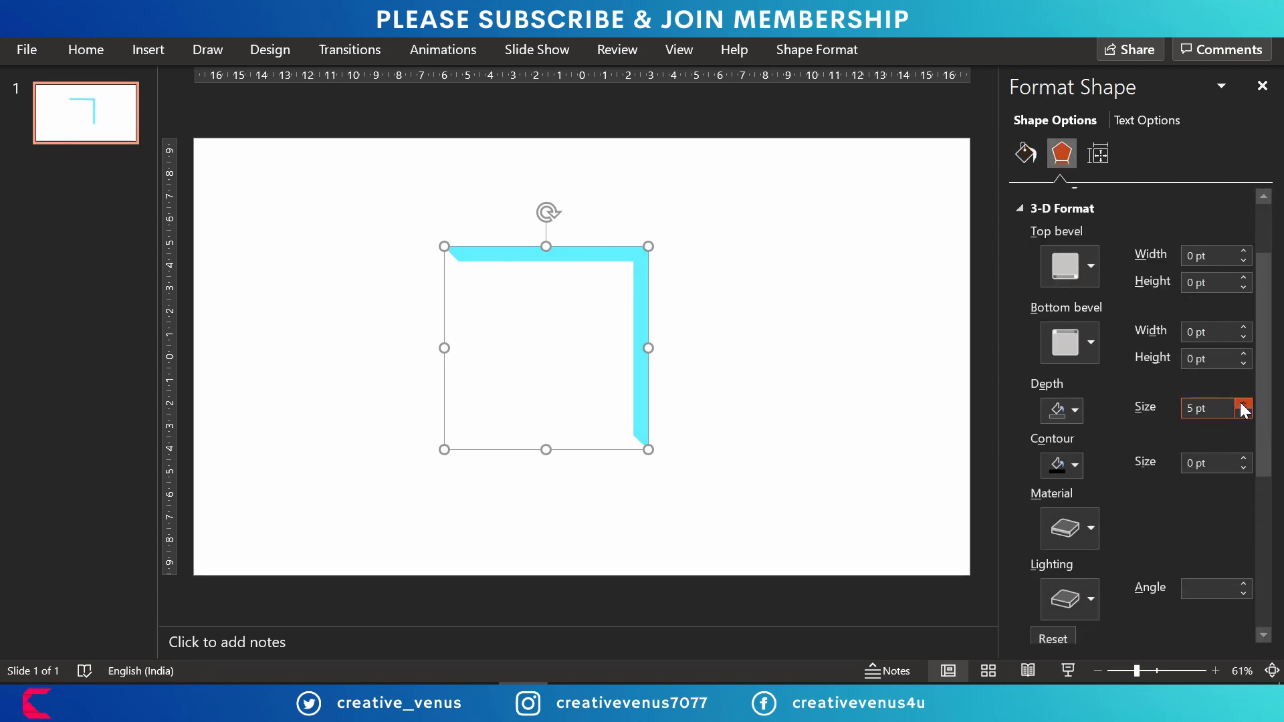
# Apply an isometric 3-D rotation preset and change the piece's surface material.
pyautogui.click(1241, 404)
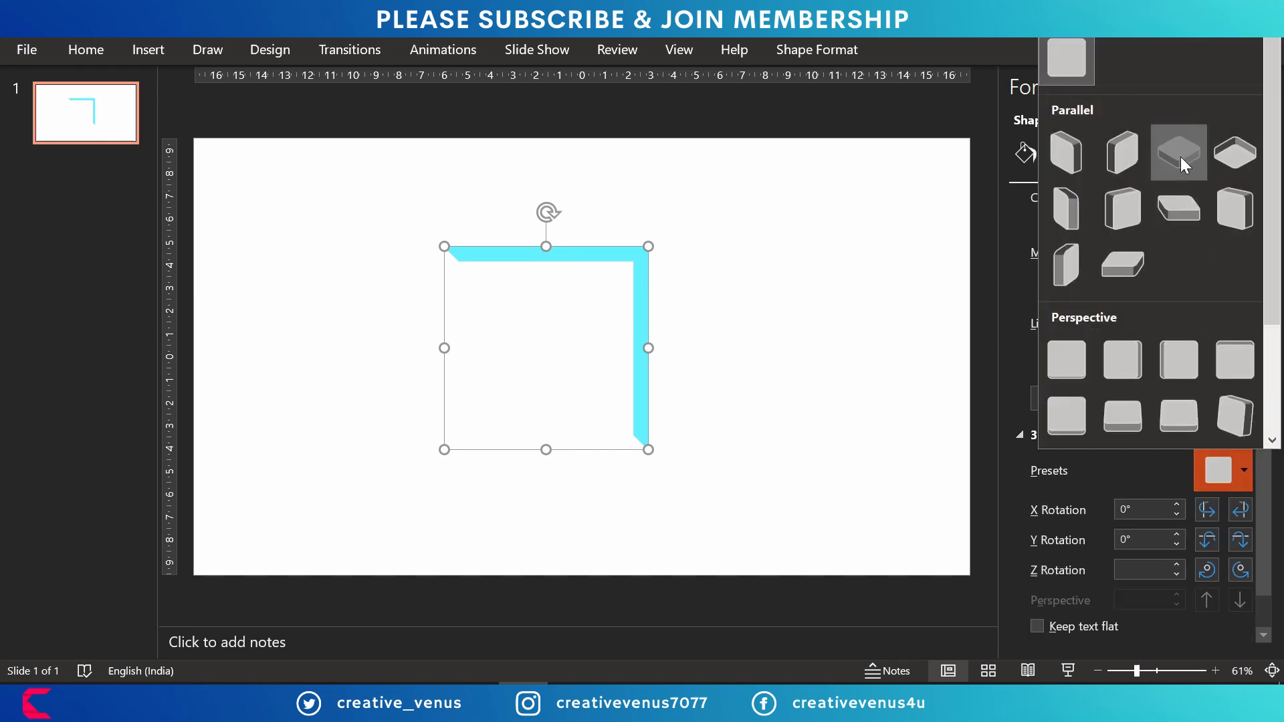
pyautogui.click(1177, 153)
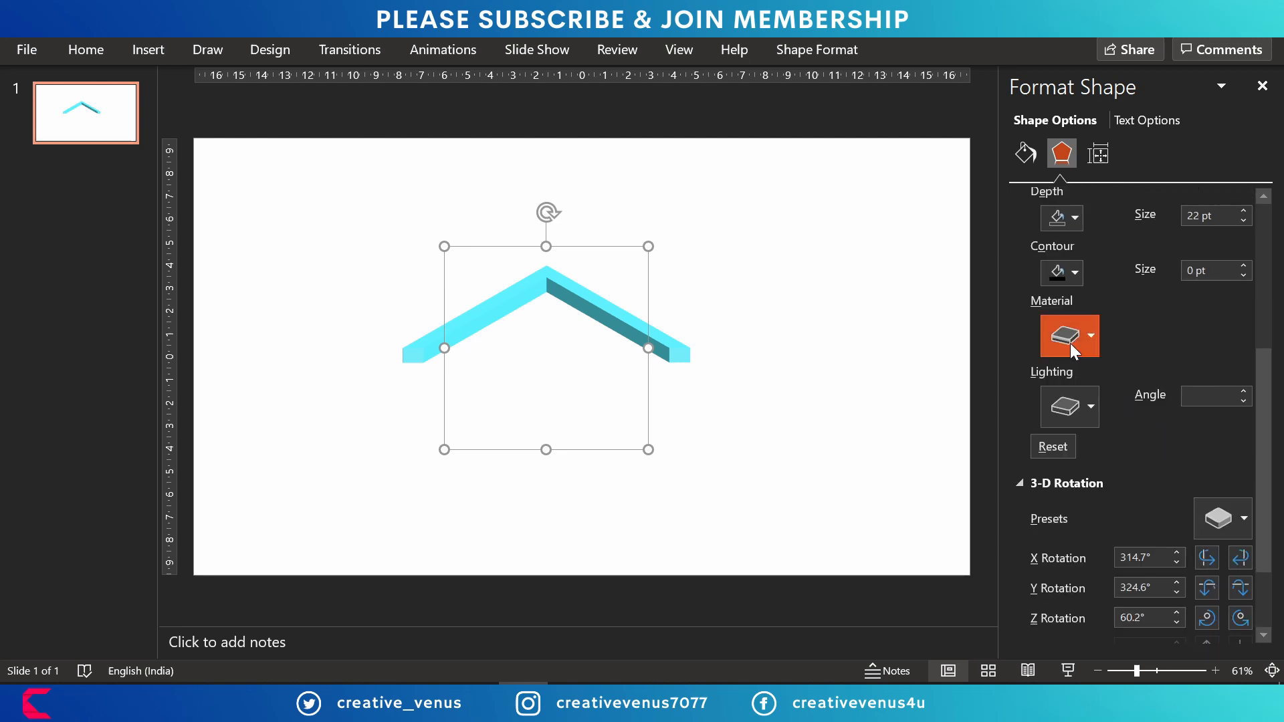
pyautogui.click(1062, 336)
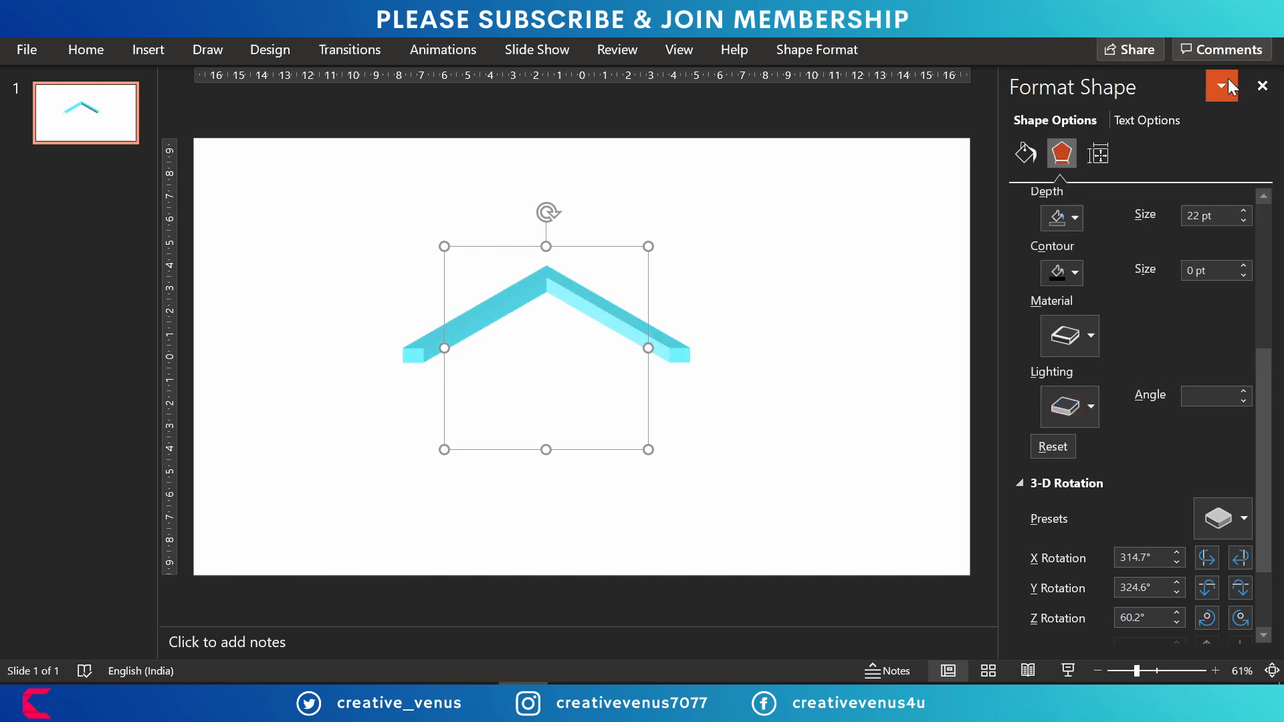
pyautogui.click(1025, 154)
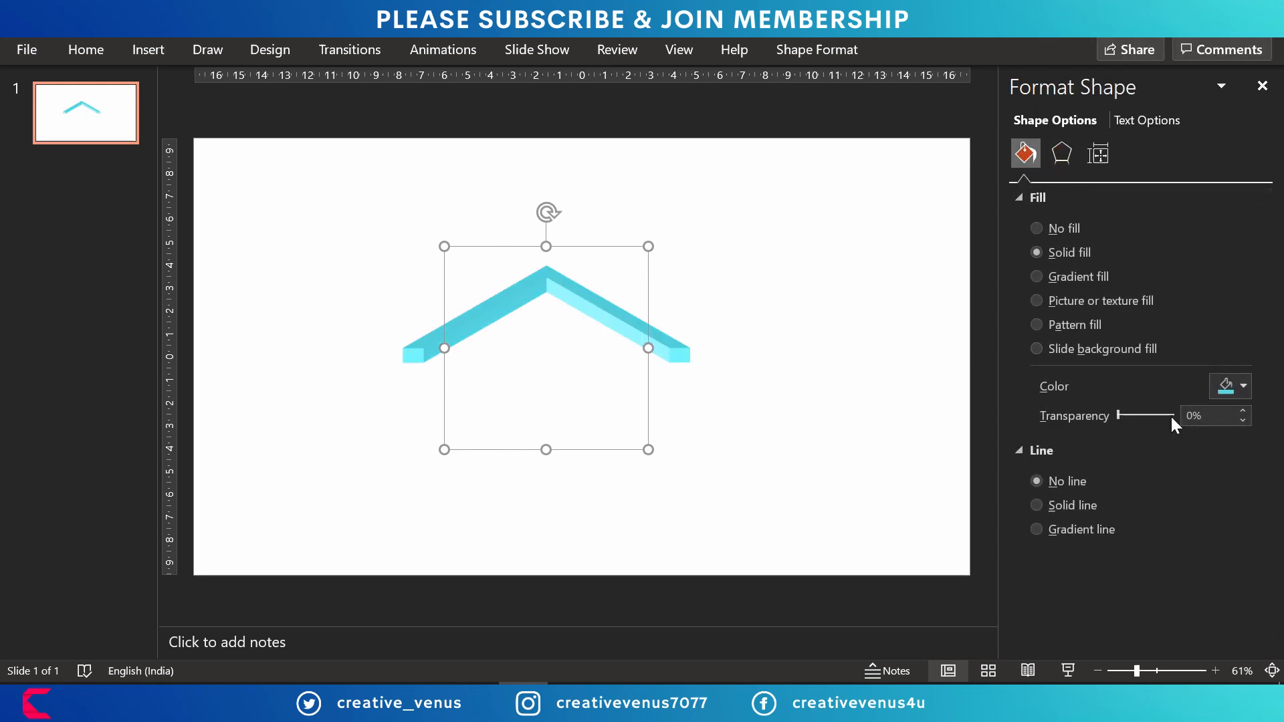
# Recolour the chevron blue and set its lighting angle to 30°.
pyautogui.click(1254, 386)
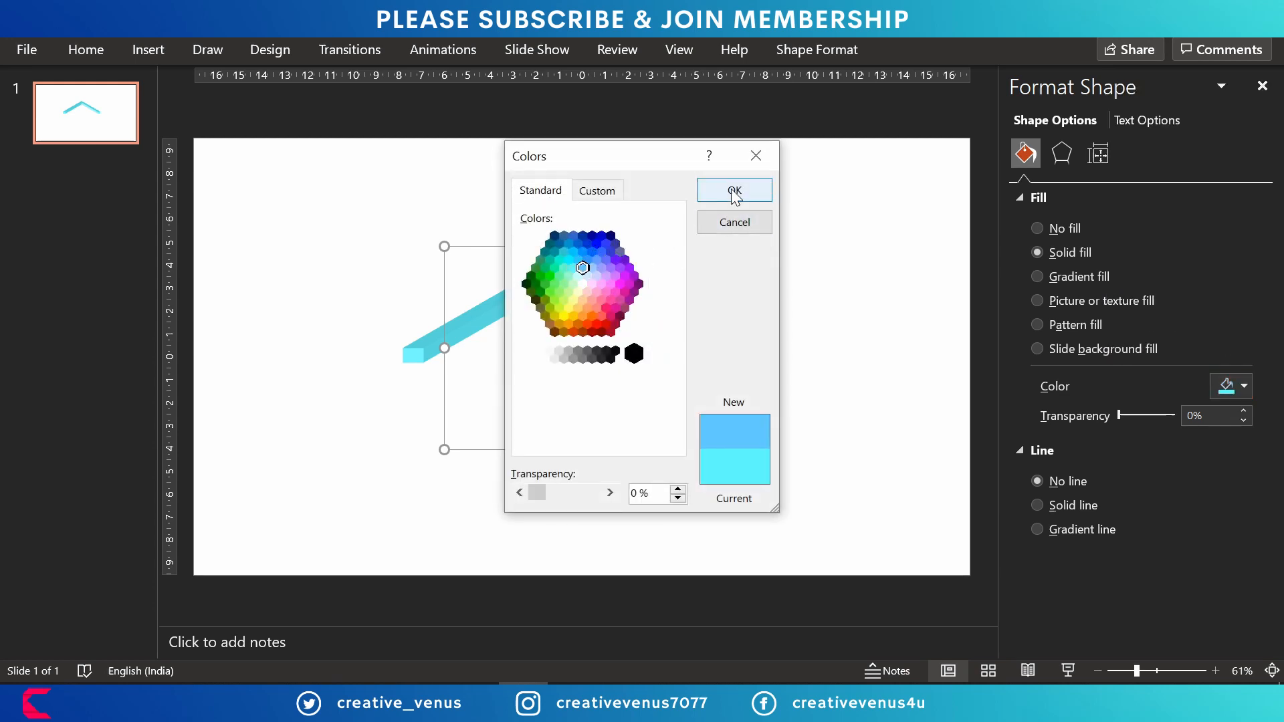
pyautogui.click(733, 190)
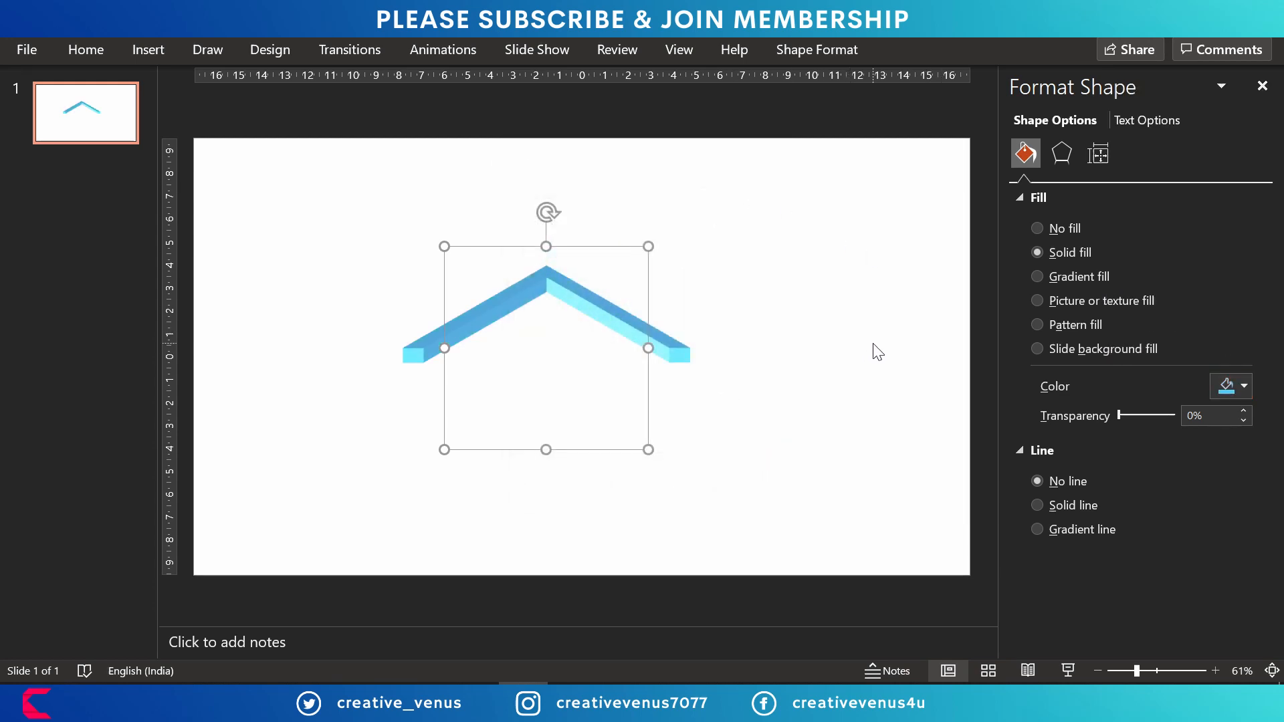
pyautogui.click(1060, 154)
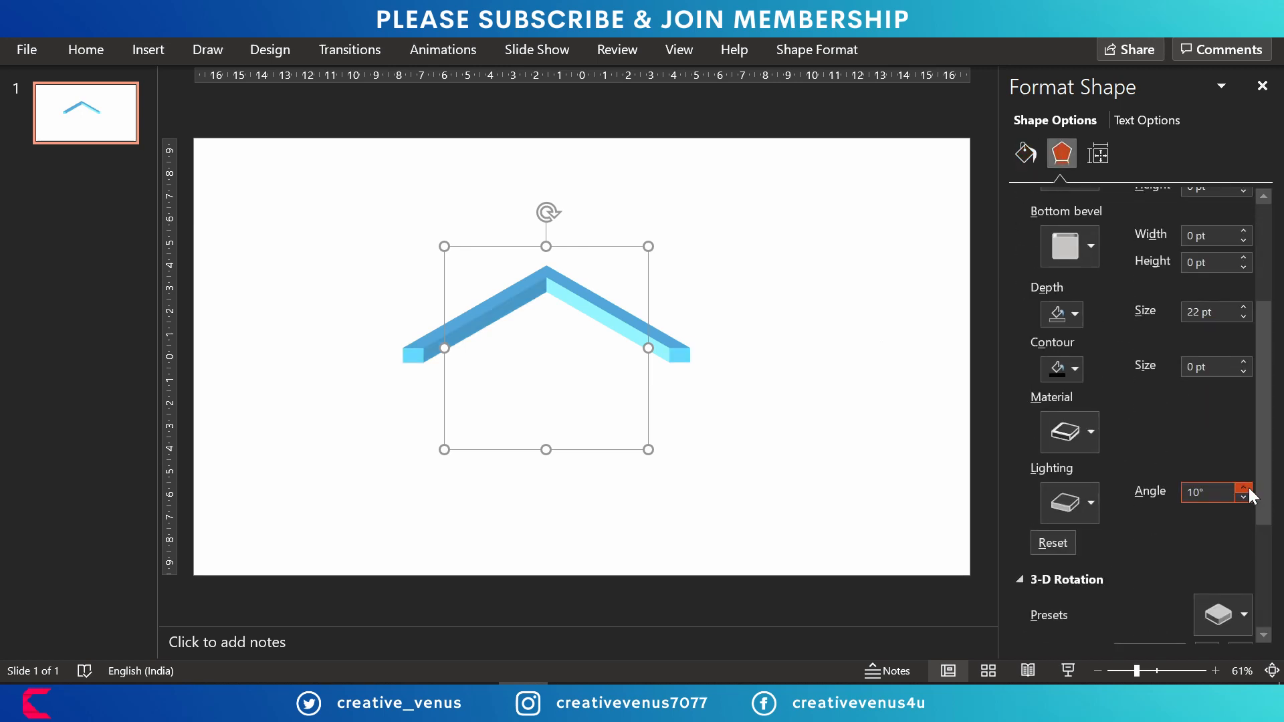
pyautogui.click(1243, 487)
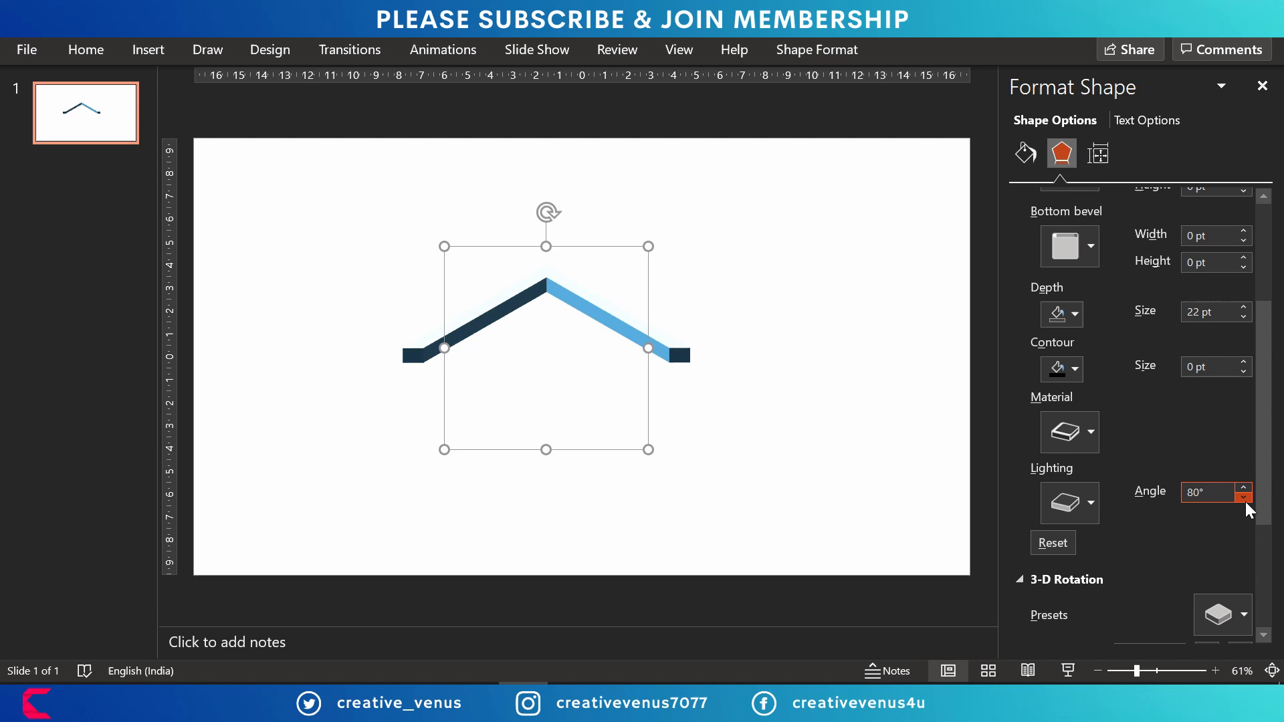
pyautogui.click(1243, 497)
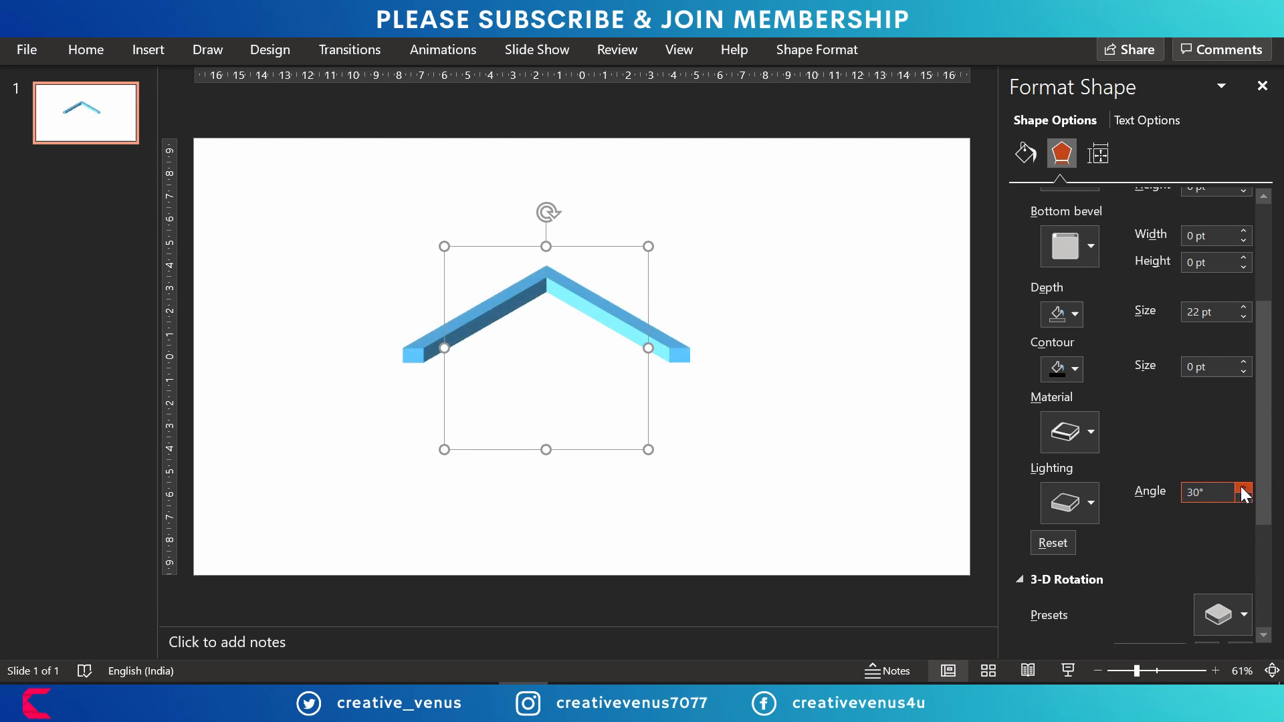
pyautogui.click(1244, 488)
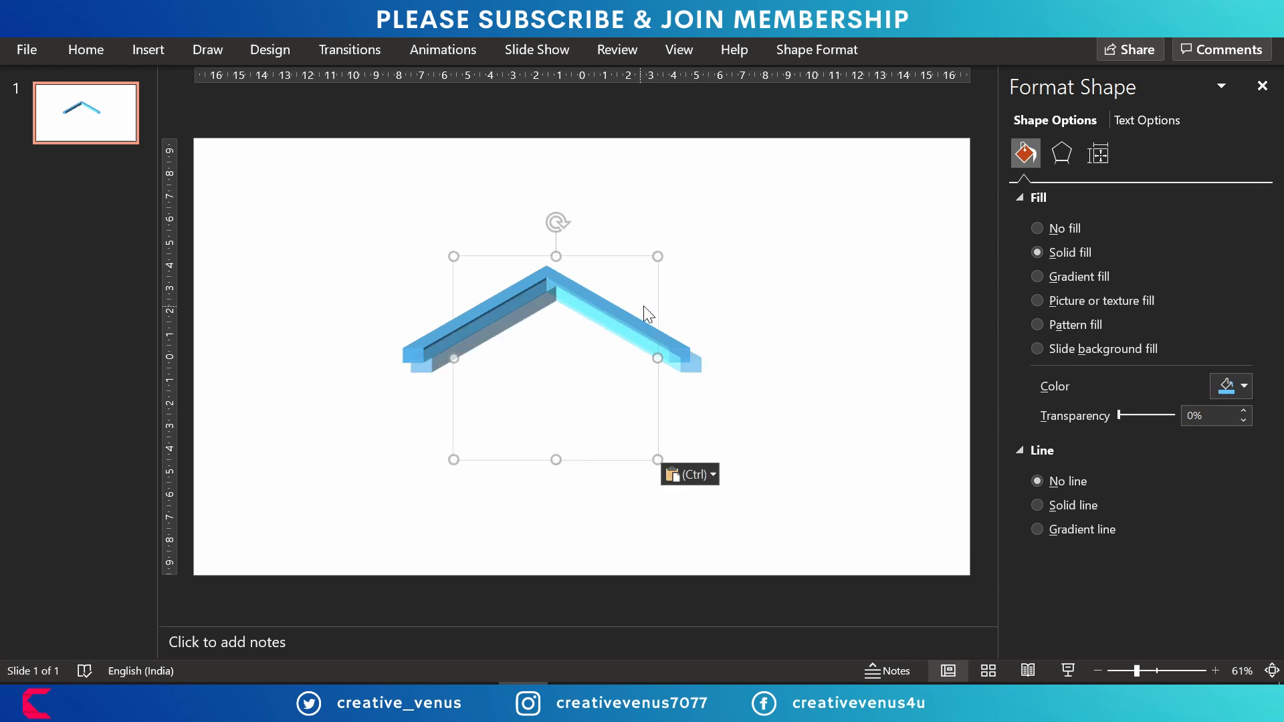
# Mirror the pasted chevron copy and apply the Isometric Right Up rotation preset.
pyautogui.click(816, 50)
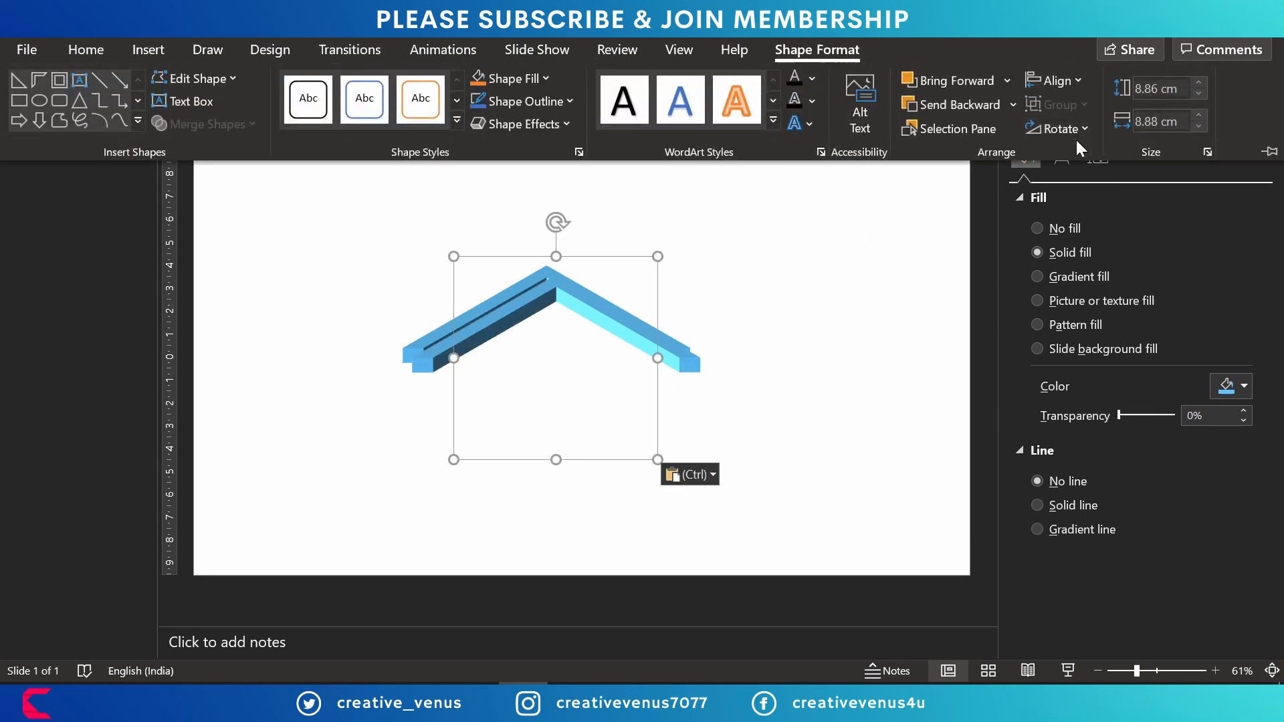
pyautogui.click(1057, 128)
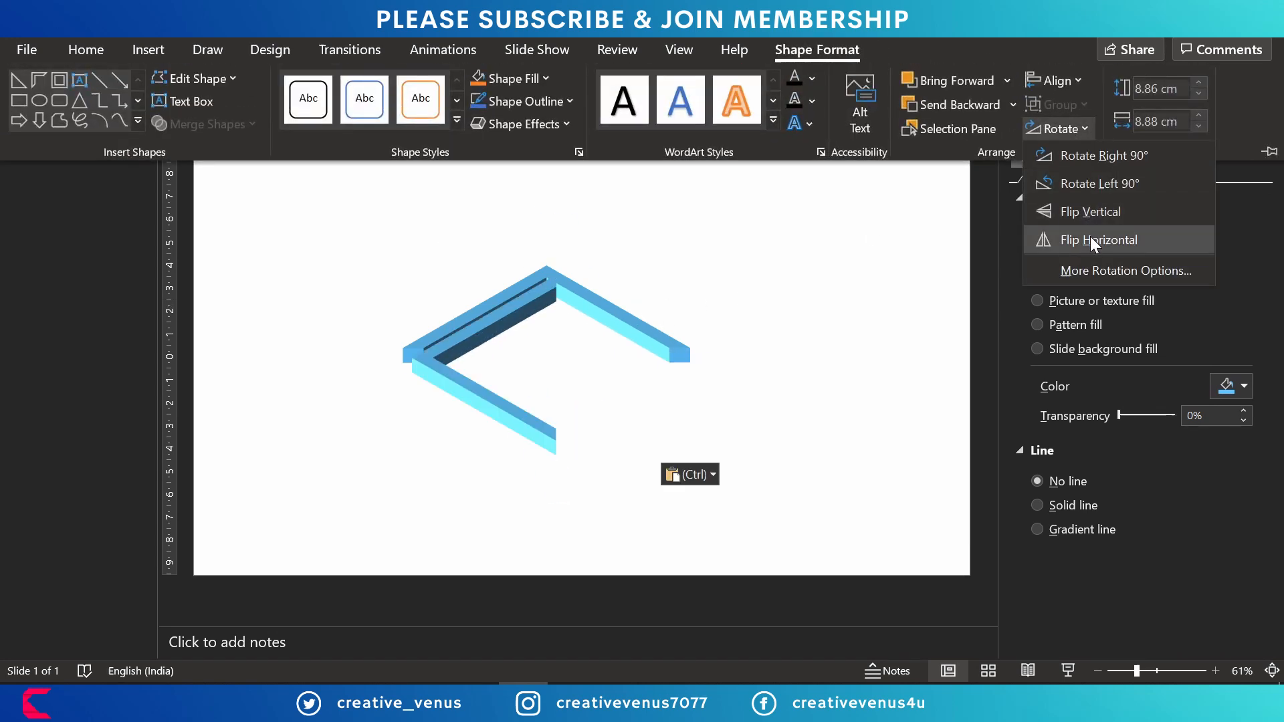
pyautogui.click(1095, 183)
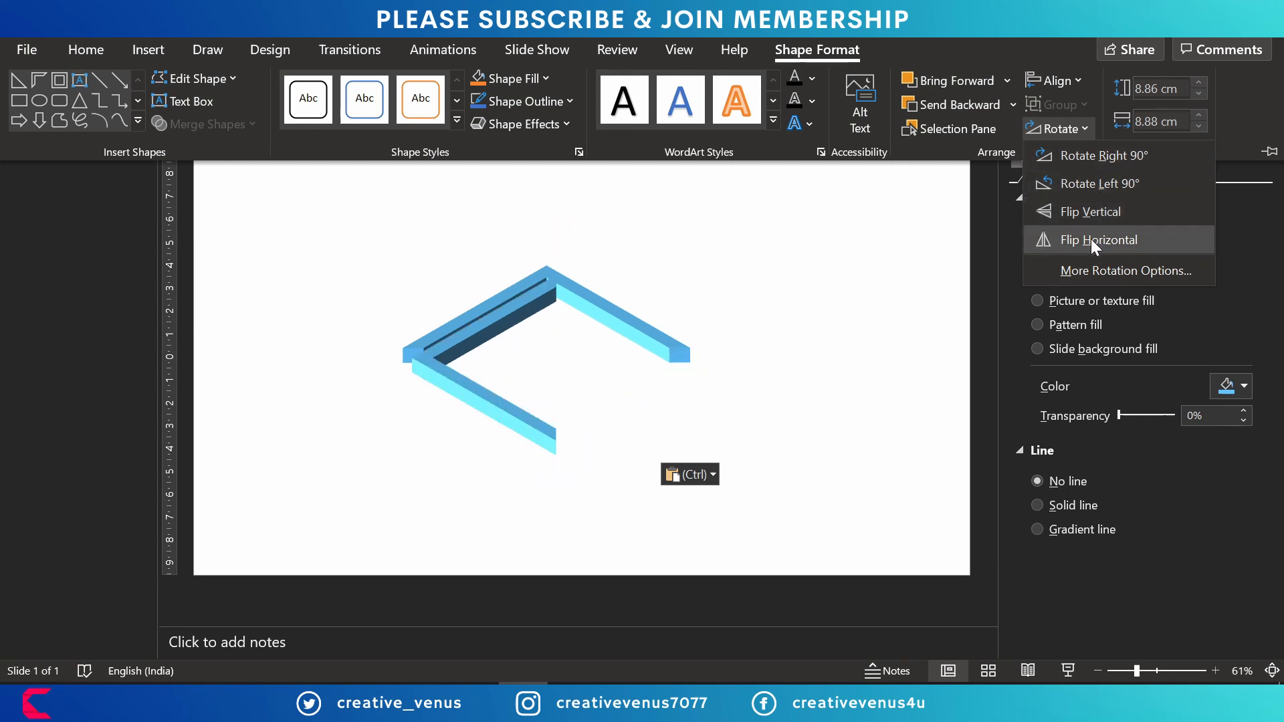
pyautogui.click(1096, 239)
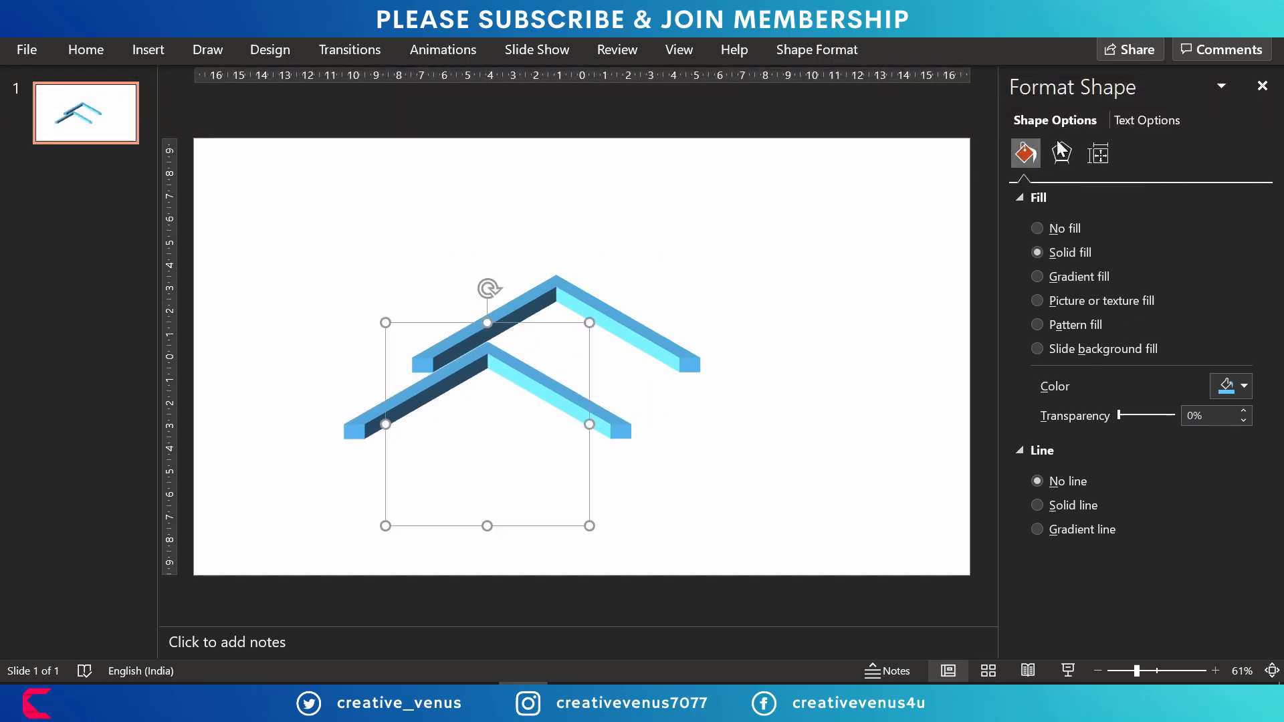
pyautogui.click(1059, 153)
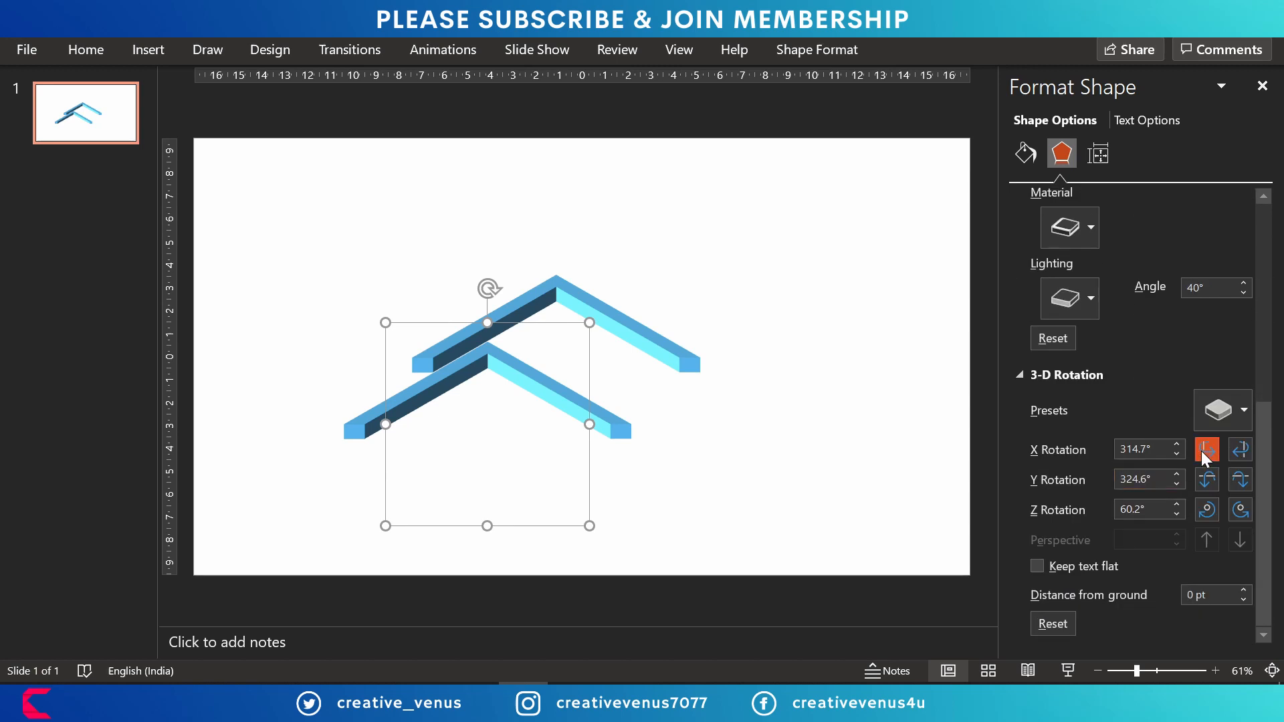
pyautogui.click(1241, 410)
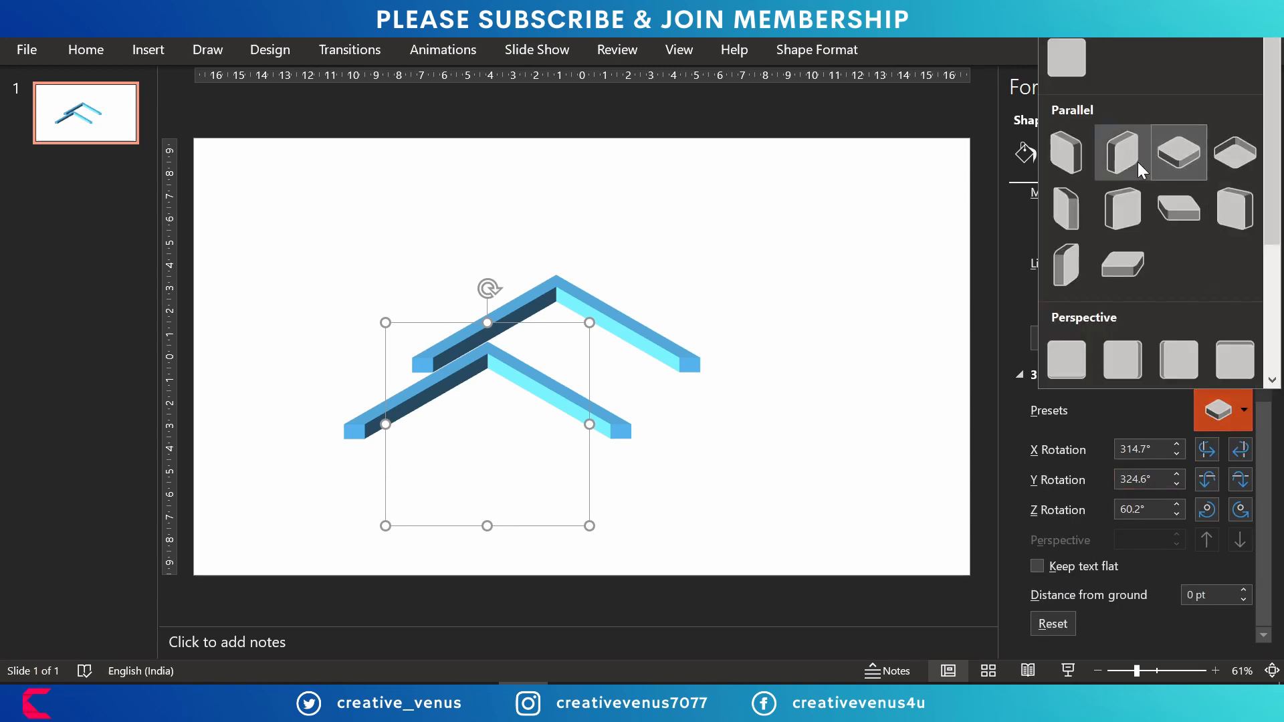
pyautogui.moveTo(1120, 153)
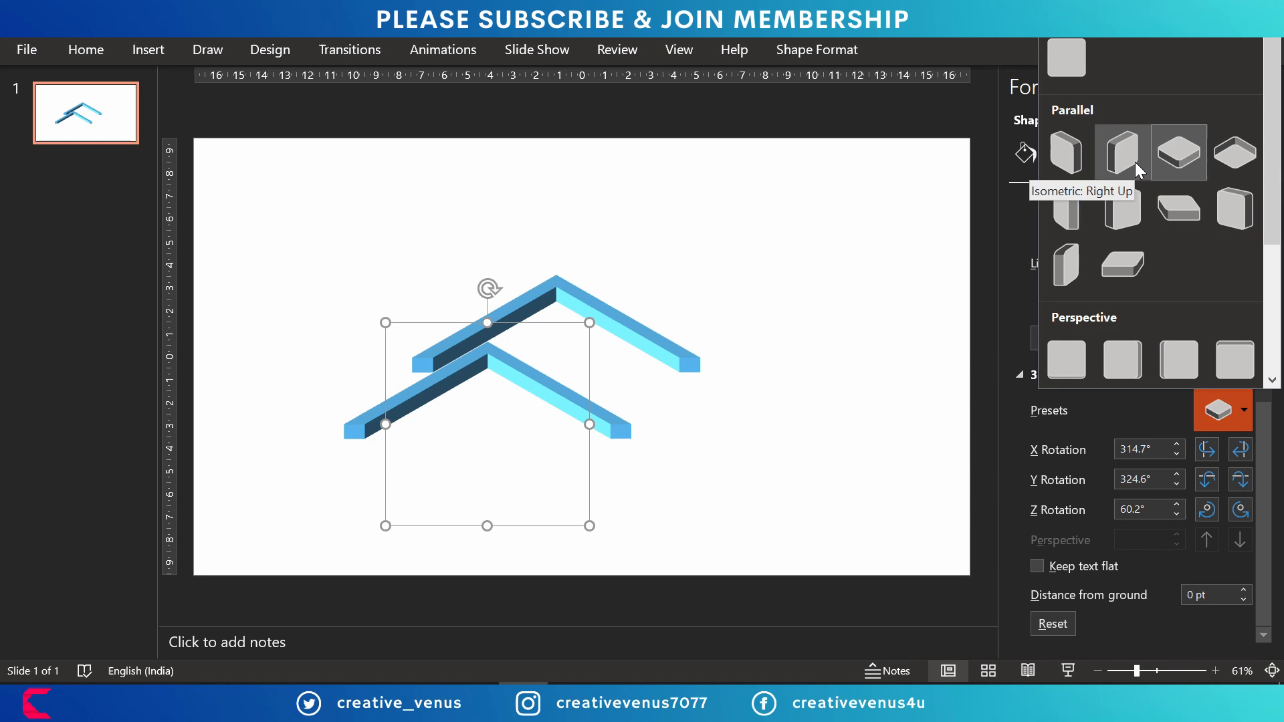
pyautogui.click(1121, 152)
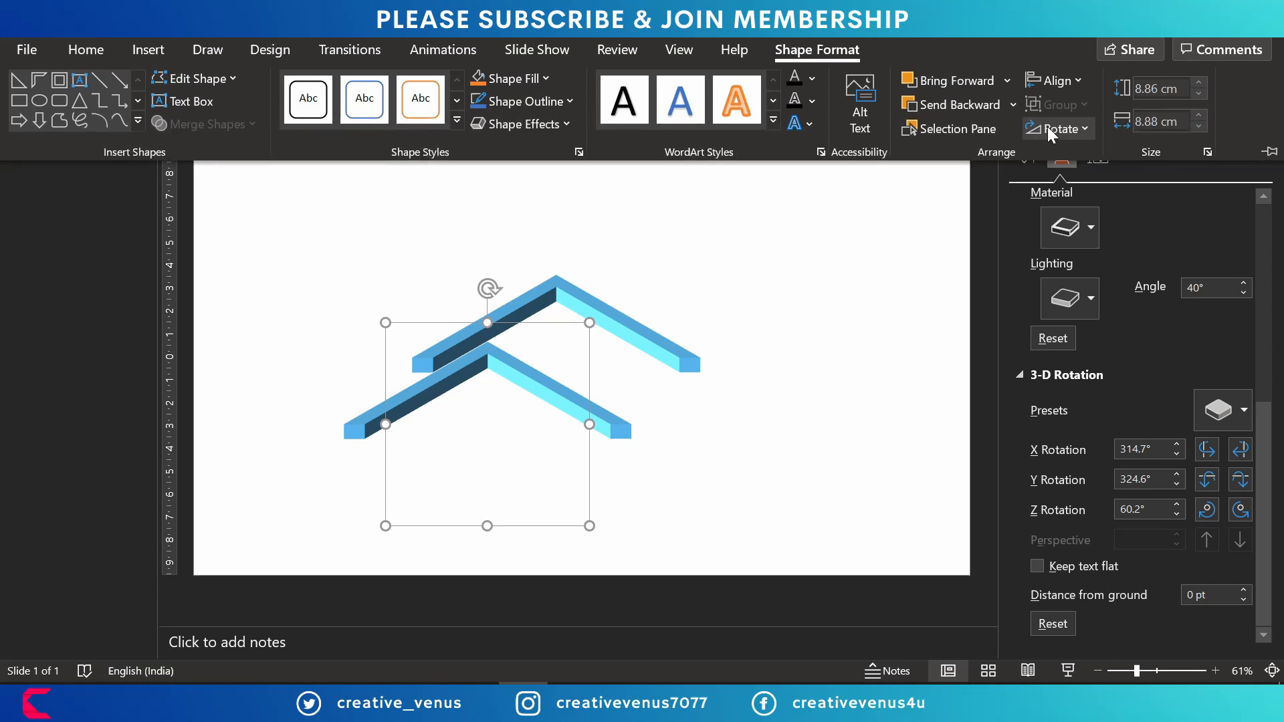
# Flip the lower chevron vertically and horizontally, then begin grouping both frame halves.
pyautogui.click(1057, 129)
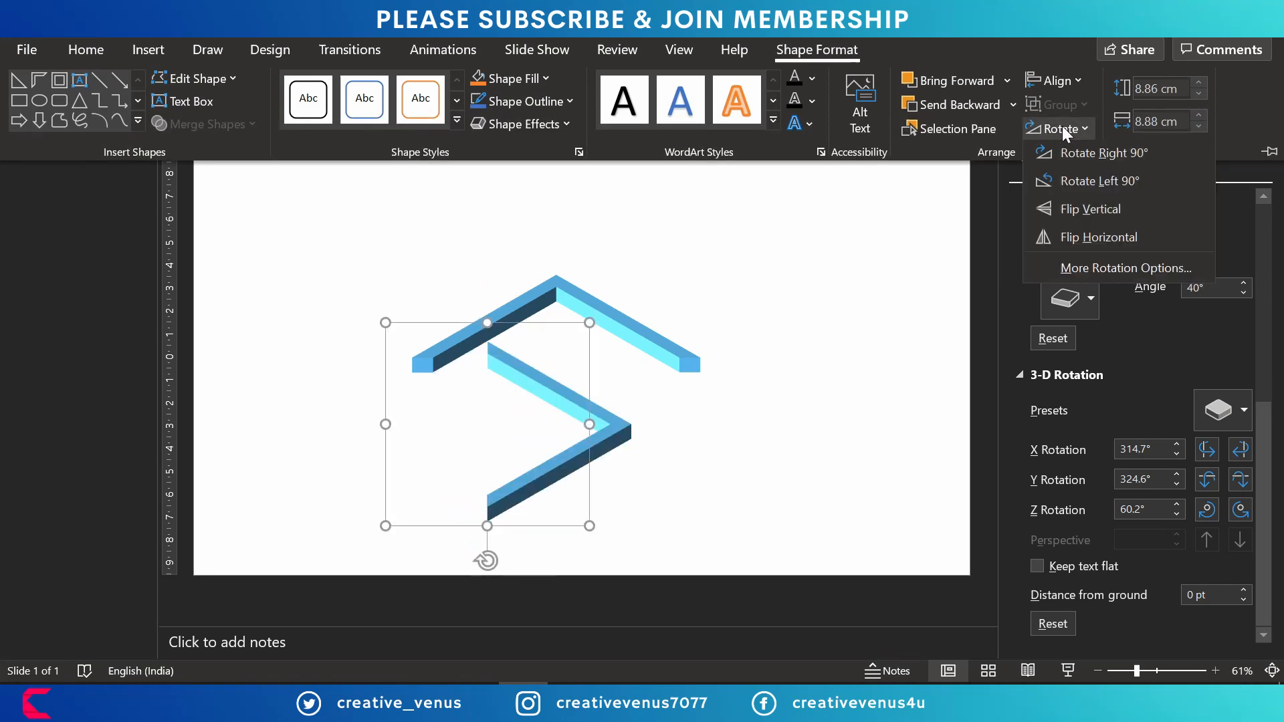
pyautogui.click(1099, 239)
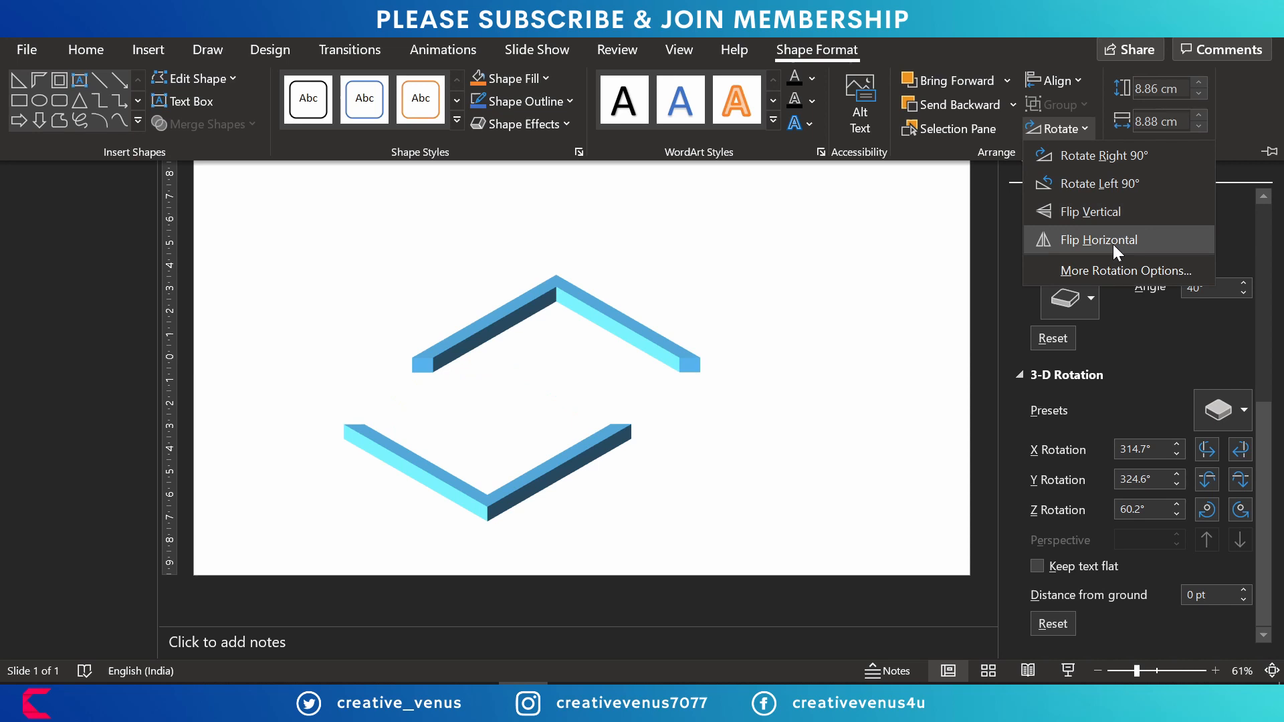
pyautogui.click(1098, 240)
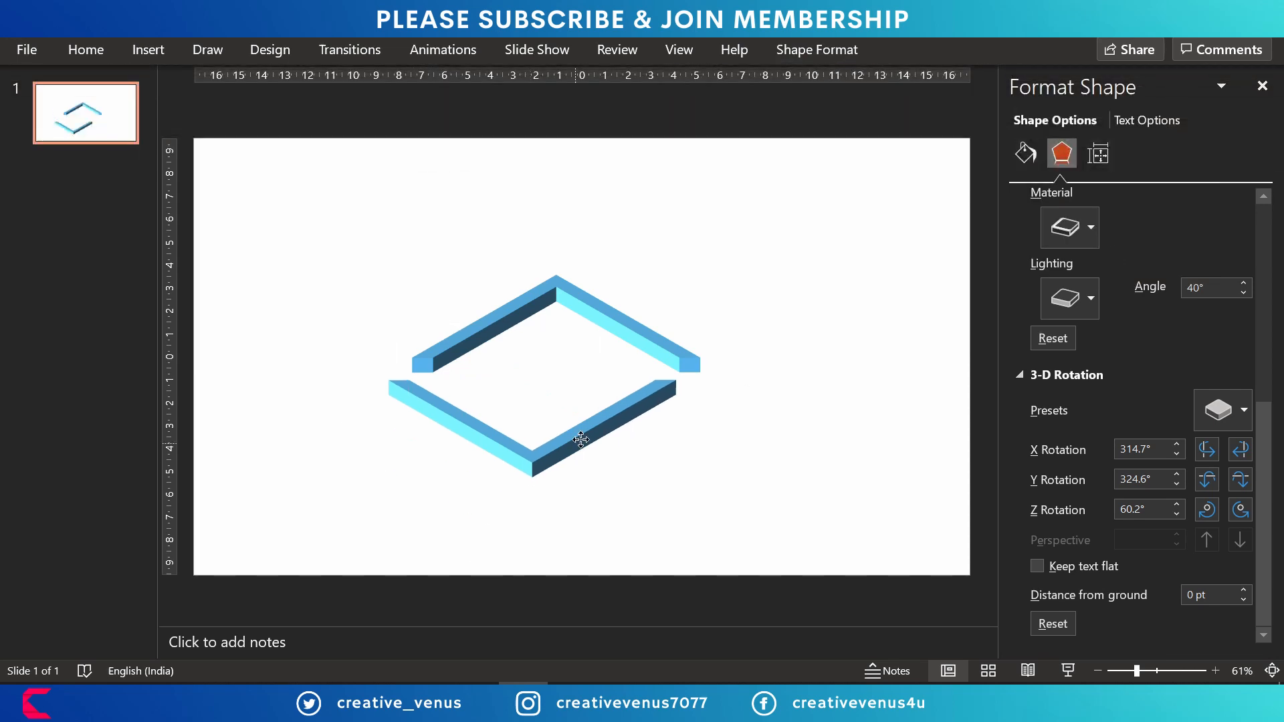
pyautogui.rightClick(580, 440)
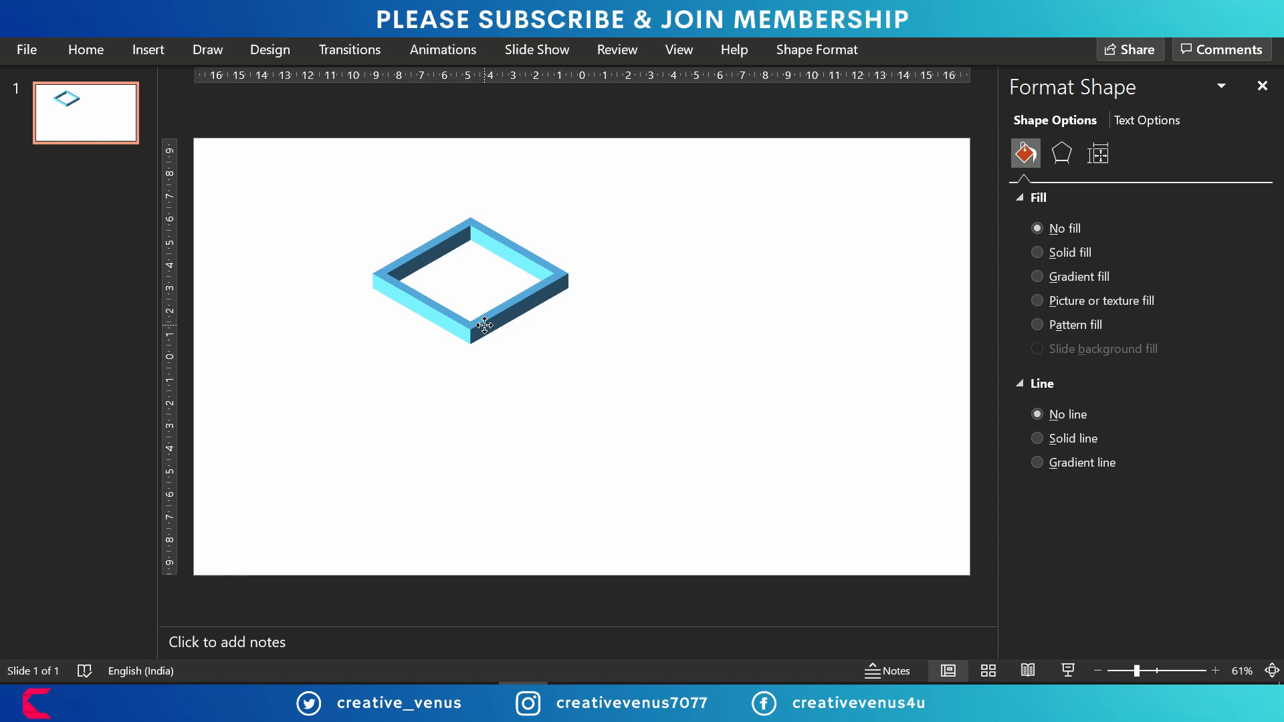
# Give the isometric frame a gradient fill and set its end stop to purple.
pyautogui.click(1059, 154)
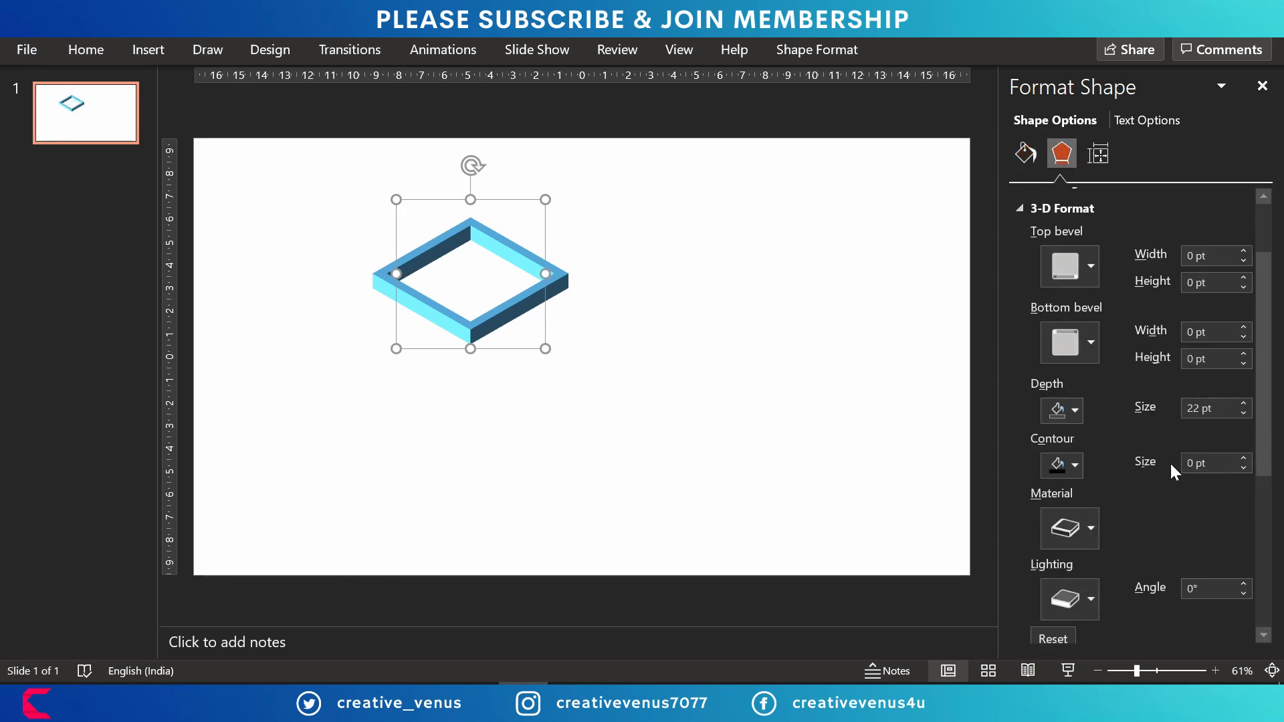
pyautogui.click(1243, 412)
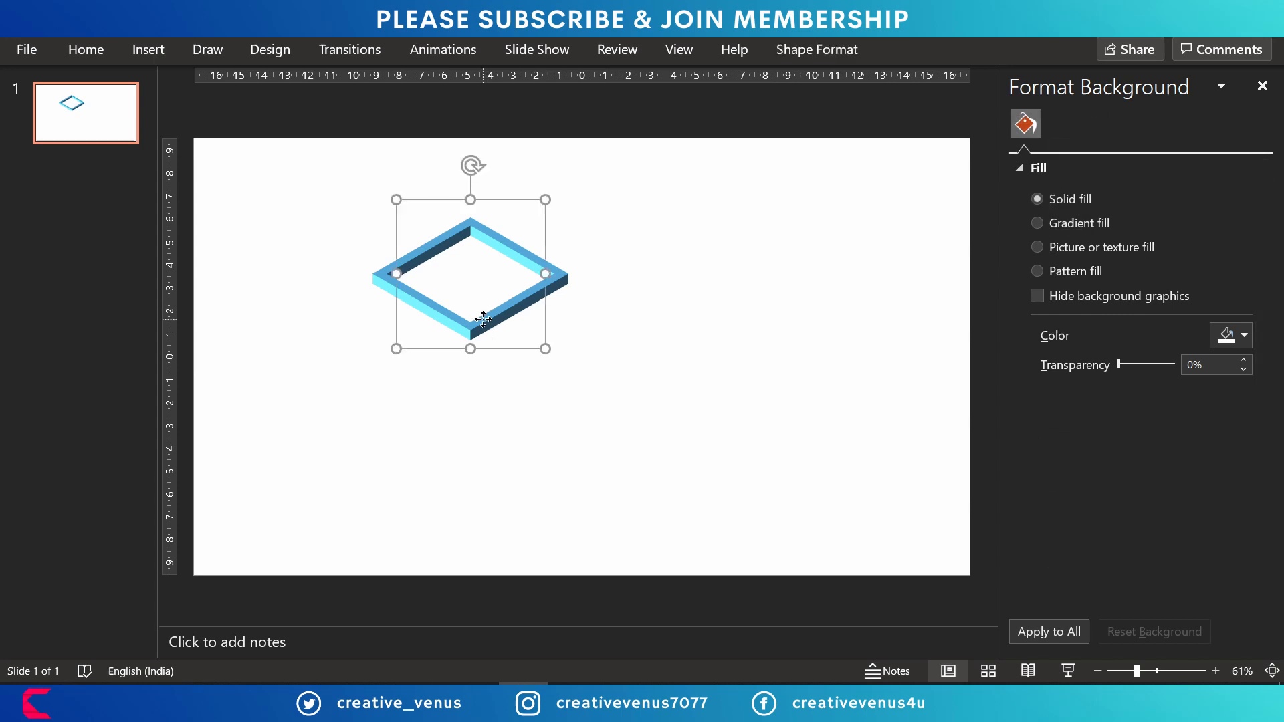
pyautogui.click(470, 276)
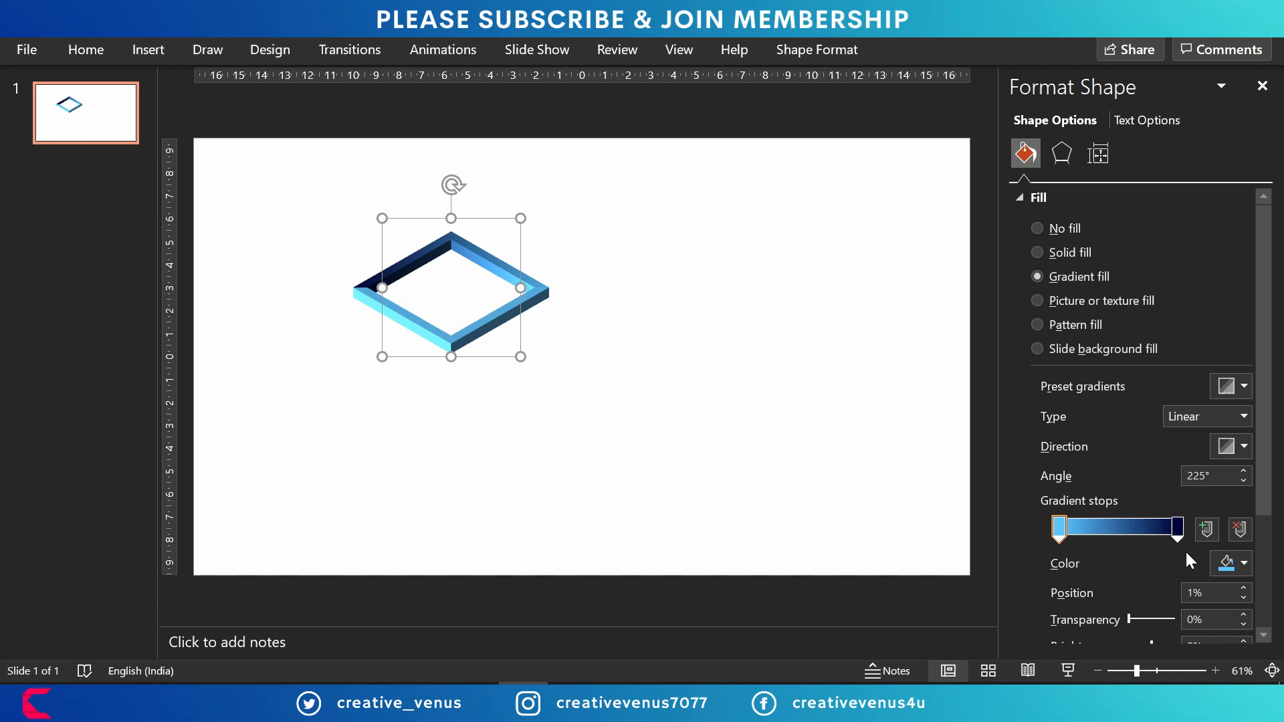
pyautogui.click(1239, 563)
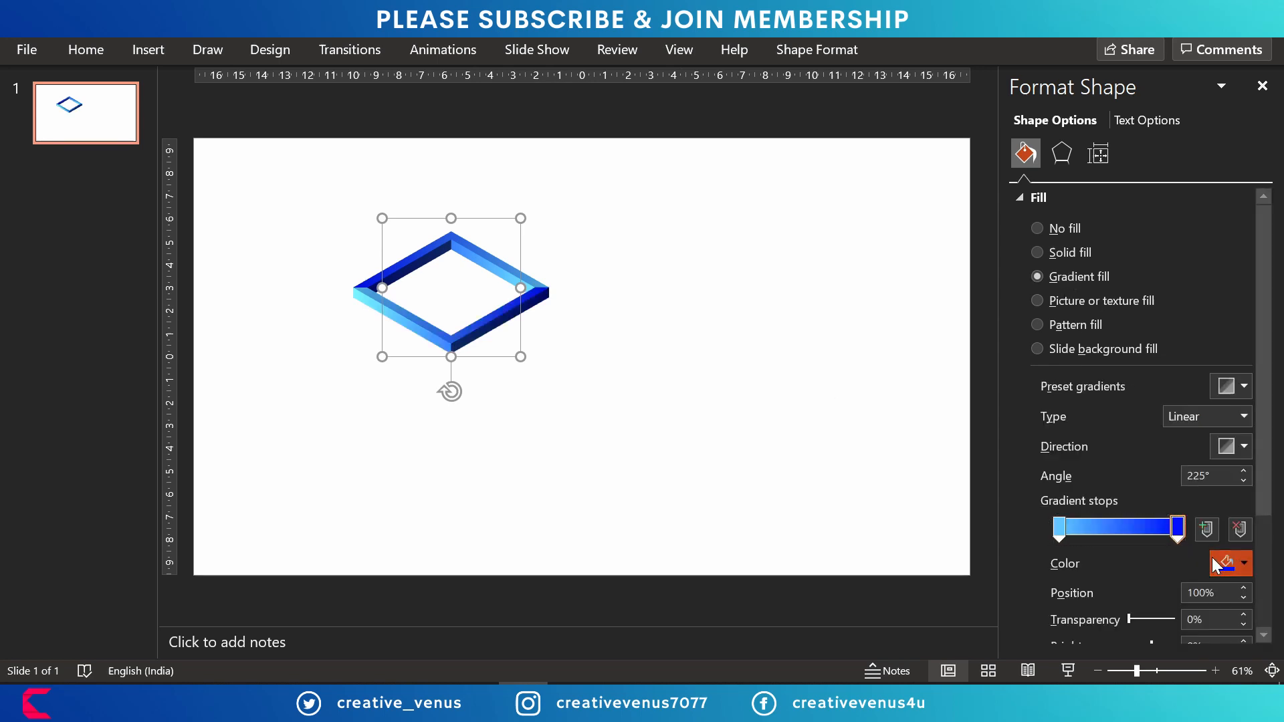
pyautogui.click(1241, 563)
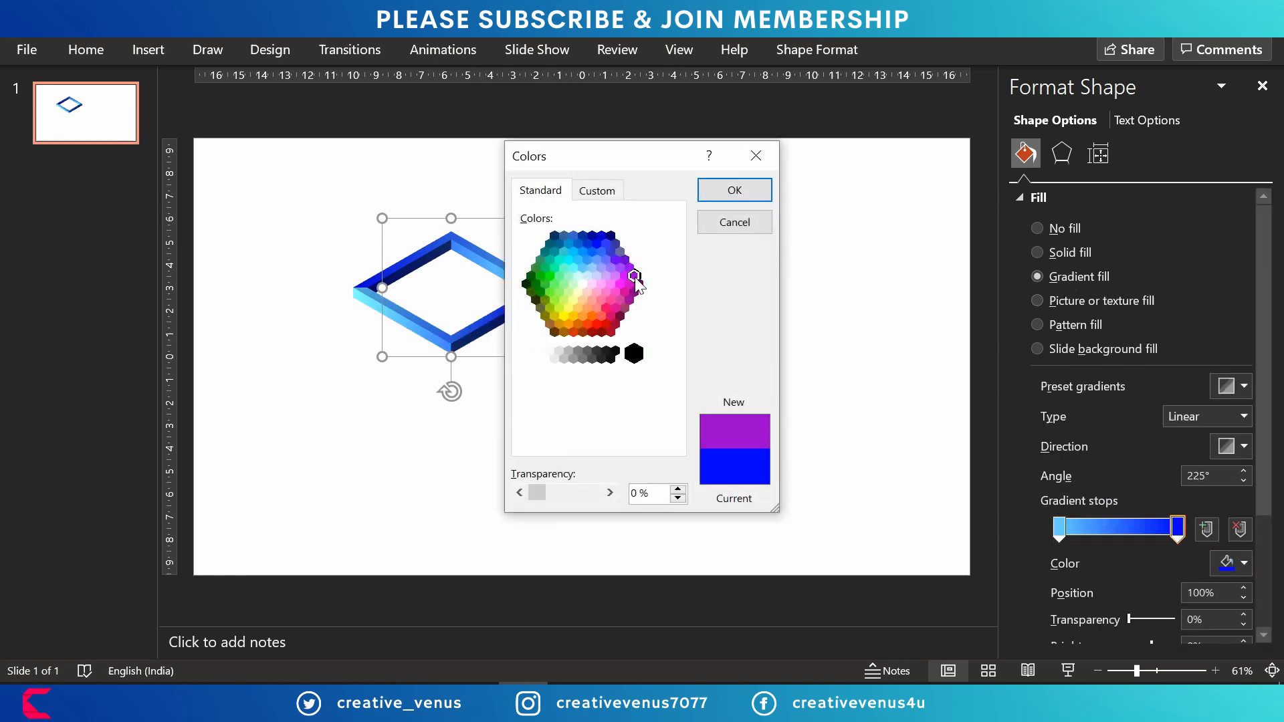
pyautogui.click(732, 190)
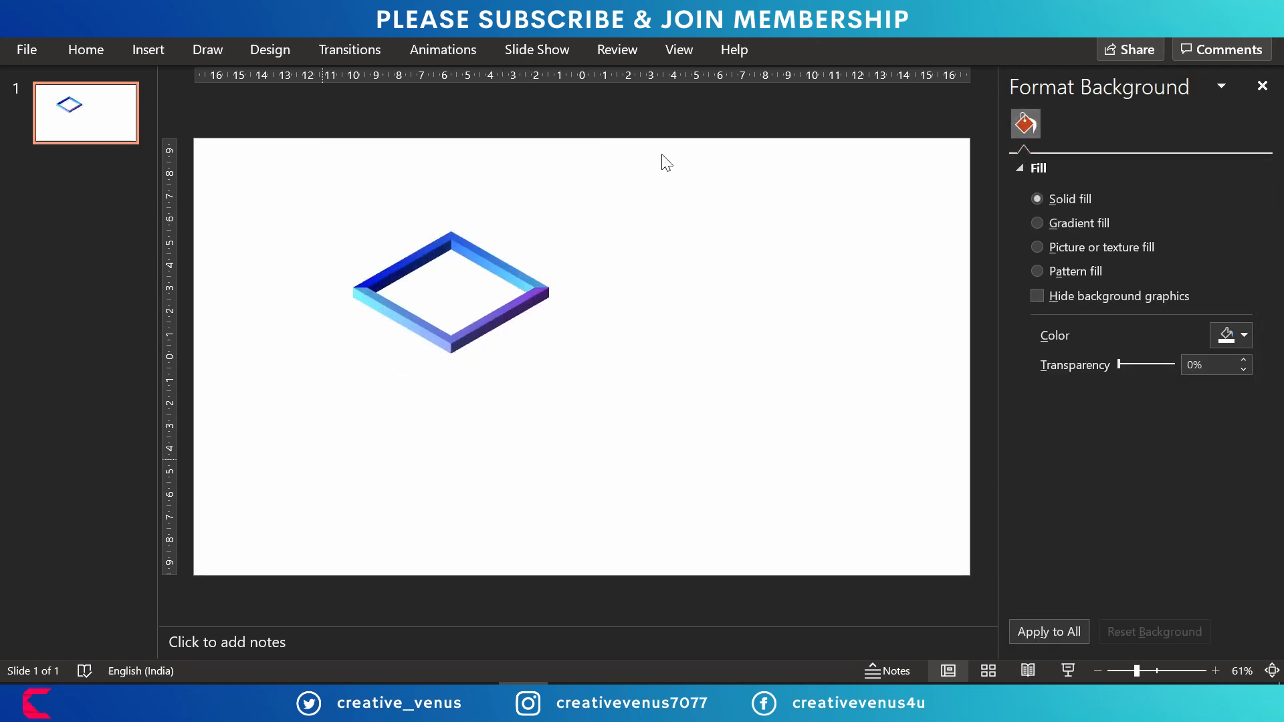
# Stack copies of the gradient frame vertically, dragging the top frame higher.
pyautogui.click(450, 292)
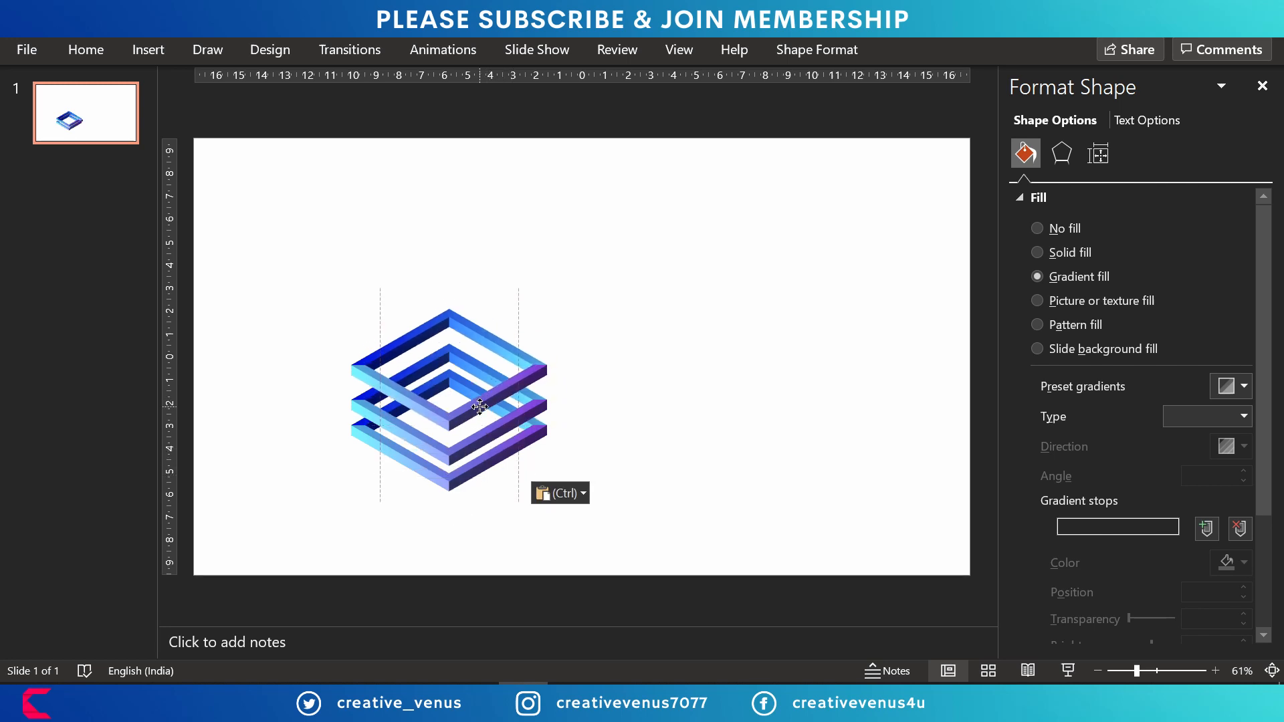
pyautogui.moveTo(479, 407); pyautogui.dragTo(487, 394)
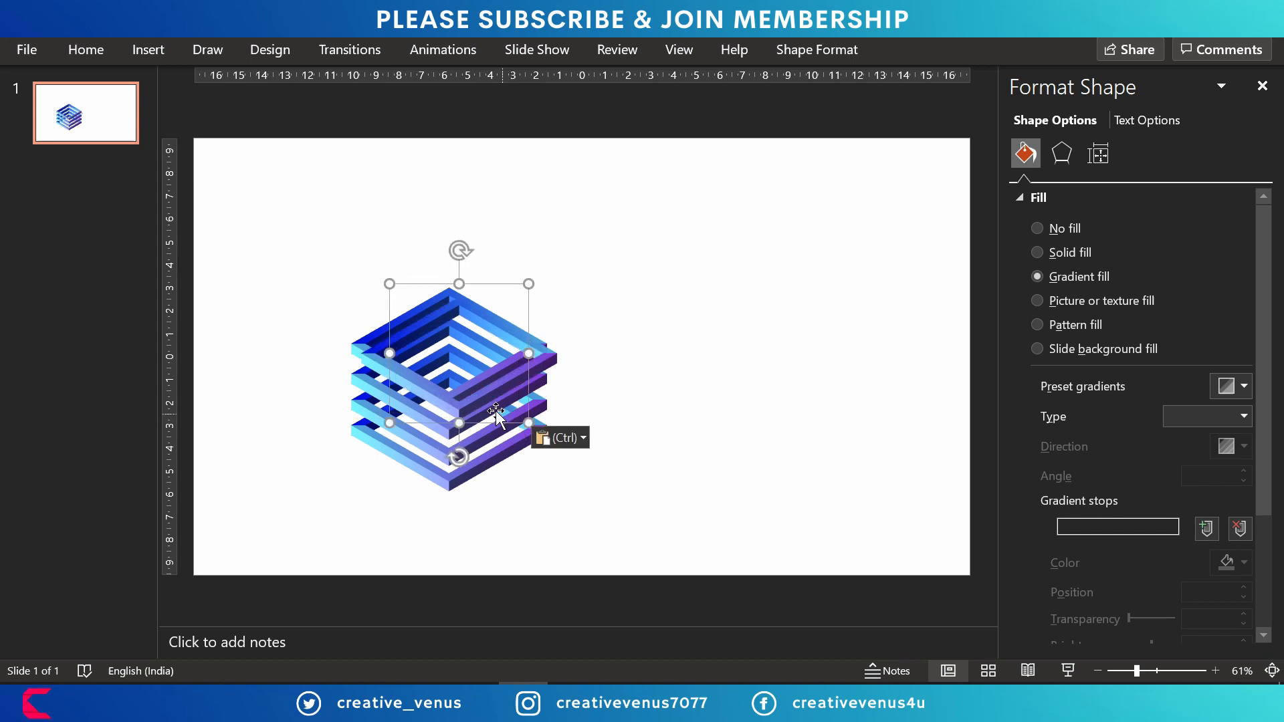
pyautogui.moveTo(495, 409); pyautogui.dragTo(471, 326)
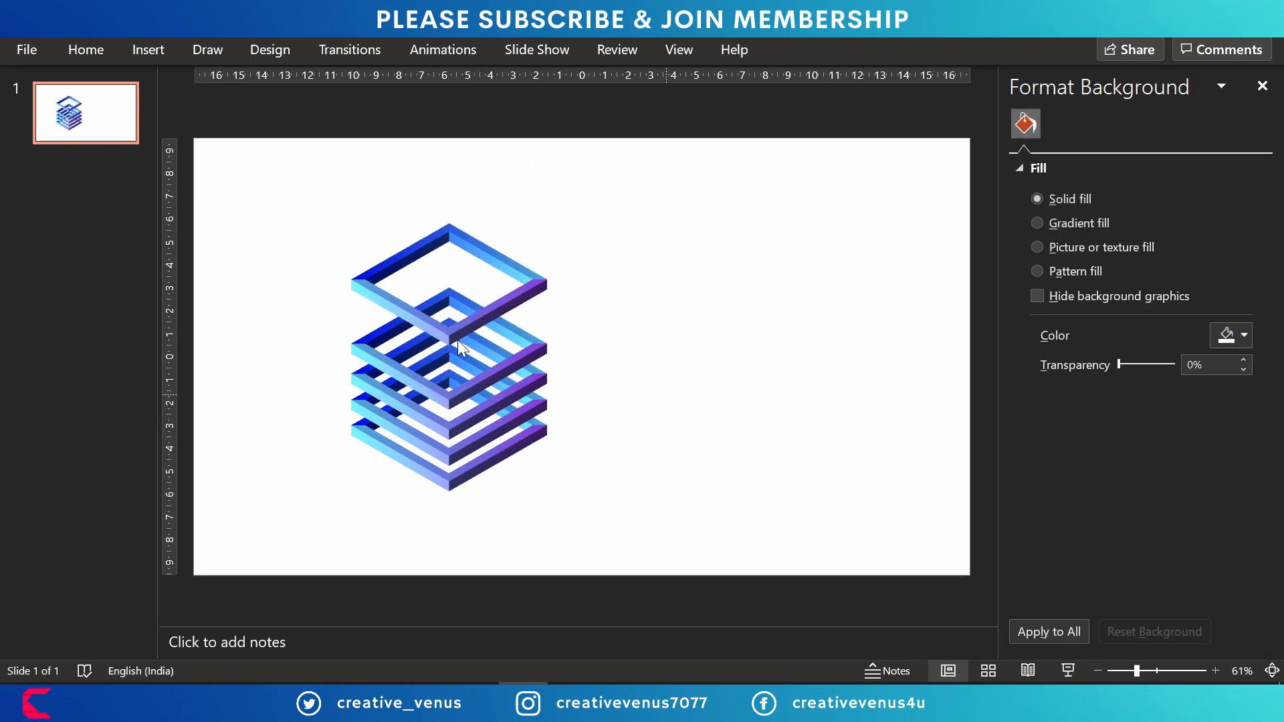
pyautogui.click(459, 348)
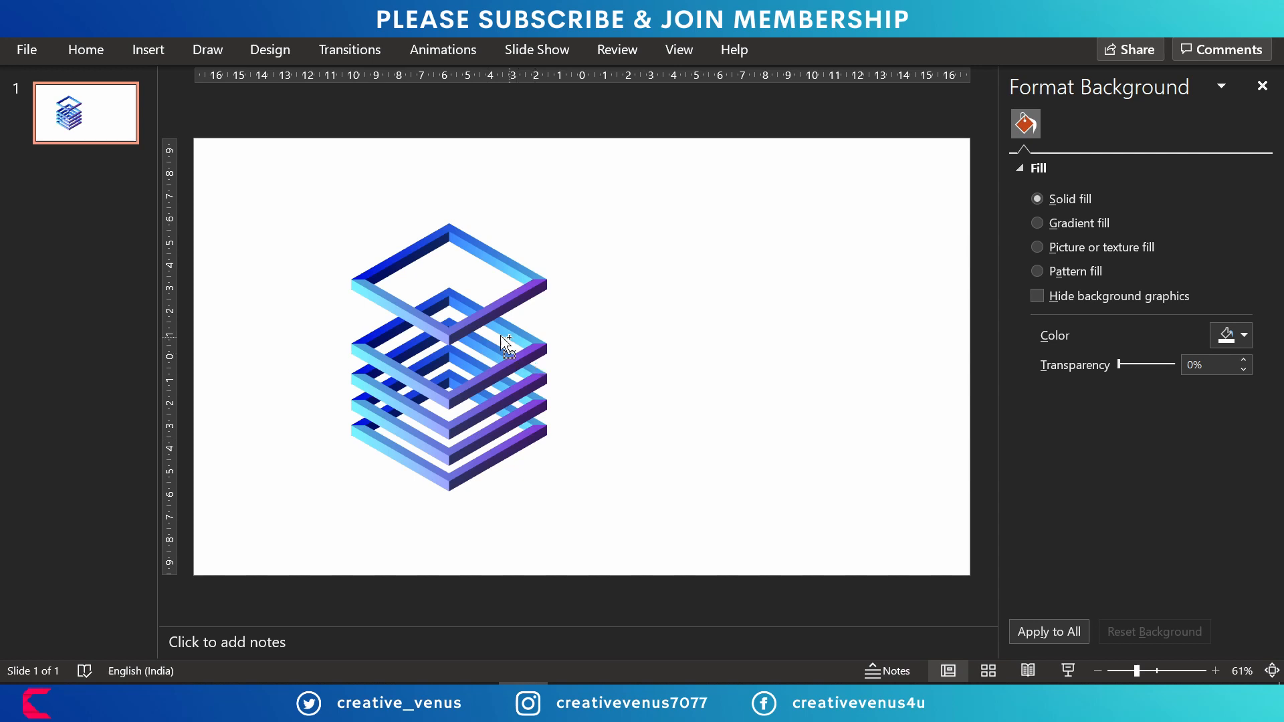
# Select the stacked frames and space them evenly using the arrange options.
pyautogui.click(448, 344)
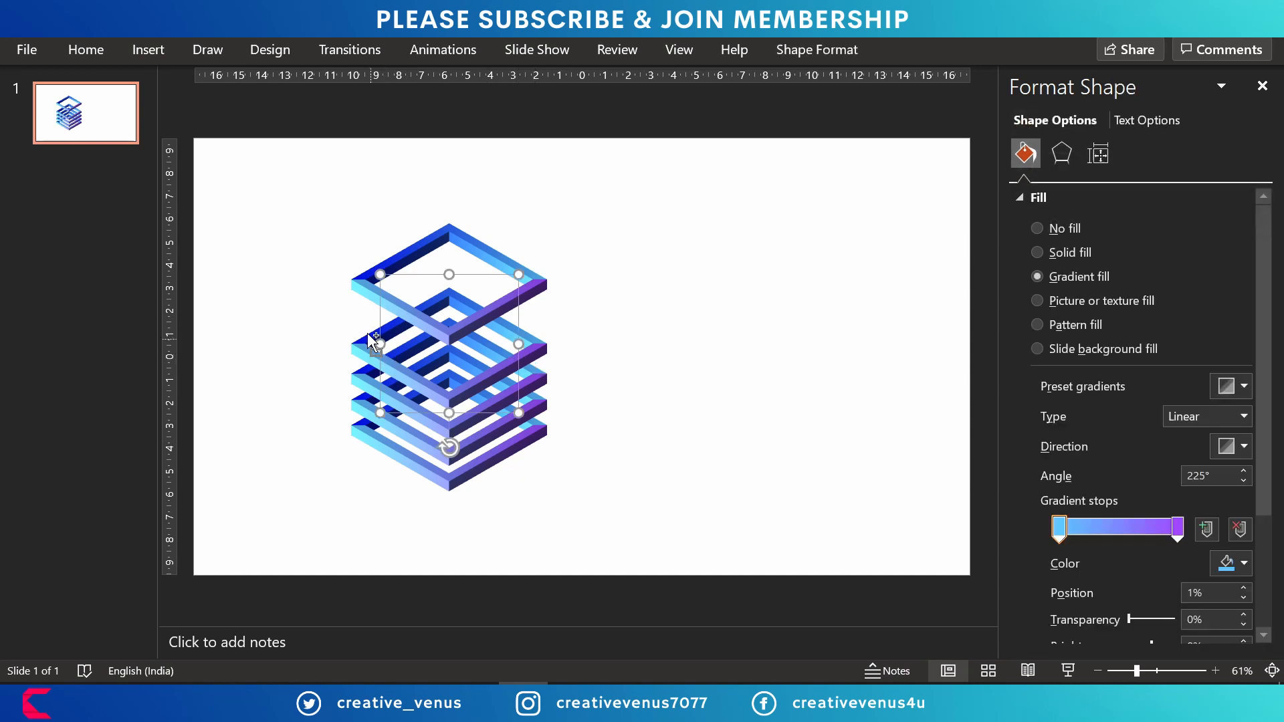
pyautogui.click(1036, 228)
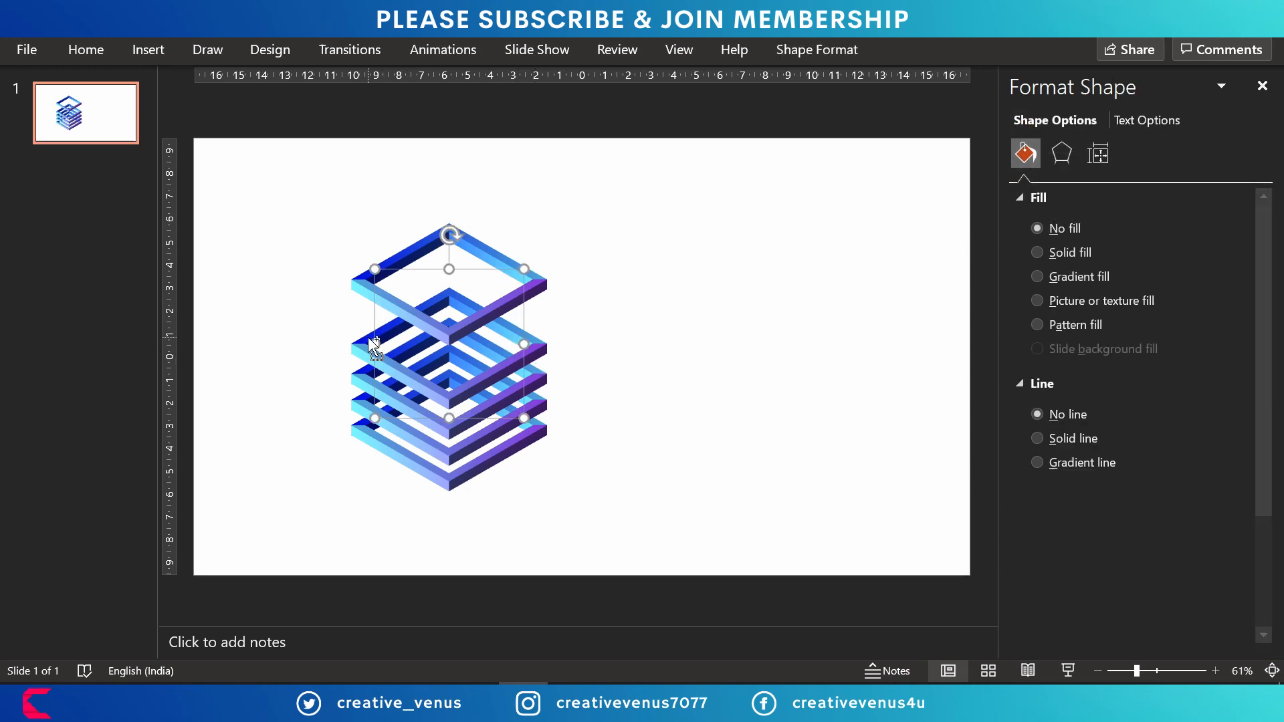
pyautogui.click(1036, 276)
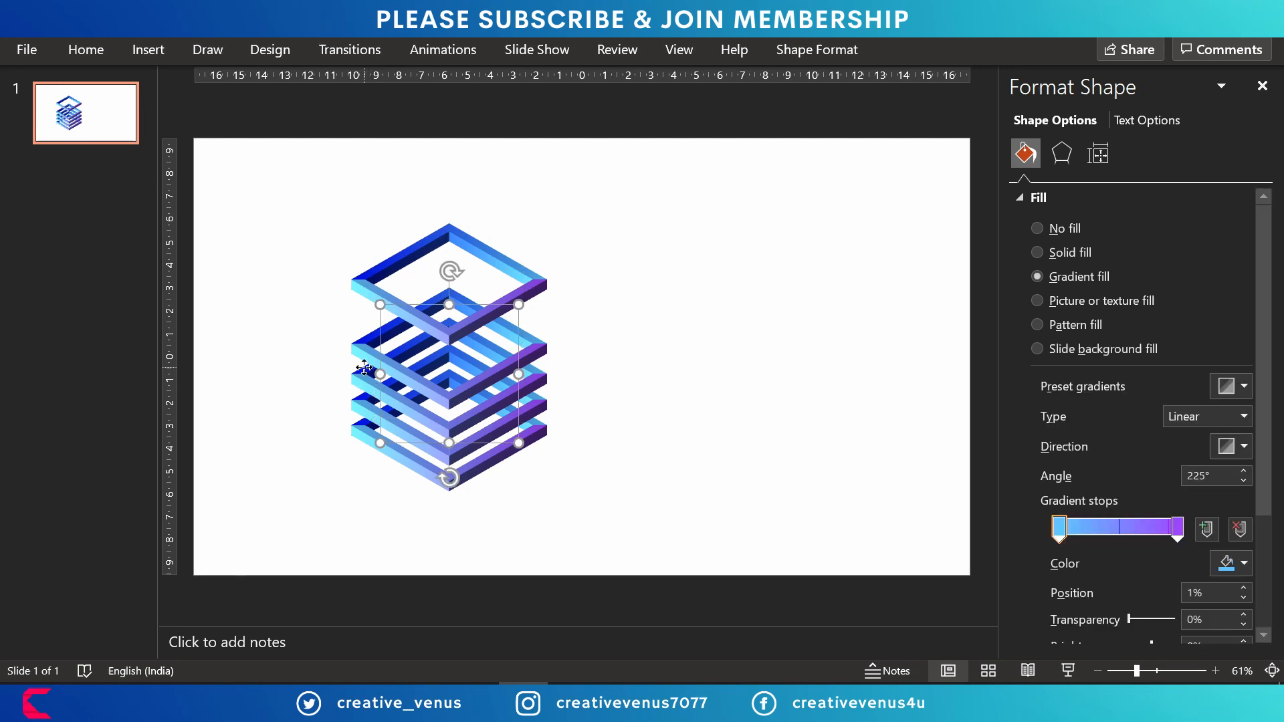
pyautogui.click(1036, 227)
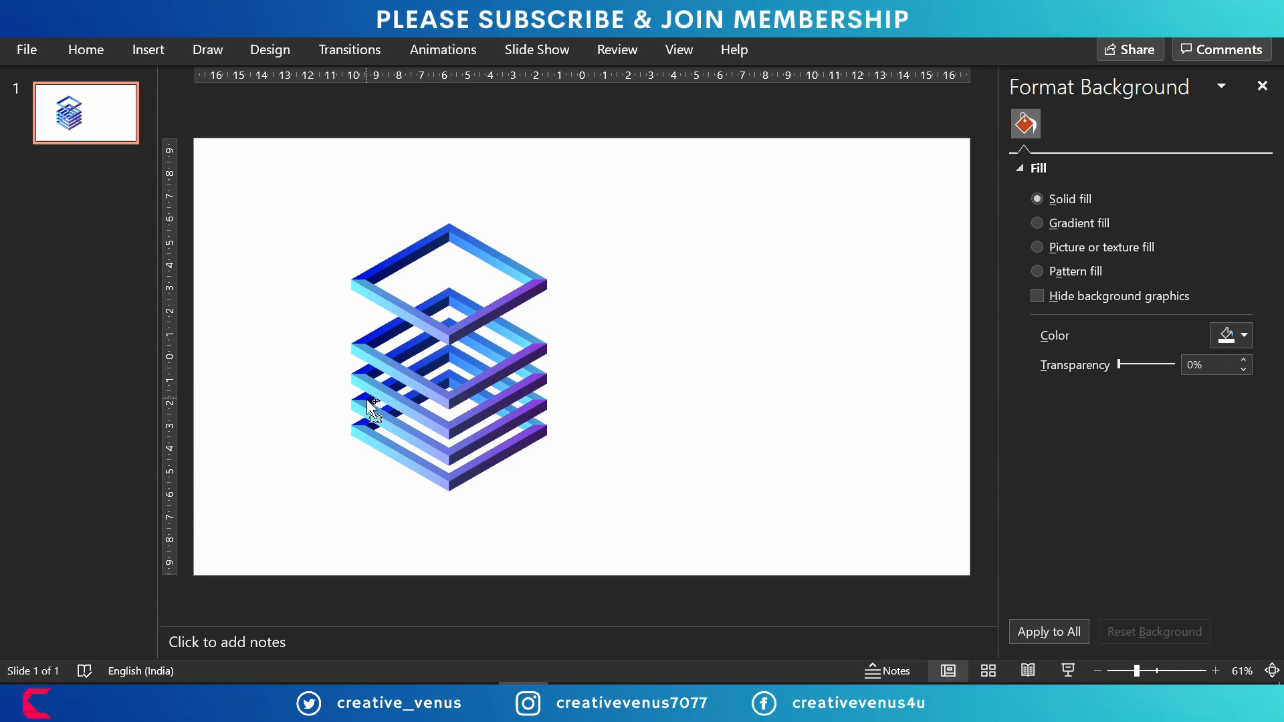
pyautogui.click(448, 386)
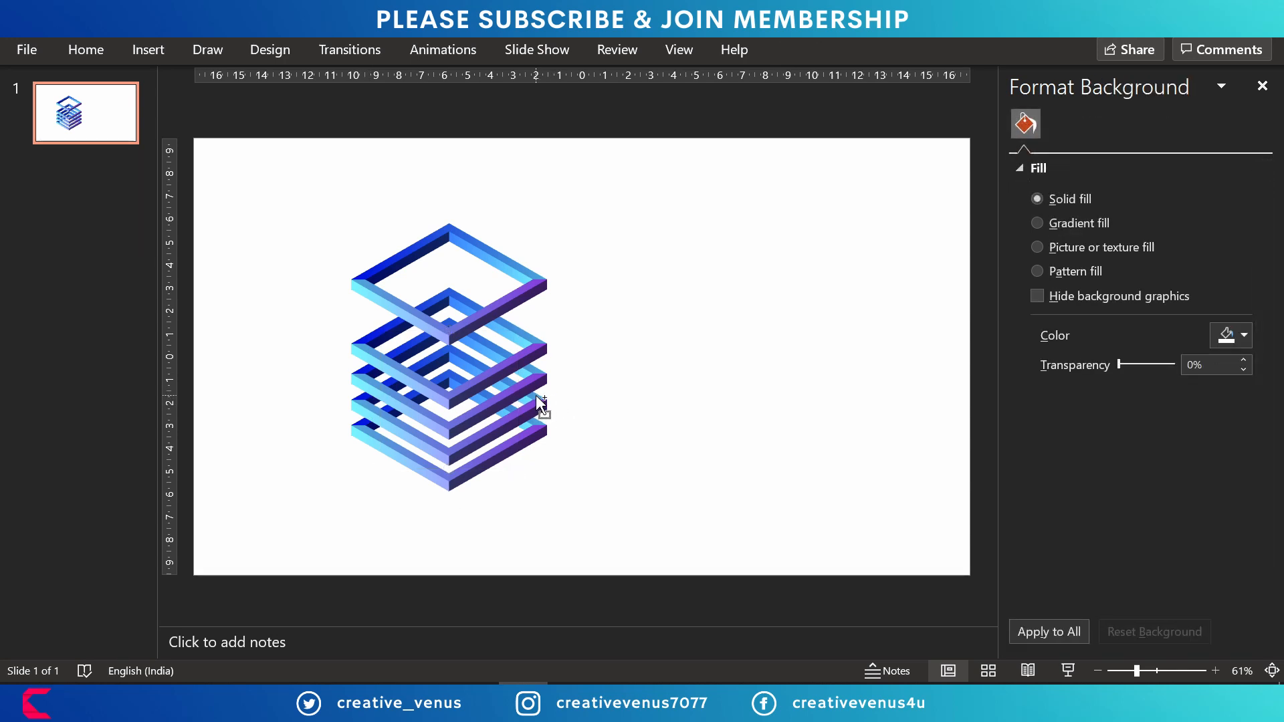
pyautogui.click(449, 390)
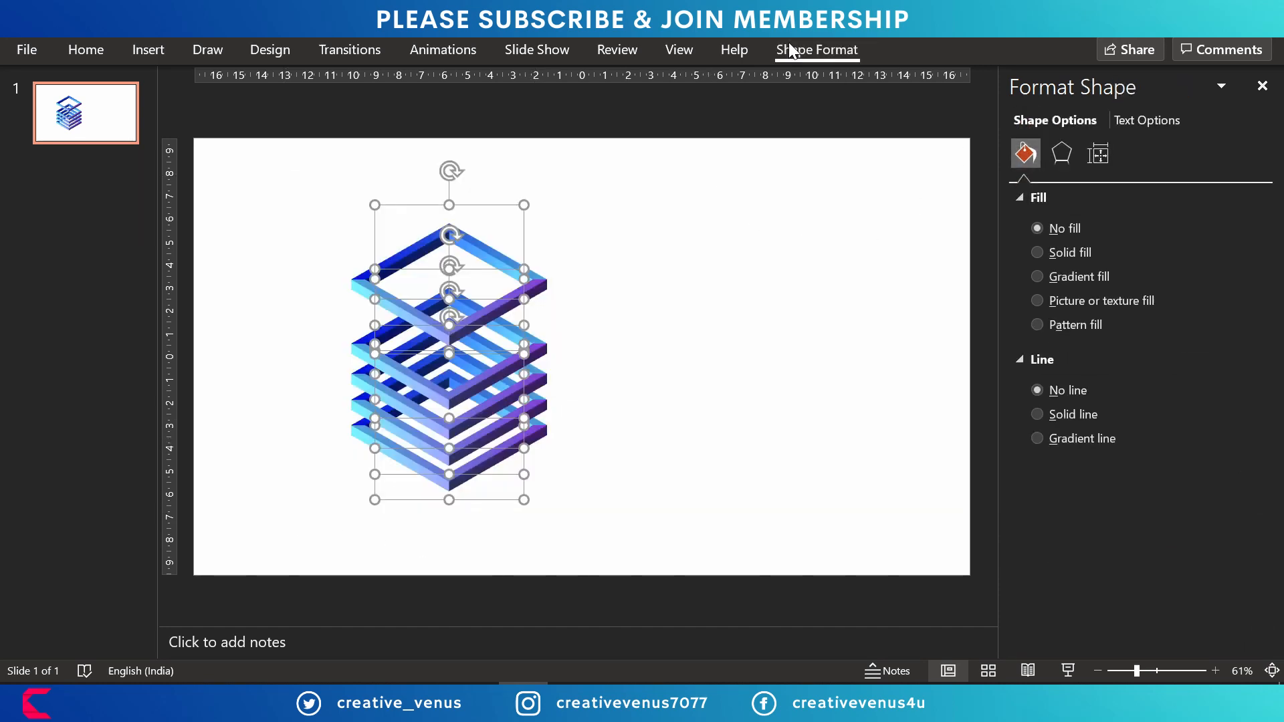
pyautogui.click(816, 51)
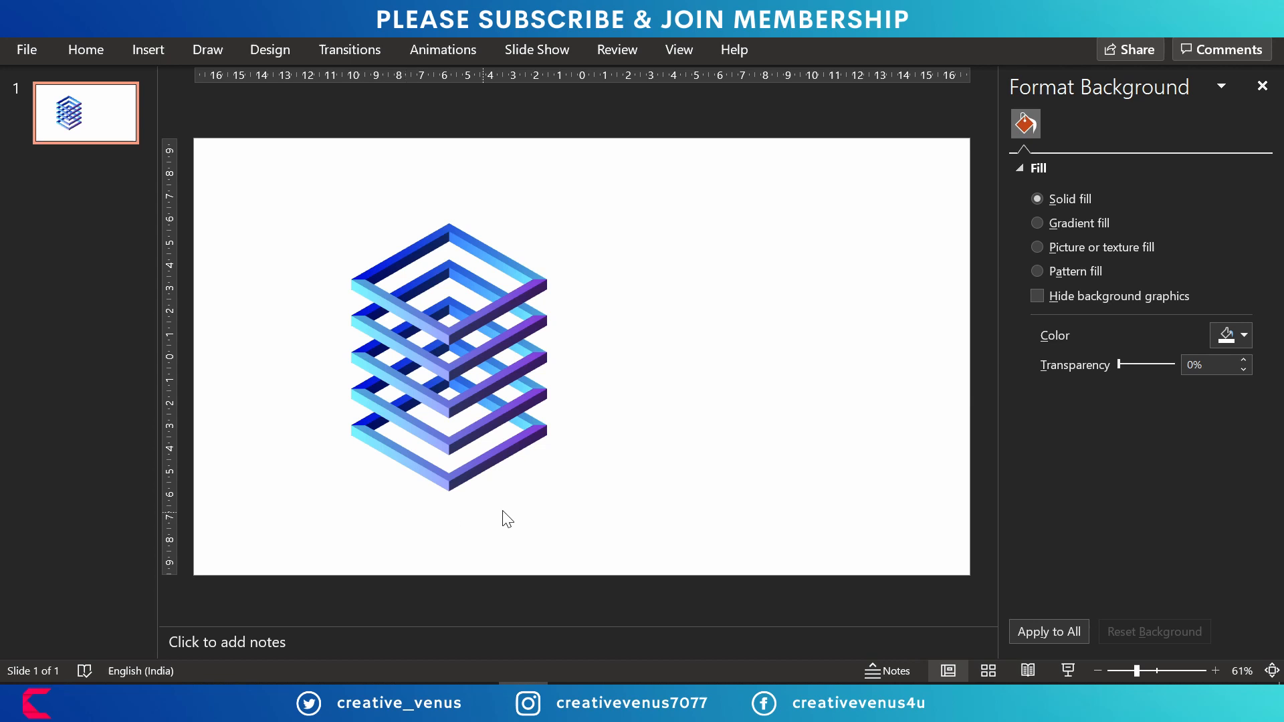
# Move the stacked frames to the centre of the slide and open the shapes gallery.
pyautogui.click(449, 352)
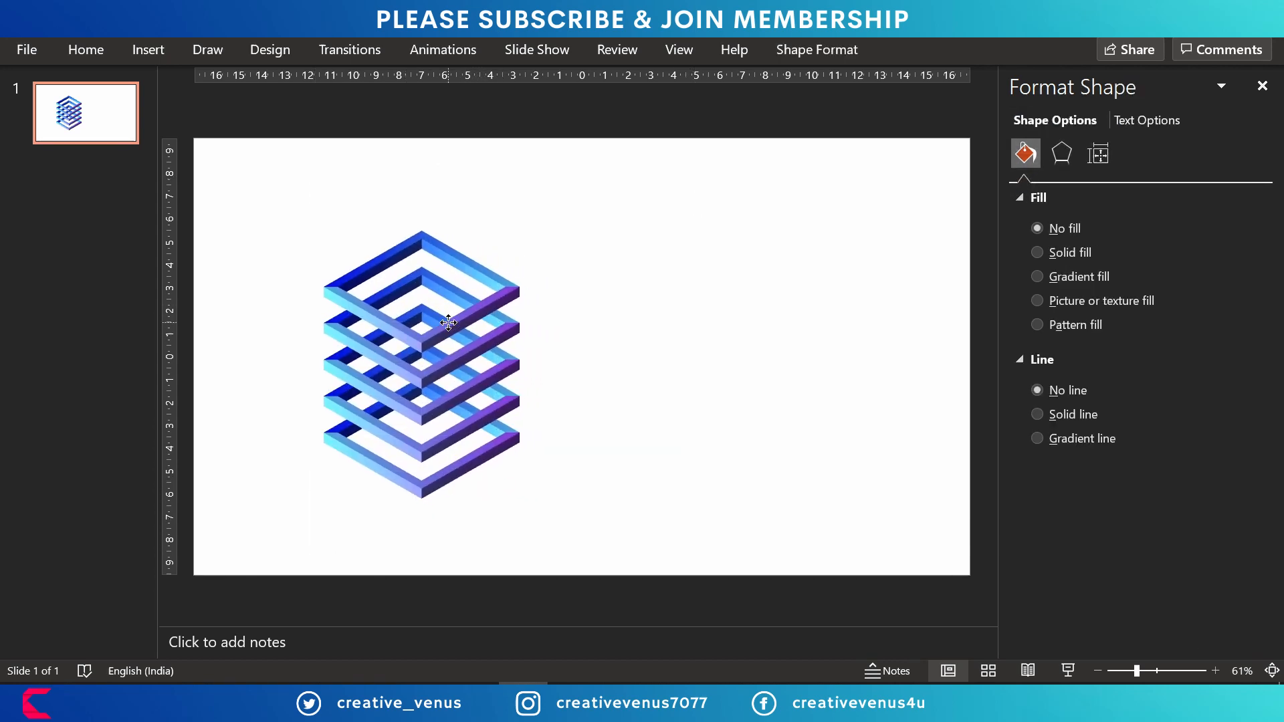
pyautogui.moveTo(446, 324); pyautogui.dragTo(605, 332)
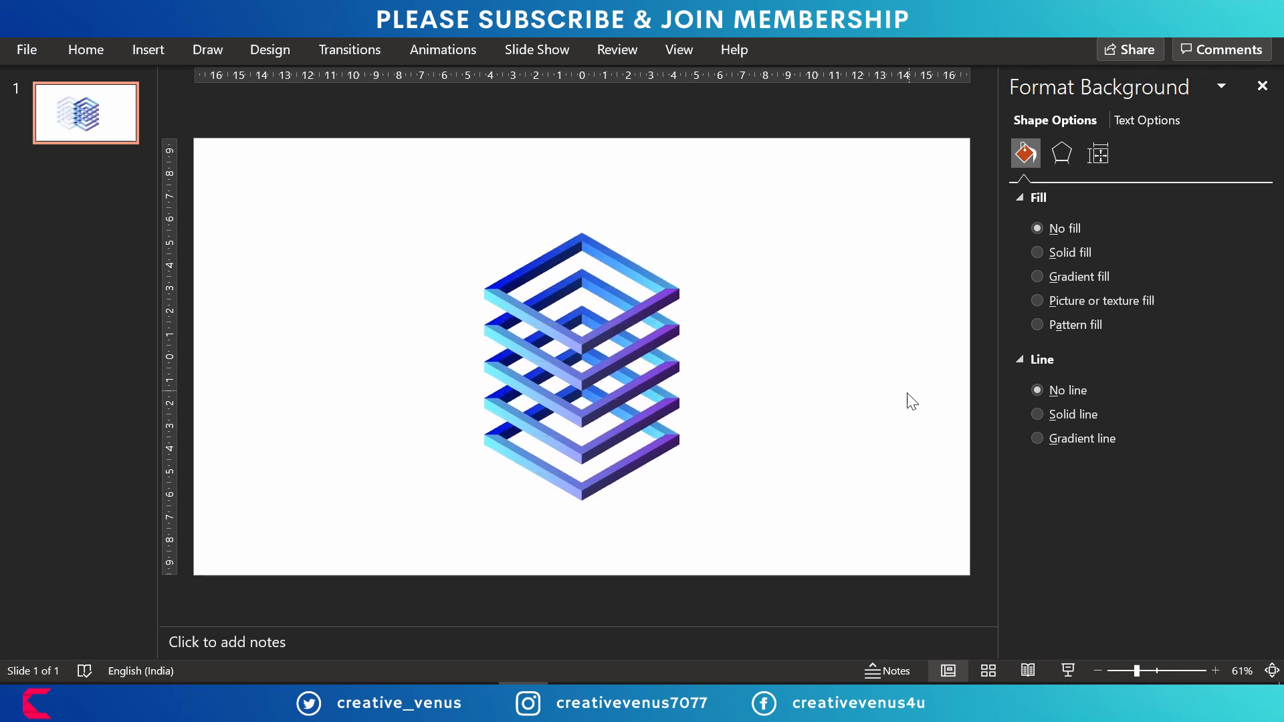
pyautogui.click(360, 99)
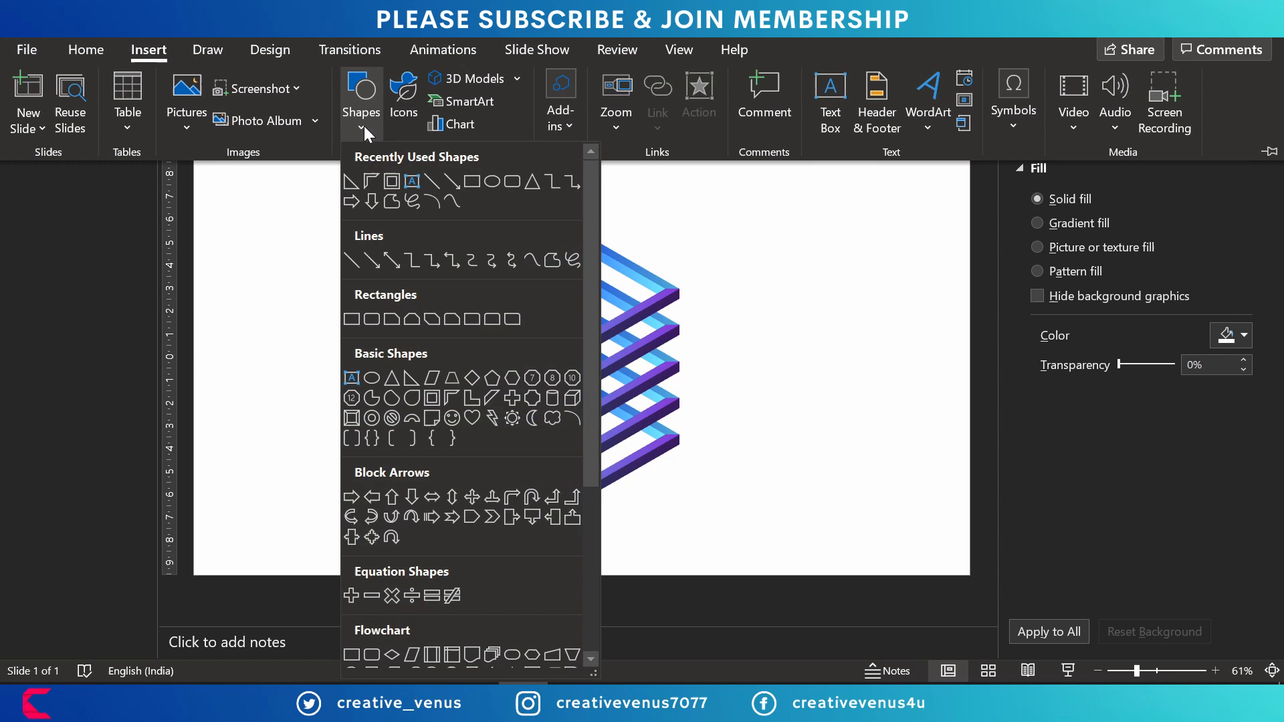
pyautogui.moveTo(490, 181)
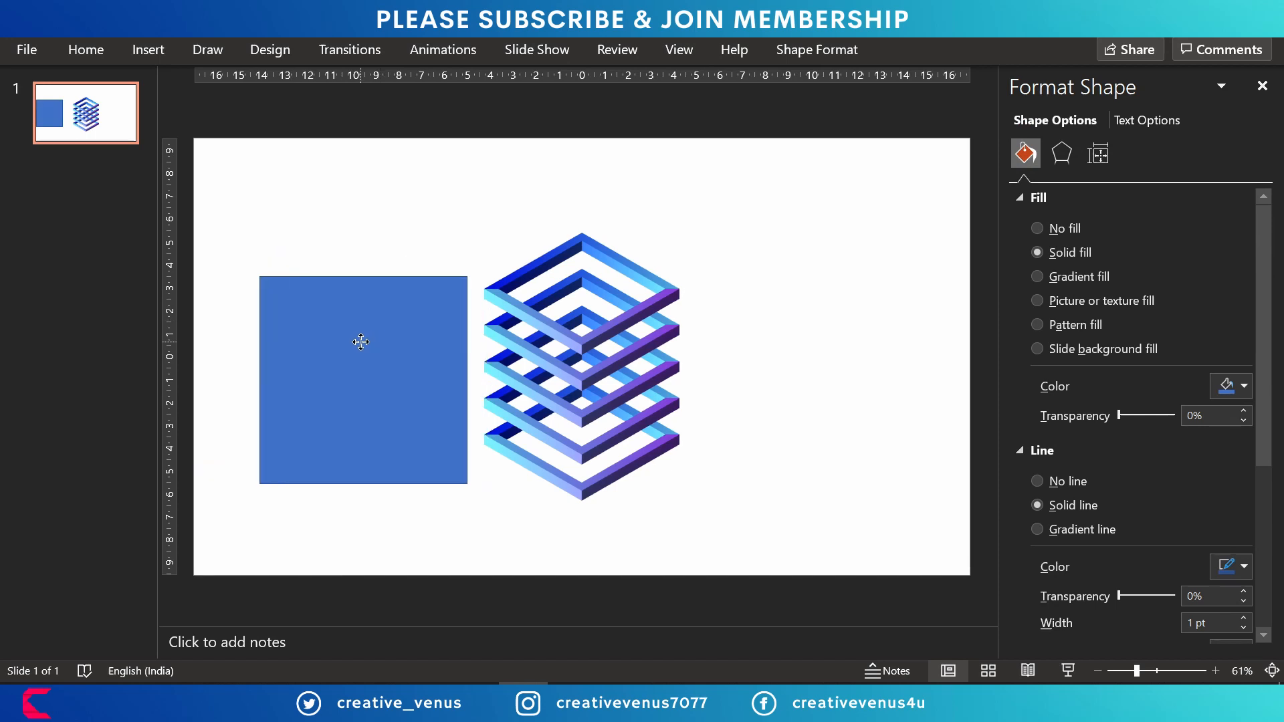
# Apply isometric 3-D rotation to the square and remove its outline.
pyautogui.click(1059, 154)
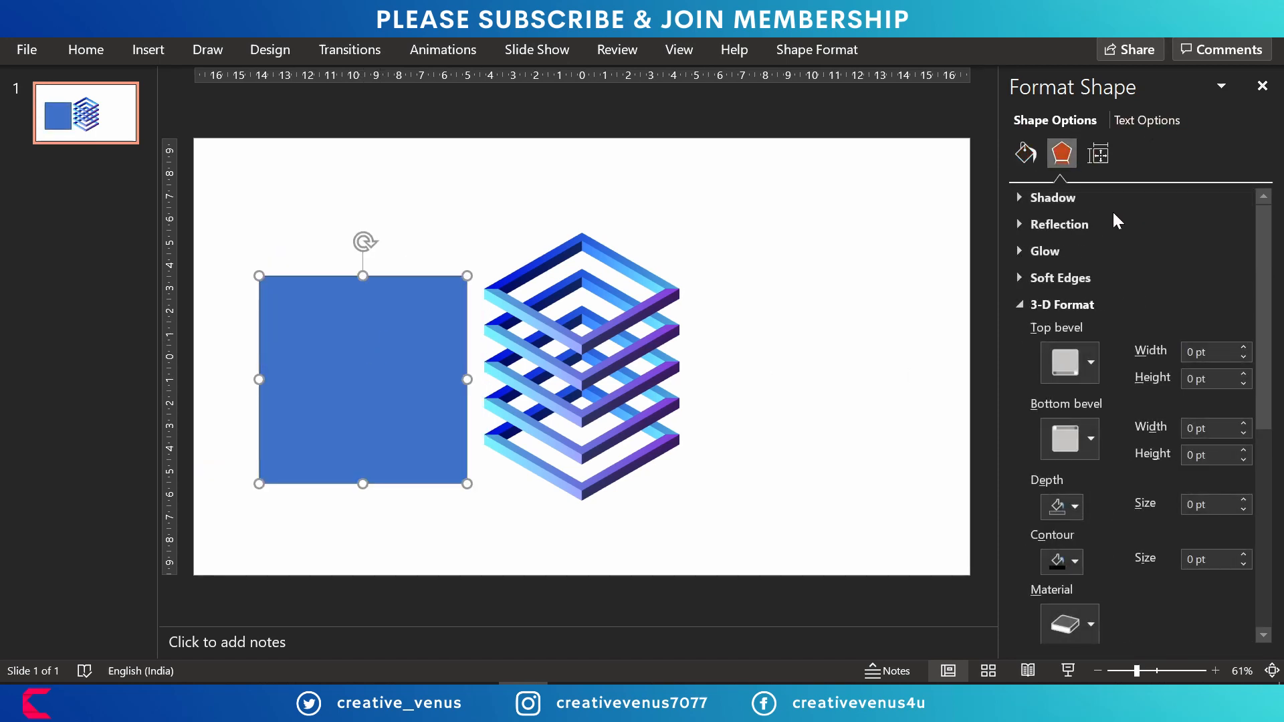
pyautogui.scroll(-3)
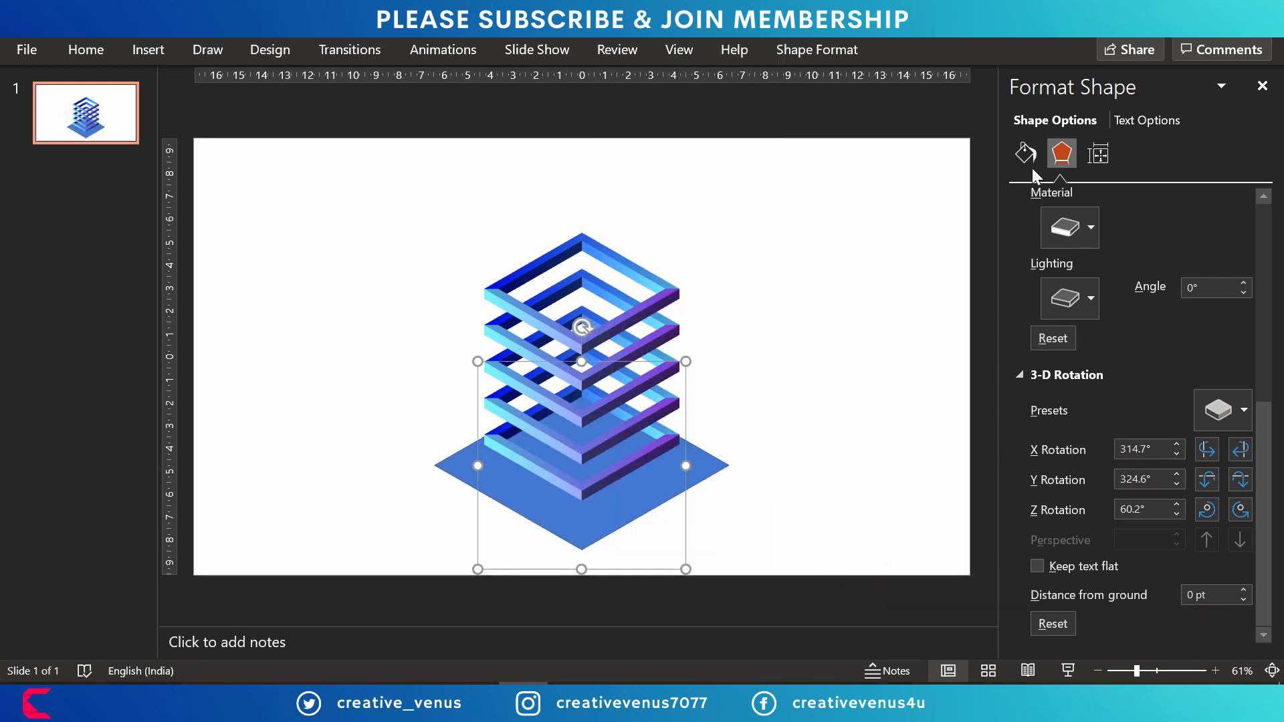
pyautogui.click(1024, 154)
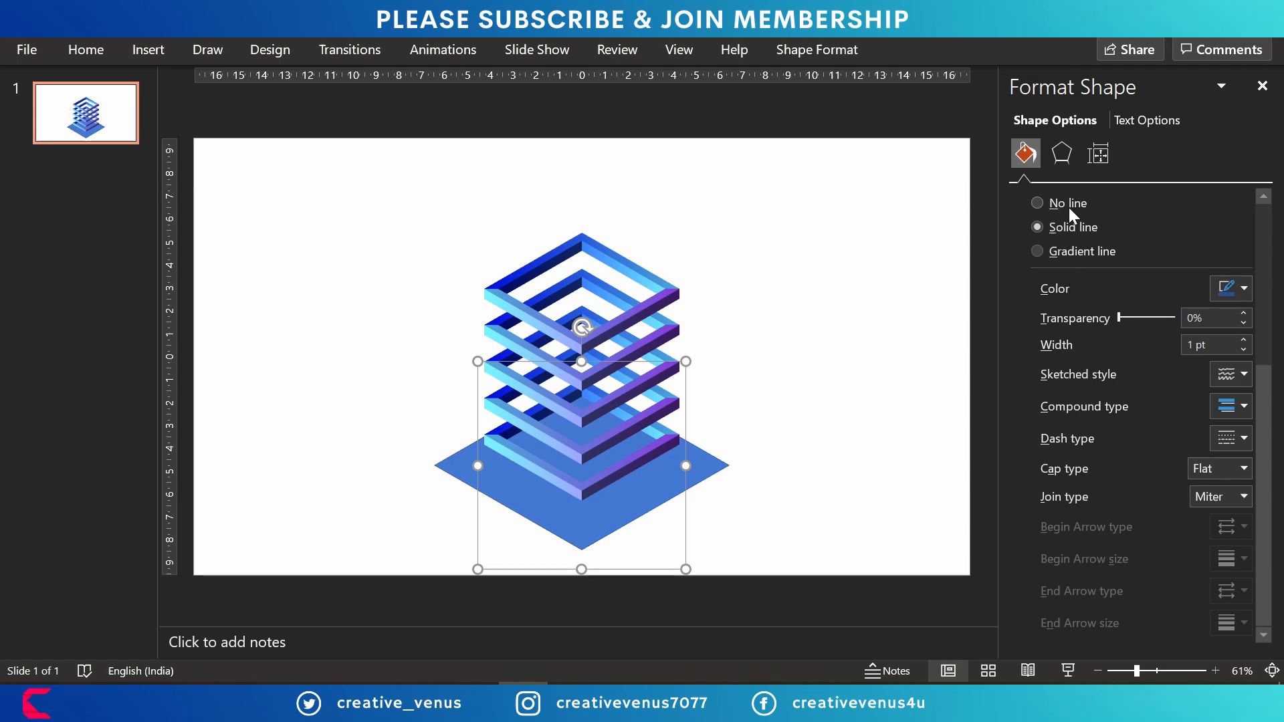
pyautogui.click(1024, 154)
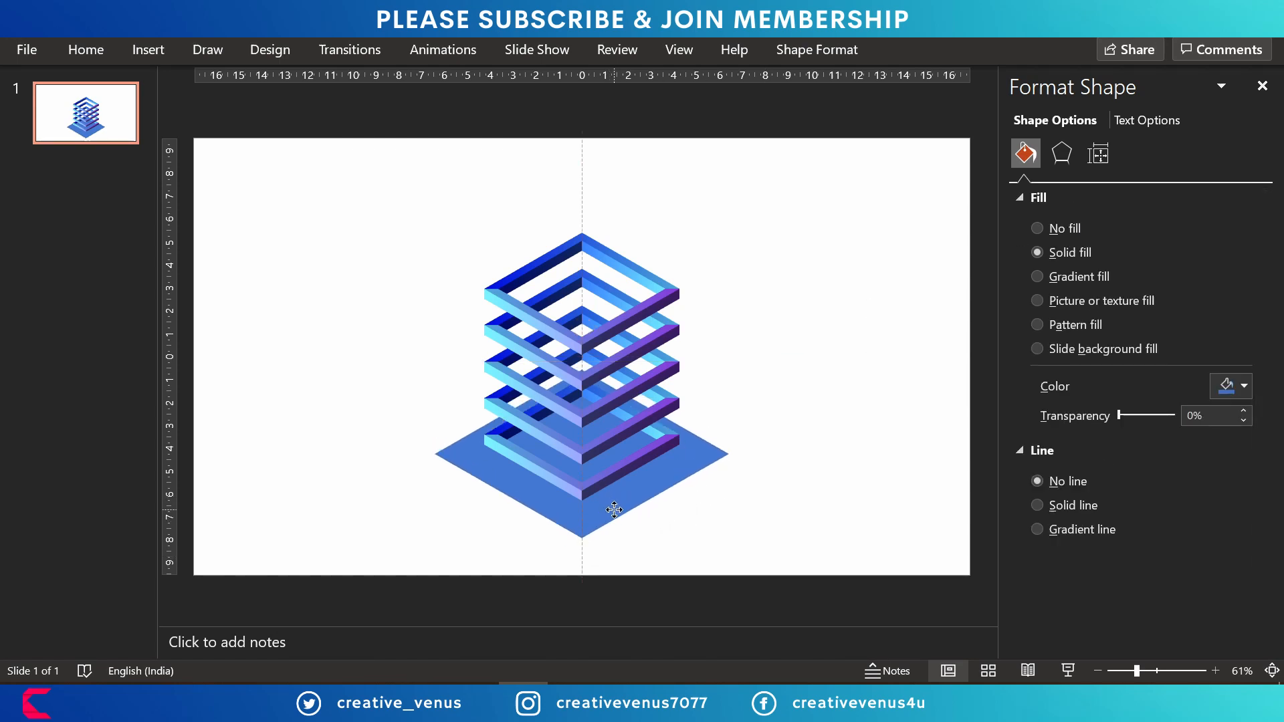
# Fill the diamond black at about 87% transparency as a shadow base.
pyautogui.click(1253, 386)
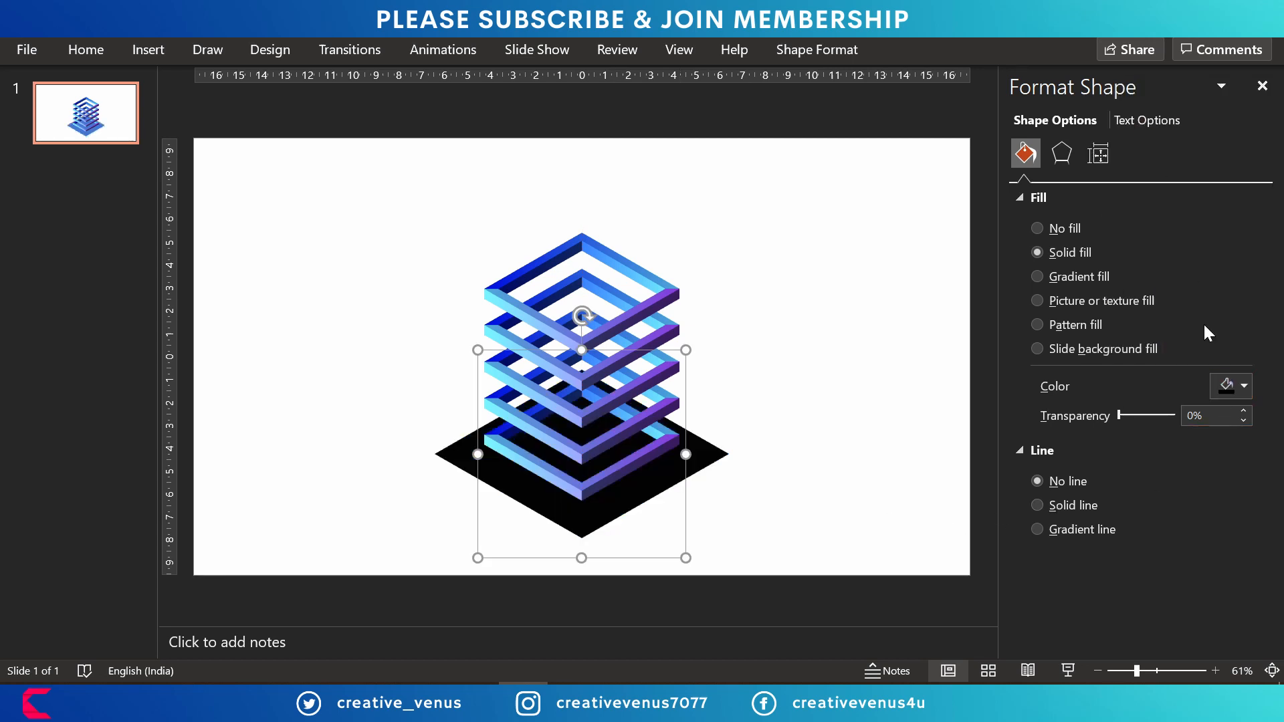
pyautogui.moveTo(1132, 416); pyautogui.dragTo(1162, 416)
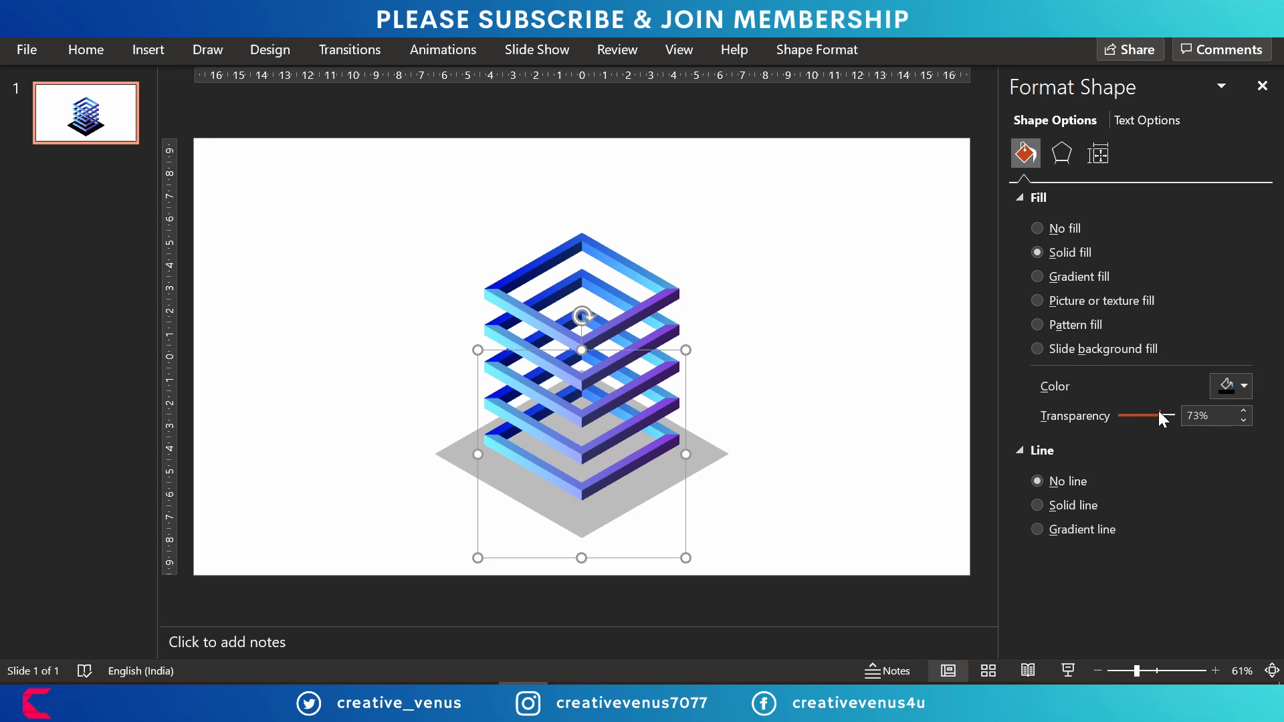
pyautogui.moveTo(1155, 416); pyautogui.dragTo(1167, 416)
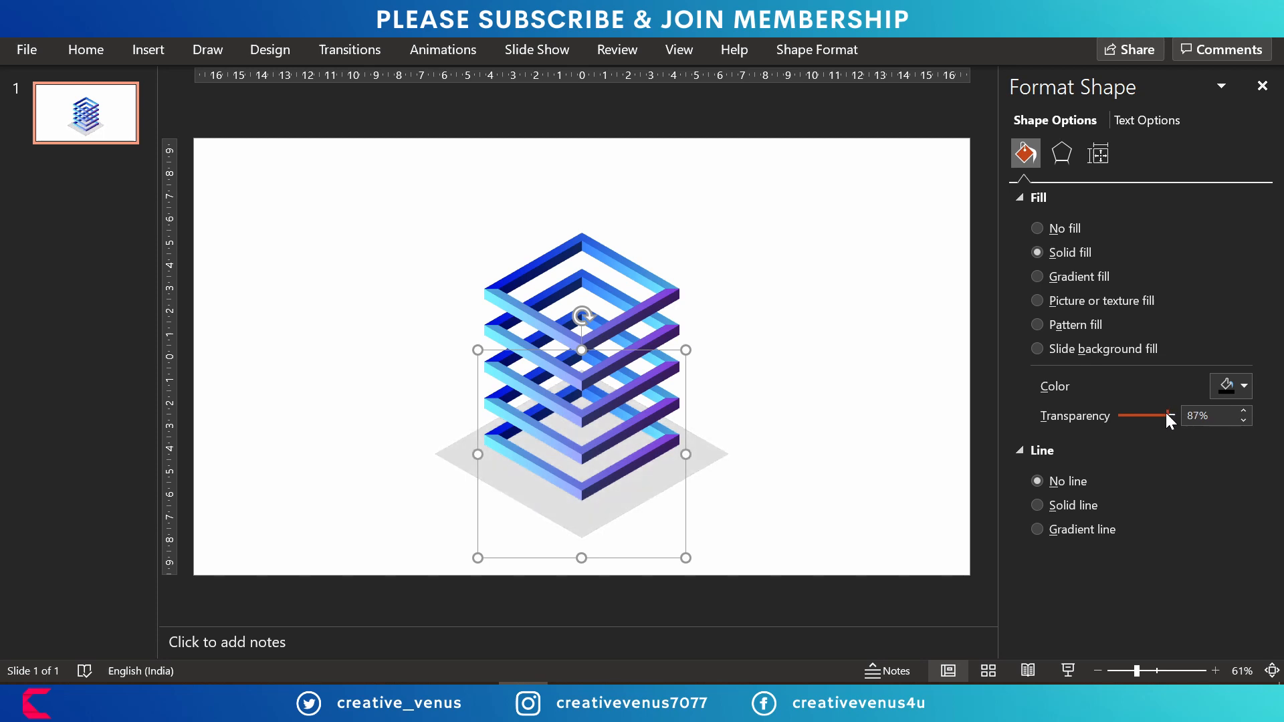
pyautogui.click(311, 309)
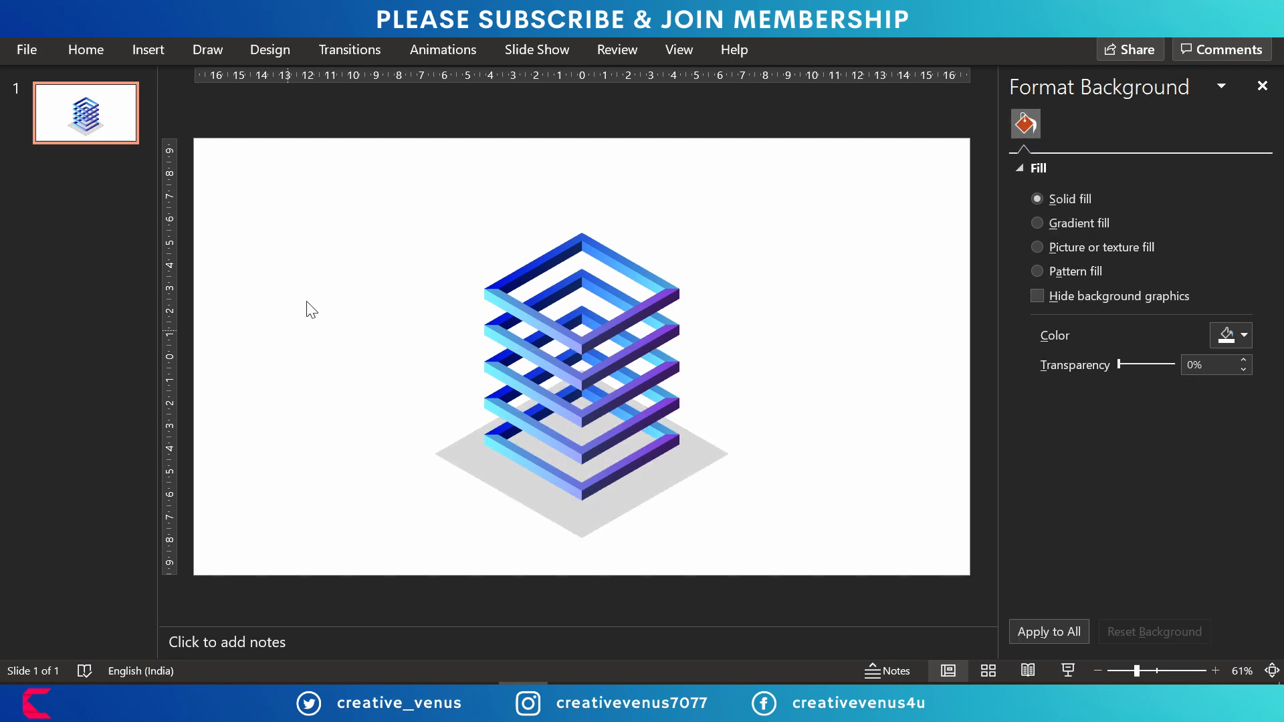
pyautogui.click(149, 50)
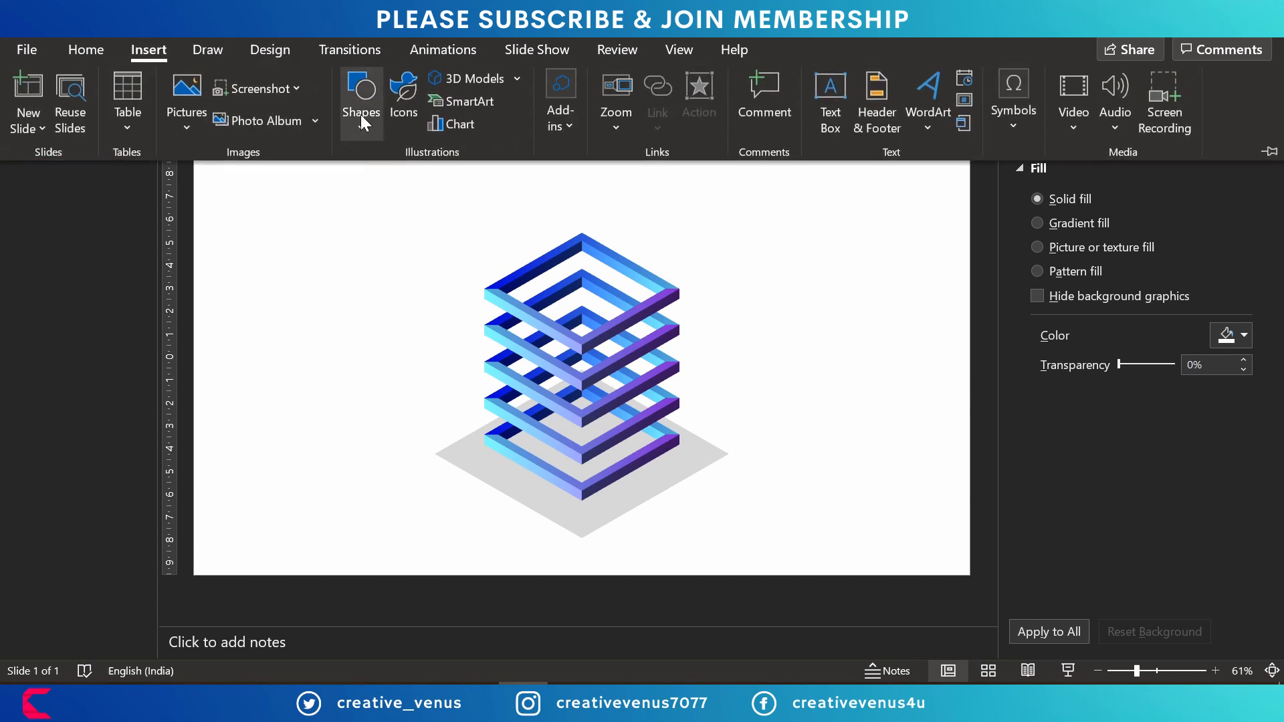
# Draw a rectangular Frame shape left of the stack and remove its outline.
pyautogui.click(361, 104)
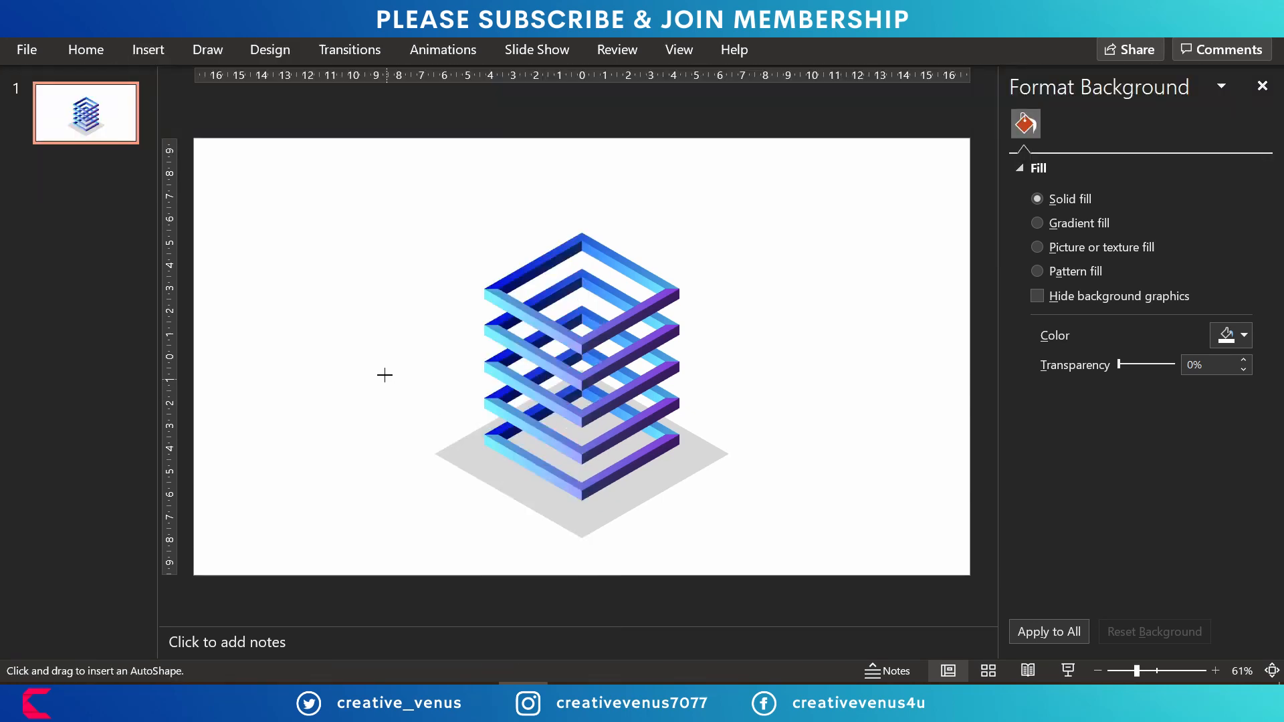
pyautogui.moveTo(287, 221)
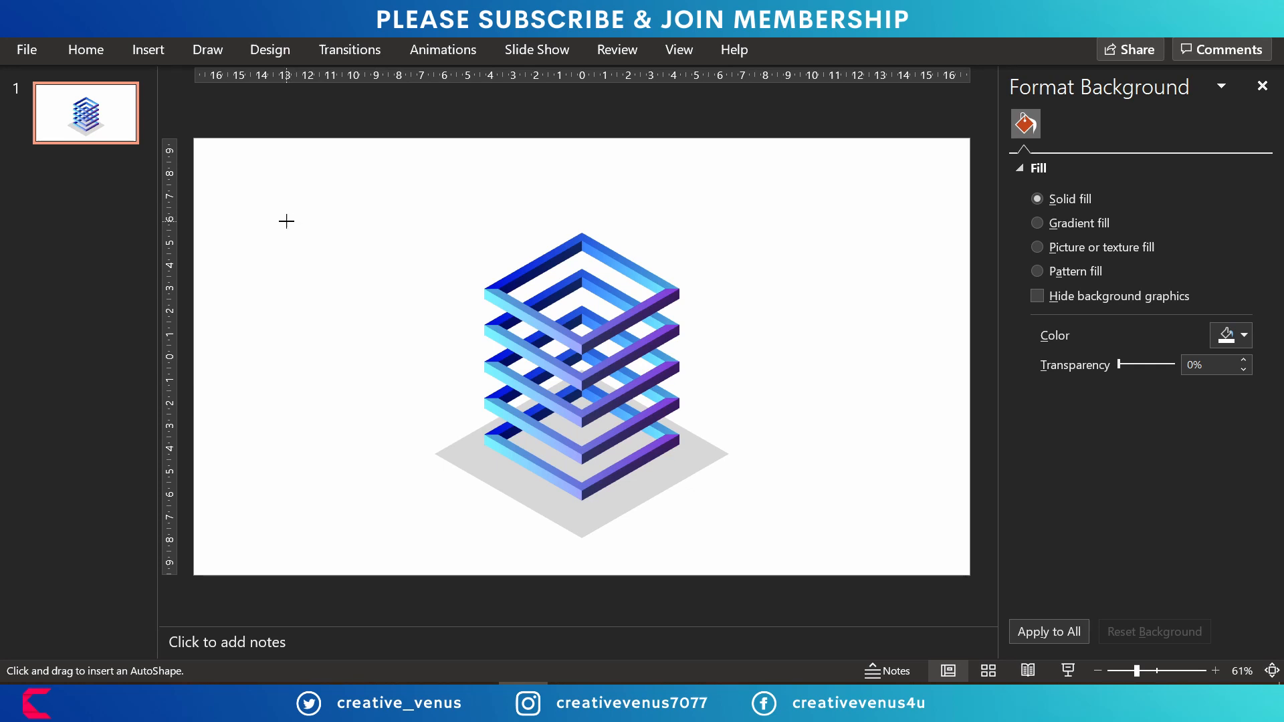
pyautogui.moveTo(287, 221); pyautogui.dragTo(409, 335)
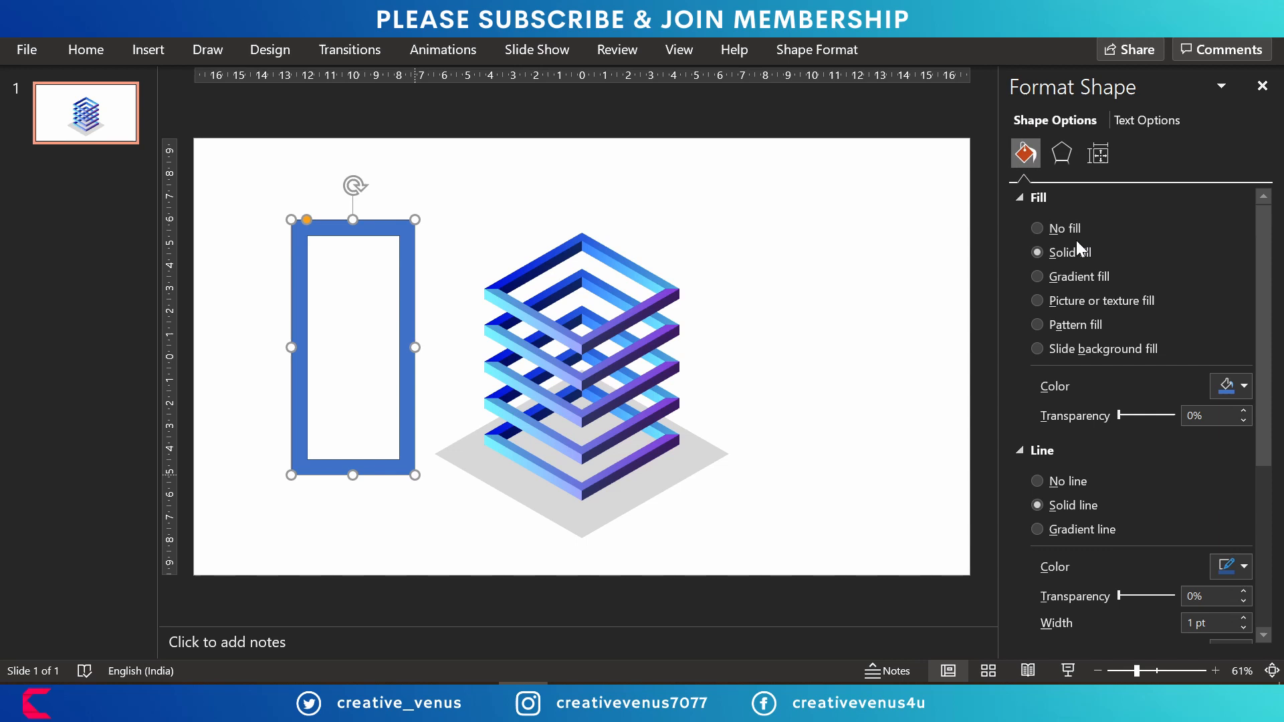
pyautogui.click(1061, 154)
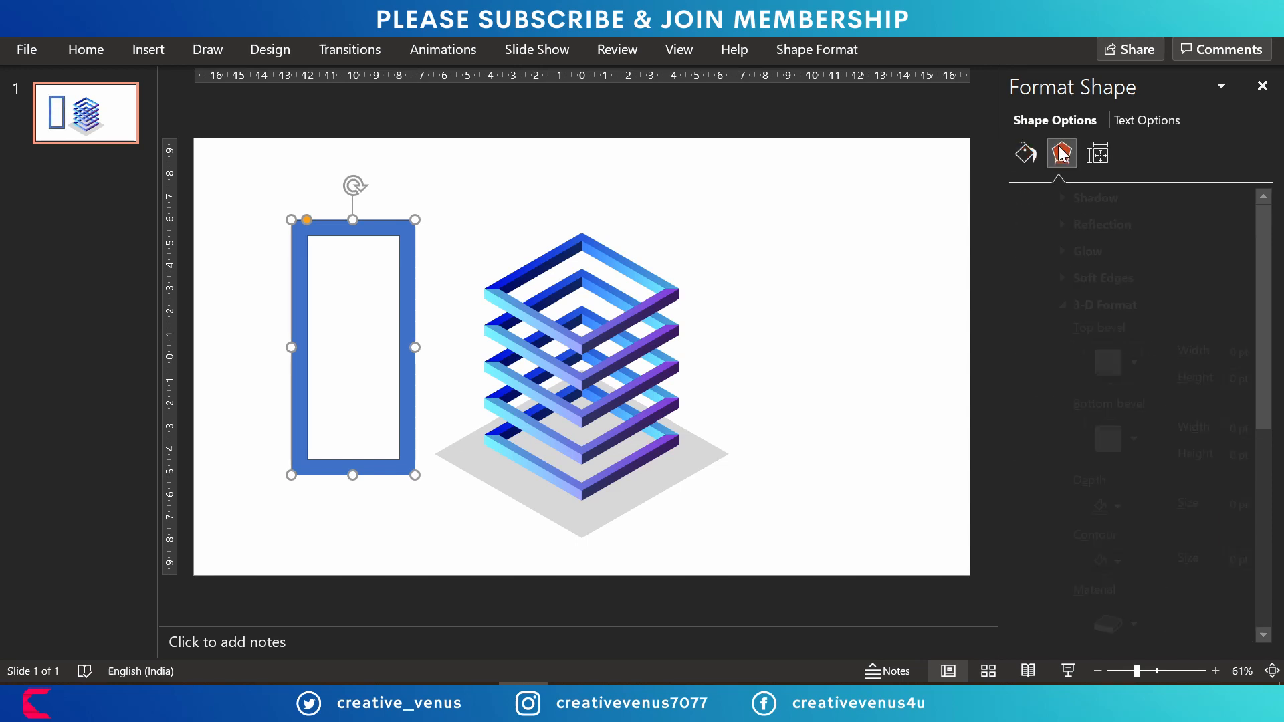
pyautogui.click(1024, 154)
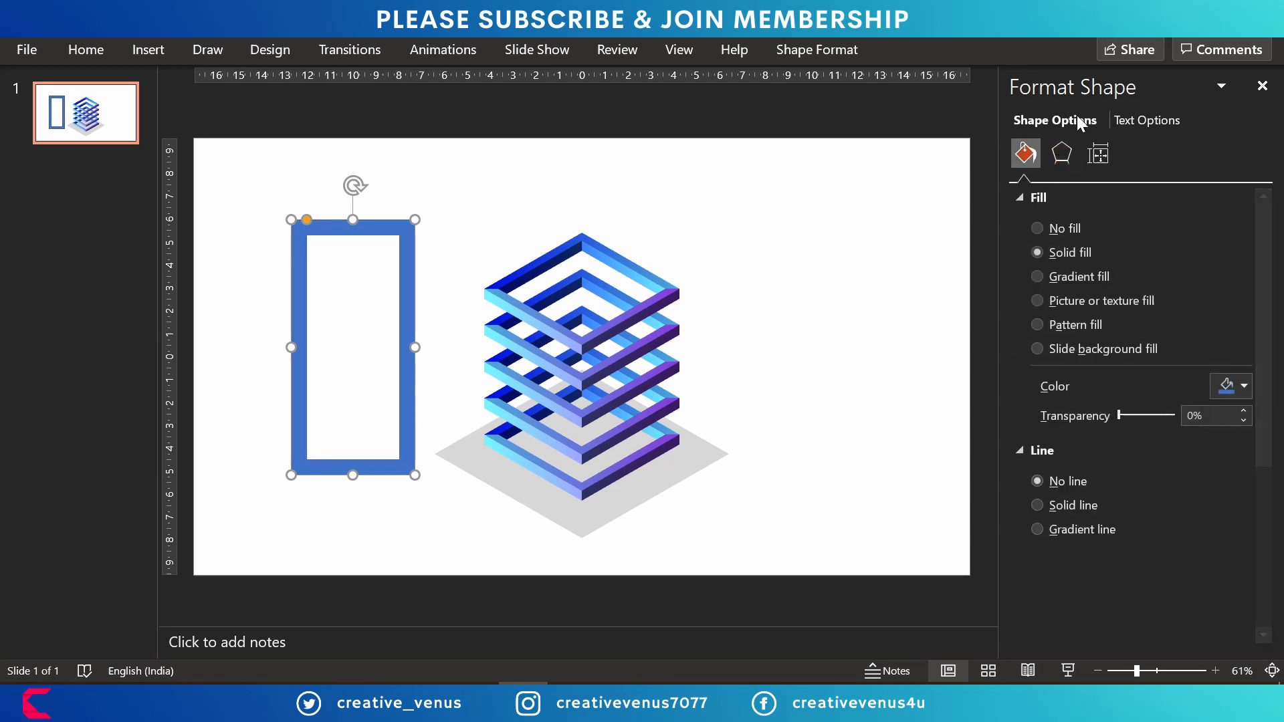
# Tilt the frame isometrically, give it 17.5 pt depth and a gradient fill.
pyautogui.click(1059, 153)
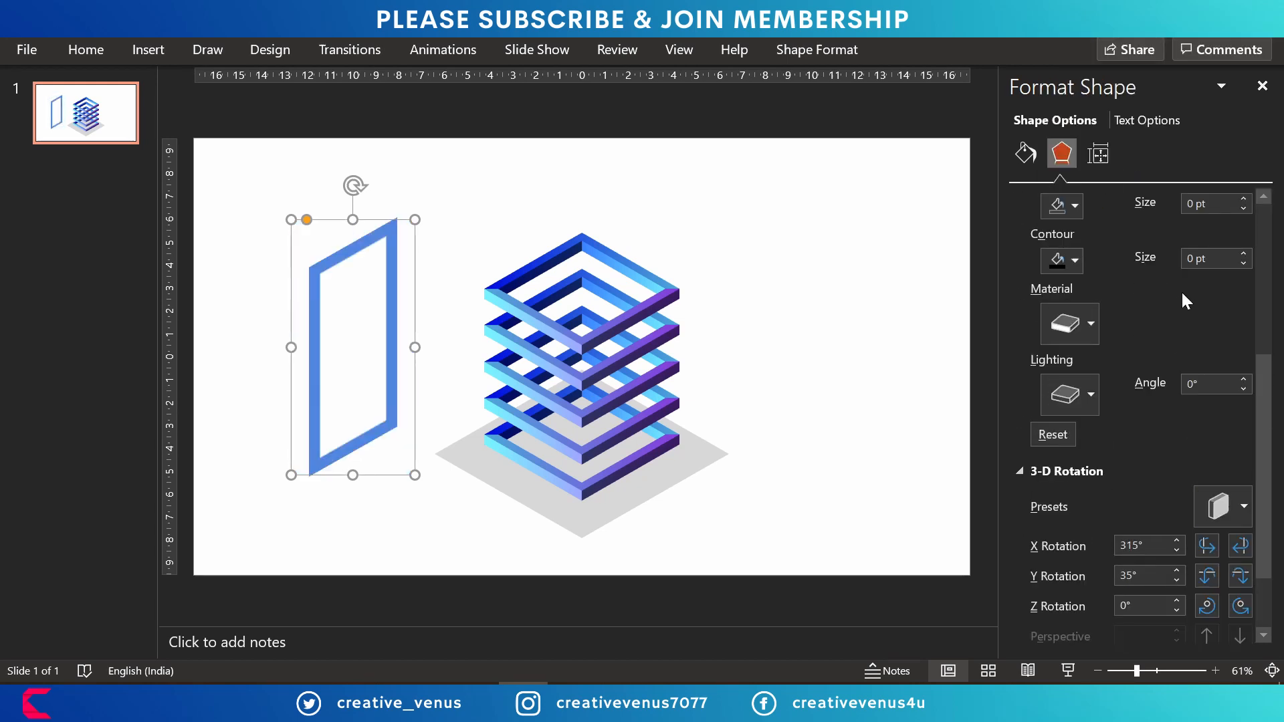
pyautogui.click(1243, 295)
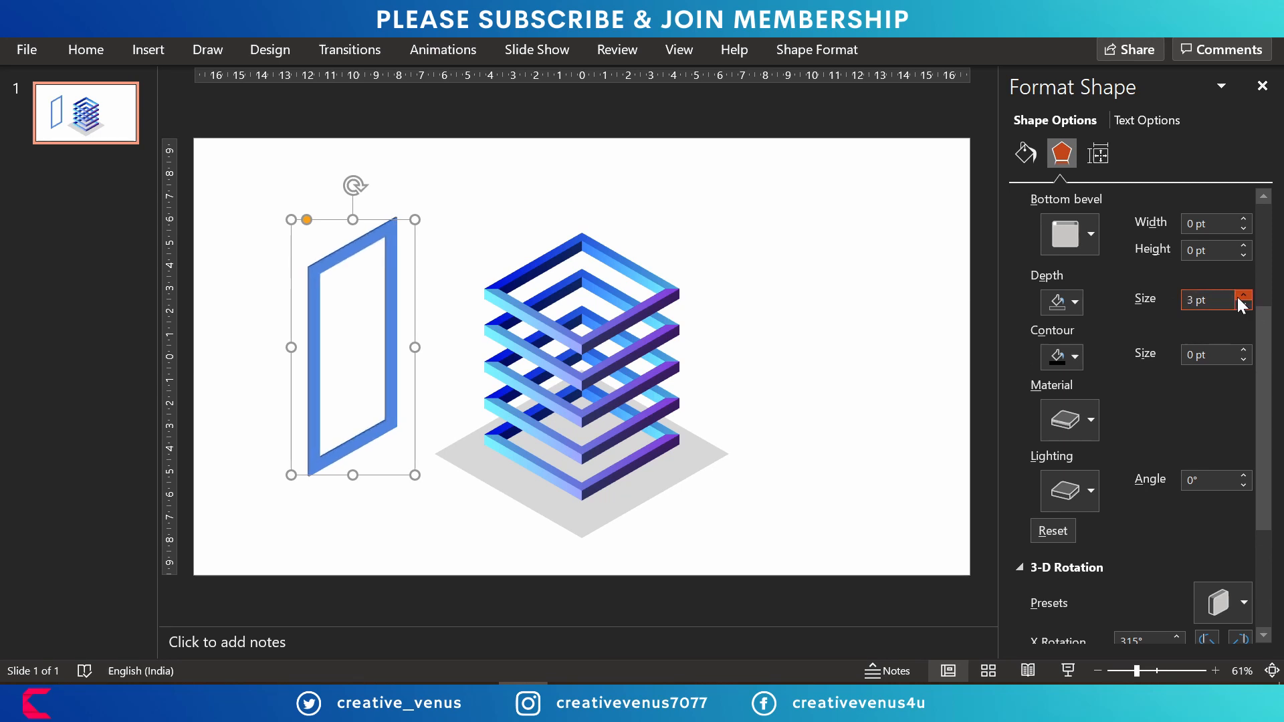
pyautogui.click(1243, 295)
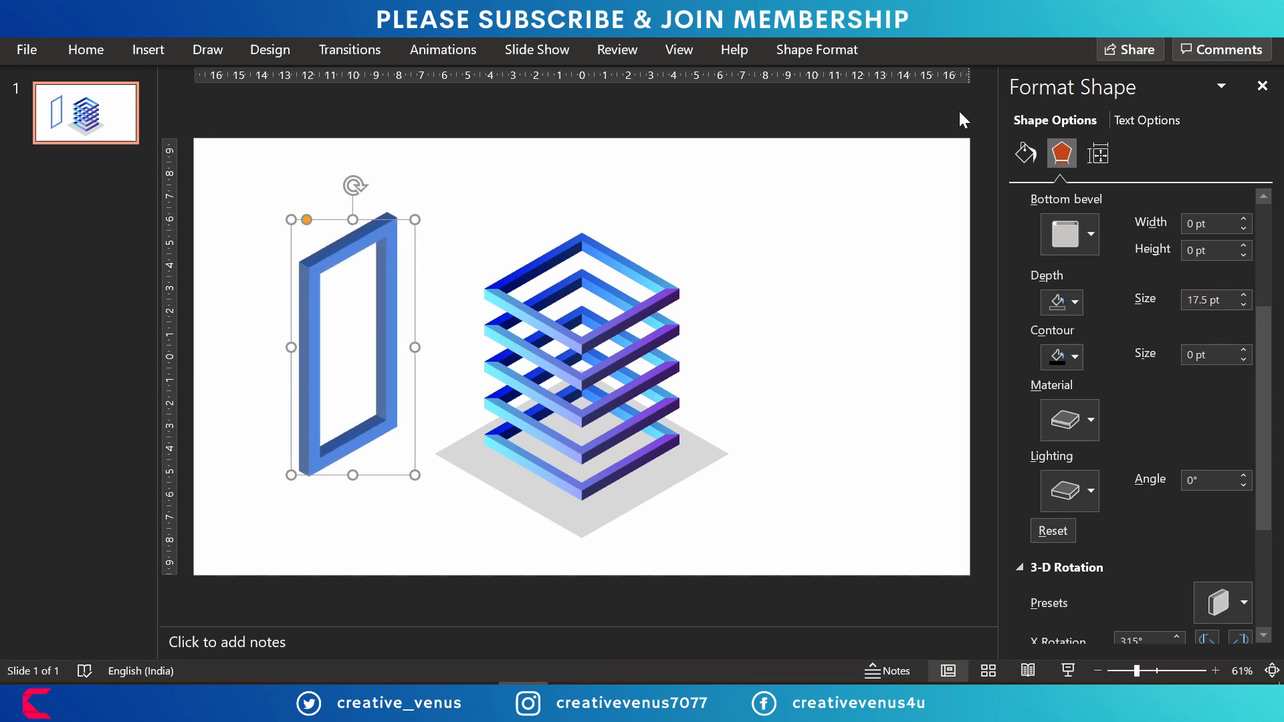
pyautogui.click(1024, 154)
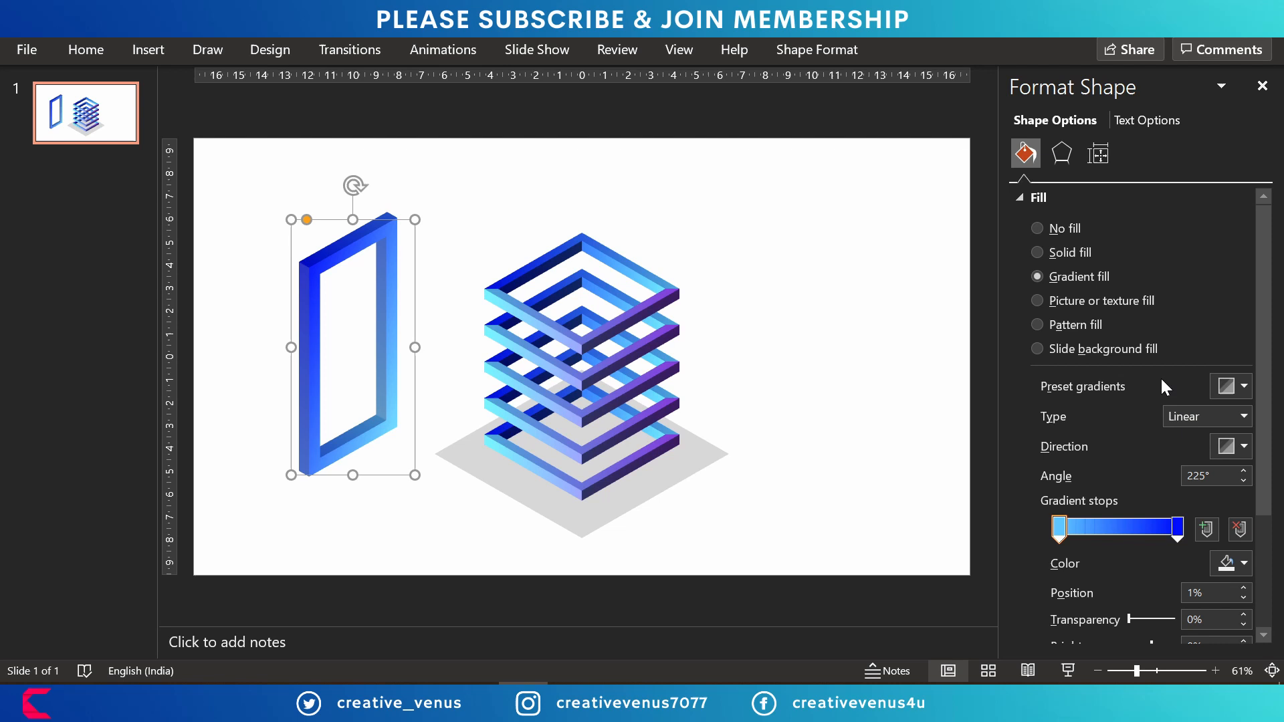
pyautogui.moveTo(368, 456)
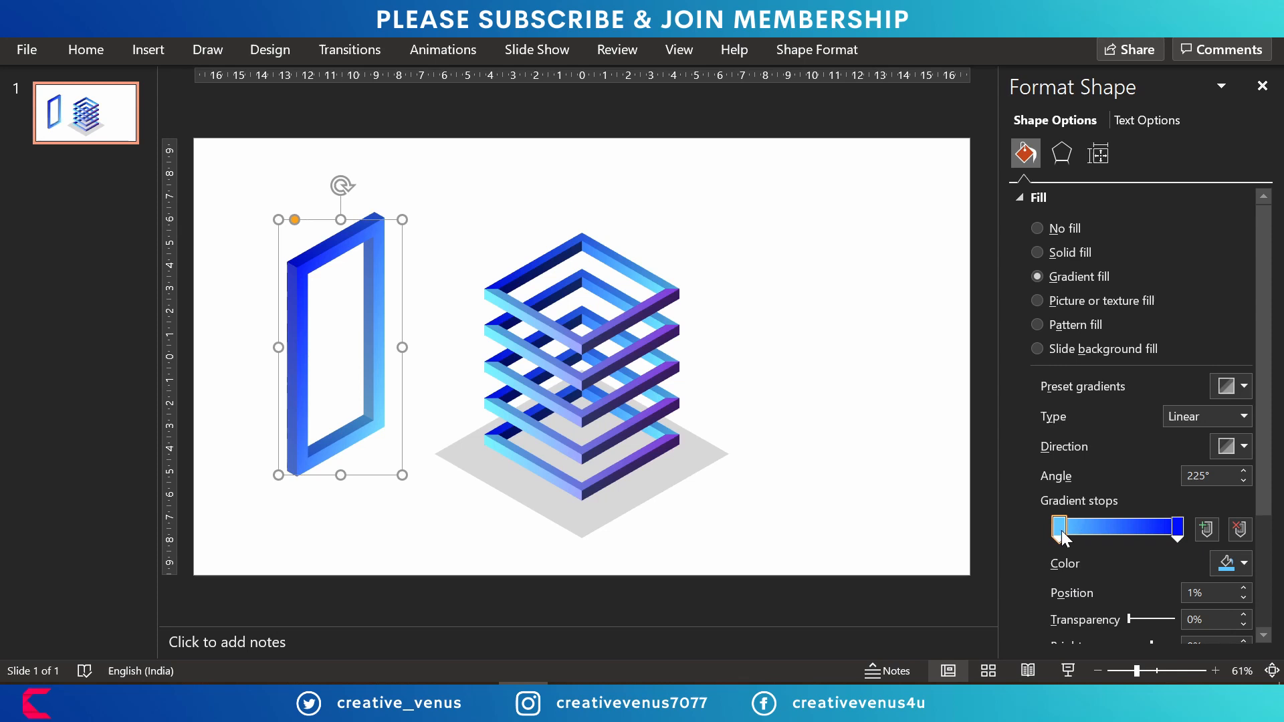
# Make the frame's gradient vertical, fade the last stop to 100% transparency, and keep it left of the stack.
pyautogui.moveTo(1061, 529); pyautogui.dragTo(1122, 529)
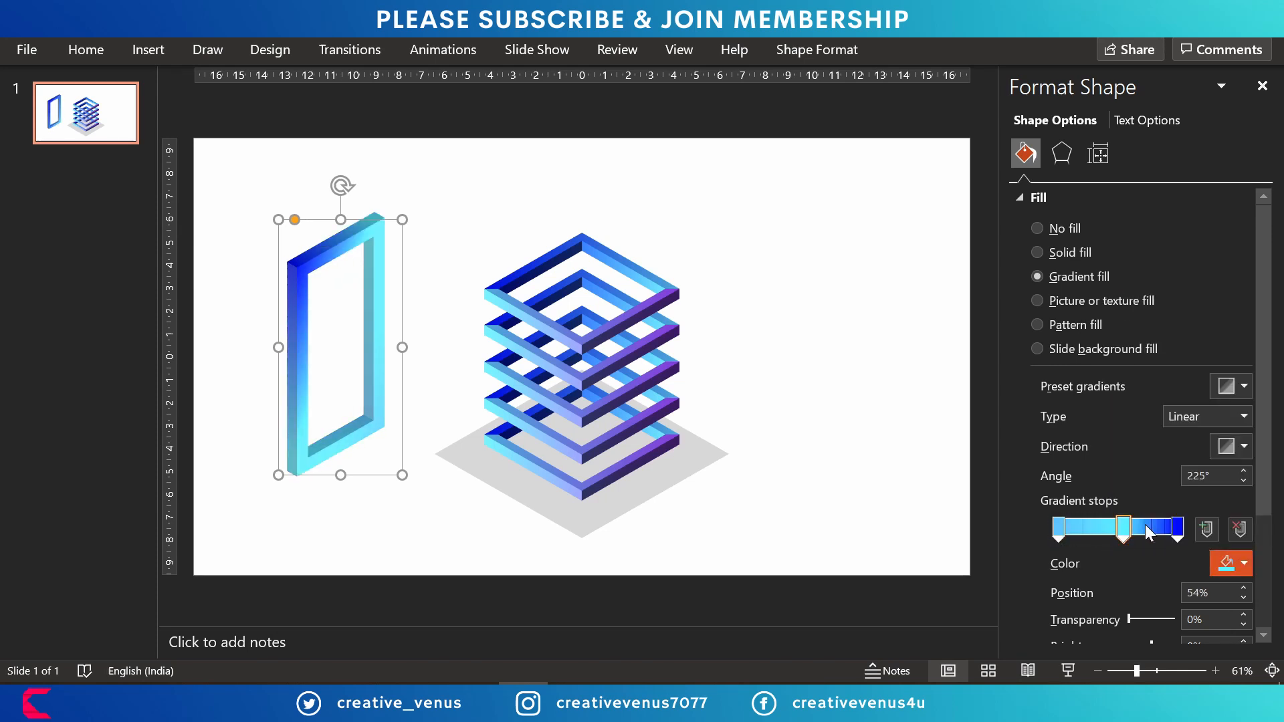
pyautogui.click(1239, 416)
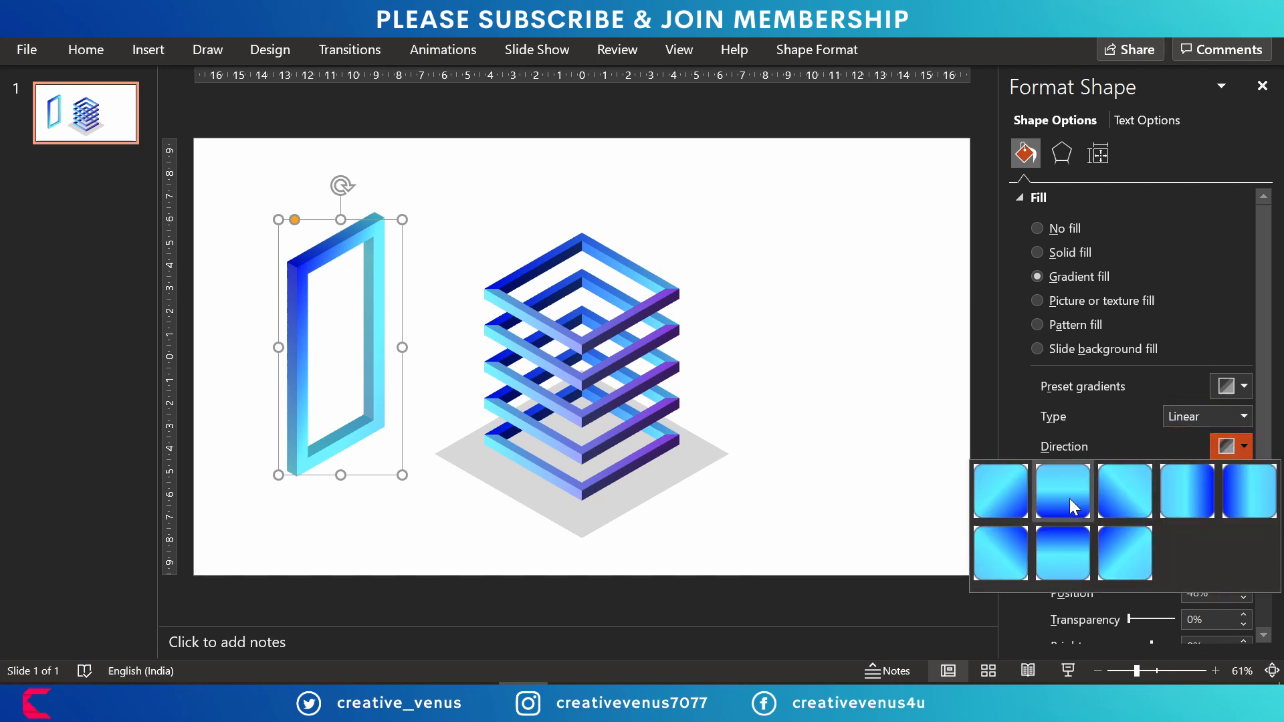
pyautogui.click(1063, 490)
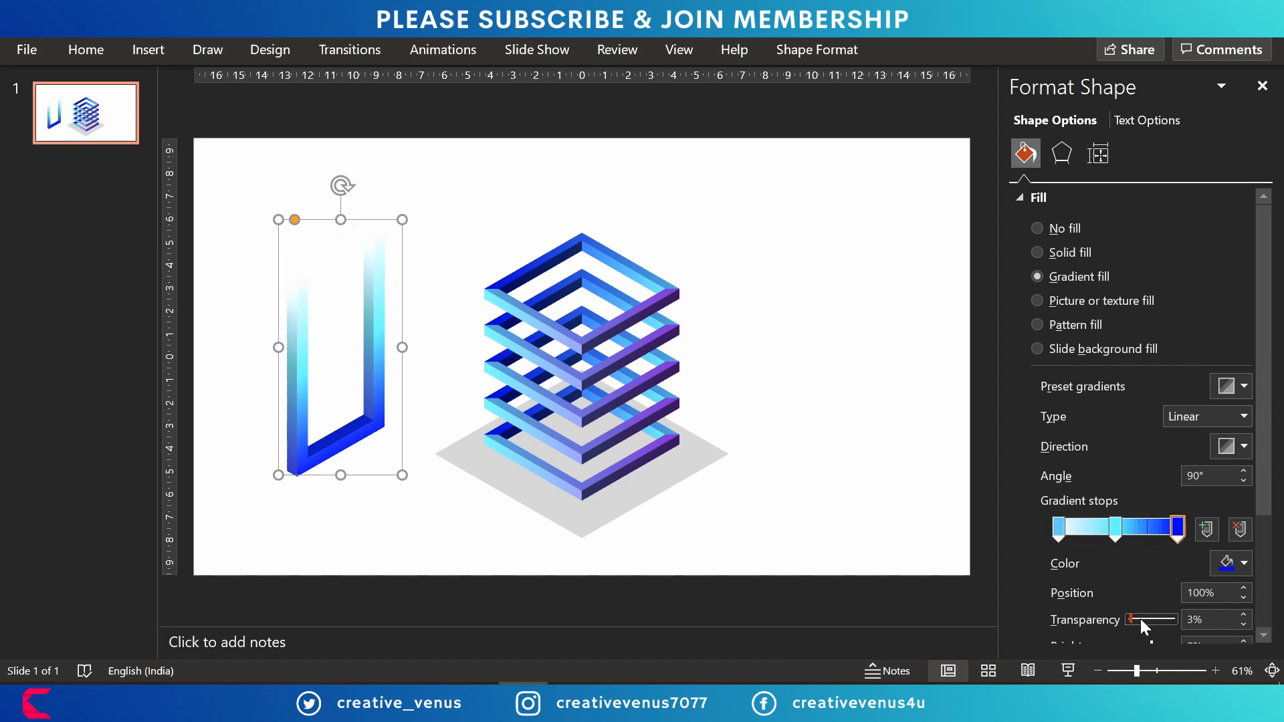
pyautogui.moveTo(1134, 620); pyautogui.dragTo(1175, 620)
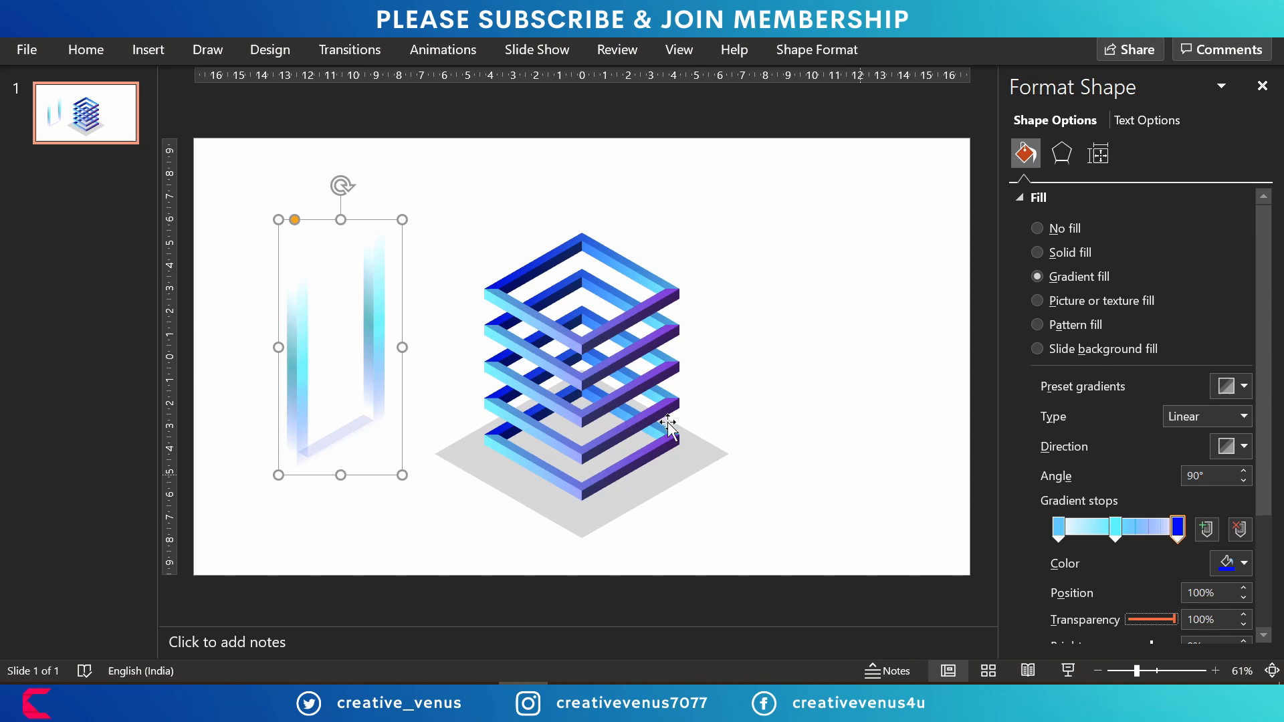
pyautogui.moveTo(340, 347); pyautogui.dragTo(561, 401)
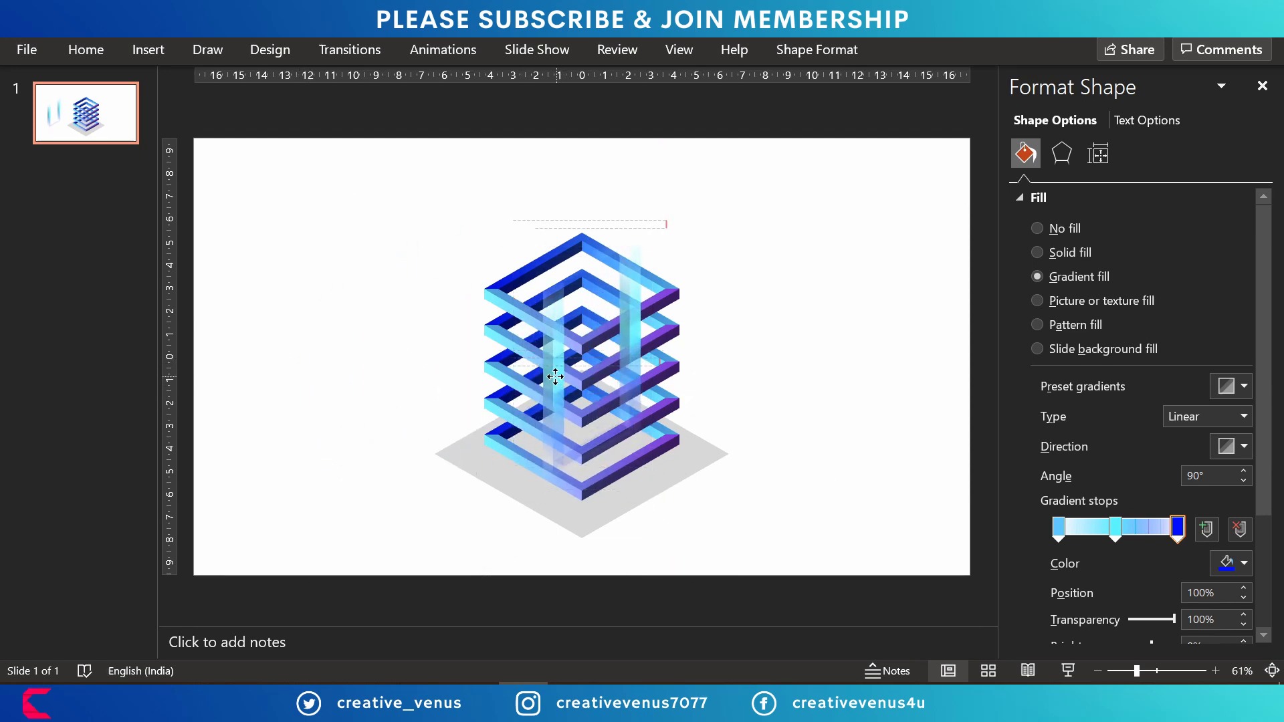
pyautogui.moveTo(557, 376); pyautogui.dragTo(375, 365)
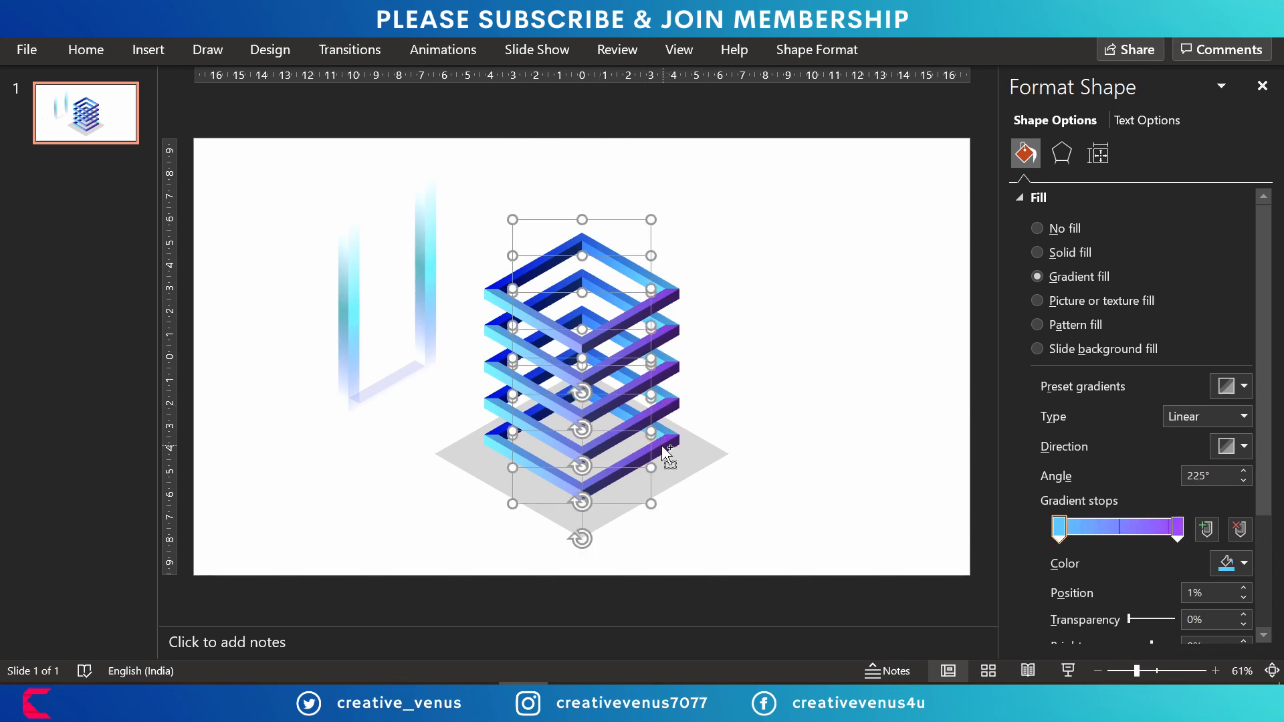
# Switch to the Rectangle shape to draw a tall bar left of the stack.
pyautogui.rightClick(667, 455)
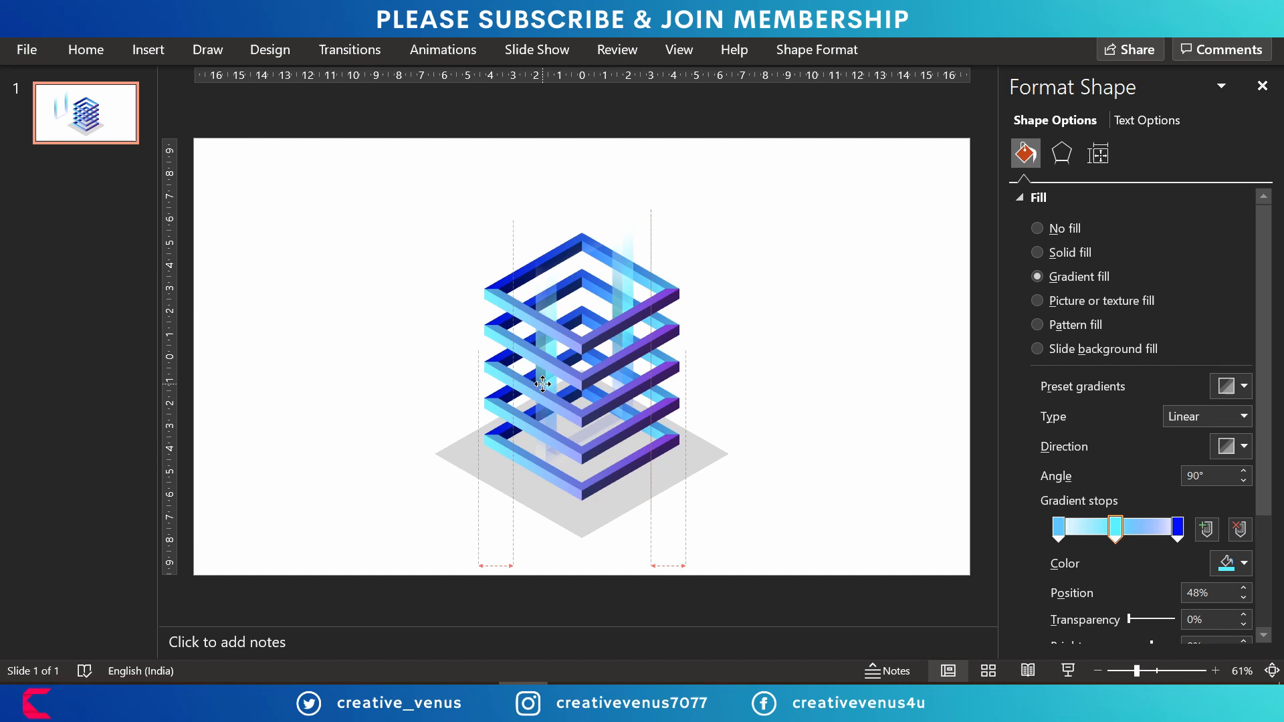
pyautogui.click(581, 385)
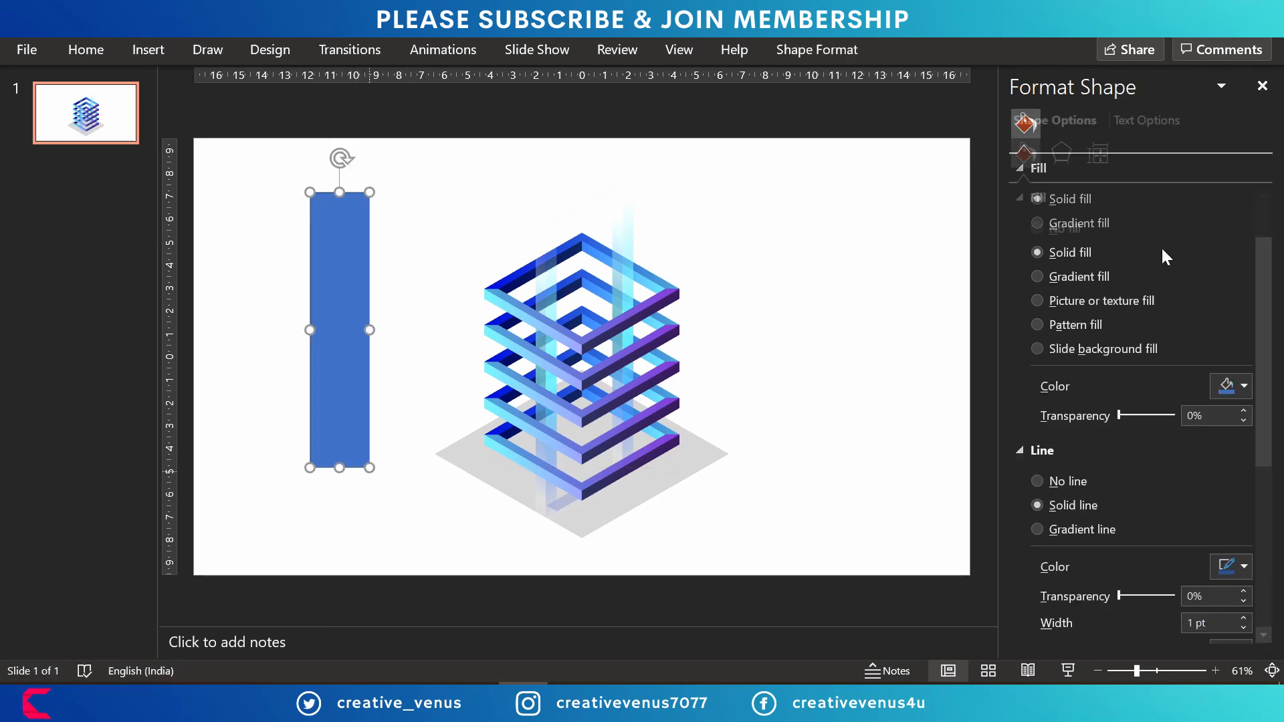
# Apply a gradient fill to the new rectangle and reposition its colour stops.
pyautogui.click(1037, 481)
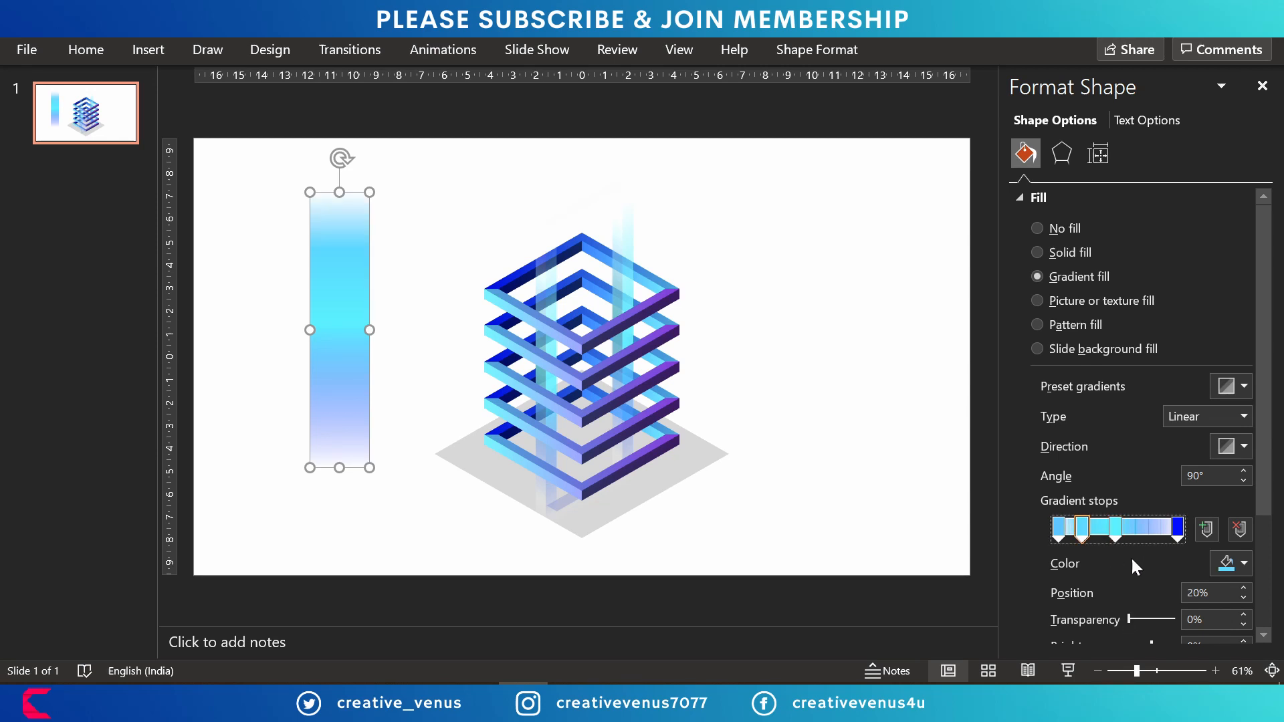
pyautogui.click(1175, 530)
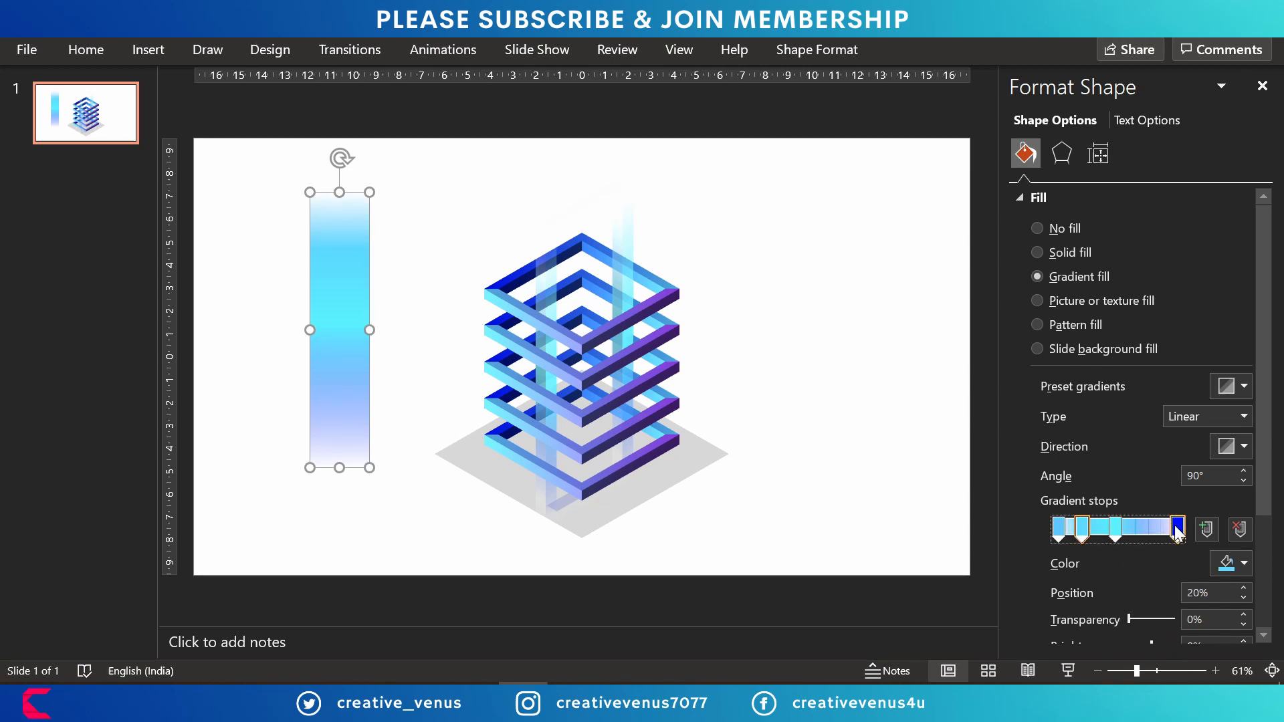
pyautogui.moveTo(1175, 528); pyautogui.dragTo(1155, 533)
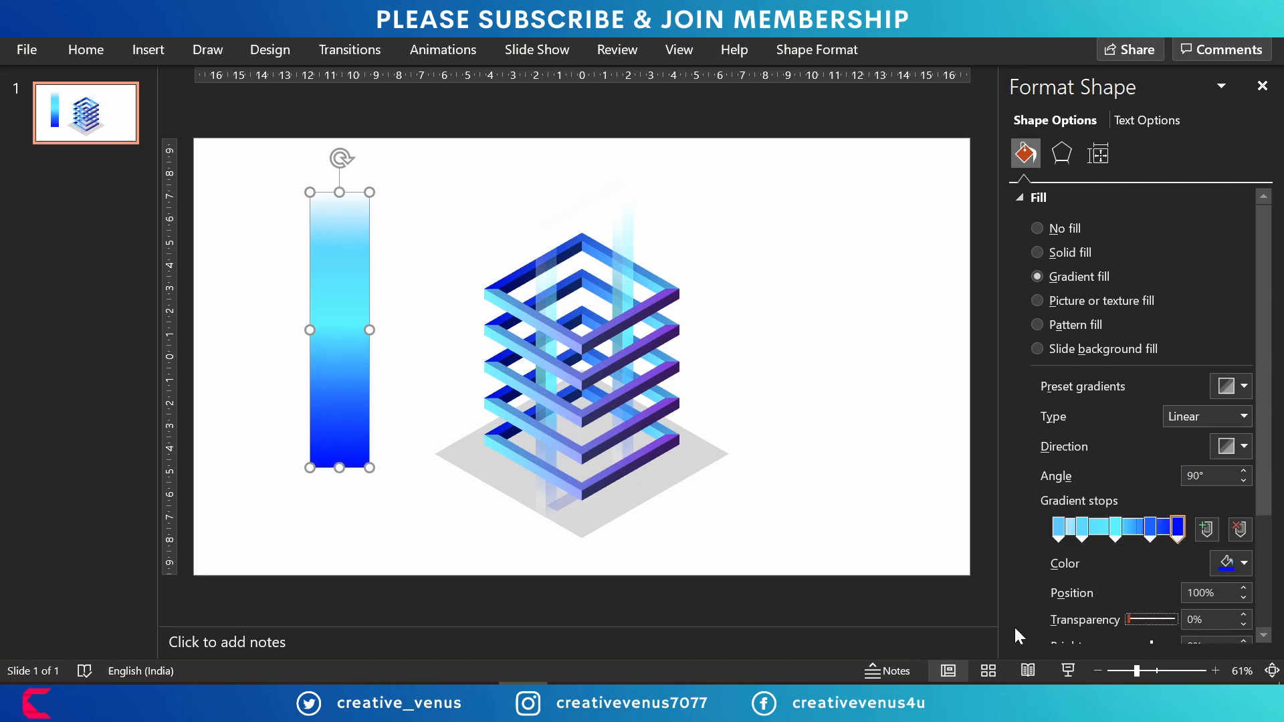
pyautogui.click(1061, 529)
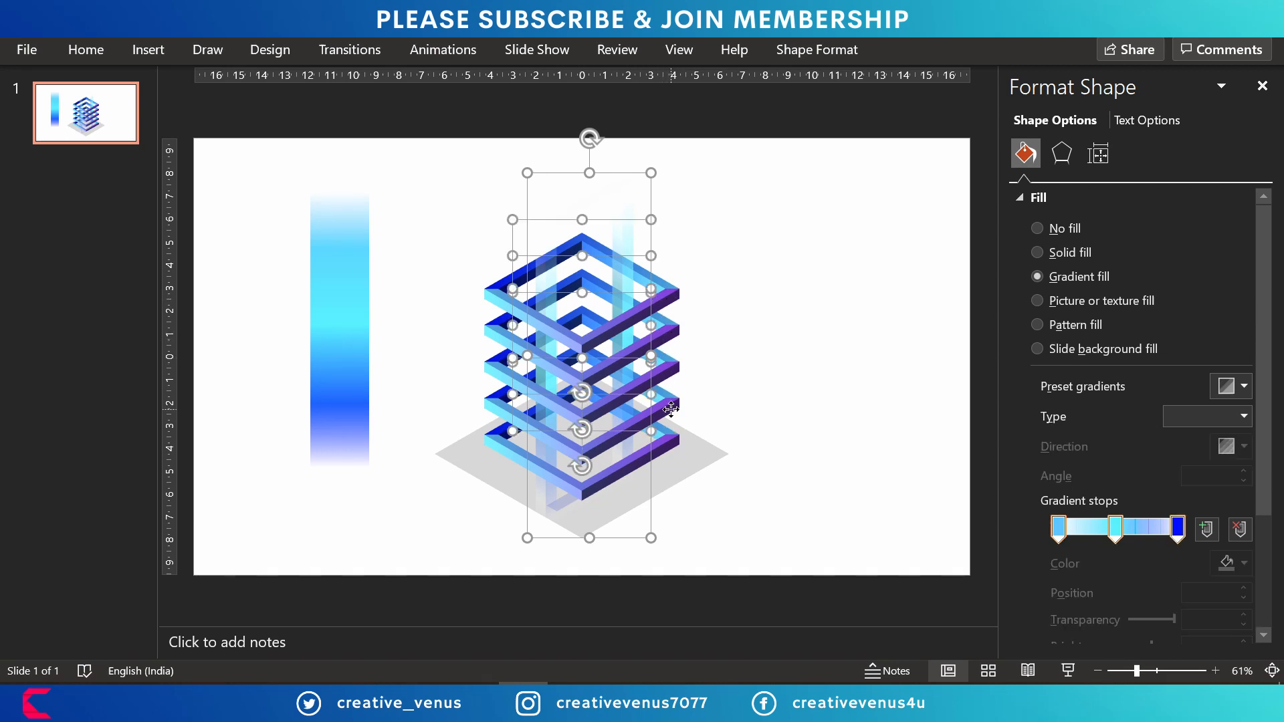
pyautogui.rightClick(656, 455)
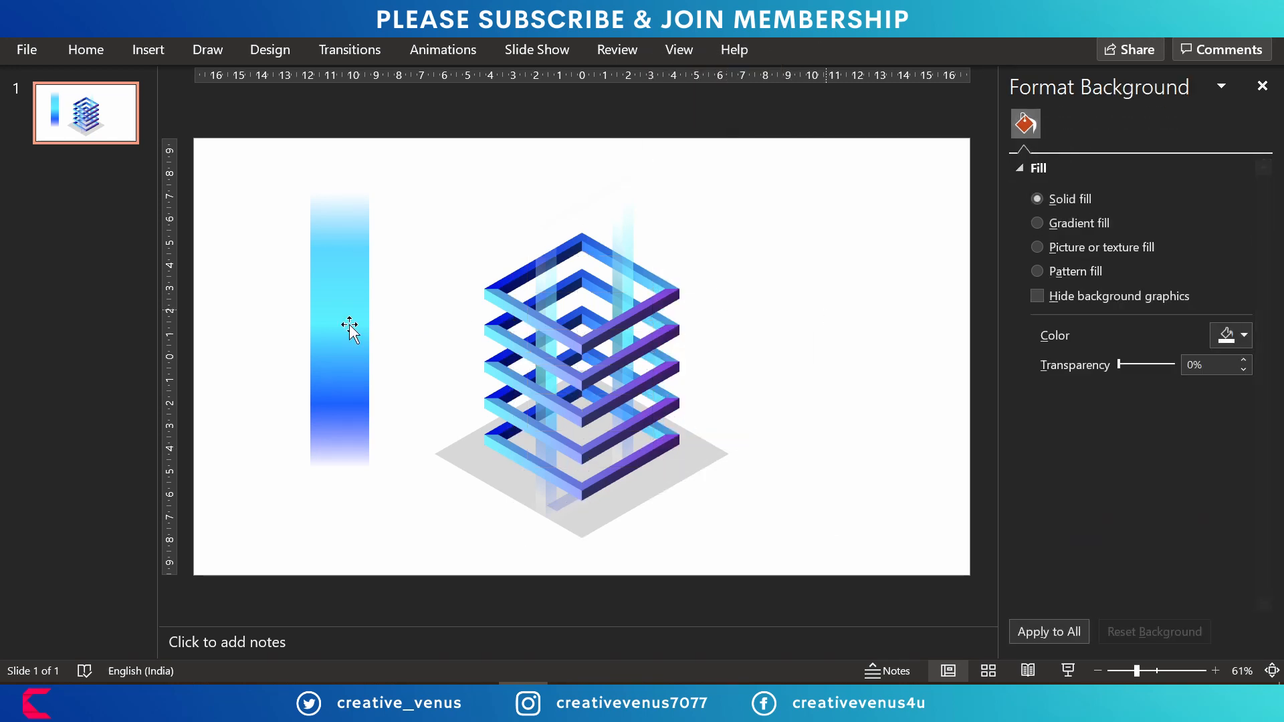
pyautogui.click(339, 329)
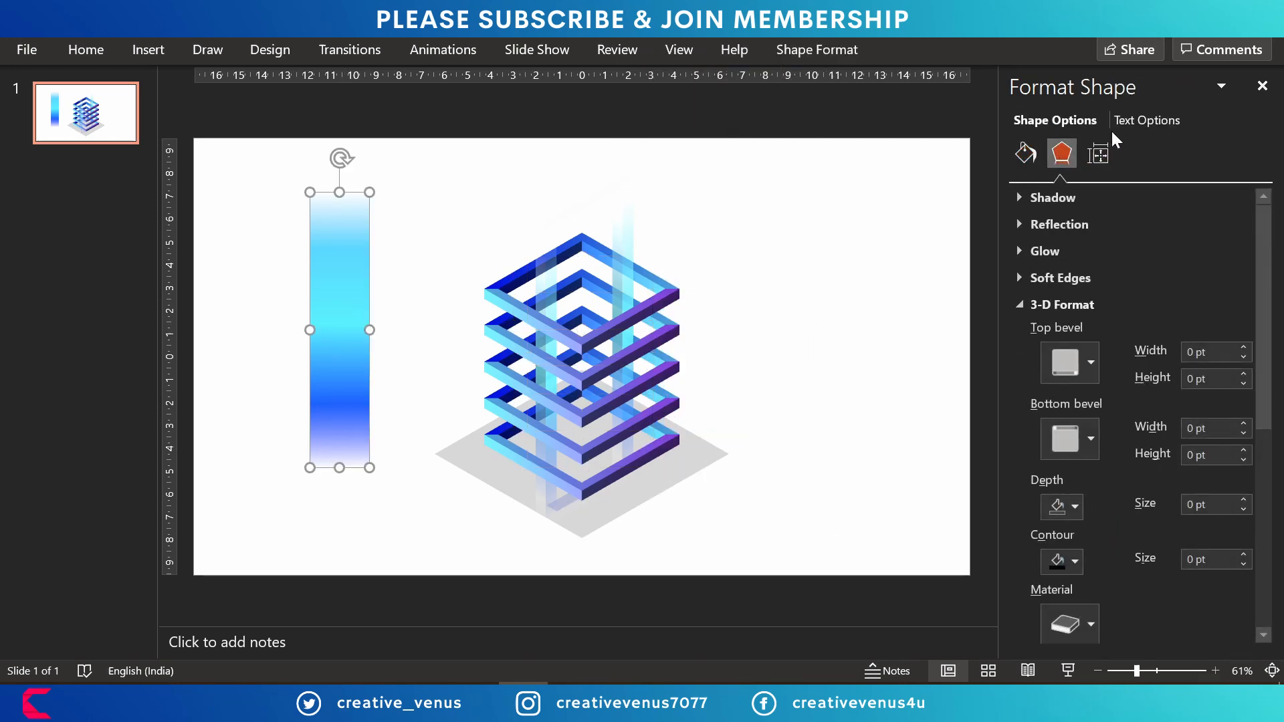
# Give the bar 13 pt depth, a surface material and Cool lighting, then drag it toward the frames.
pyautogui.click(1221, 410)
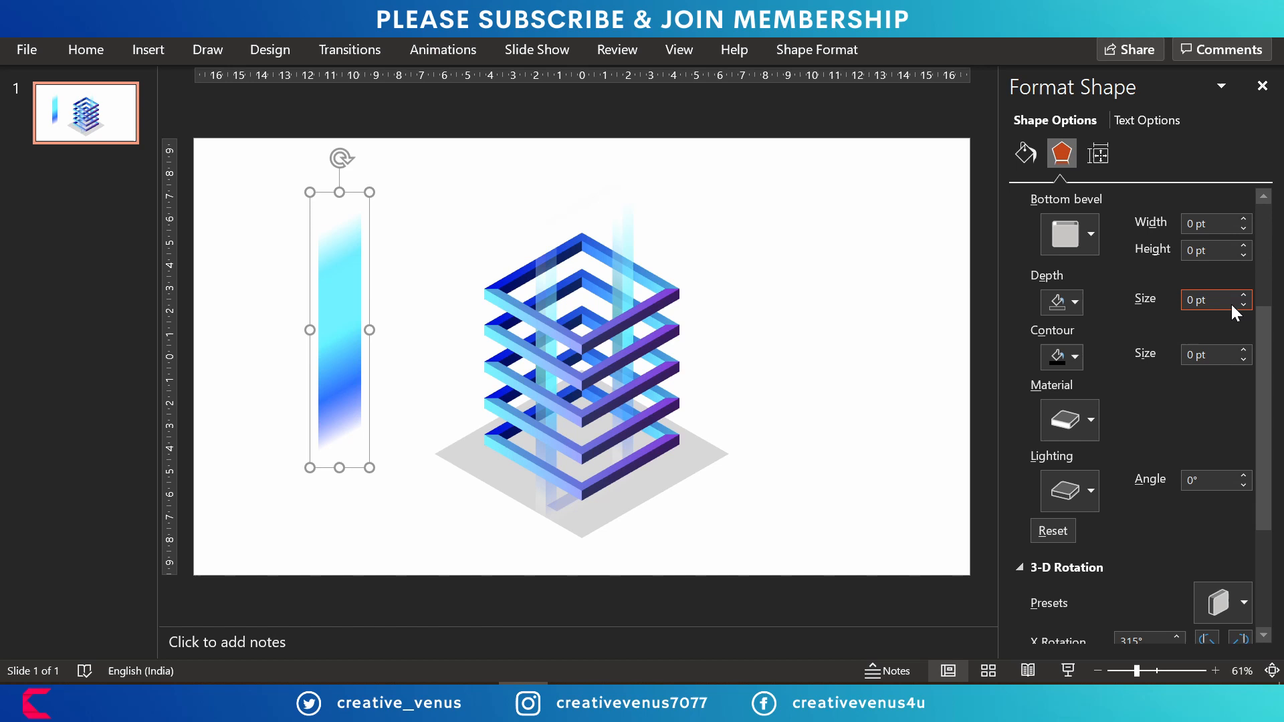
pyautogui.click(1241, 295)
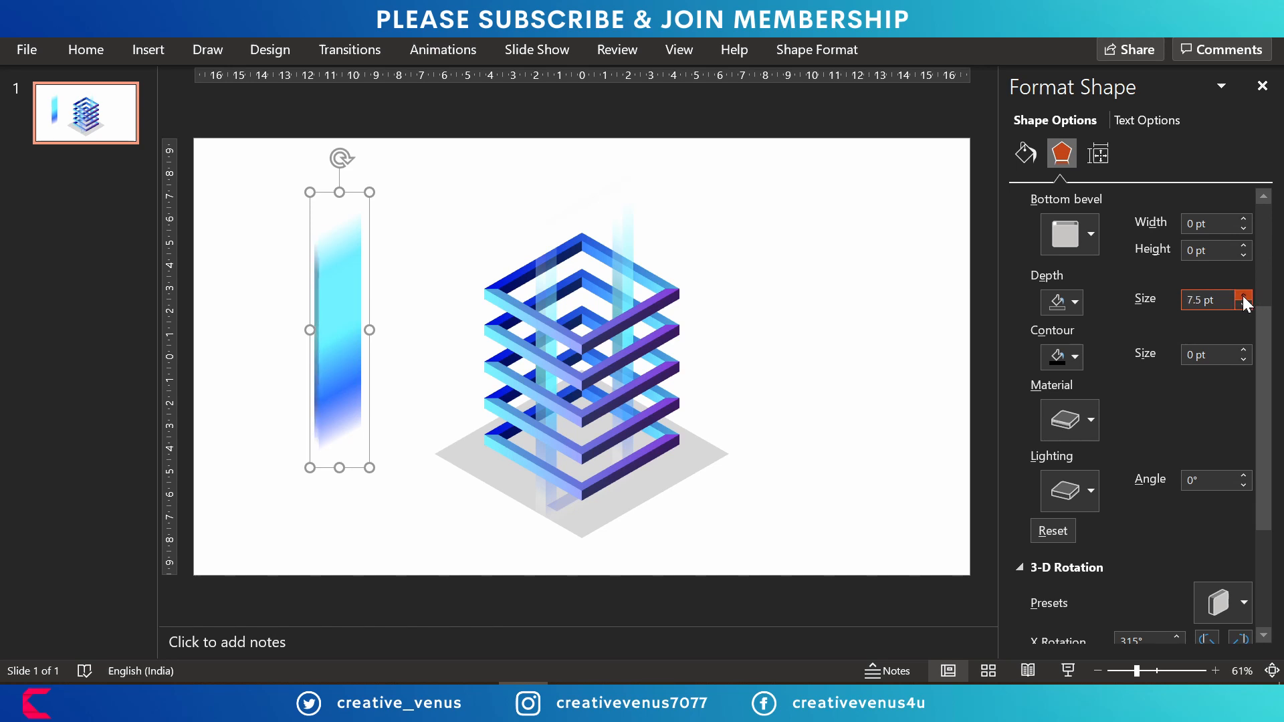
pyautogui.click(1090, 419)
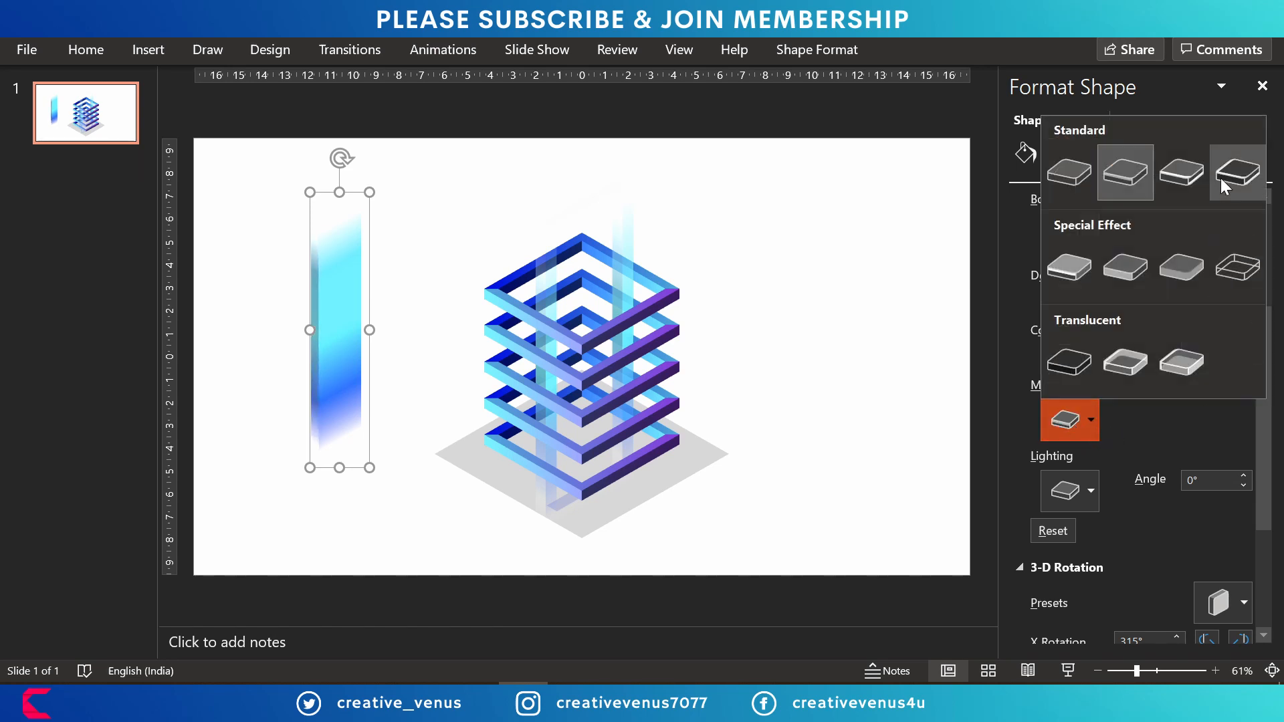
pyautogui.click(1235, 171)
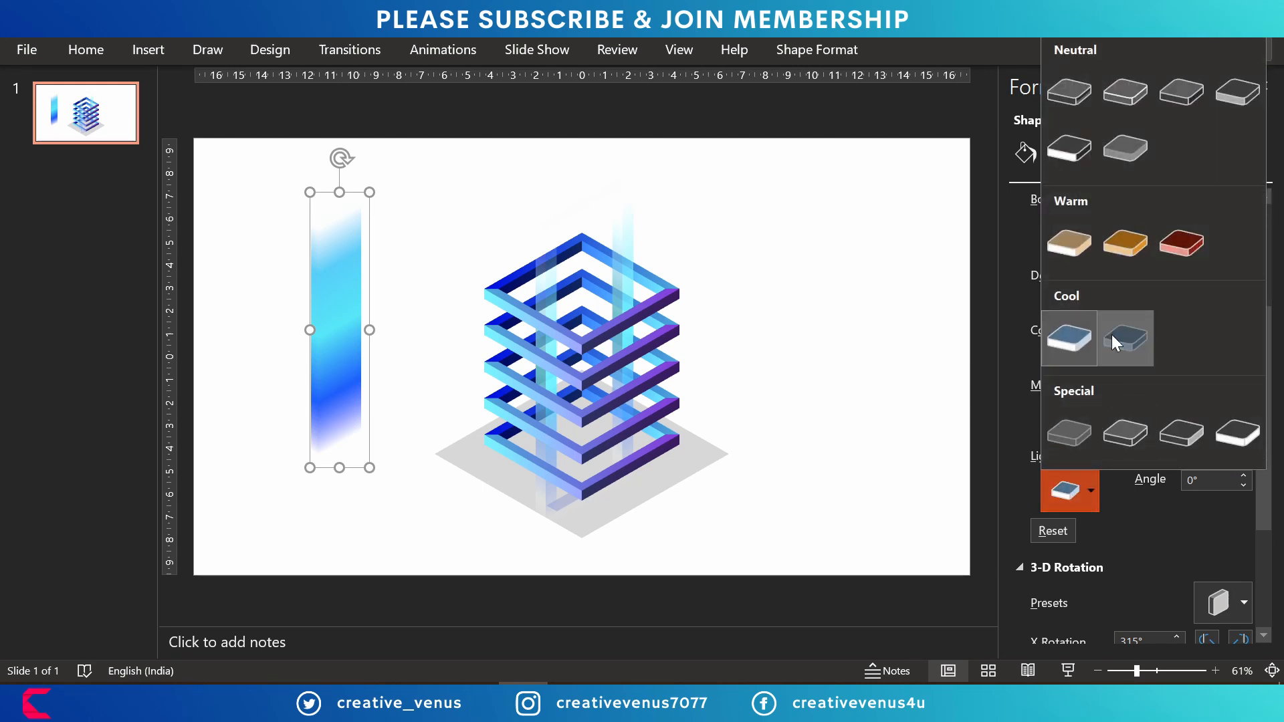
pyautogui.click(1124, 339)
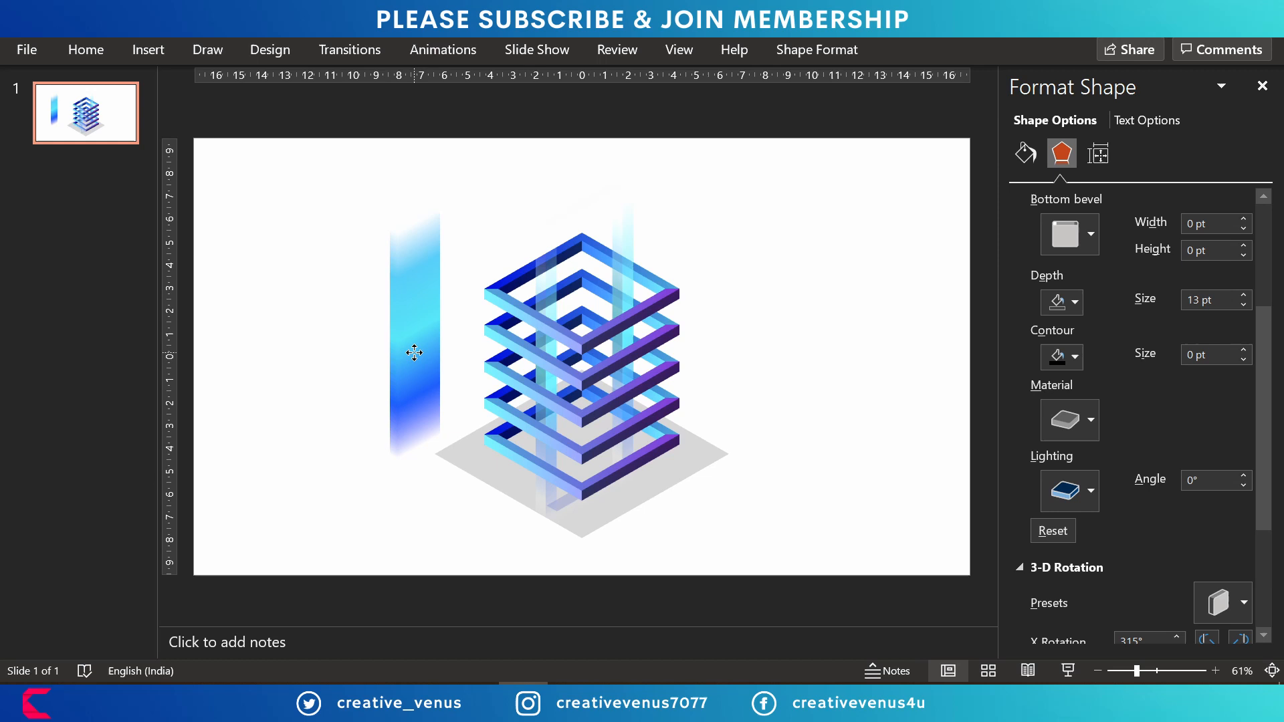
pyautogui.moveTo(413, 354); pyautogui.dragTo(581, 369)
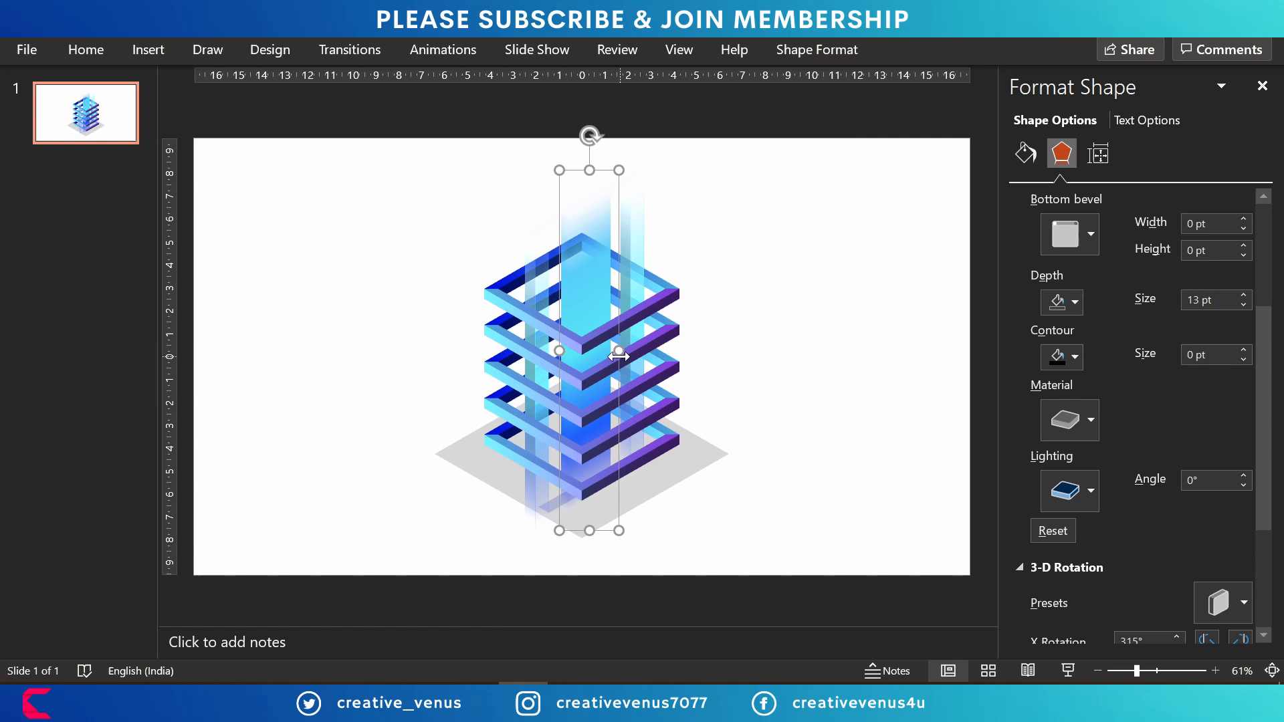
# Widen the bar inside the stack and shift the positions of its gradient stops.
pyautogui.moveTo(618, 356); pyautogui.dragTo(643, 360)
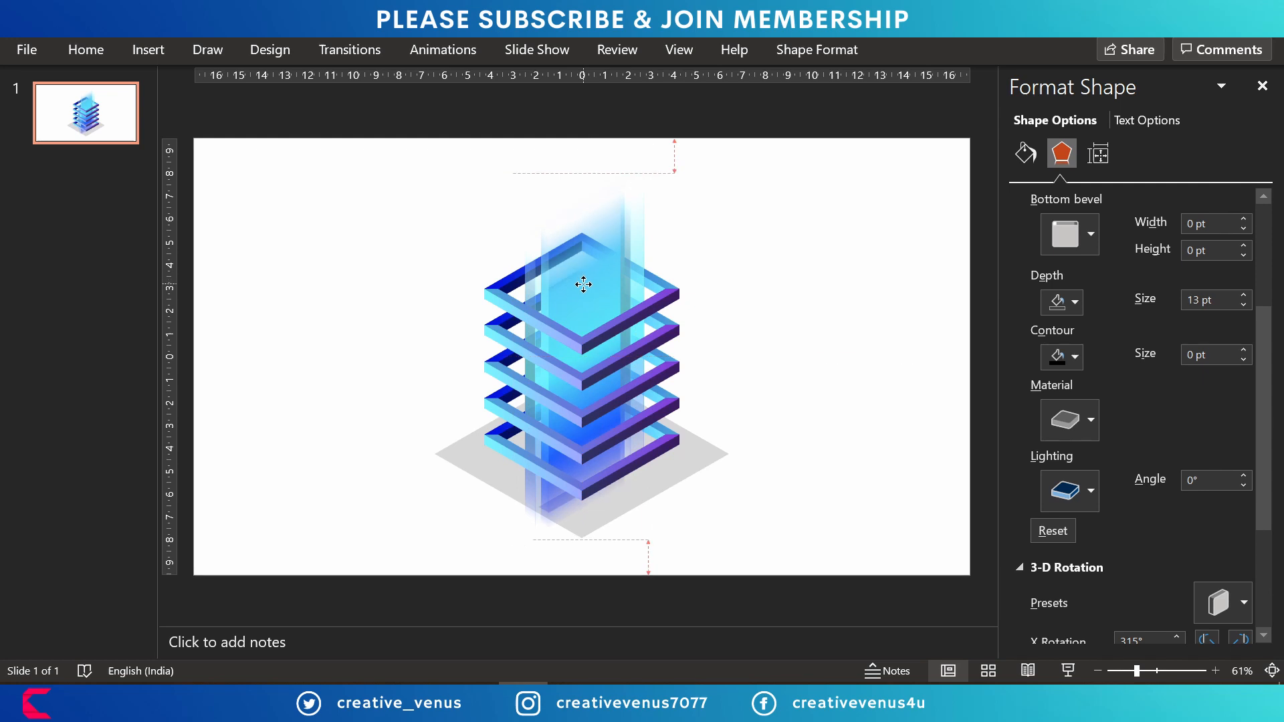
pyautogui.click(583, 285)
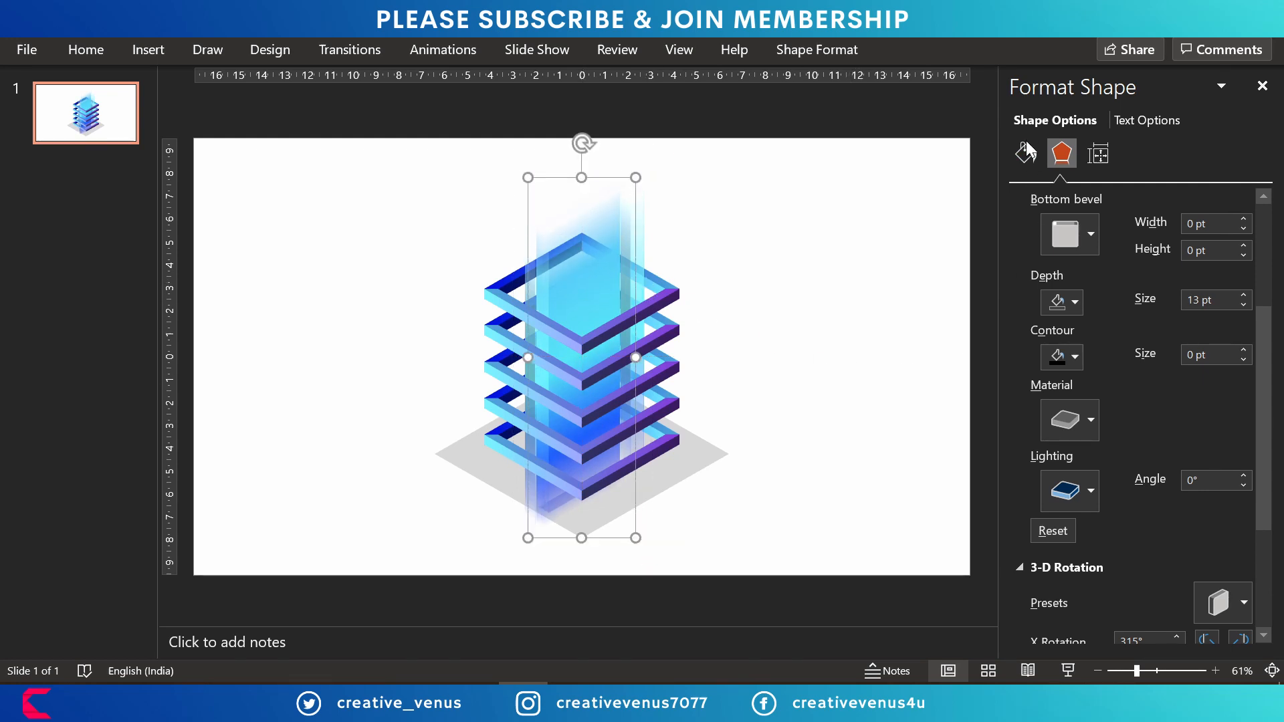
pyautogui.click(1025, 154)
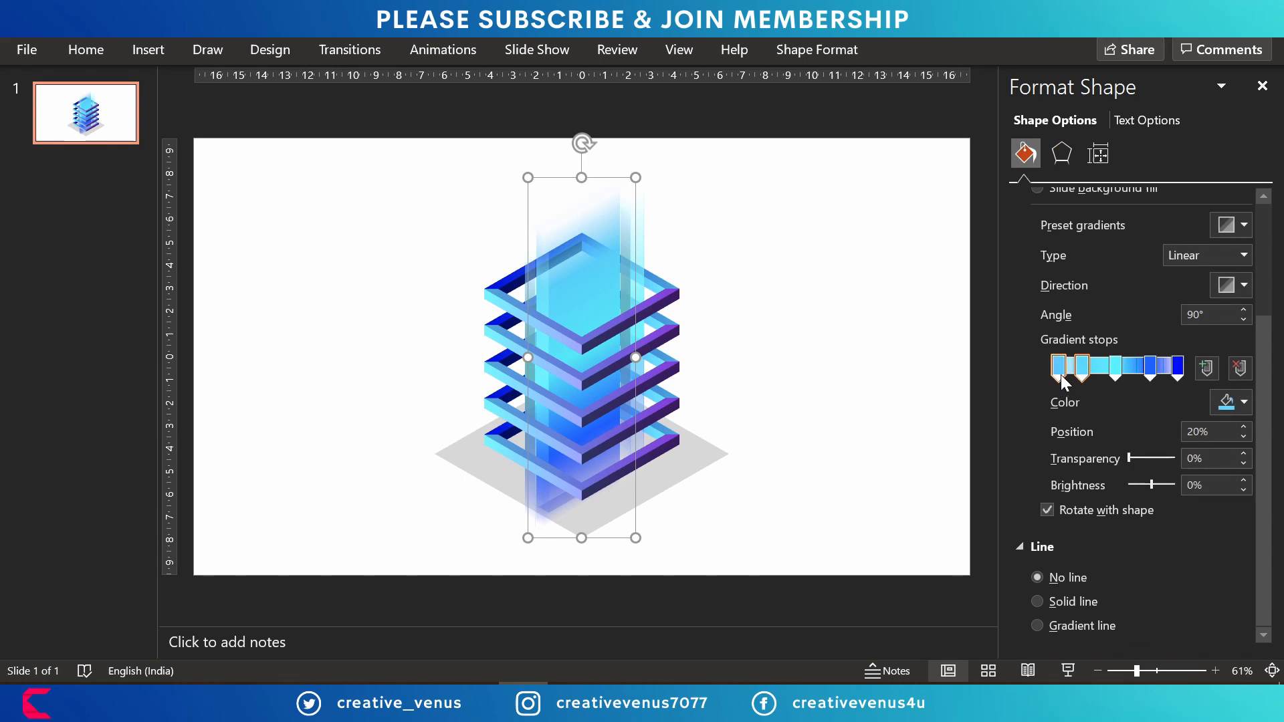
pyautogui.click(1057, 369)
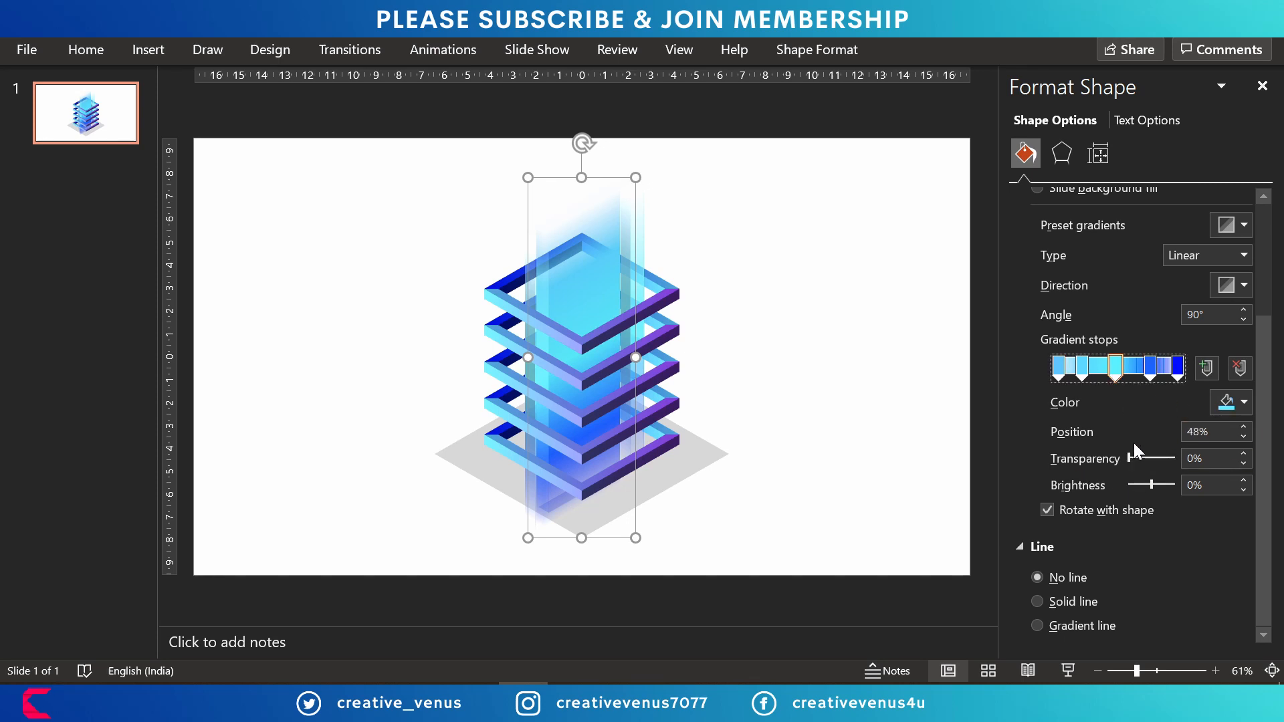
pyautogui.moveTo(1172, 459); pyautogui.dragTo(1130, 459)
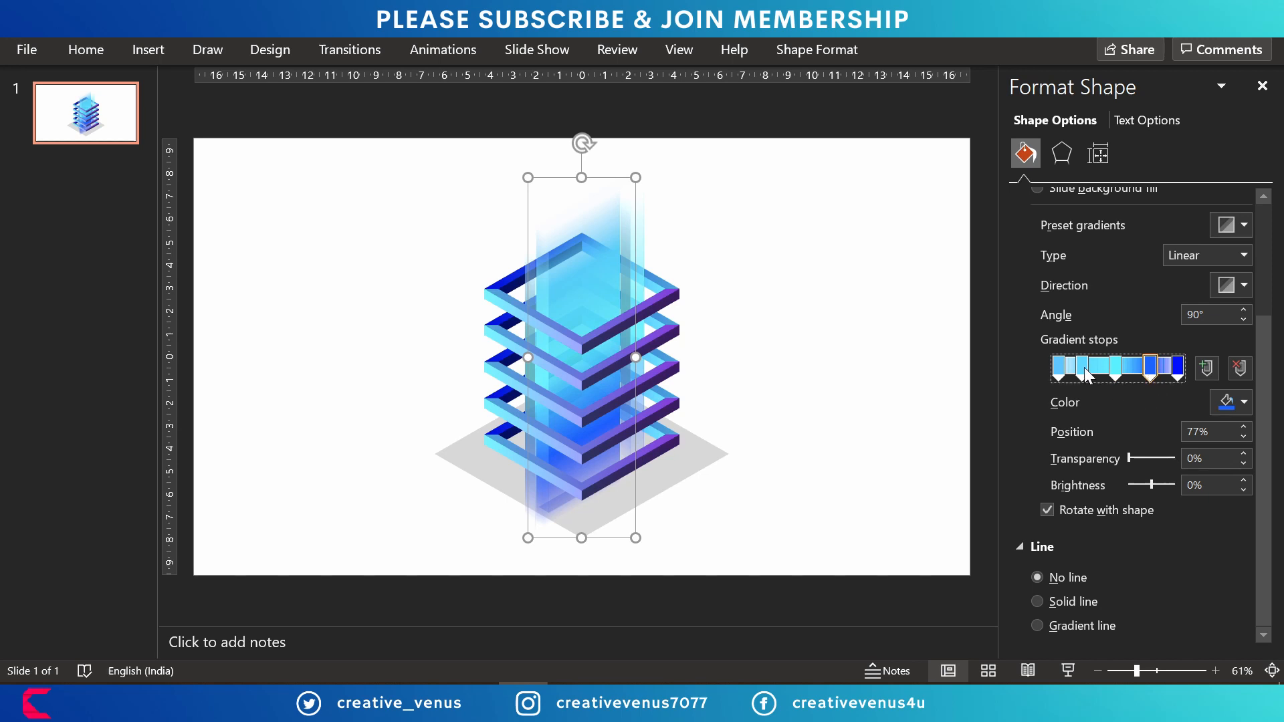
pyautogui.click(1103, 368)
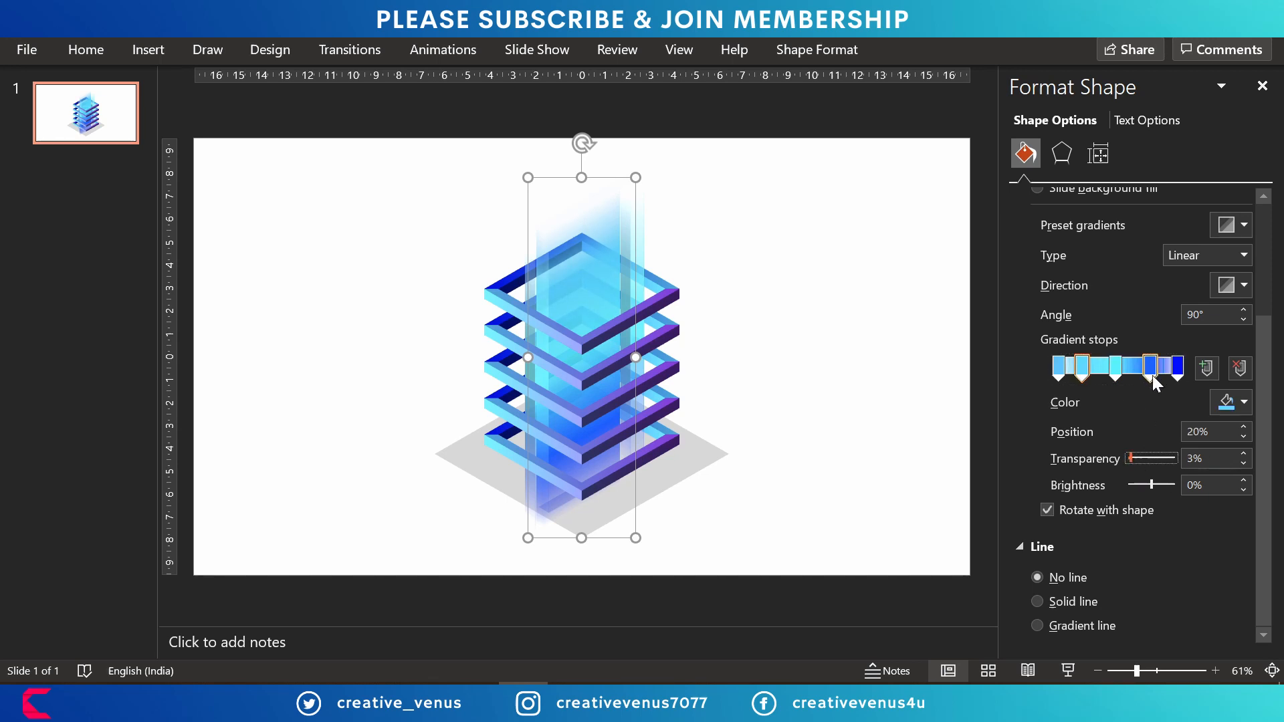
pyautogui.click(1155, 367)
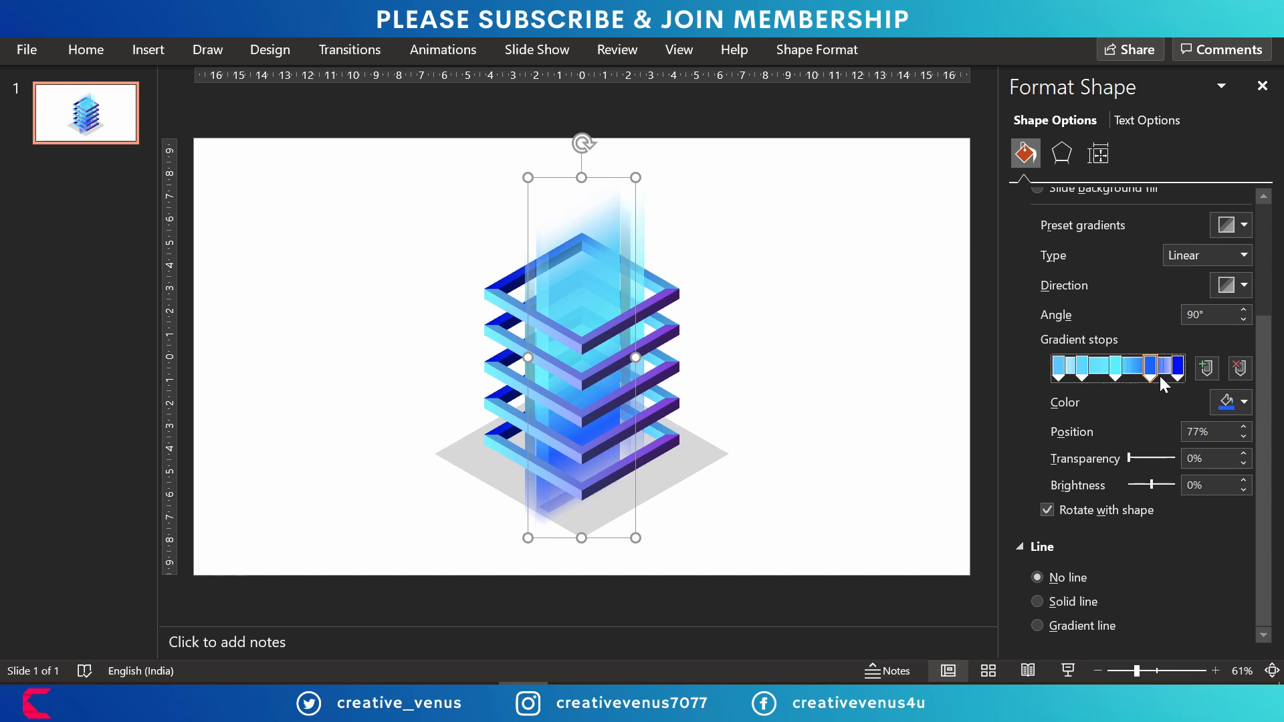
pyautogui.moveTo(1161, 369); pyautogui.dragTo(1146, 368)
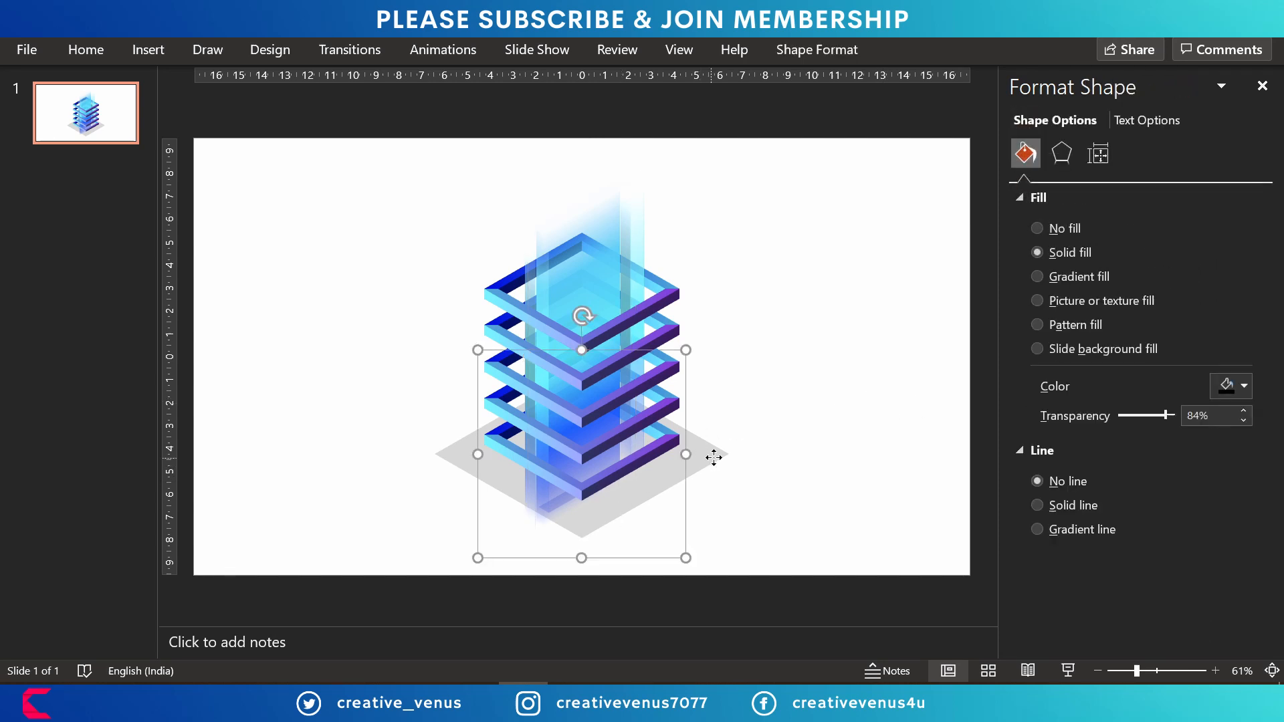
# Fill the base diamond with a 180° cyan gradient whose last stop is 100% transparent.
pyautogui.click(1036, 276)
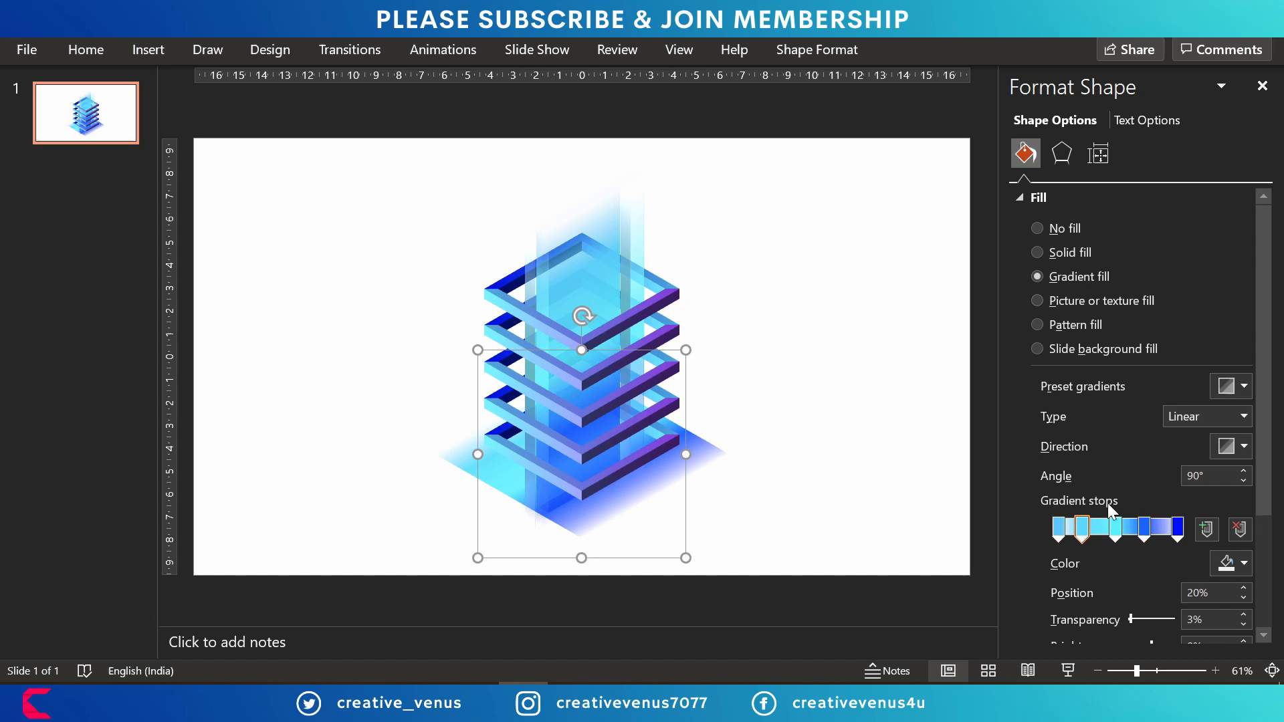
pyautogui.moveTo(721, 536)
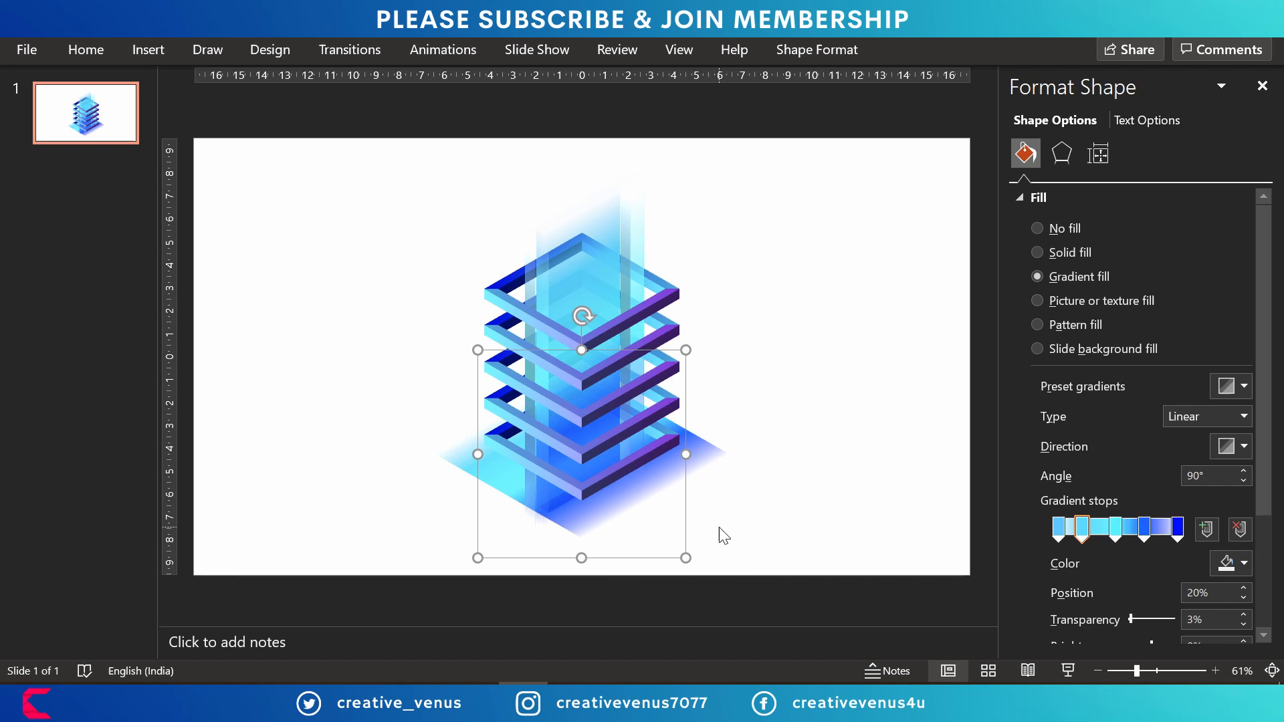
pyautogui.moveTo(684, 453)
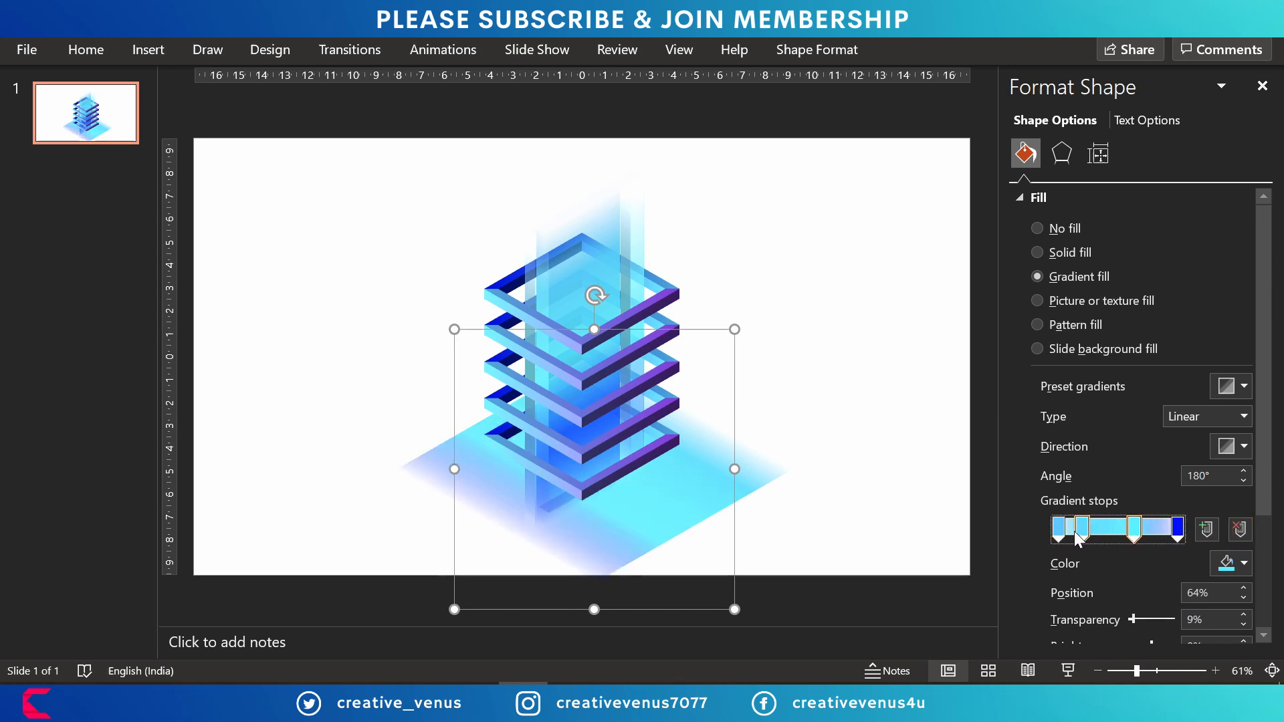
pyautogui.moveTo(1077, 530); pyautogui.dragTo(1058, 529)
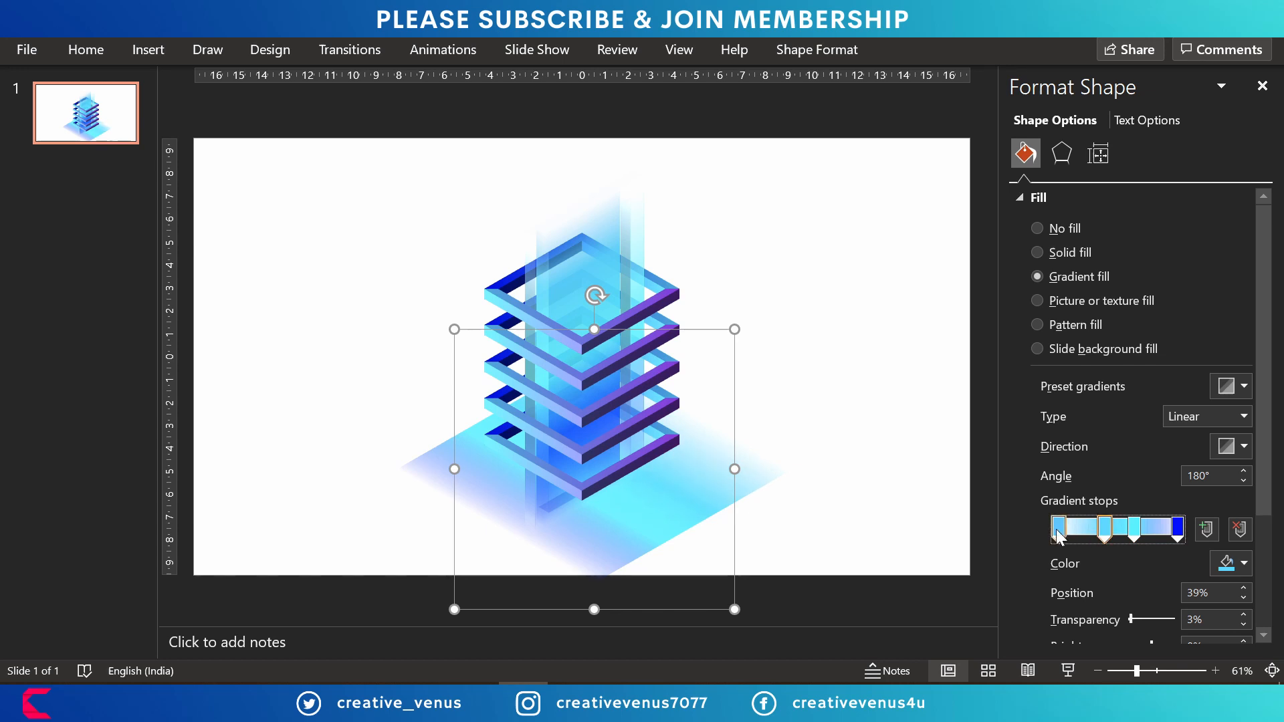
pyautogui.click(1241, 563)
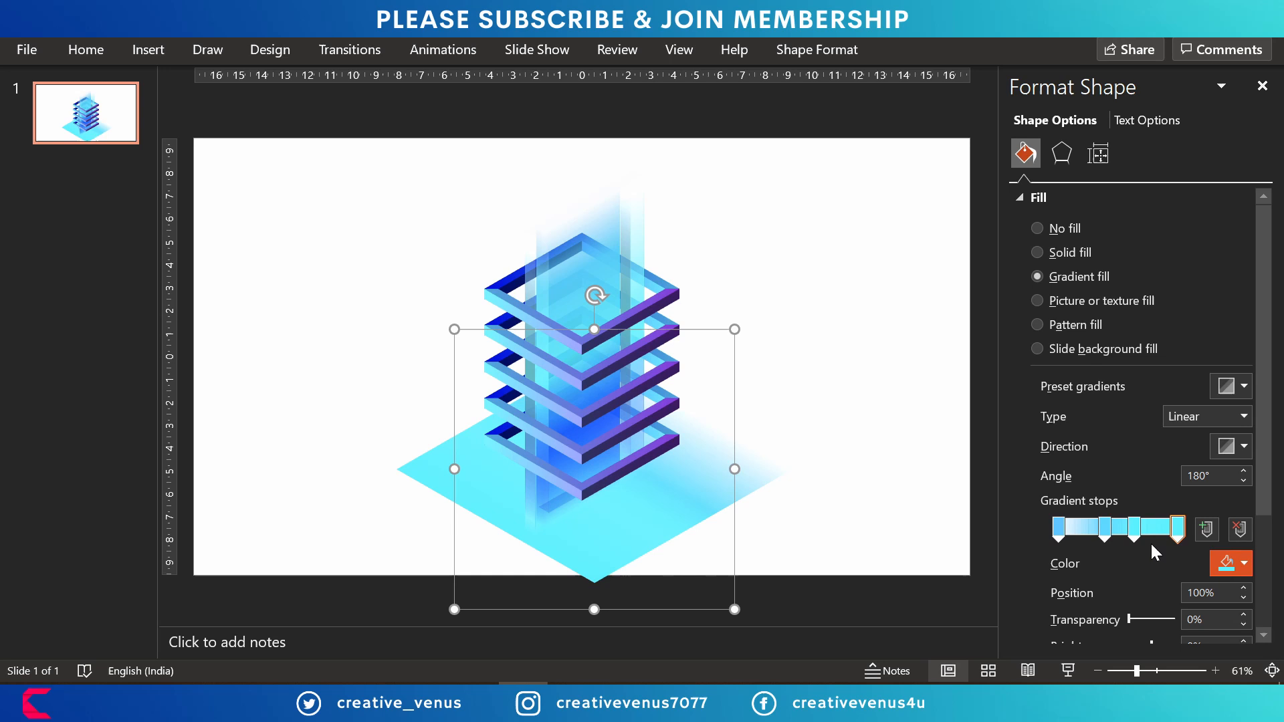
pyautogui.click(1057, 528)
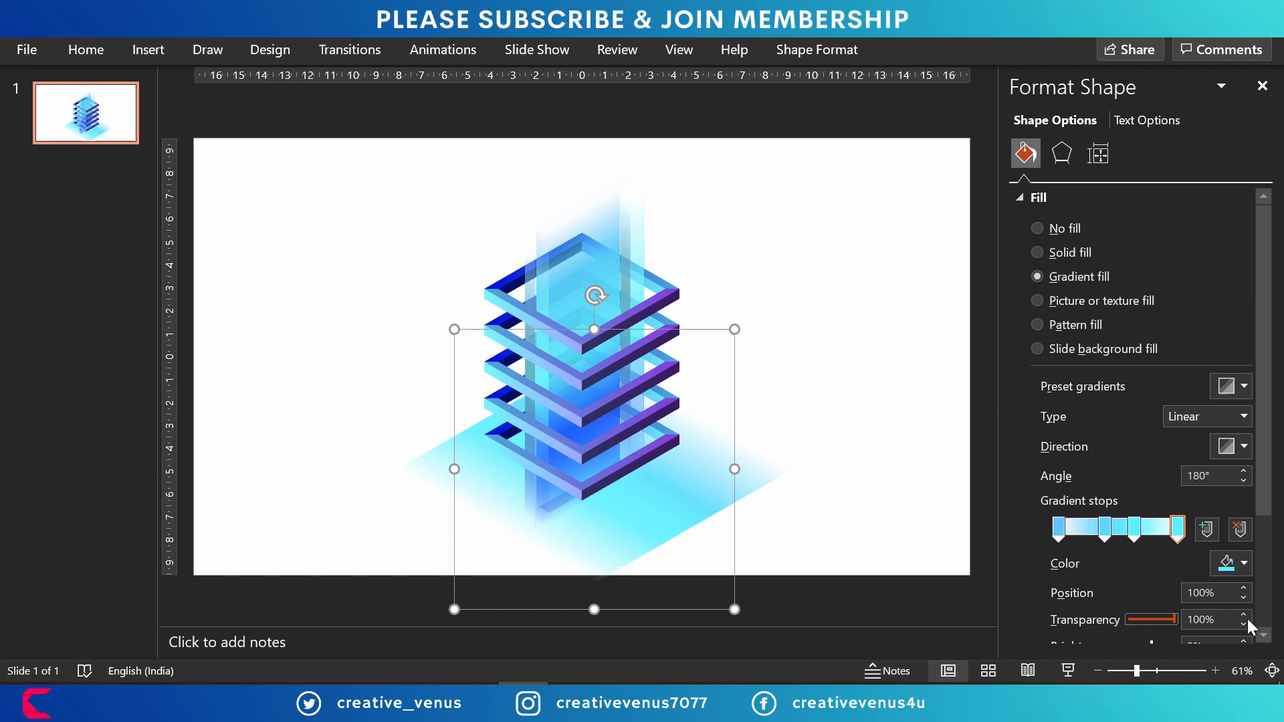
pyautogui.click(1108, 530)
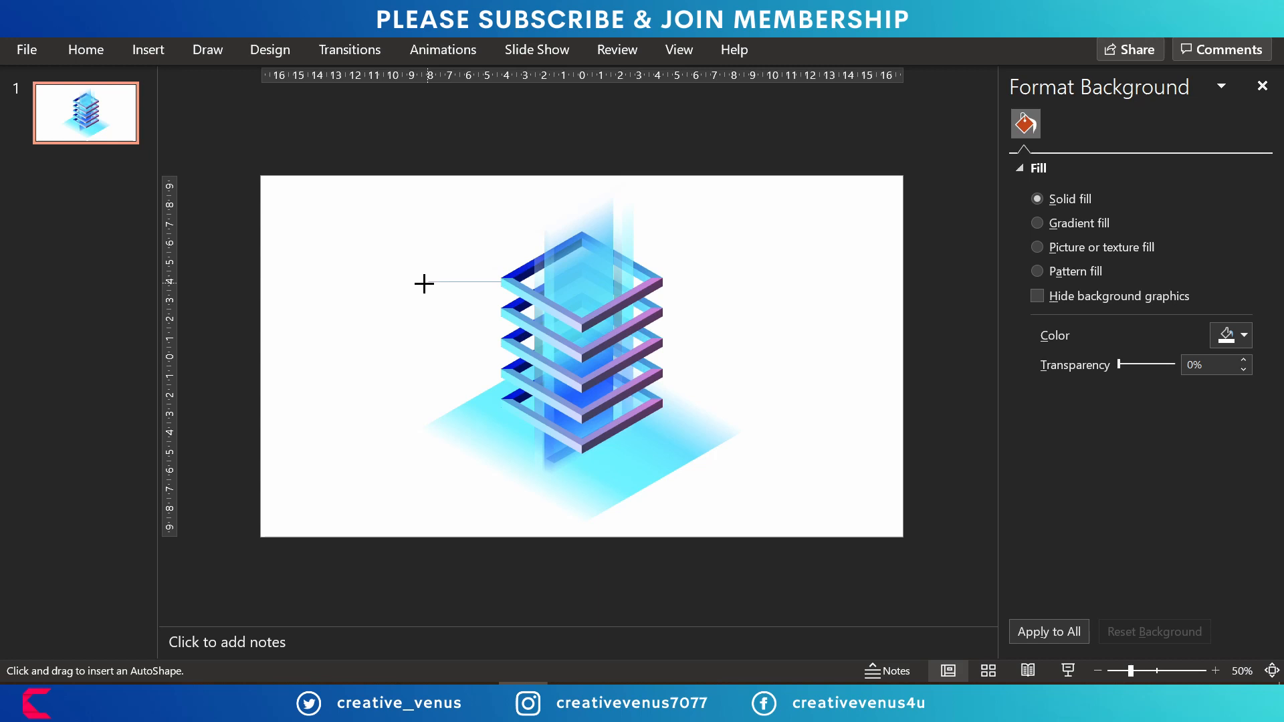
pyautogui.moveTo(448, 281)
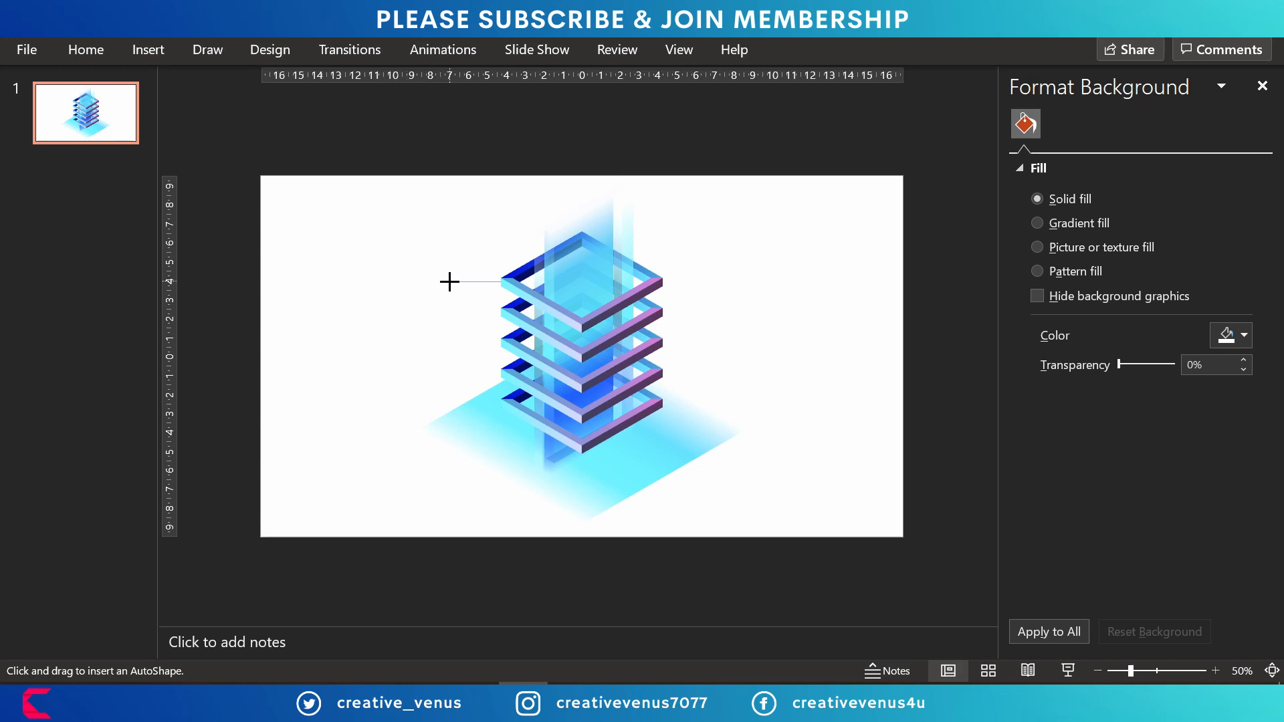
# Draw a thin connector line left of the top frame and copy it down to the lower frames.
pyautogui.moveTo(449, 281); pyautogui.dragTo(499, 281)
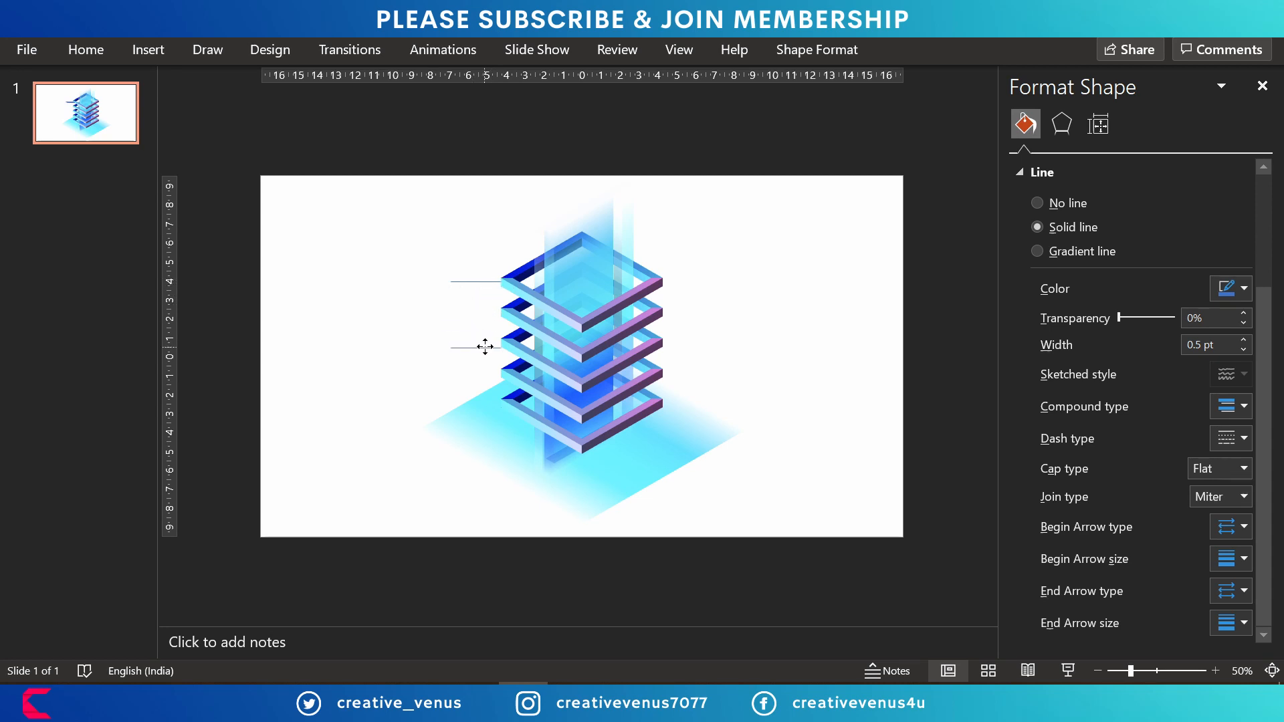
pyautogui.click(477, 344)
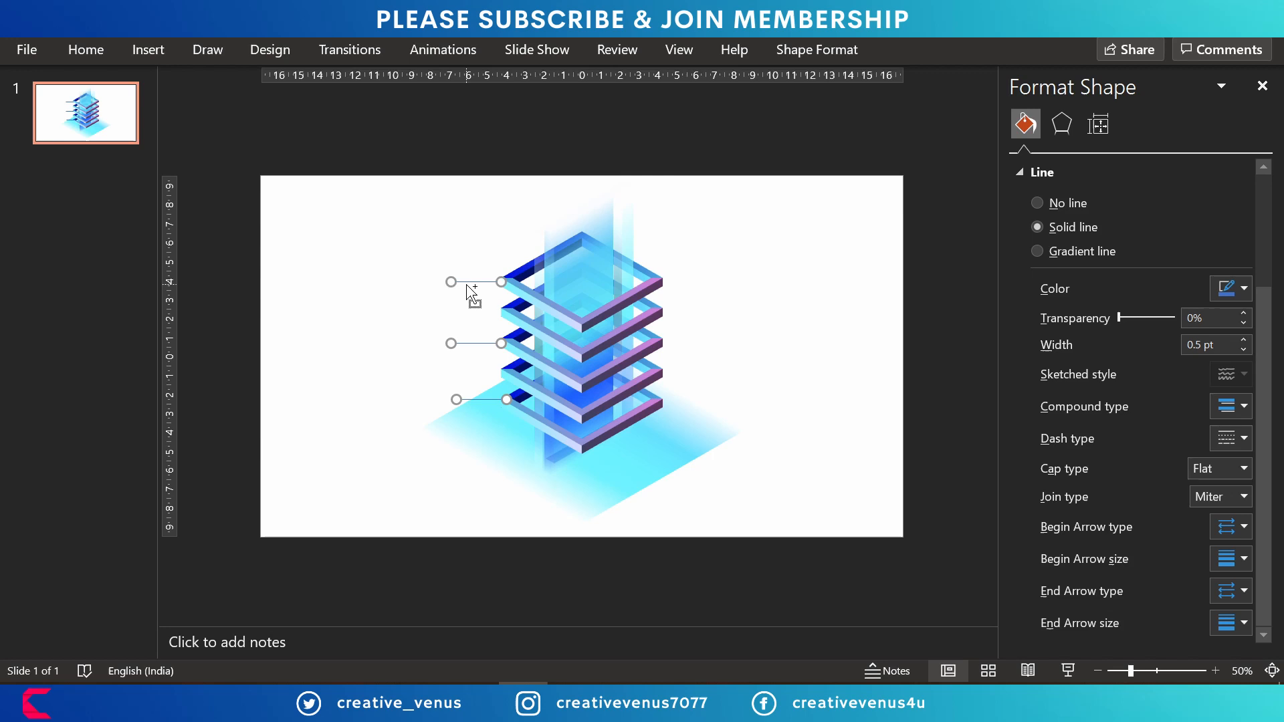
pyautogui.click(816, 50)
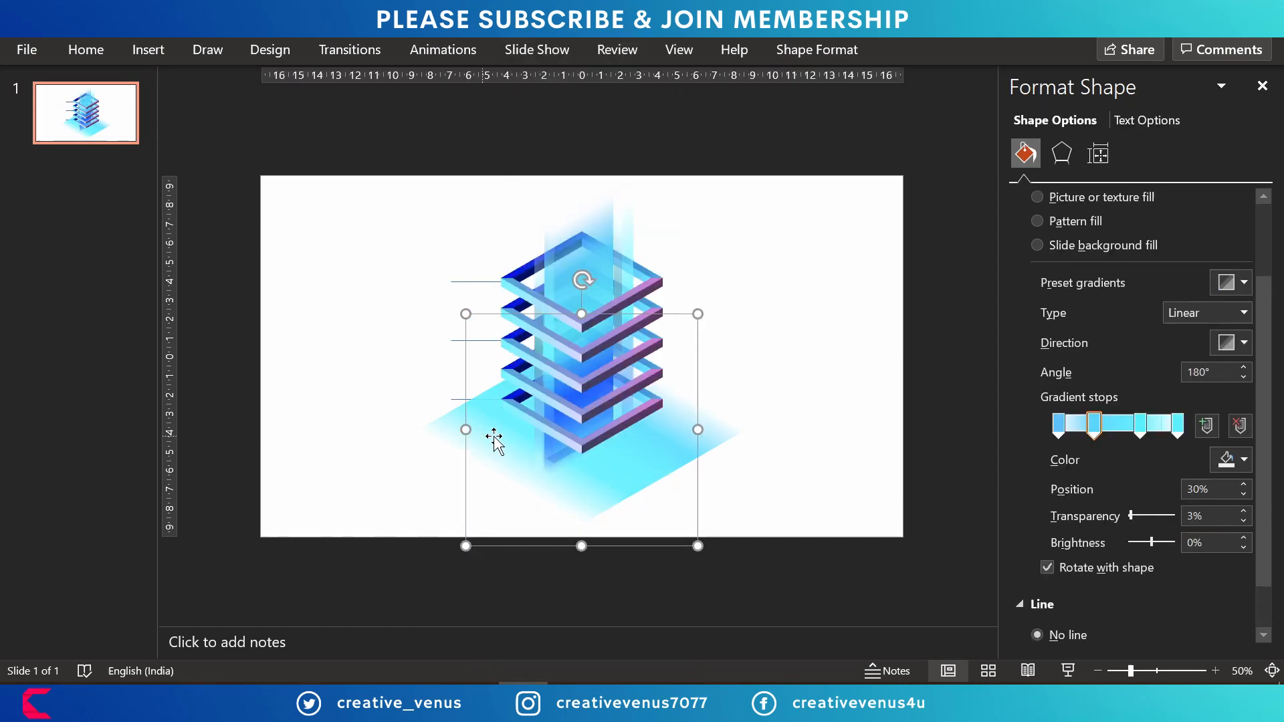
pyautogui.rightClick(494, 438)
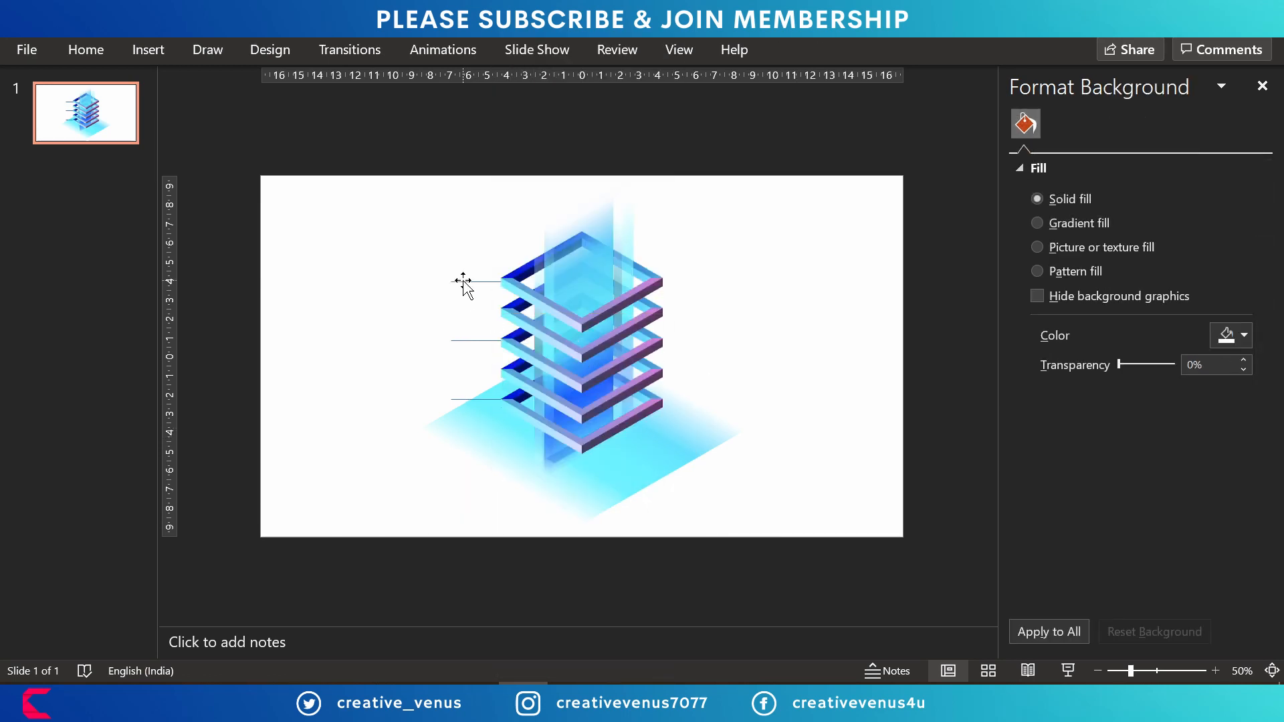
# Copy two connector lines to the right side of the stack and select all five.
pyautogui.click(463, 282)
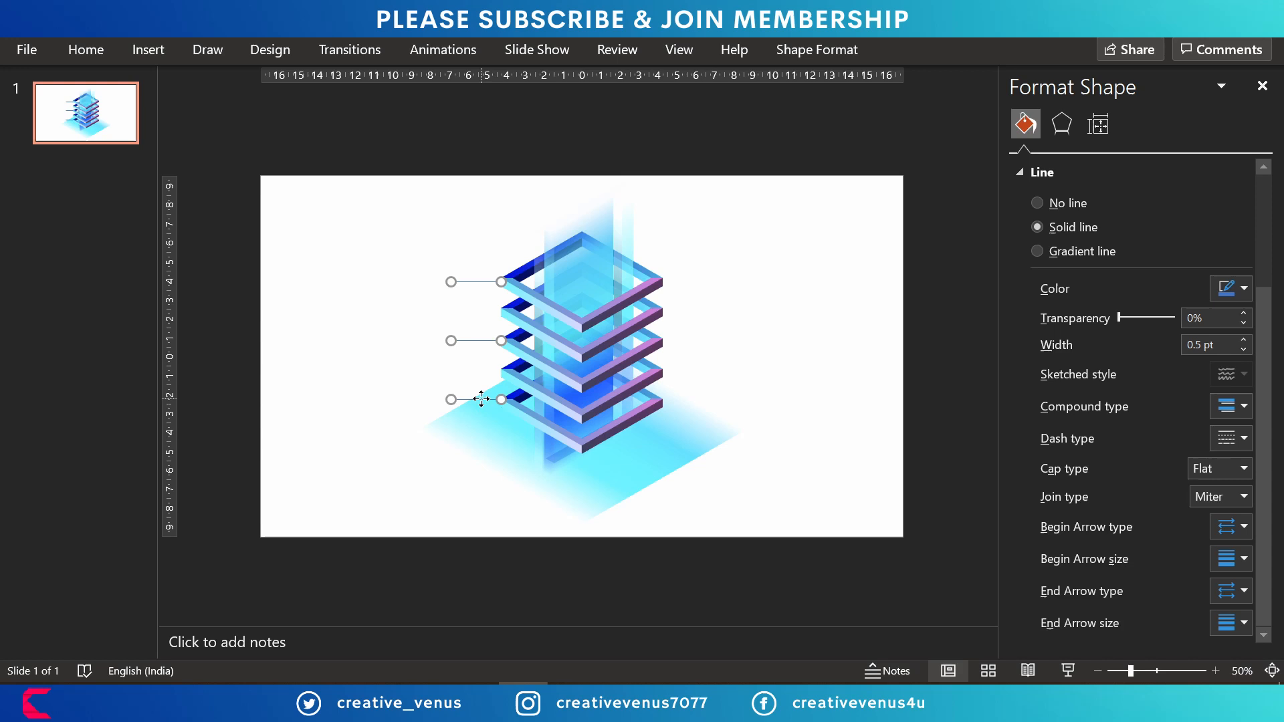
pyautogui.moveTo(481, 400); pyautogui.dragTo(488, 295)
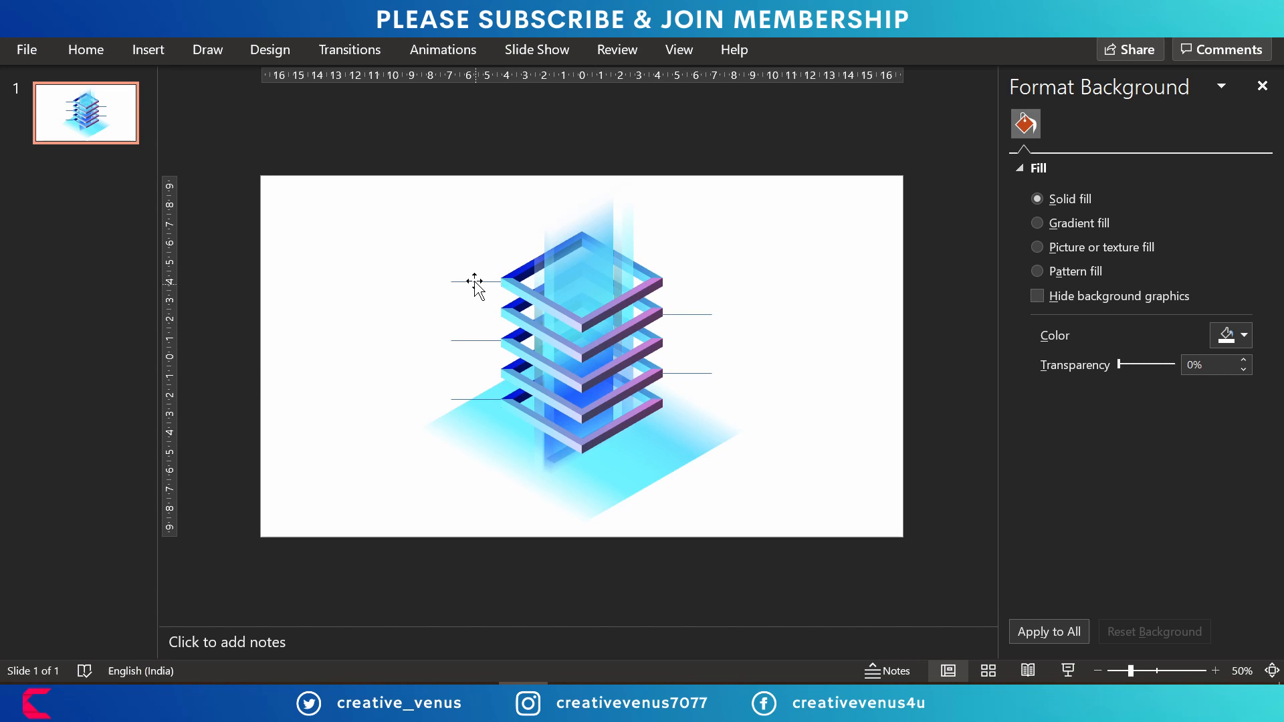
pyautogui.click(477, 282)
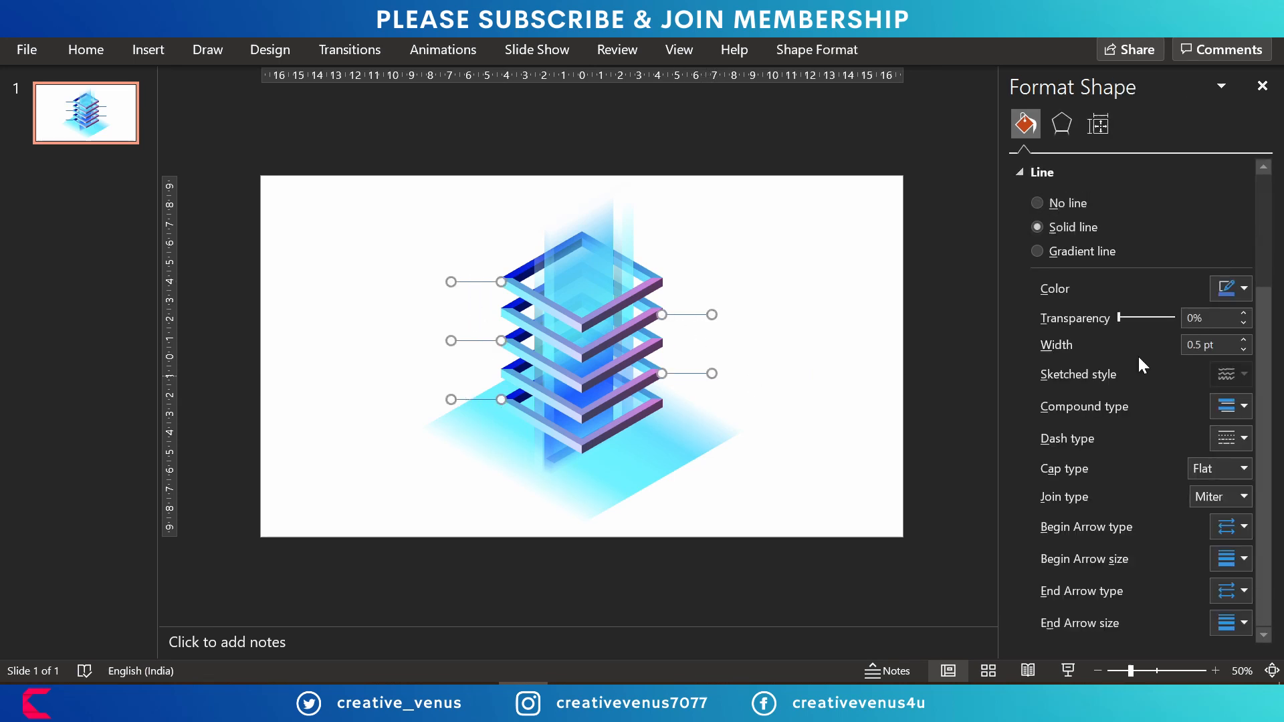
pyautogui.click(1241, 288)
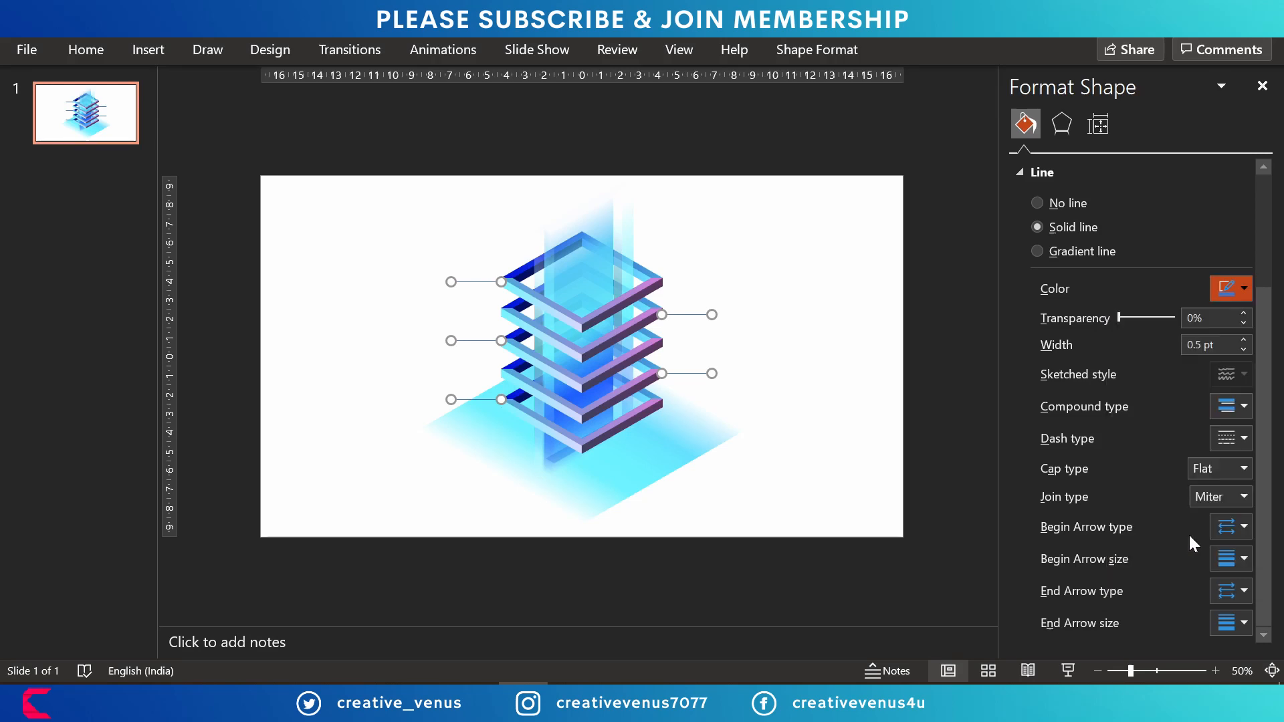
pyautogui.click(327, 240)
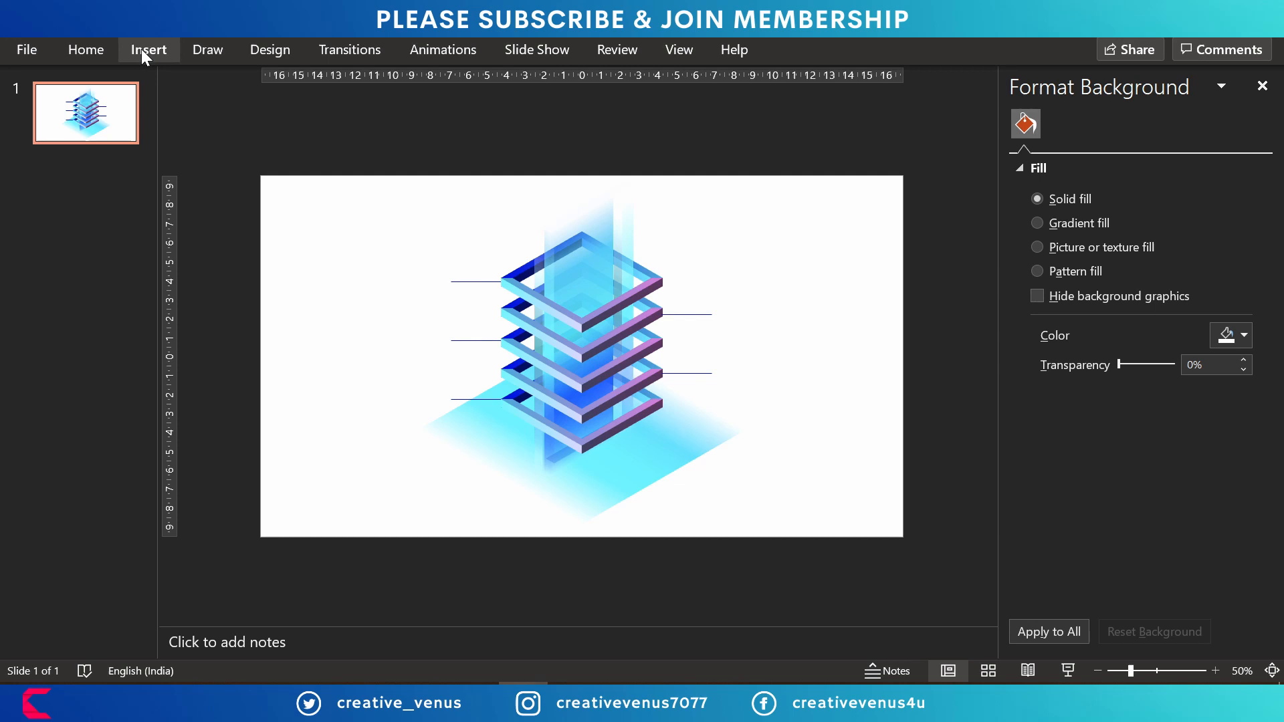
# Add a 'Heading' text box beside the top-left line and reduce its font size.
pyautogui.click(148, 51)
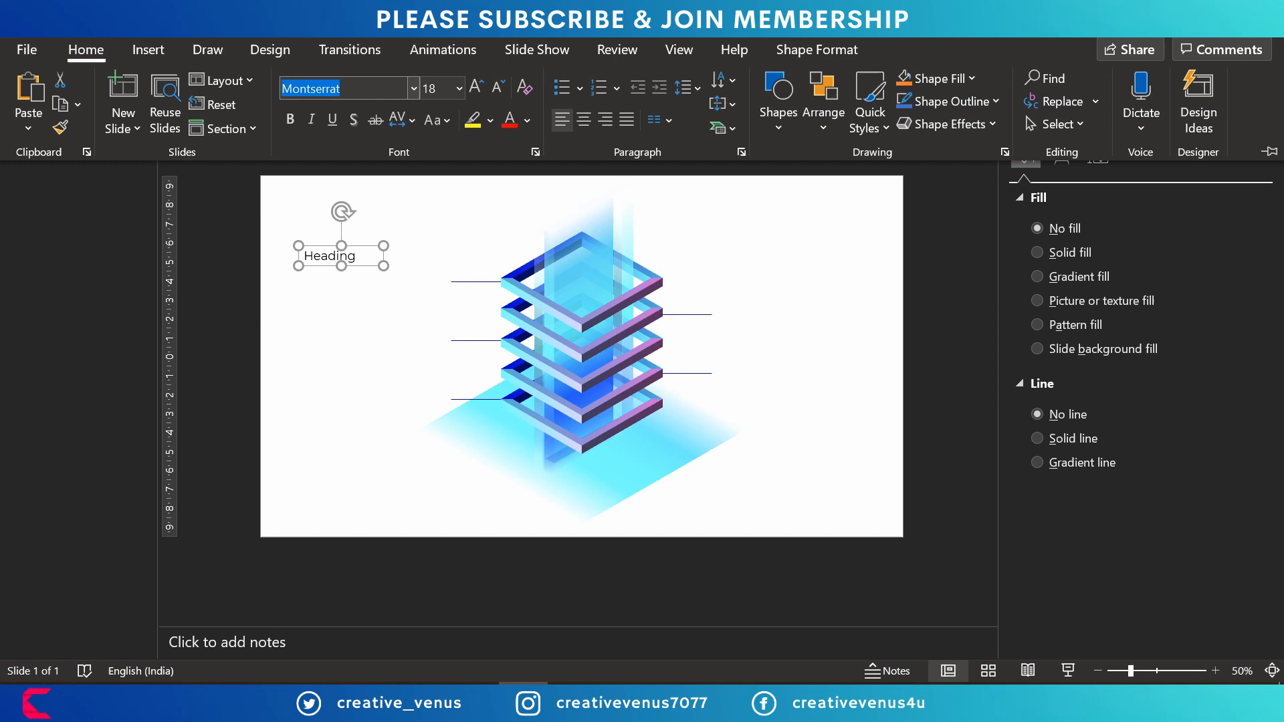
pyautogui.click(497, 85)
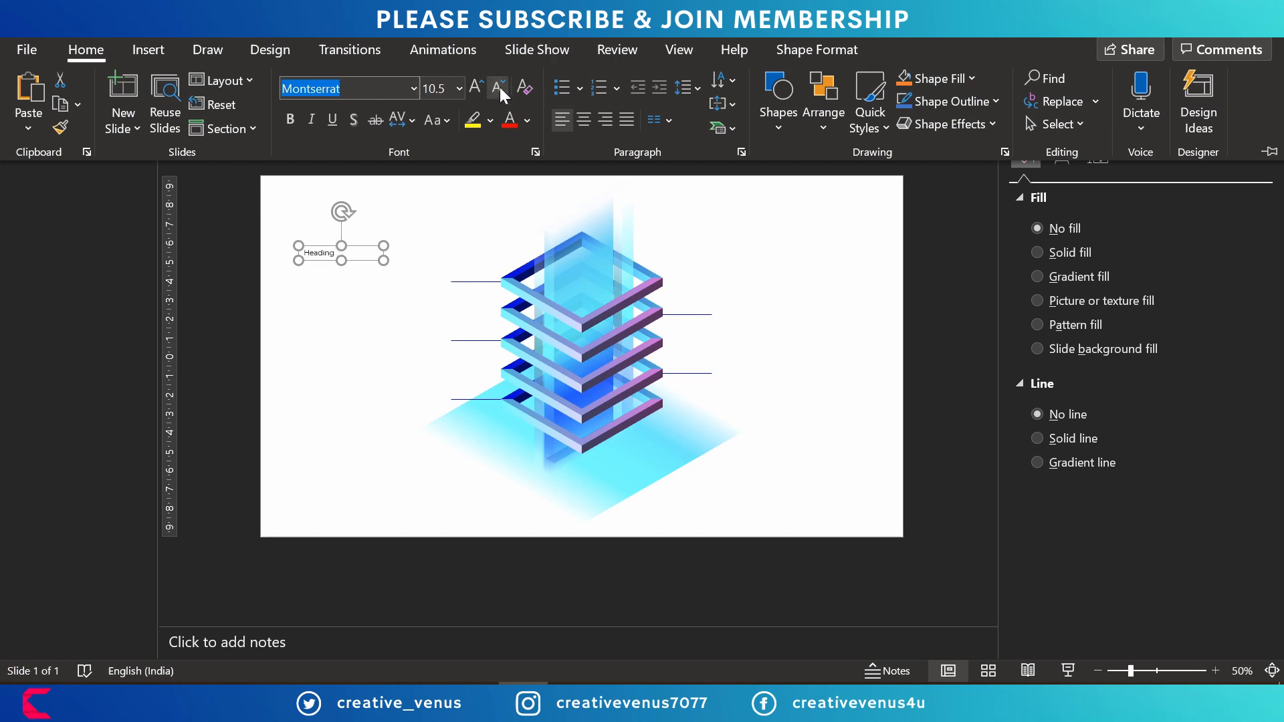
pyautogui.click(497, 88)
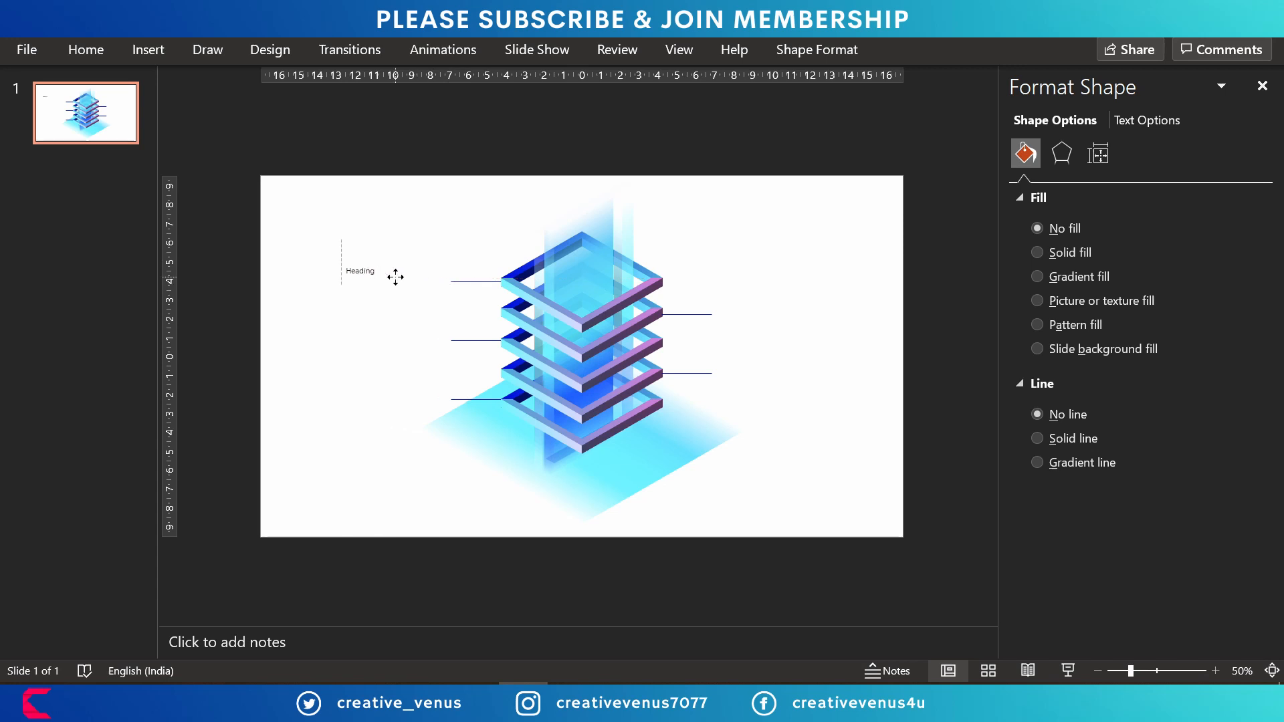
# Duplicate the label below as a smaller lorem ipsum description.
pyautogui.moveTo(361, 270); pyautogui.dragTo(360, 284)
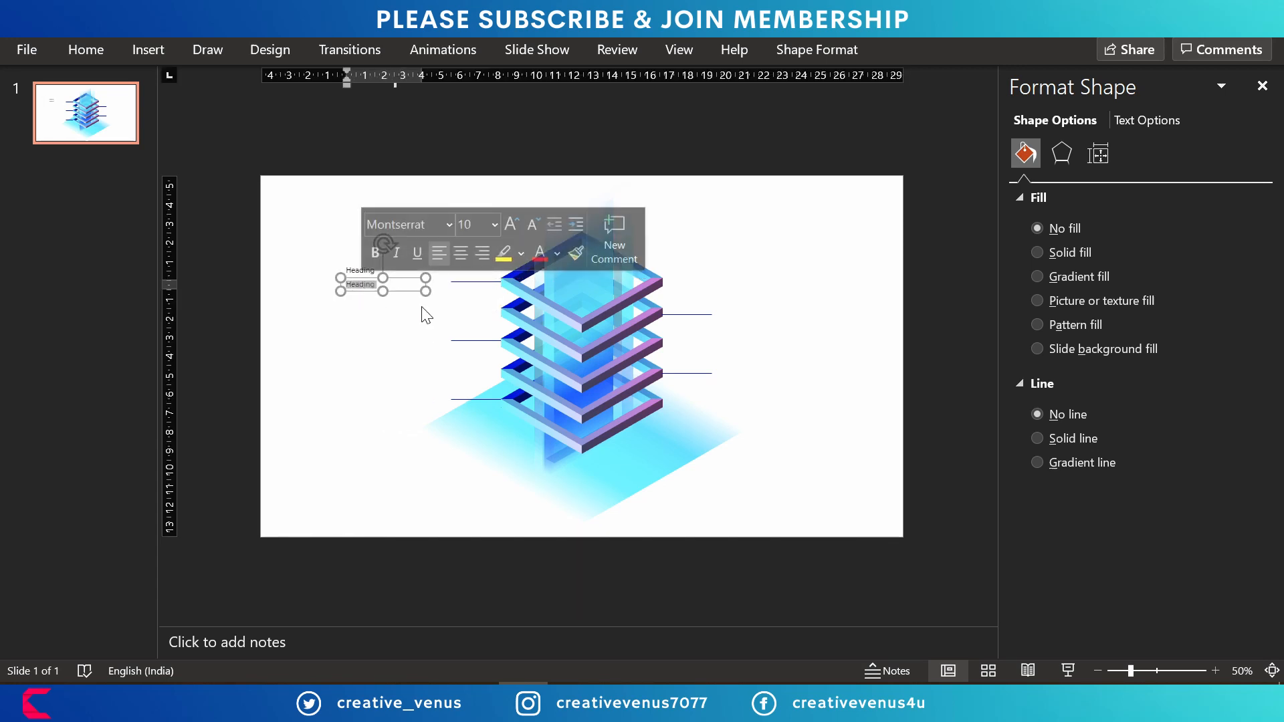
pyautogui.write('lorem ipsum dolor sit amet, consectetuer')
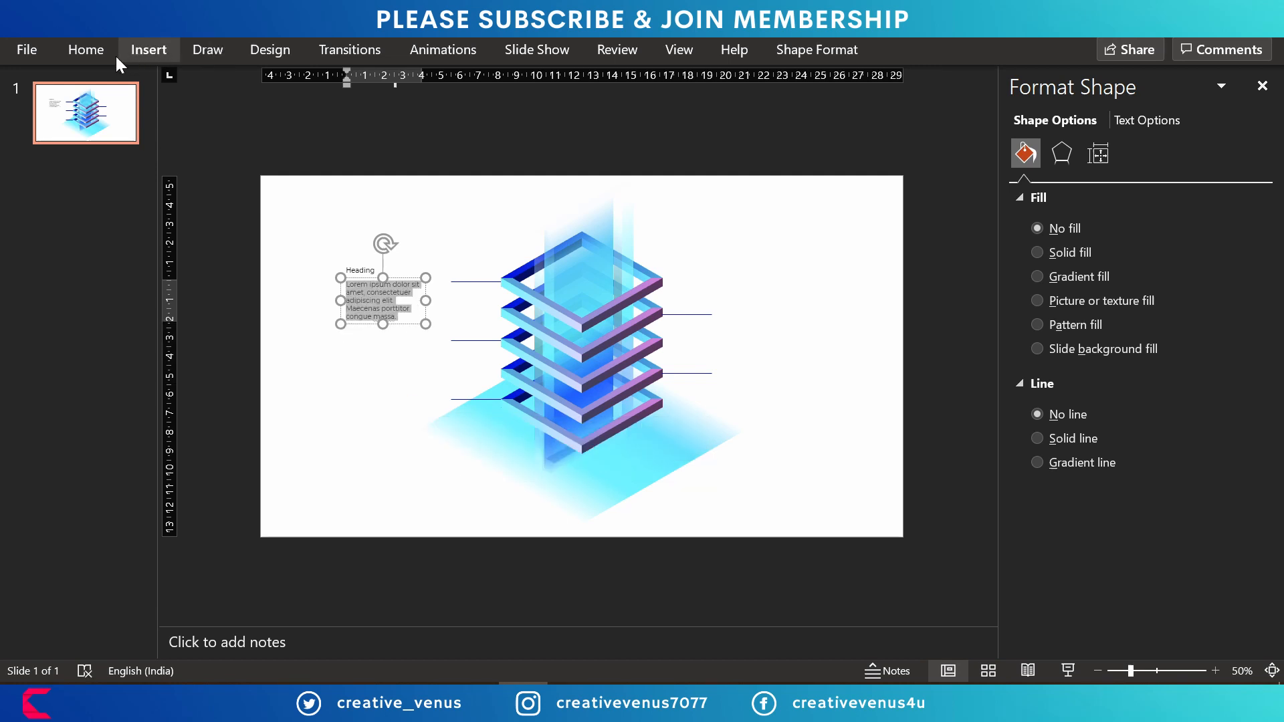
pyautogui.click(85, 50)
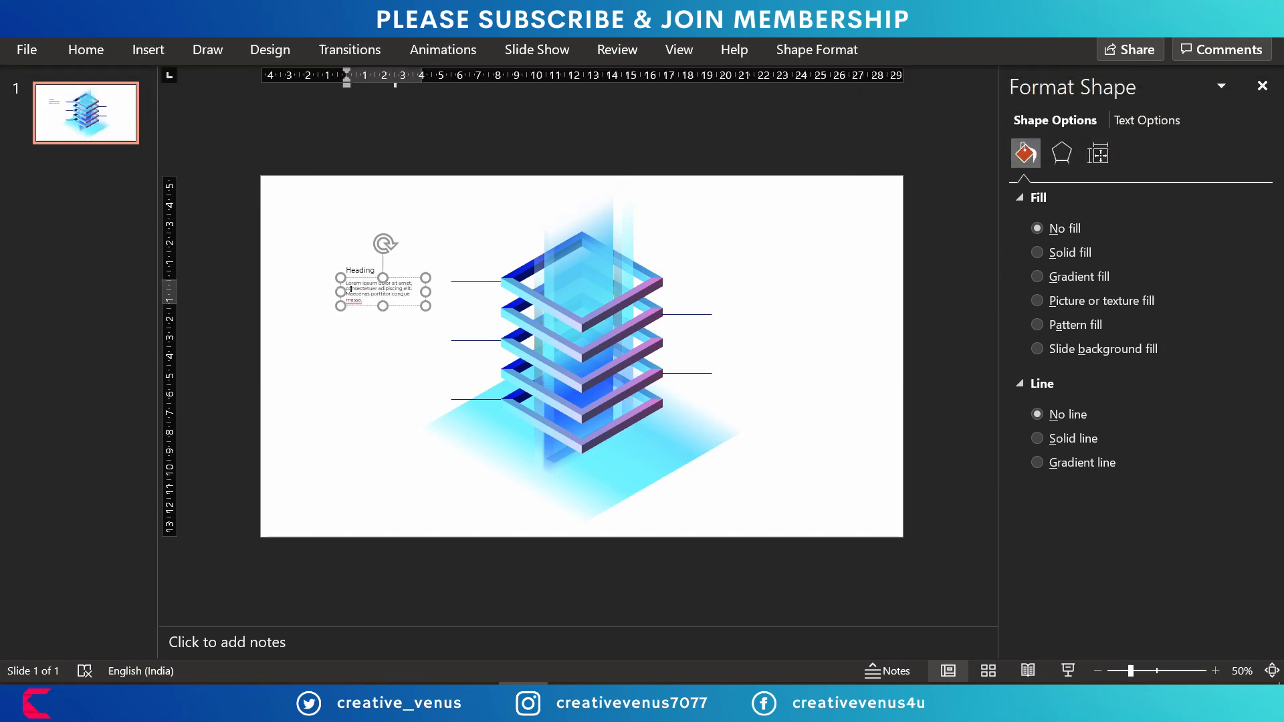
pyautogui.click(85, 50)
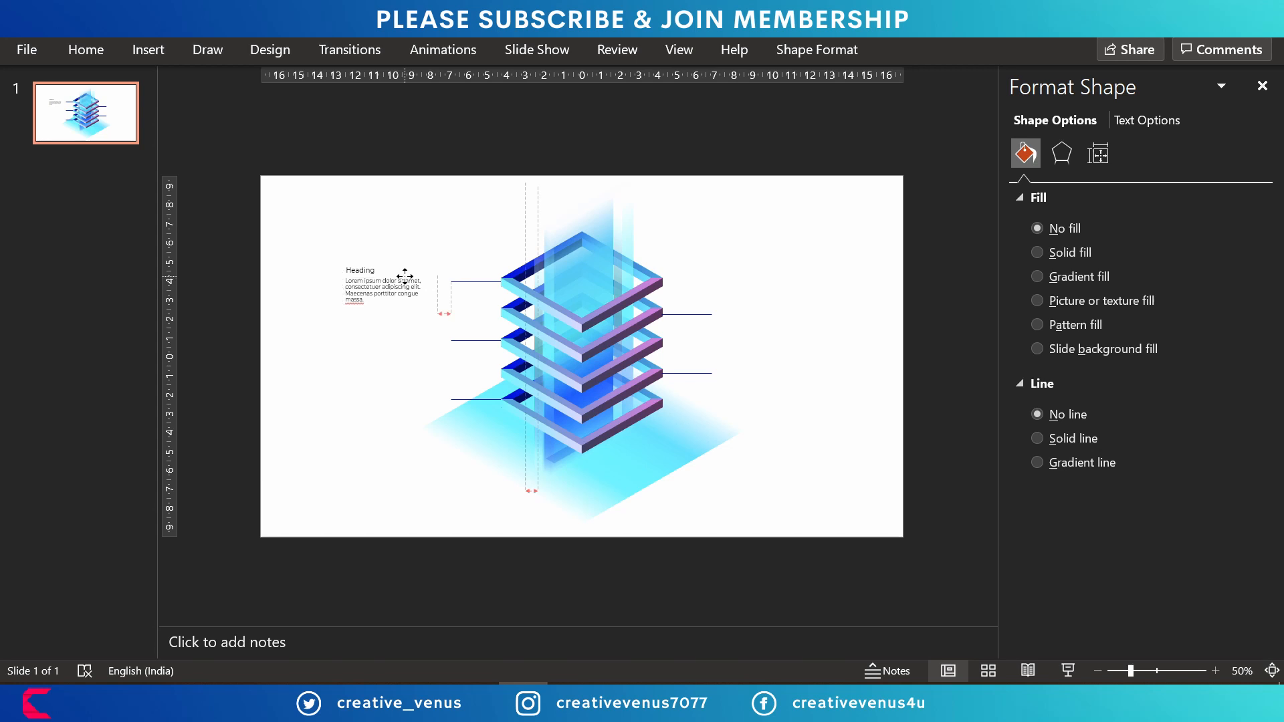
# Copy the bold Heading and description block beside the second and third left lines.
pyautogui.click(382, 270)
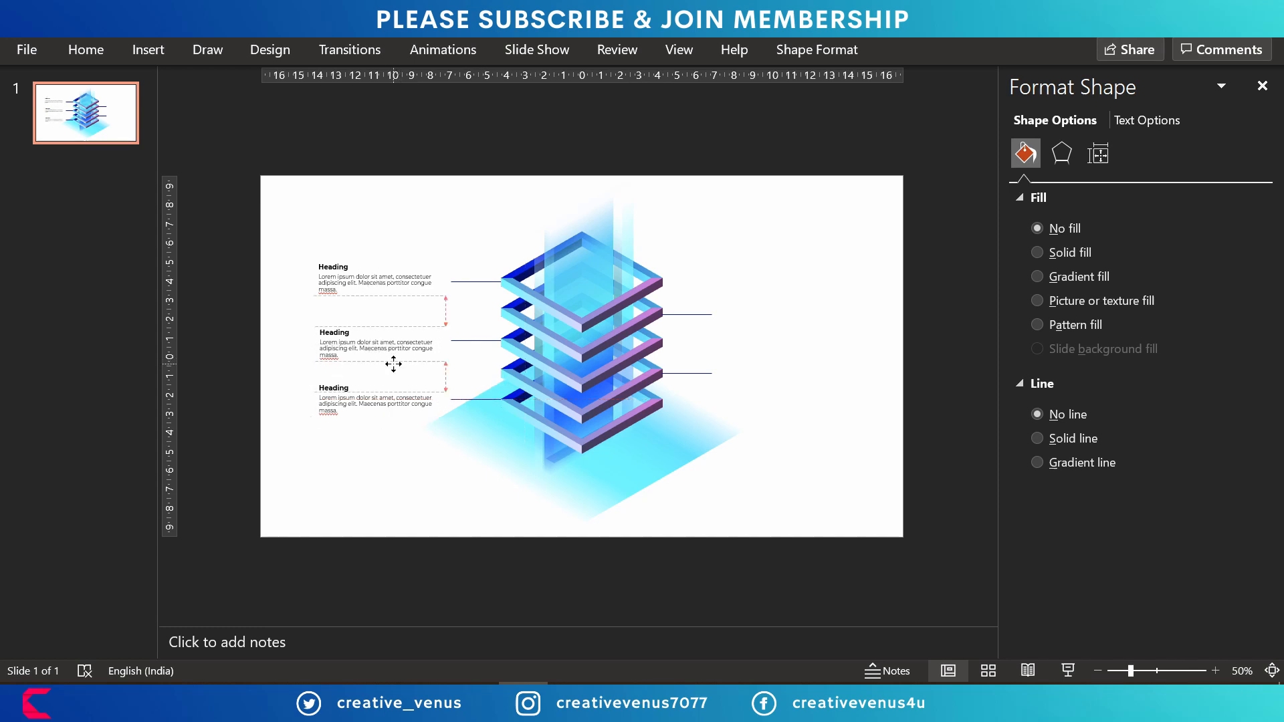
pyautogui.click(377, 340)
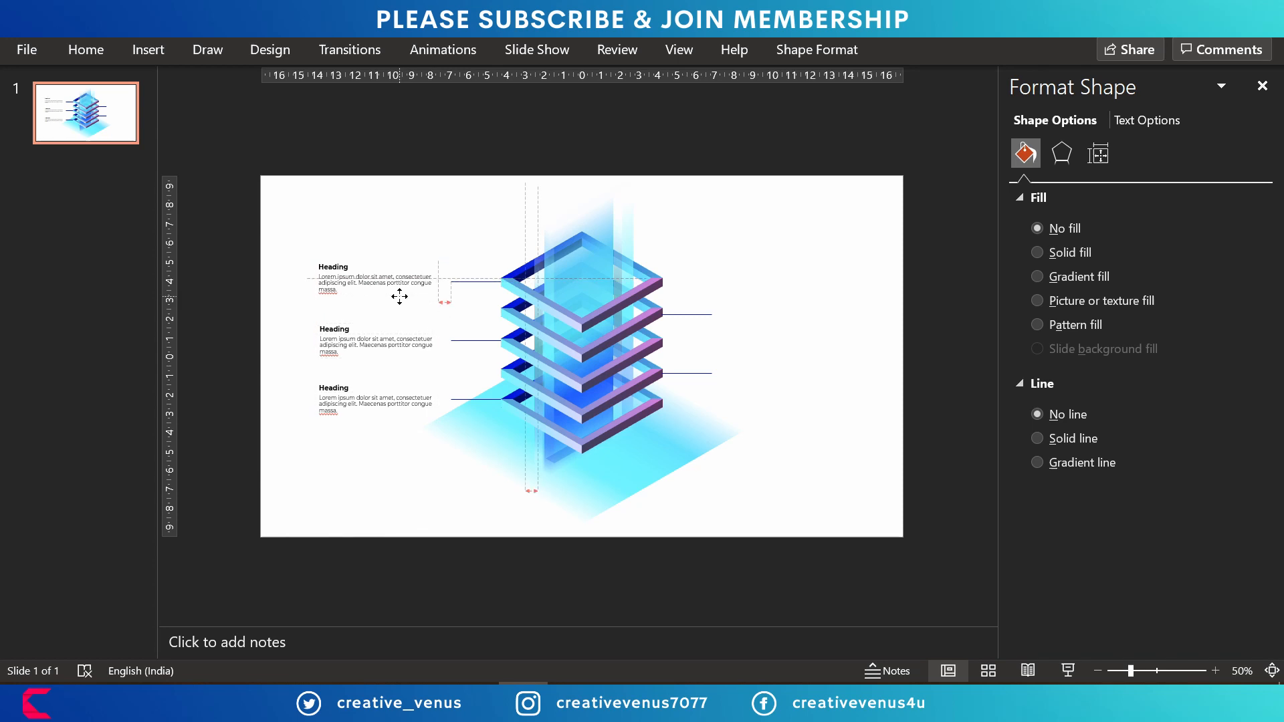
pyautogui.click(375, 282)
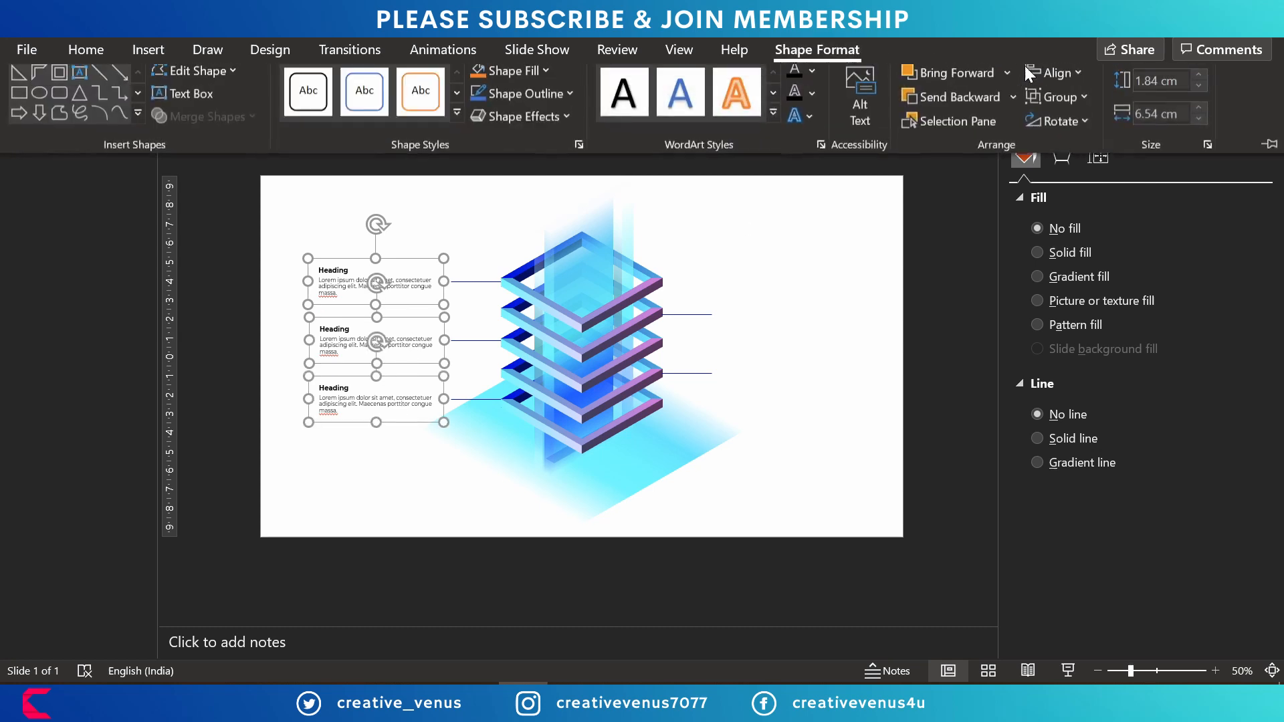
# Align the text blocks and recolour all five labels grey.
pyautogui.click(1056, 81)
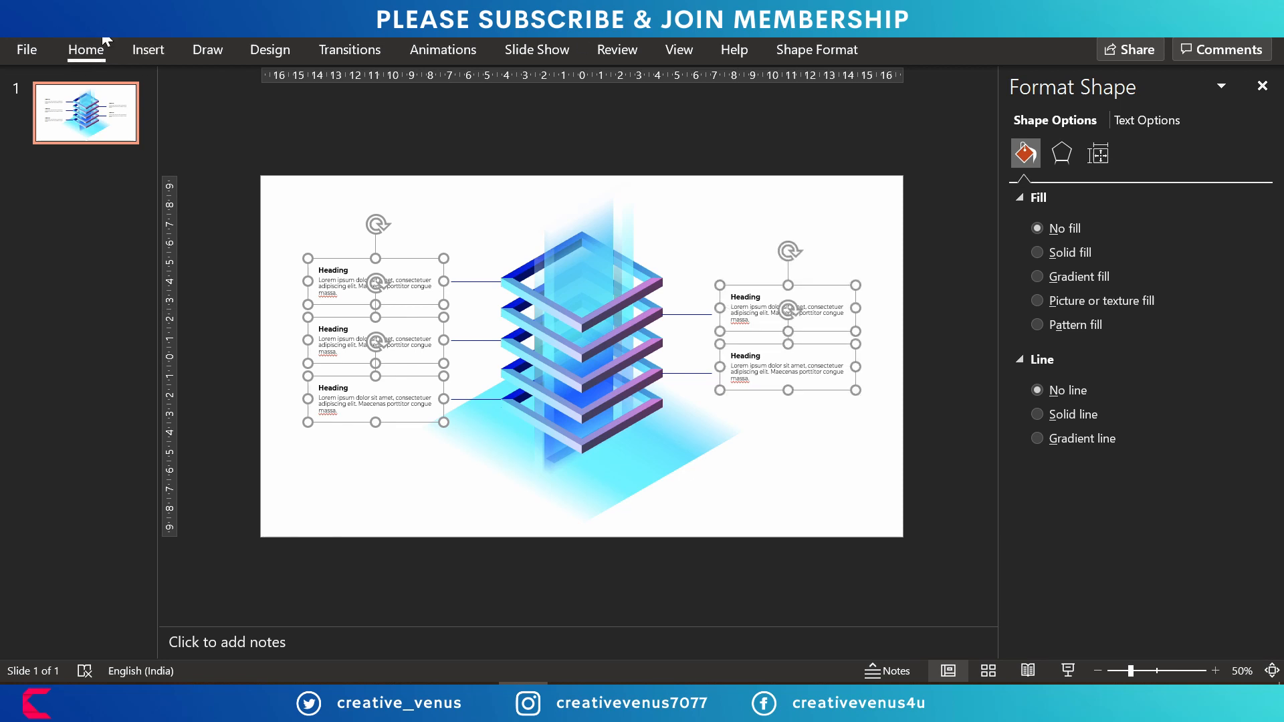
pyautogui.click(528, 120)
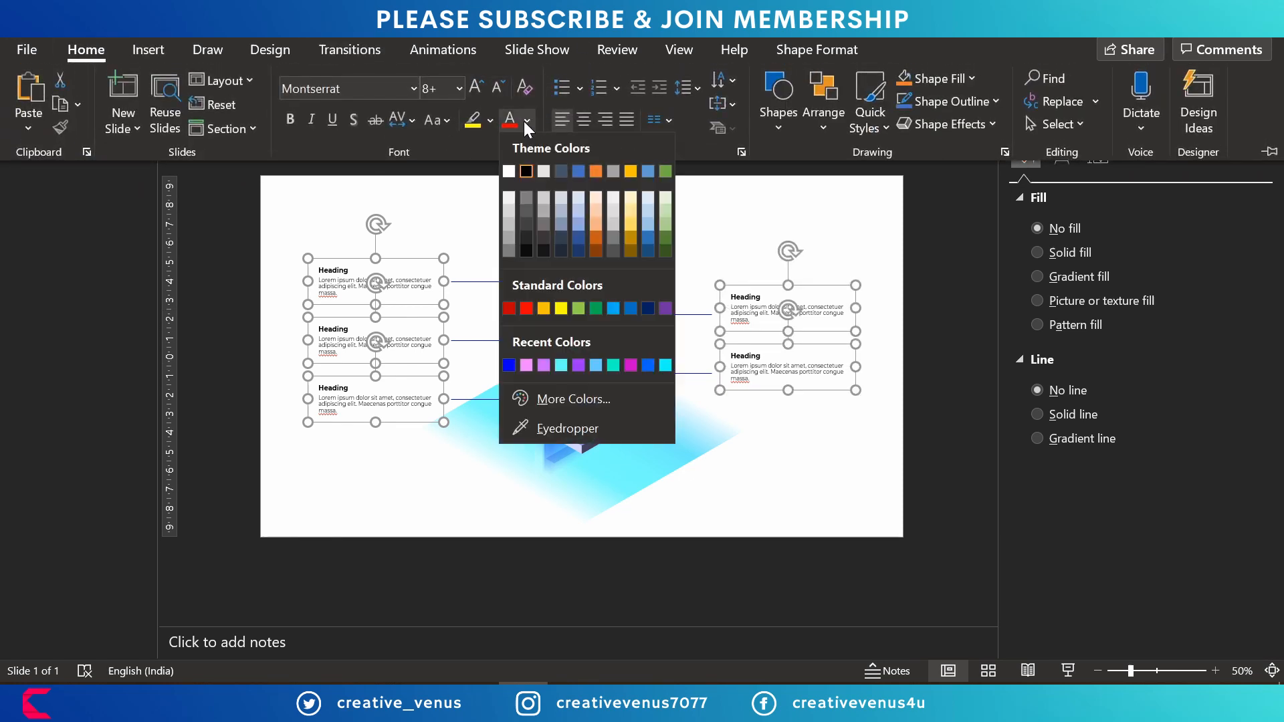
pyautogui.click(508, 238)
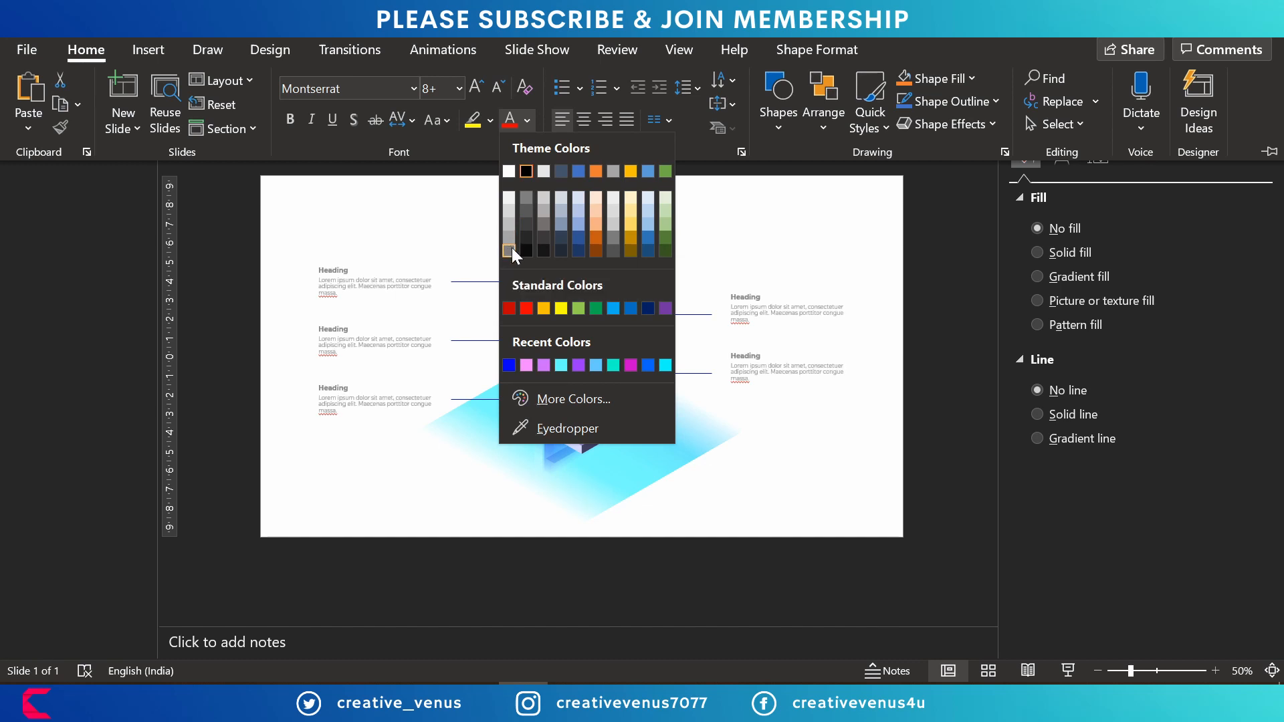
pyautogui.click(509, 251)
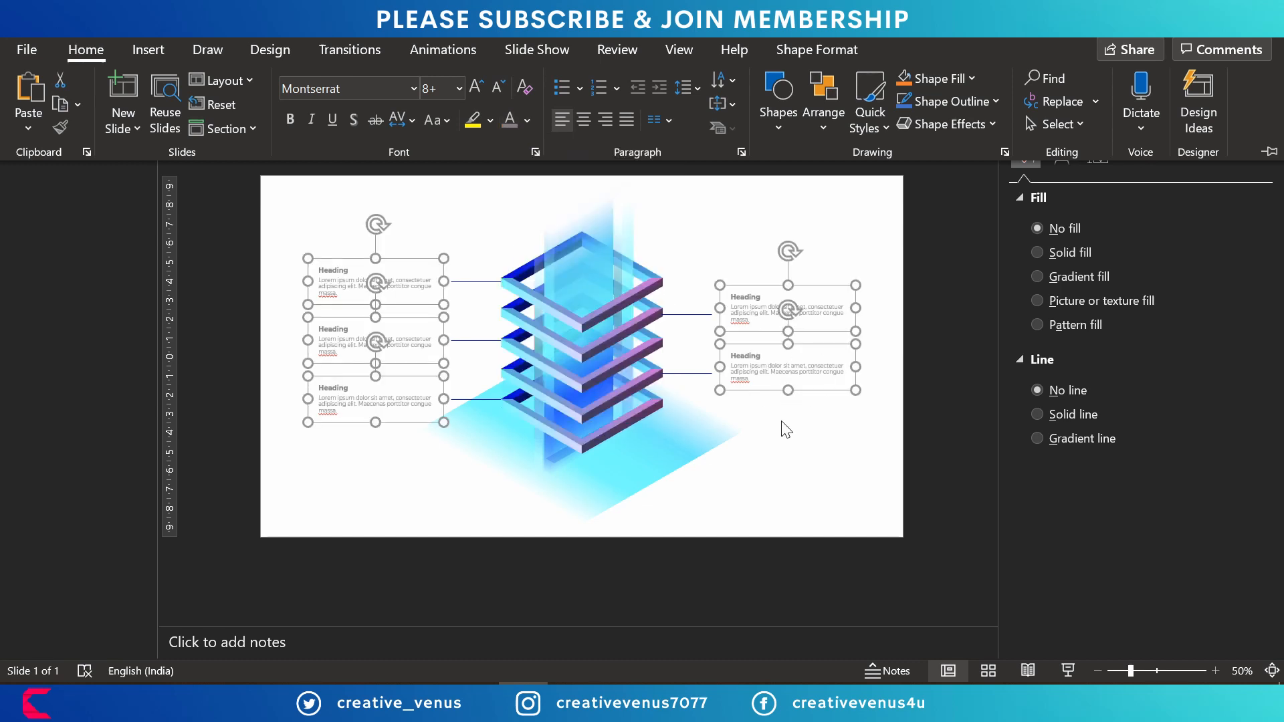